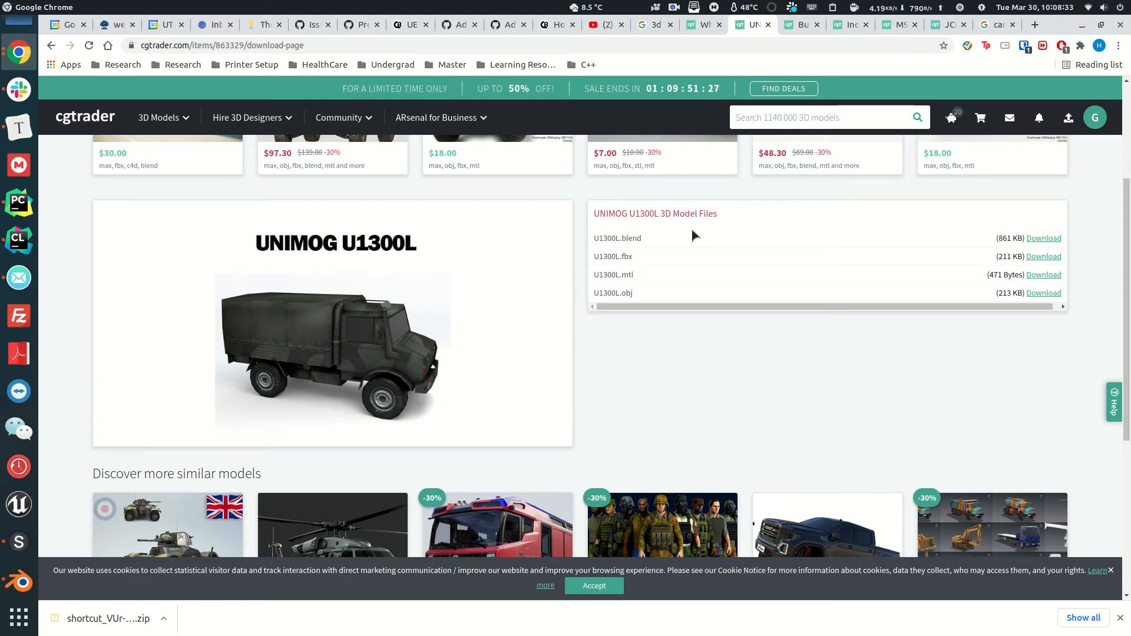
Open the CARLA 'Add a new vehicle' documentation page from the search results and skim it
click(456, 24)
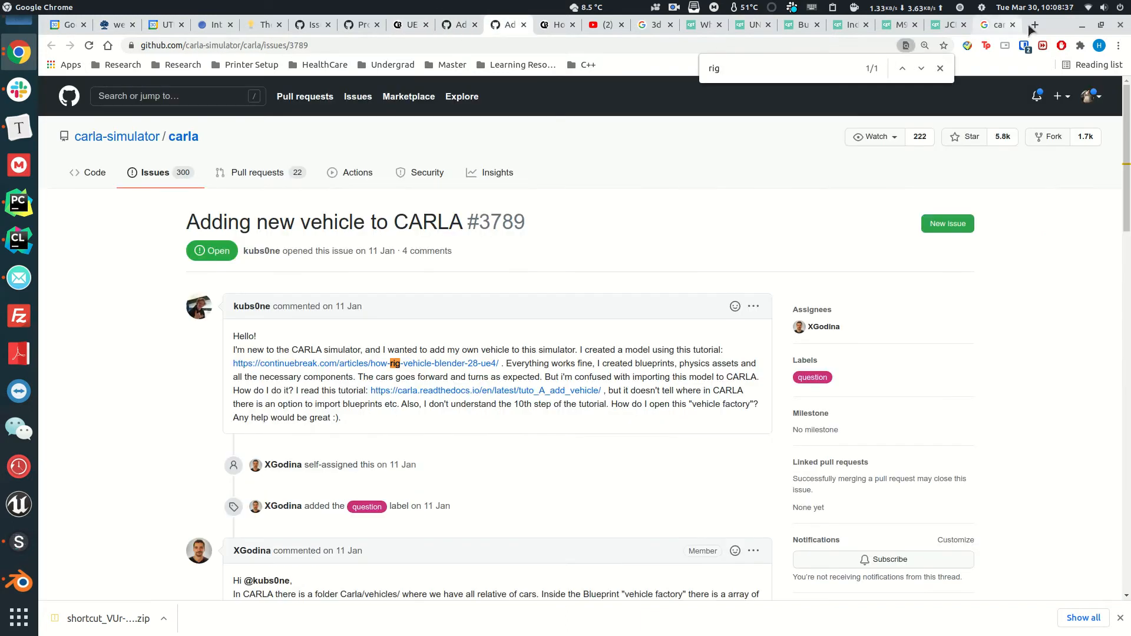
click(1033, 25)
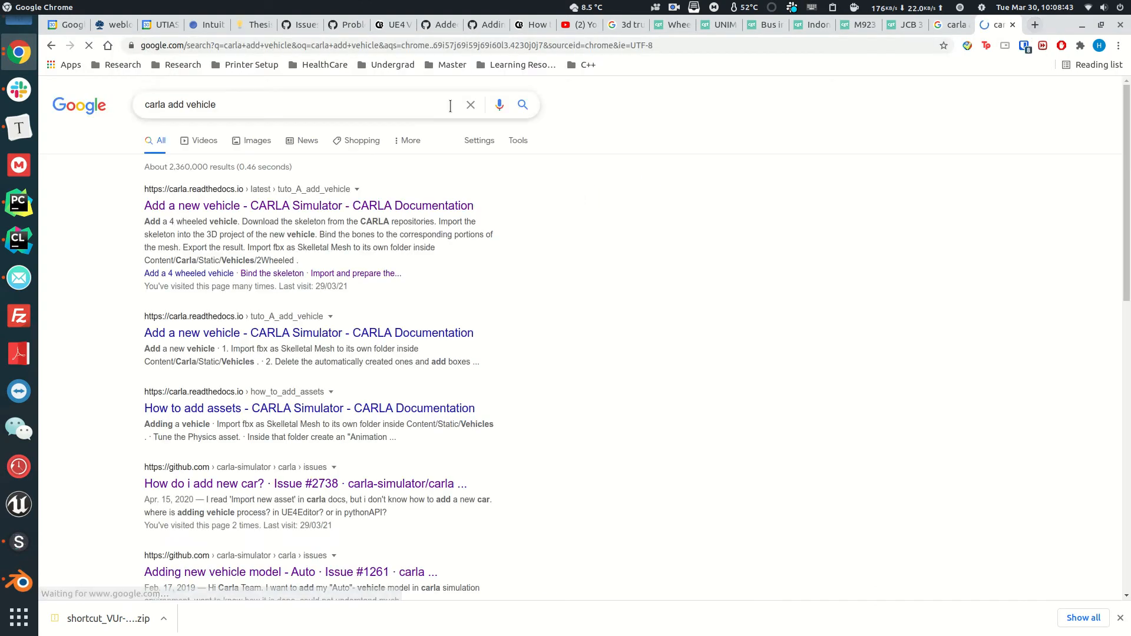
click(308, 205)
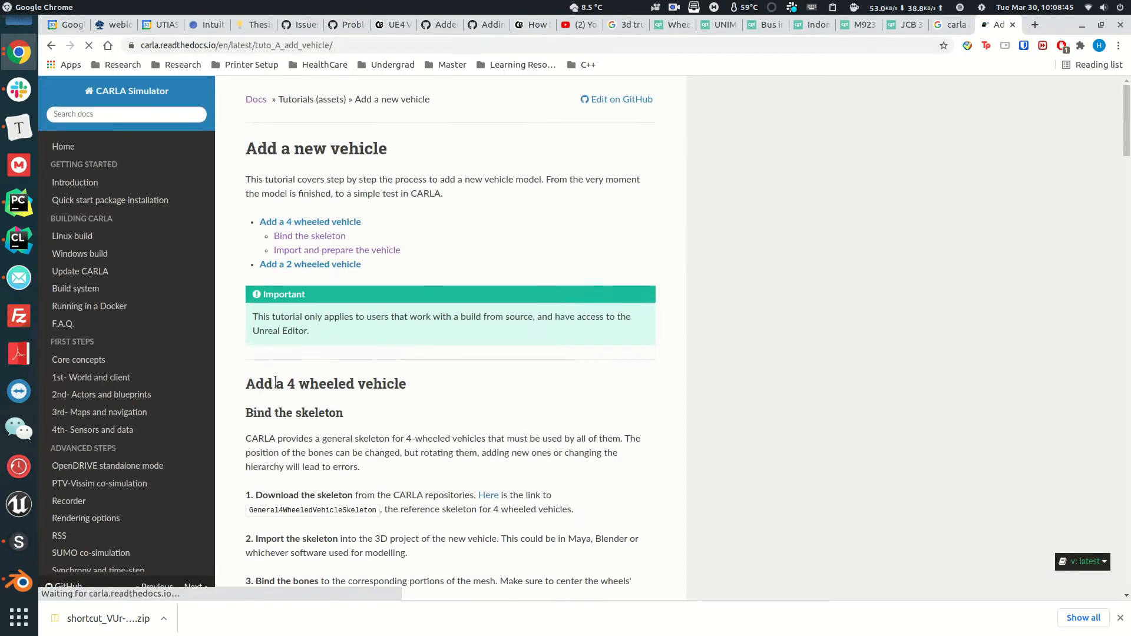
scroll(down, 3)
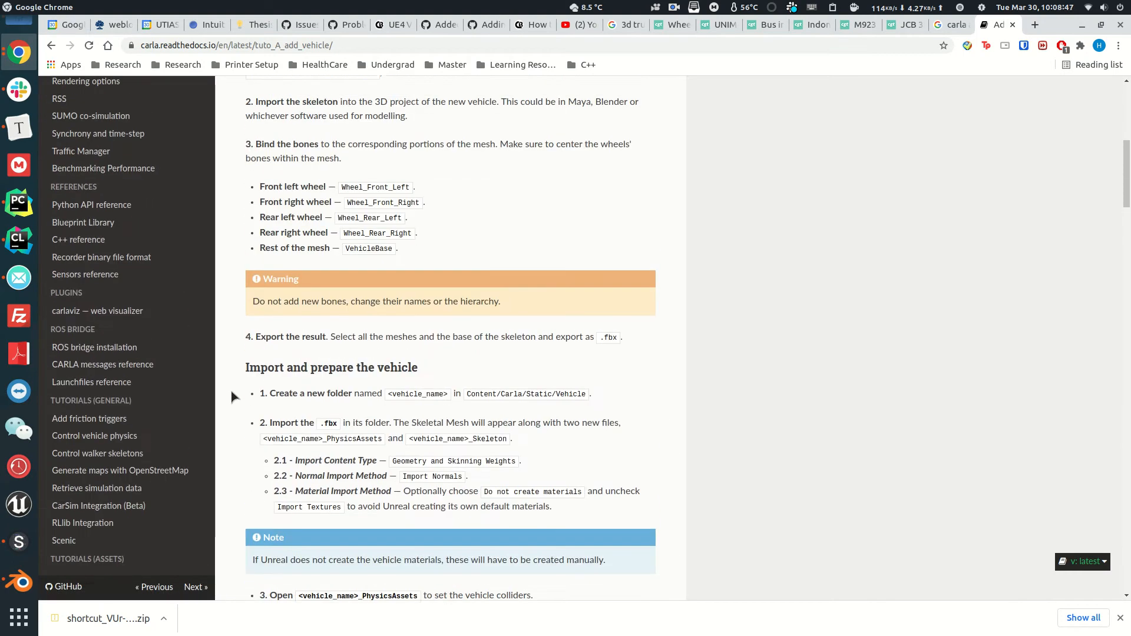
scroll(up, 3)
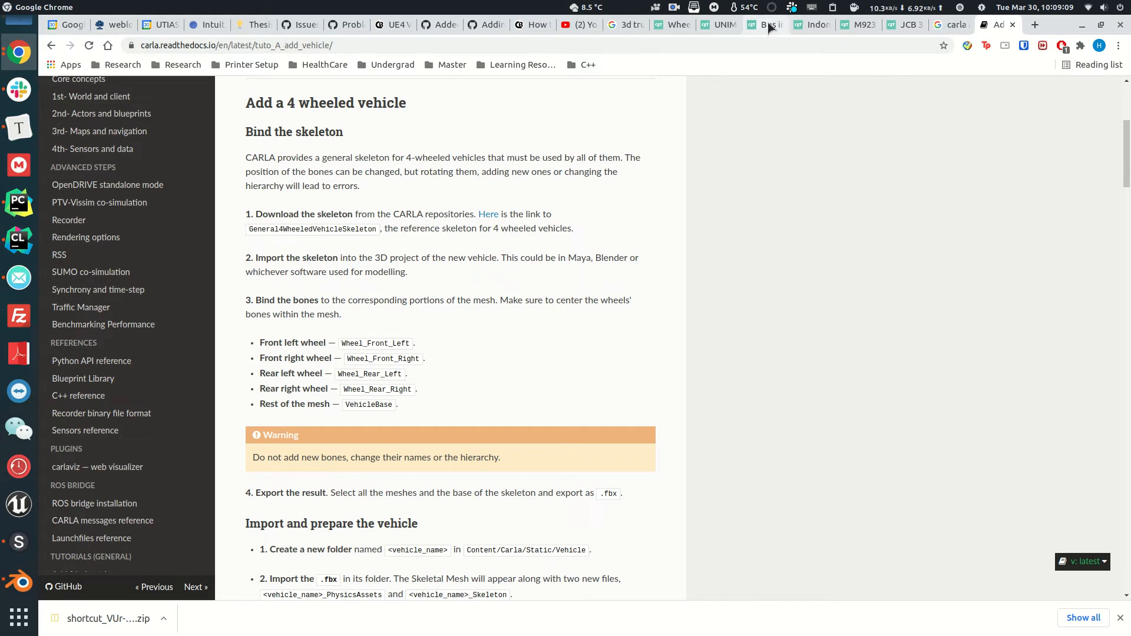
Download U1300L.fbx from the UNIMOG U1300L model page on CGTrader
click(719, 24)
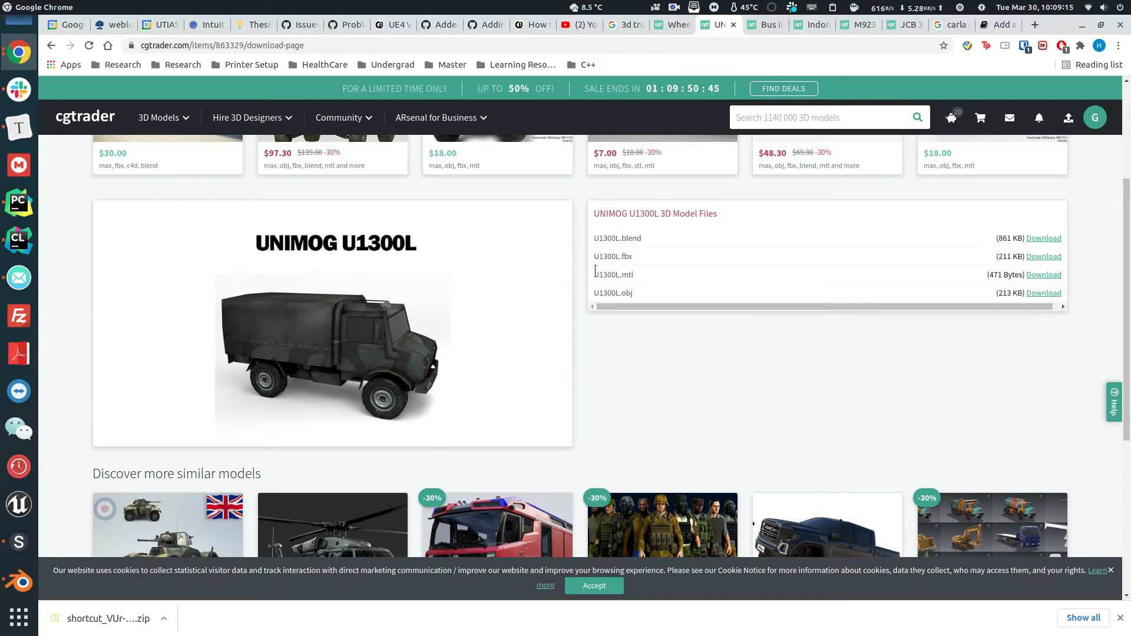
mouse_move(411, 106)
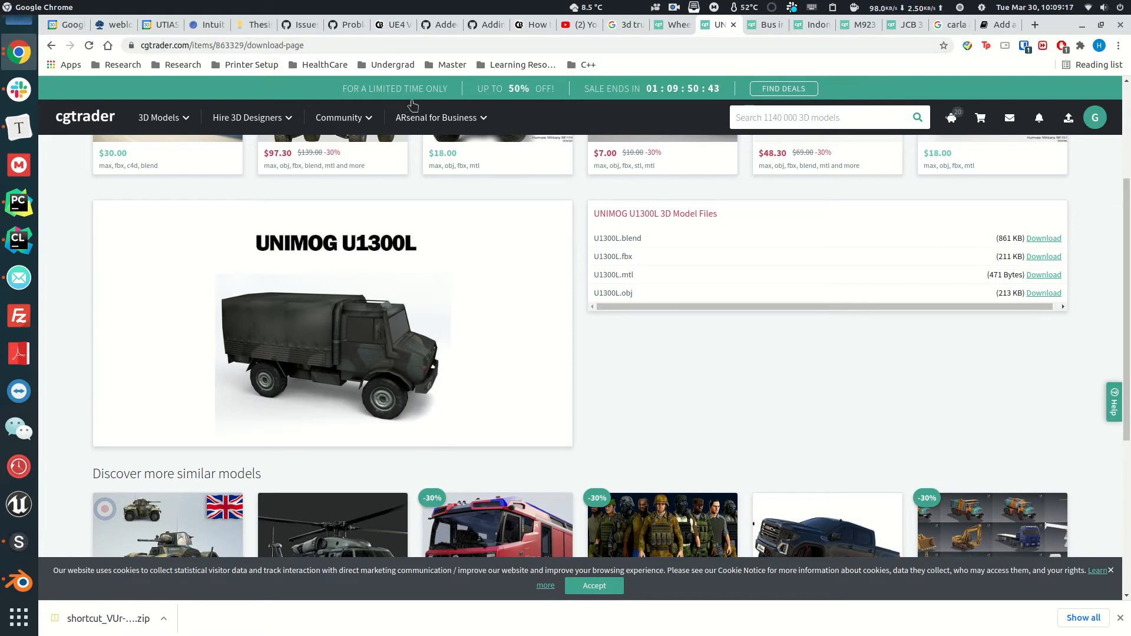
mouse_move(1043, 255)
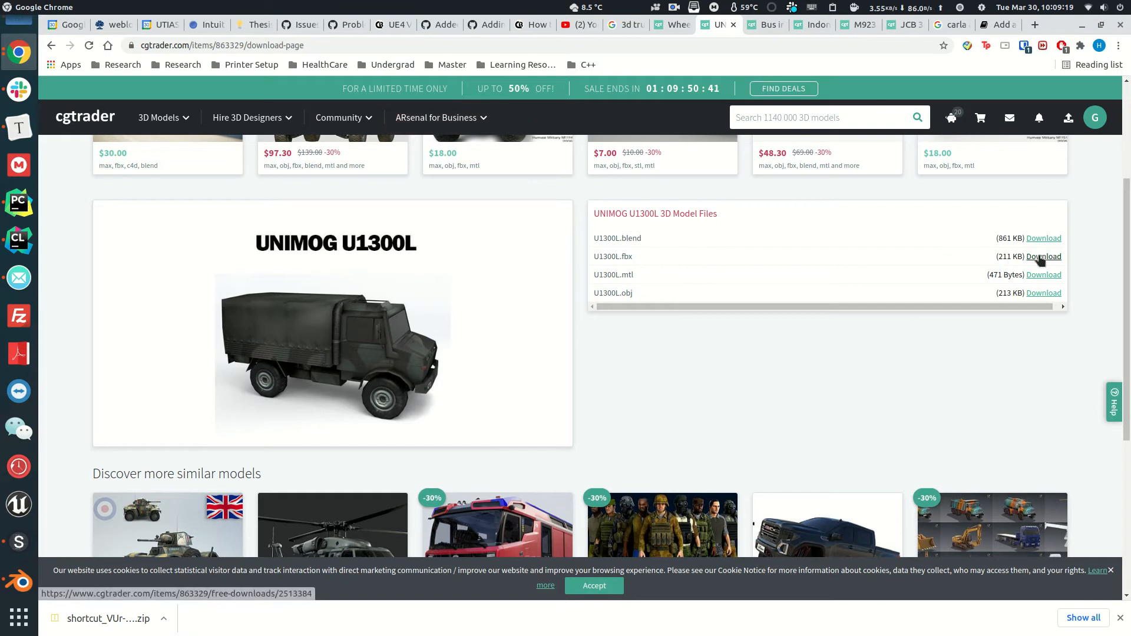
click(1044, 256)
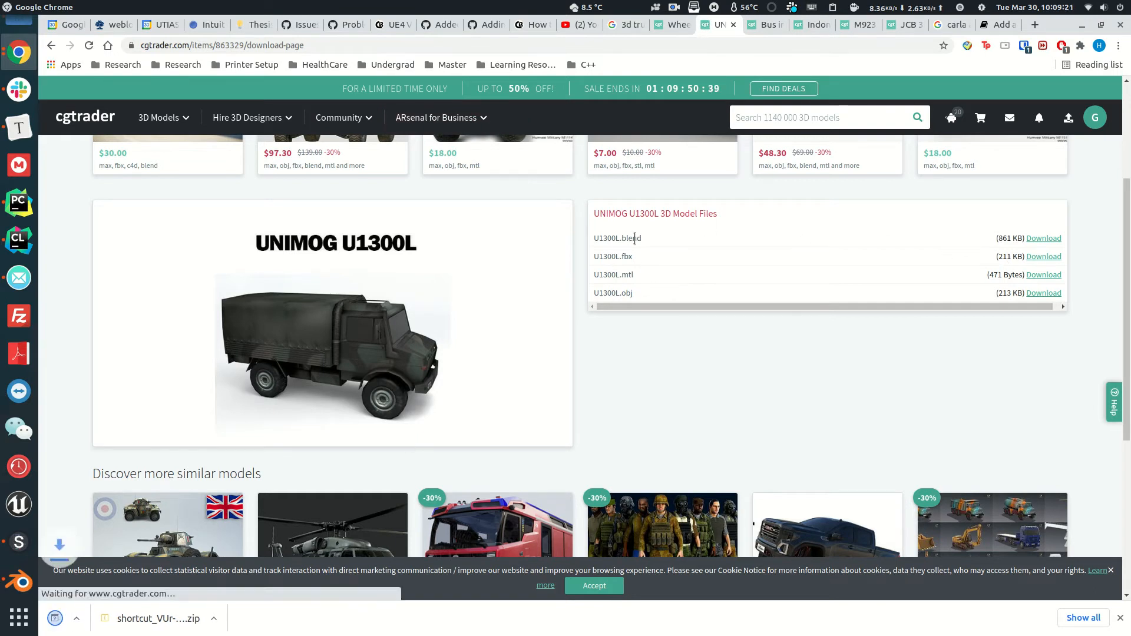
click(1042, 256)
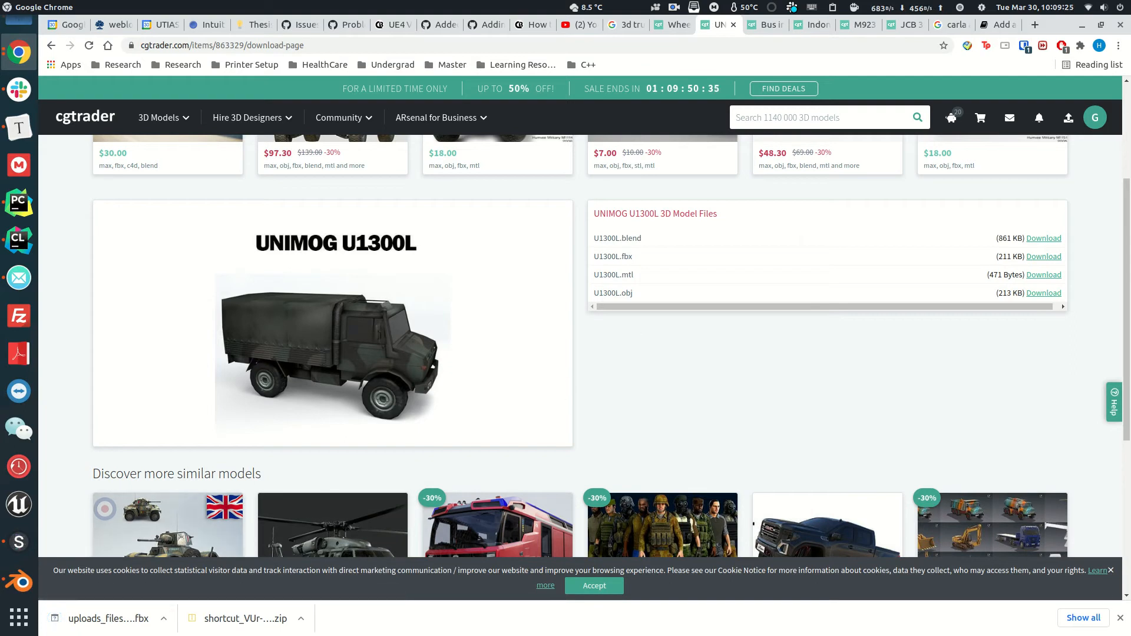
mouse_move(17, 580)
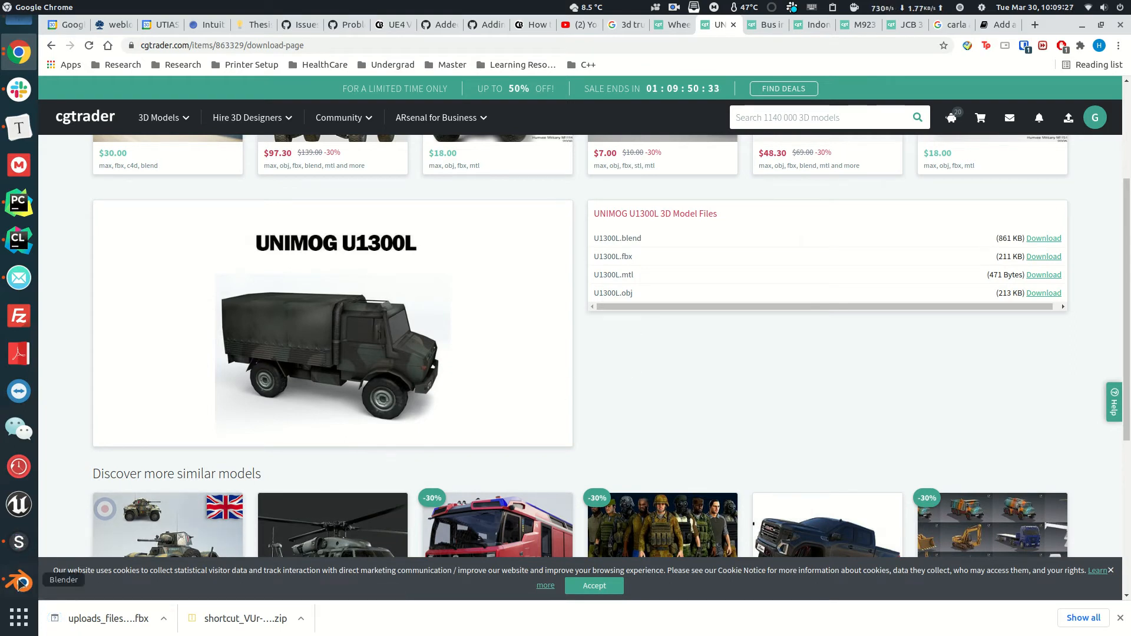
Switch to Blender, hide the Shortcut VUr panel and start a file import into the cleared scene
click(19, 581)
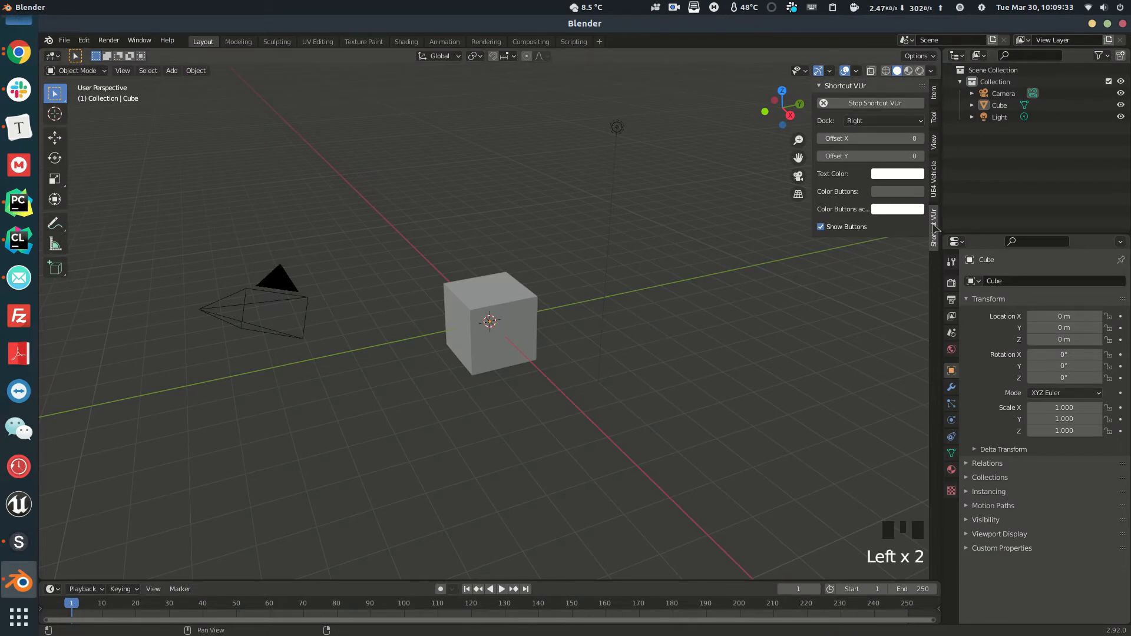
click(842, 85)
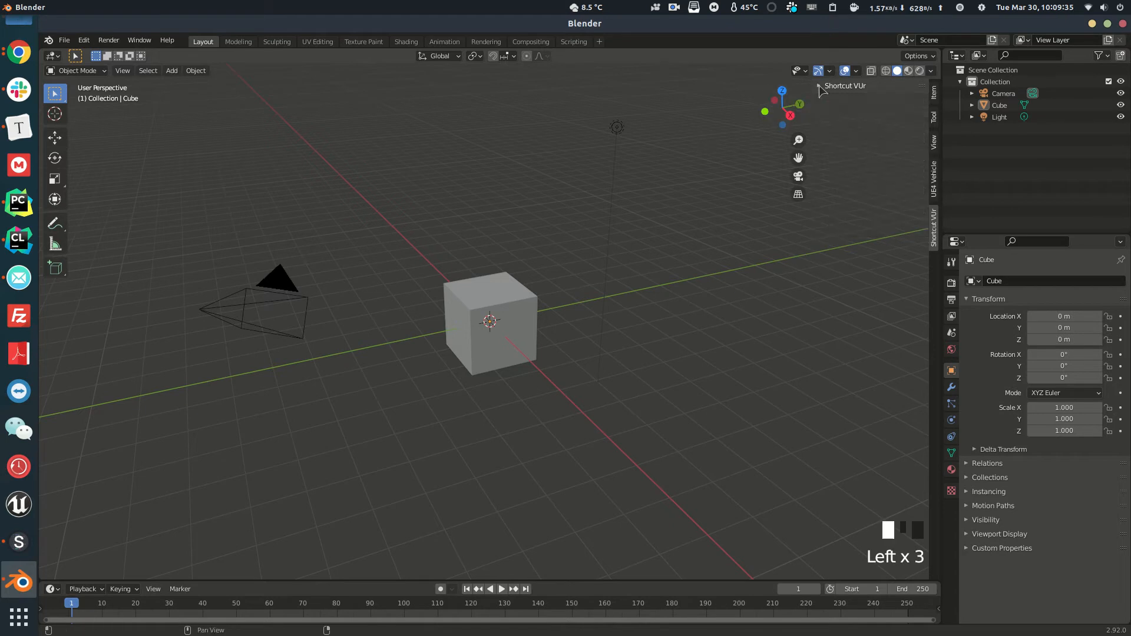
mouse_move(403, 212)
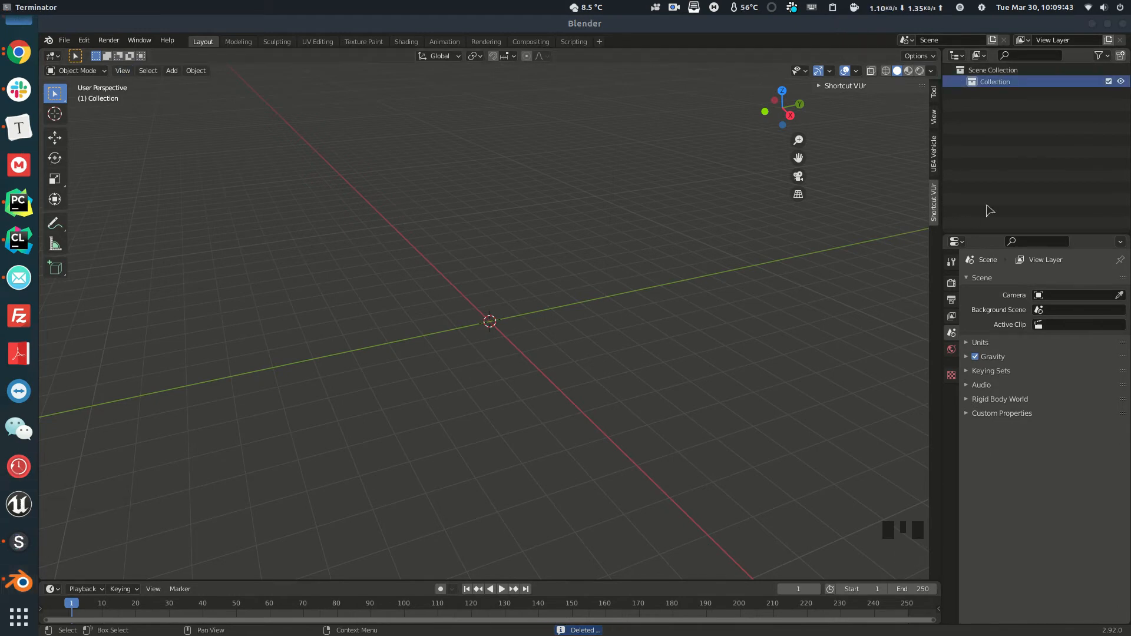
click(64, 40)
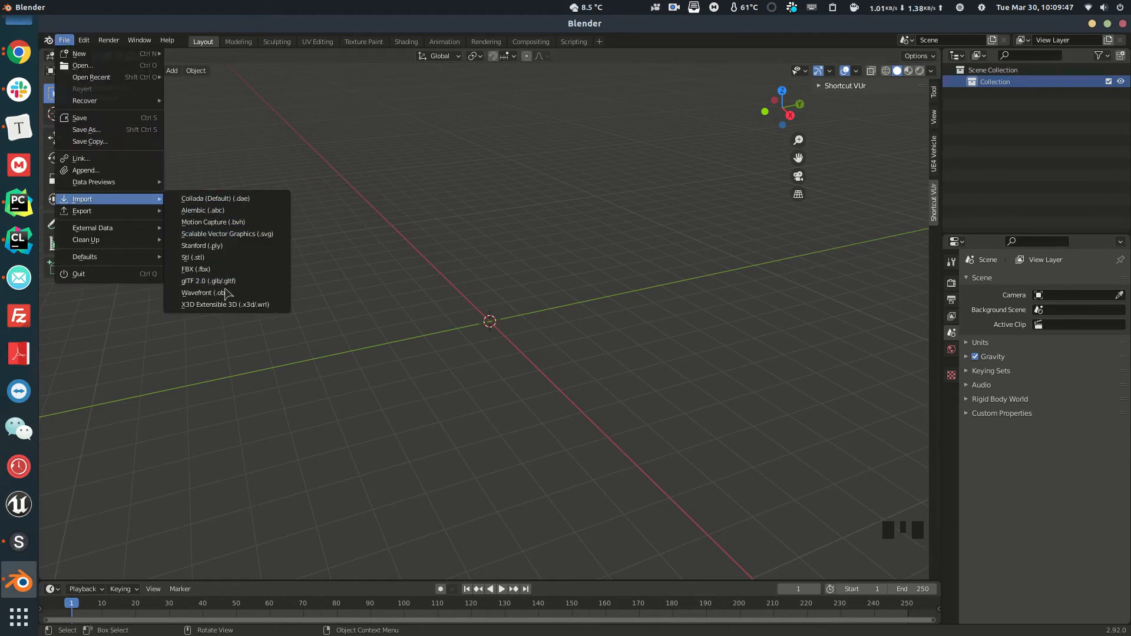
Import SM_TeslaM3_v2.FBX from Downloads as the reference car with its Vehicle_Base rig
click(195, 268)
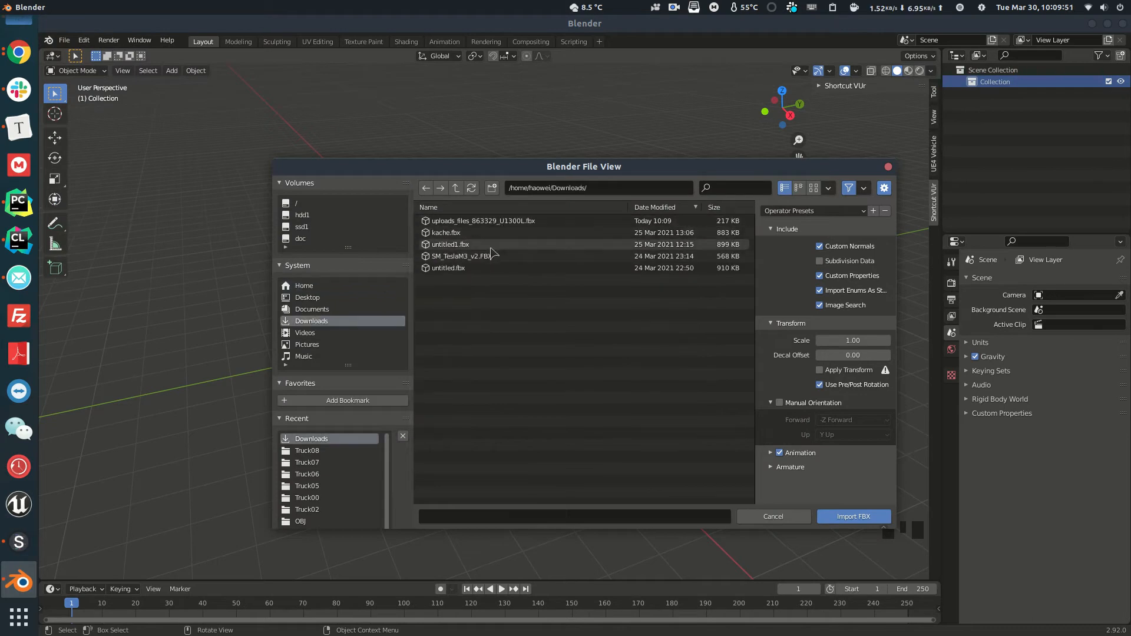
click(459, 255)
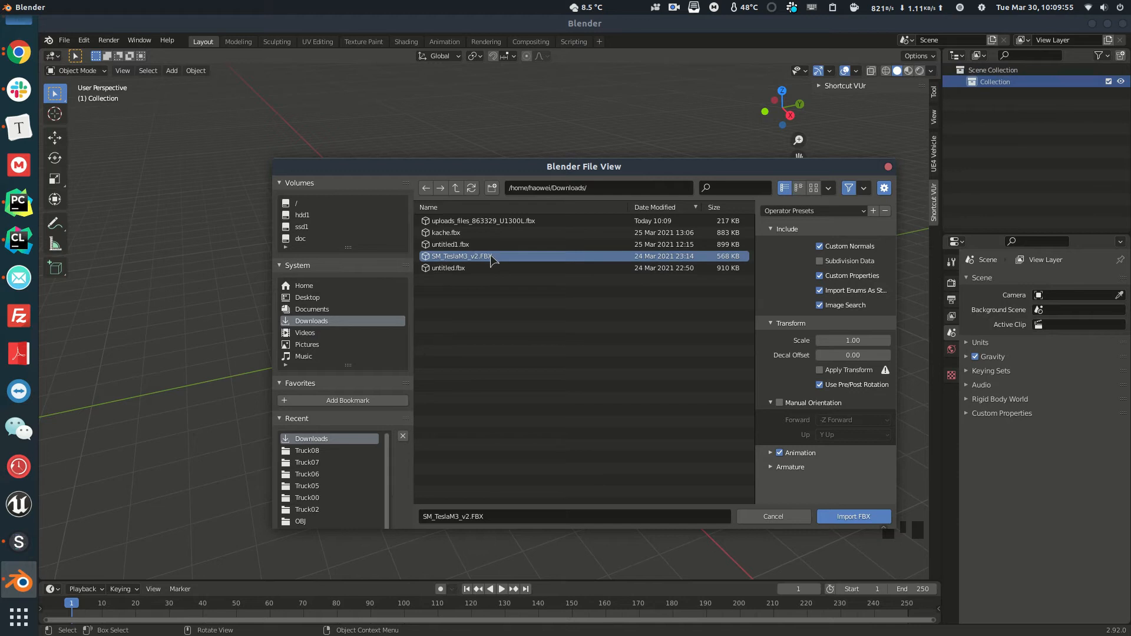
mouse_move(526, 267)
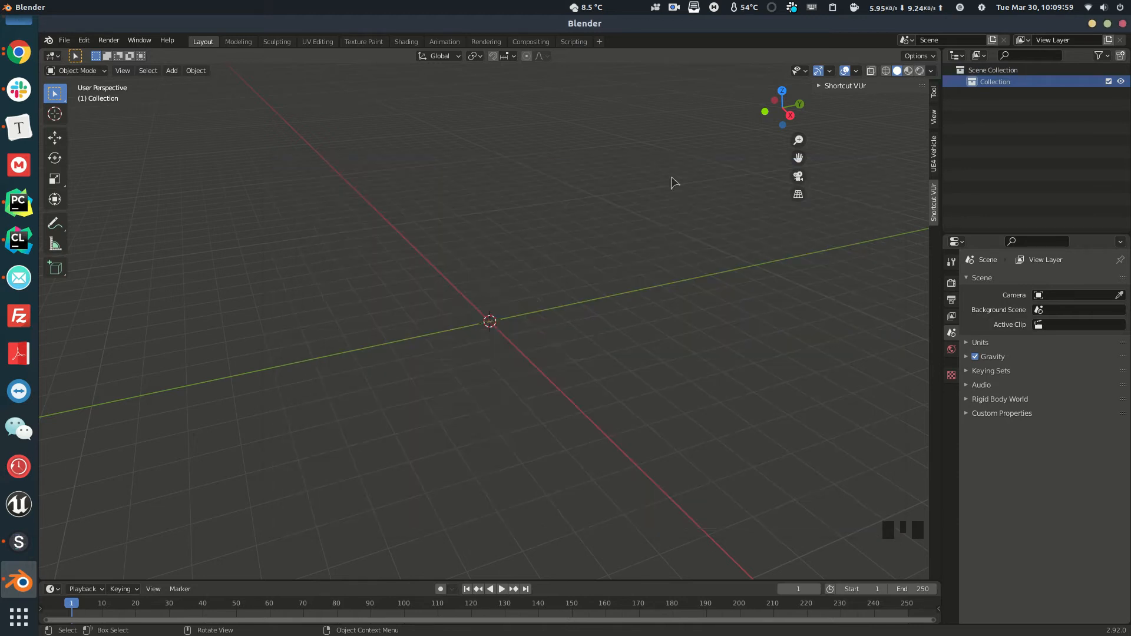
scroll(up, 3)
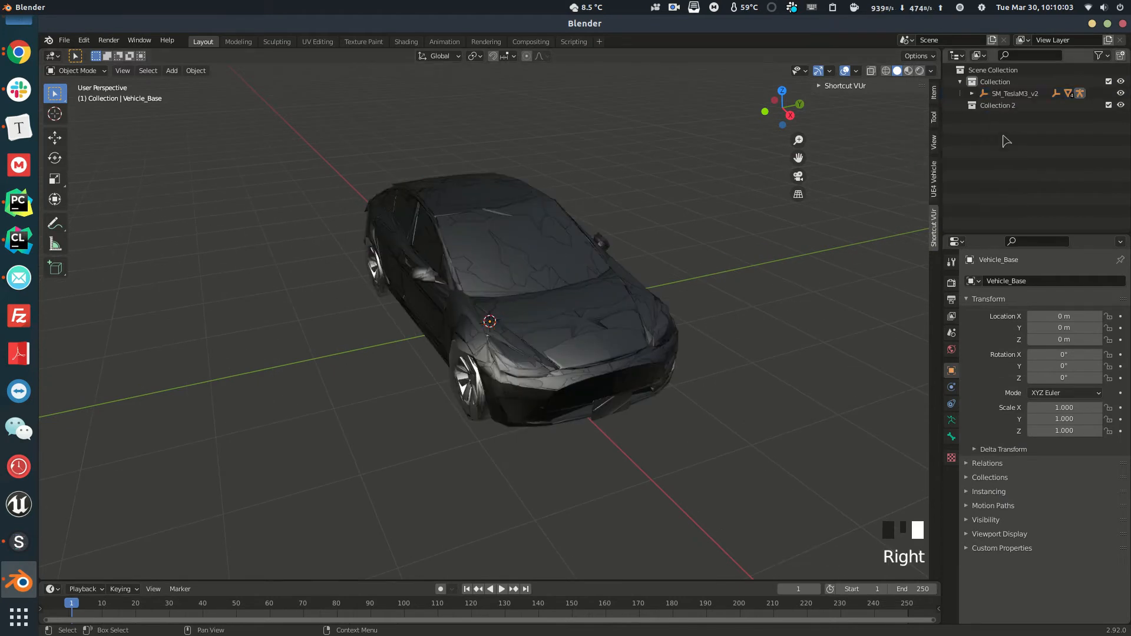
Activate Collection 2 and pick uploads_files_863329_U1300L.fbx for FBX import
click(64, 40)
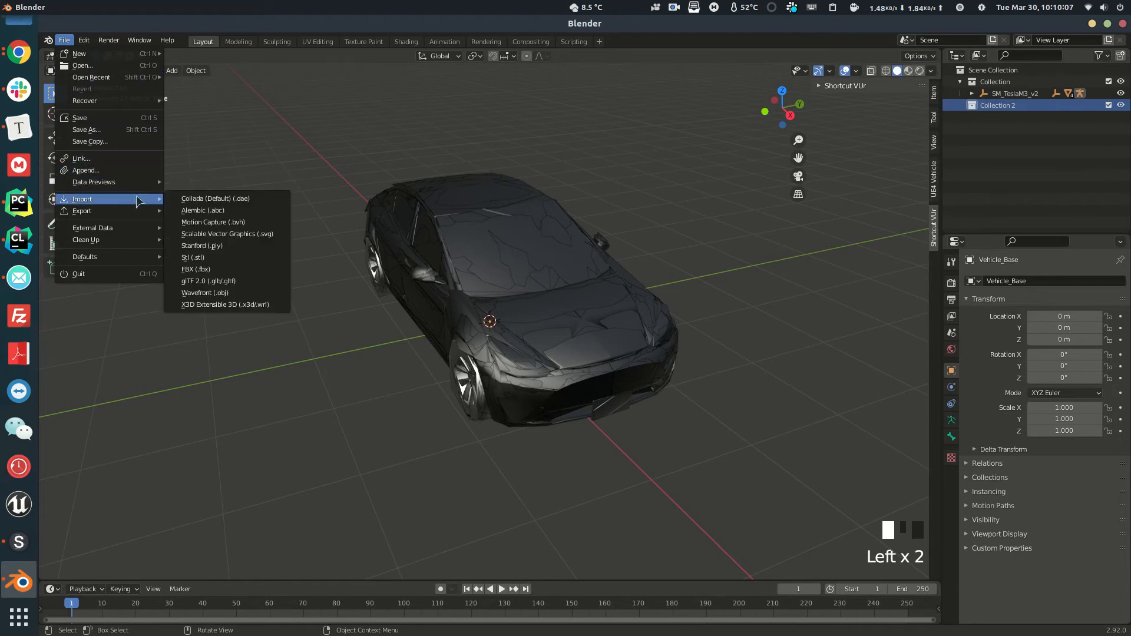
click(195, 269)
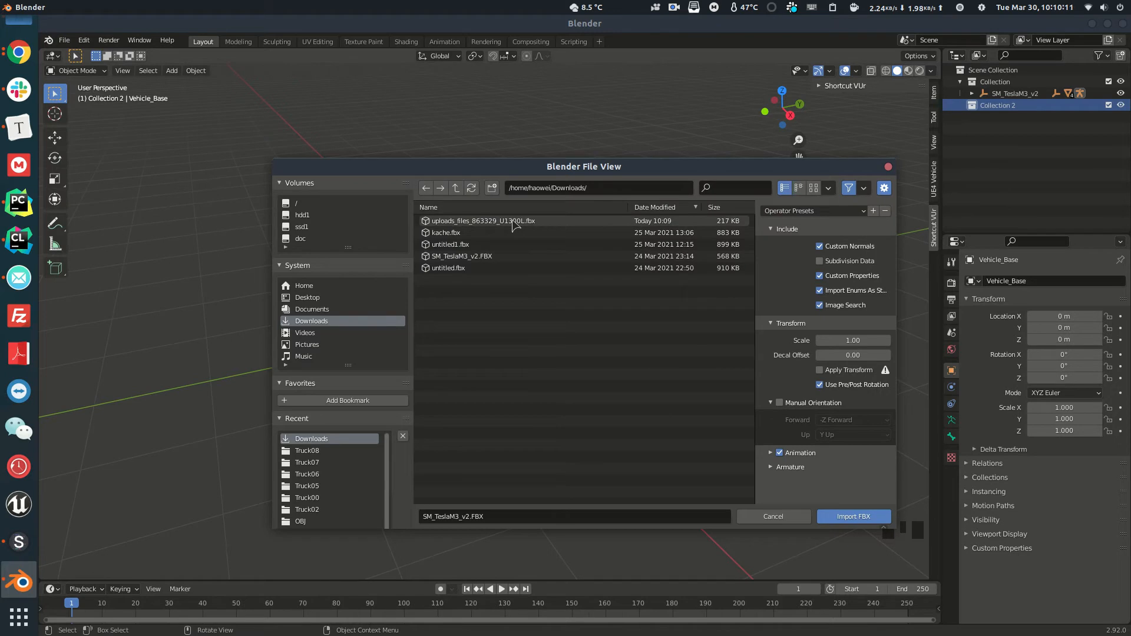
click(481, 220)
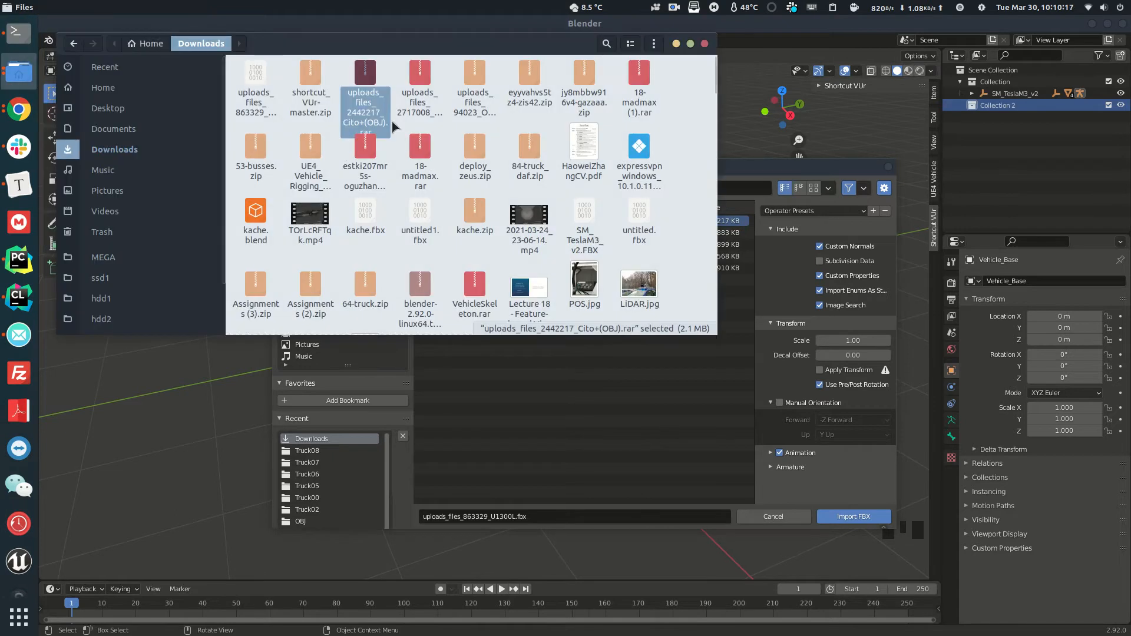
Move the U1300L truck FBX into a new Truck09 folder under truck_models
click(255, 86)
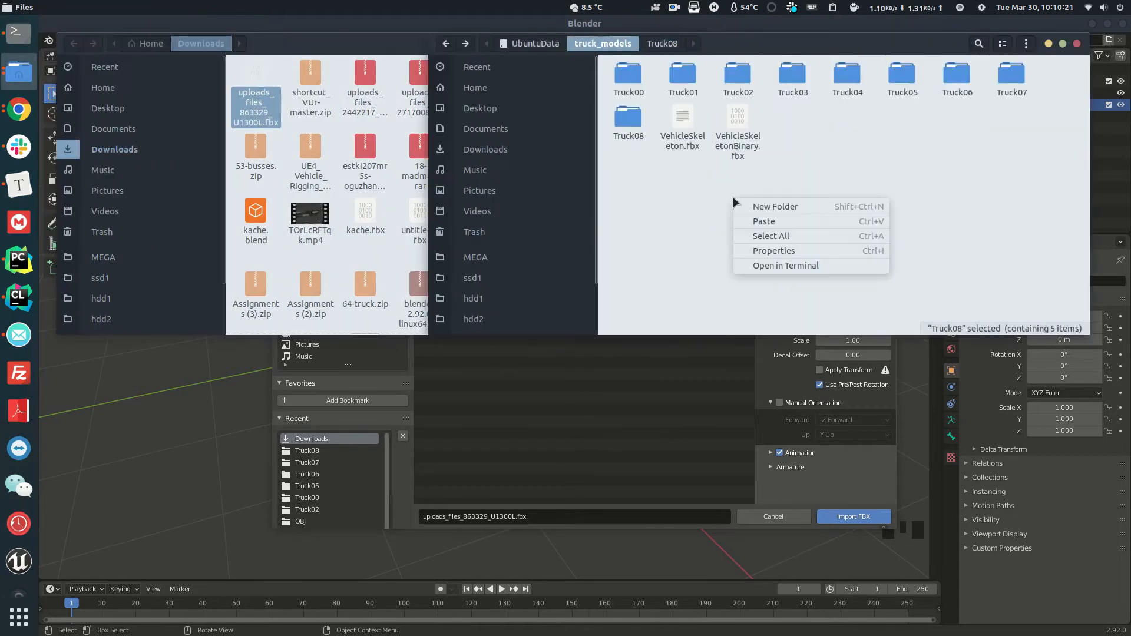
click(775, 206)
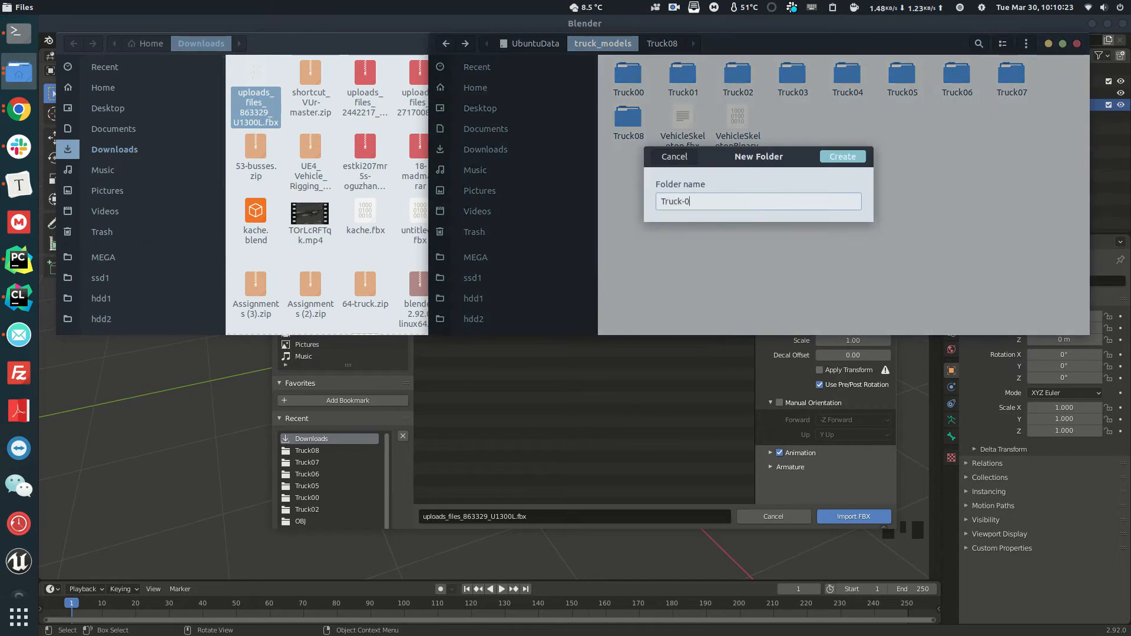
click(842, 157)
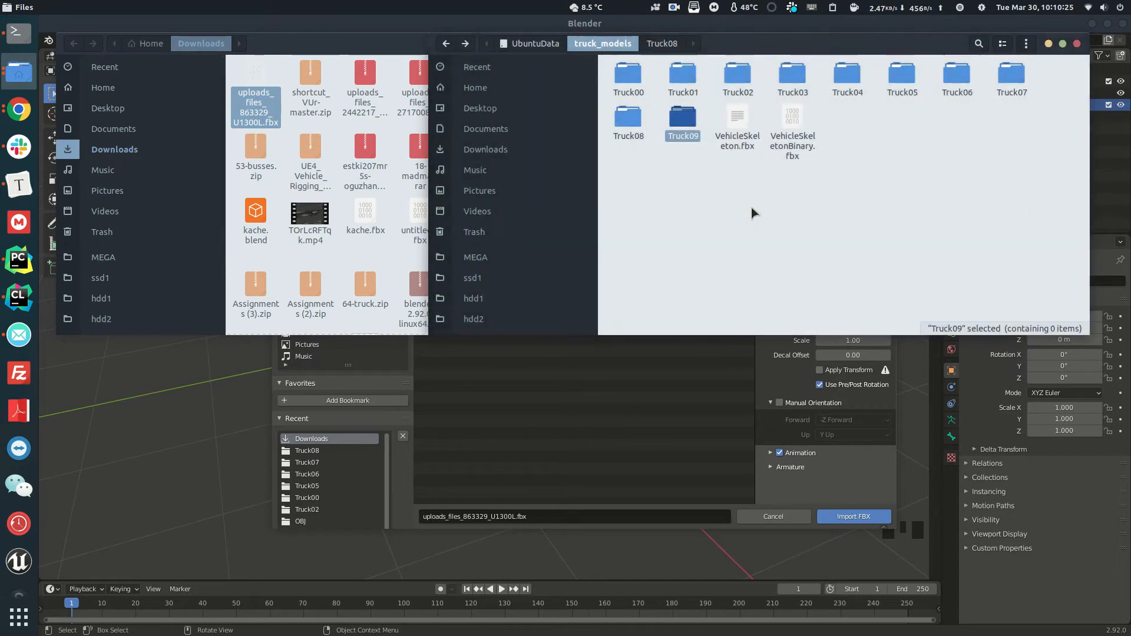
double_click(681, 118)
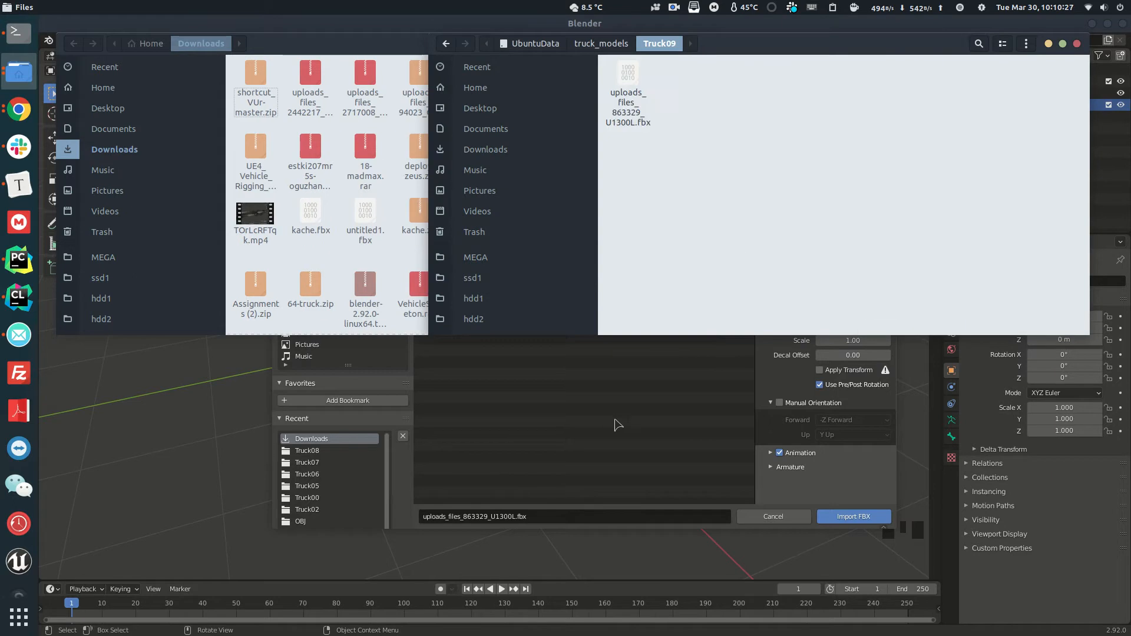
Import the truck FBX into Collection 2 from ssd1/truck_models/Truck09
click(302, 226)
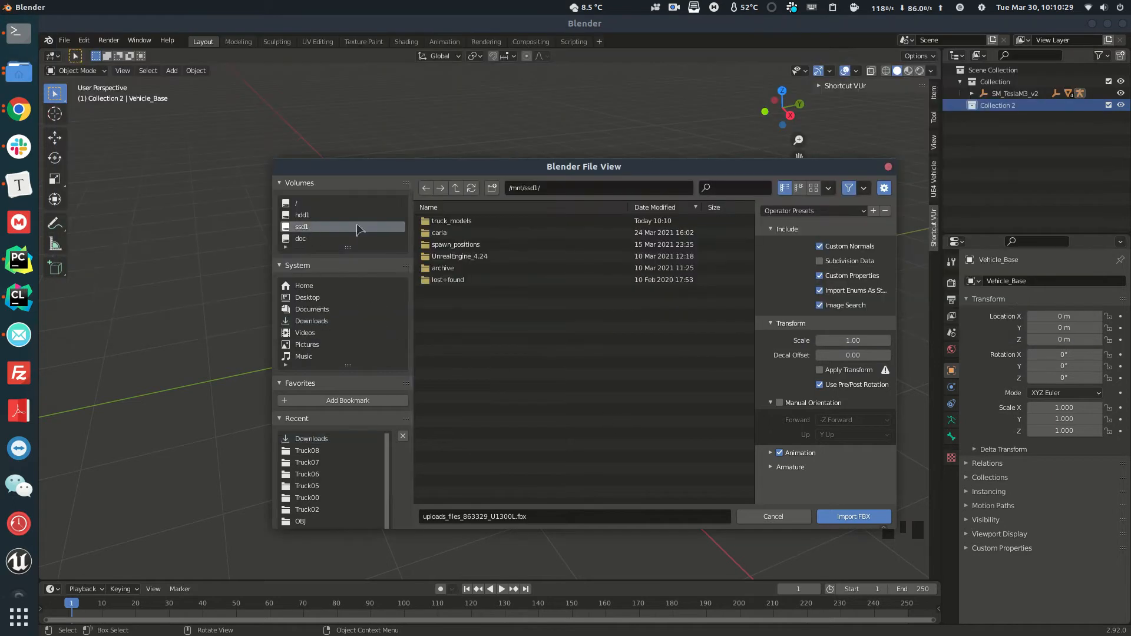
double_click(451, 220)
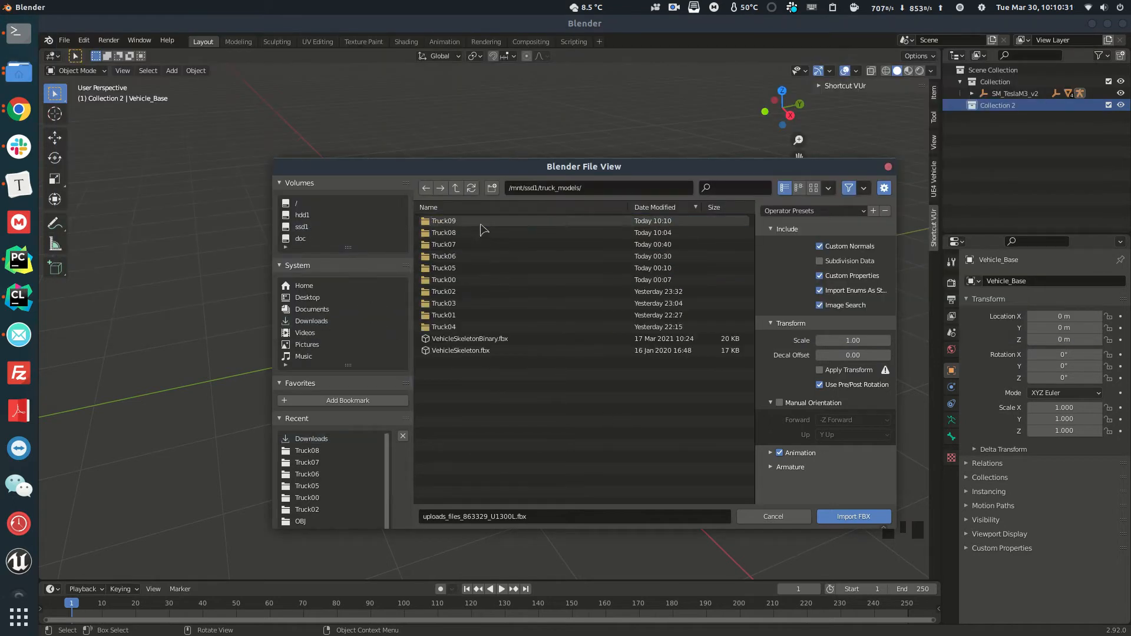
double_click(443, 220)
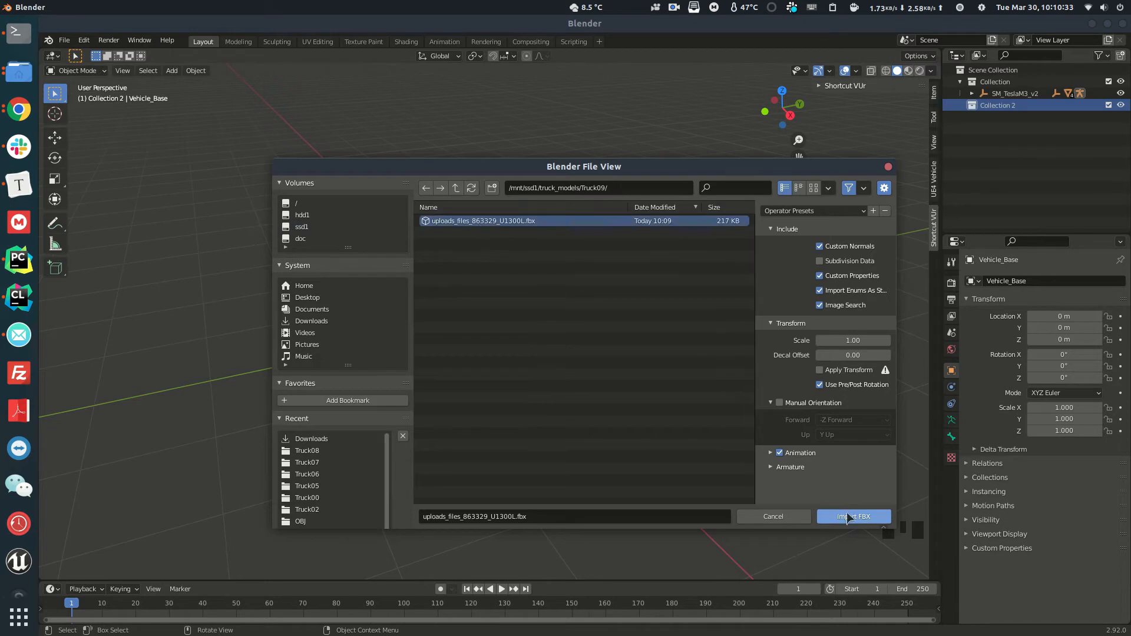
click(854, 516)
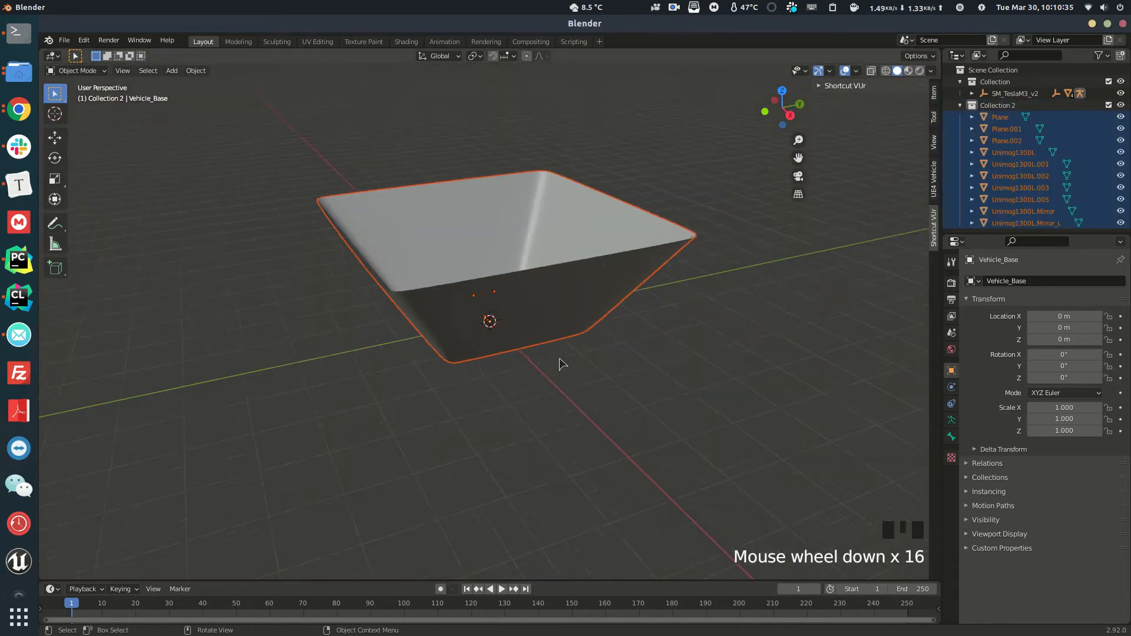
Delete the stray Plane.001 and Plane.002 objects floating above the truck
key(Delete)
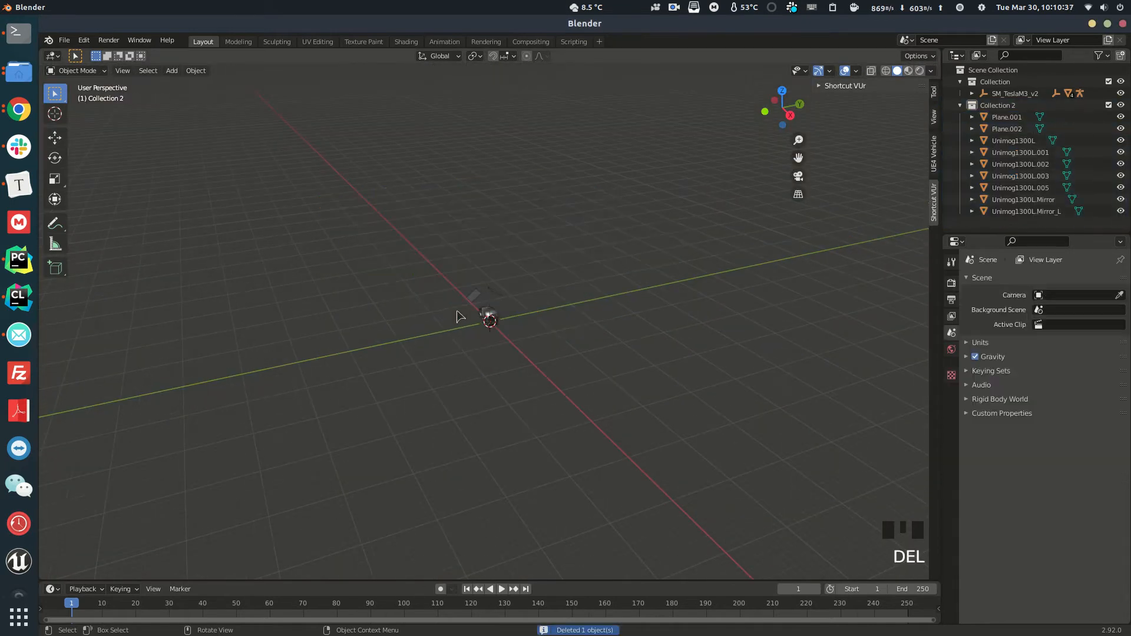
click(1007, 128)
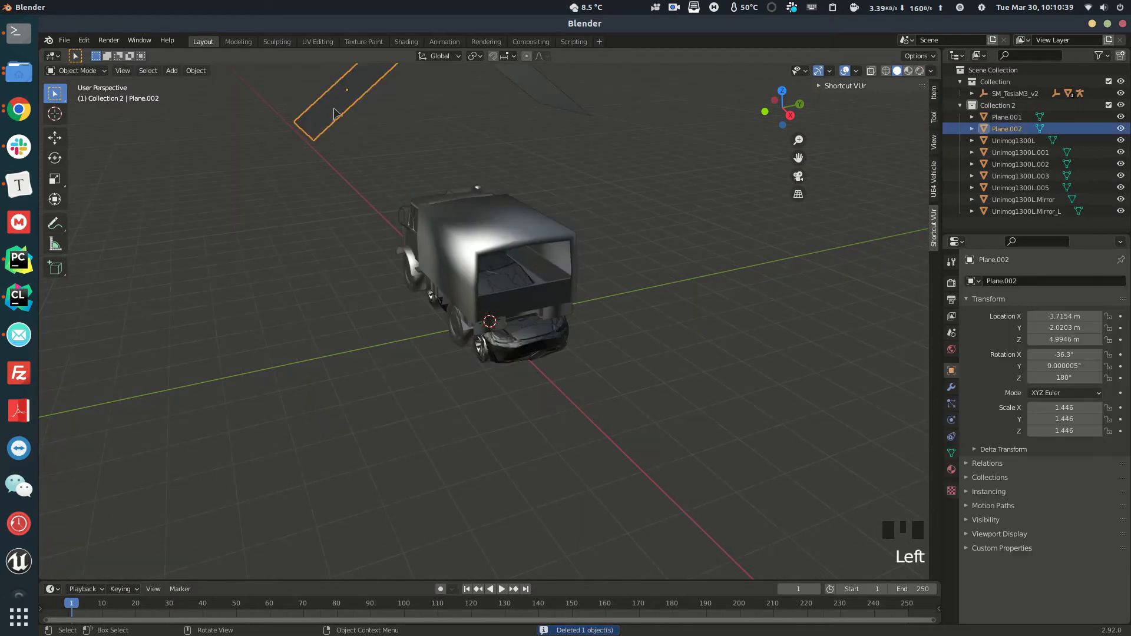
scroll(down, 3)
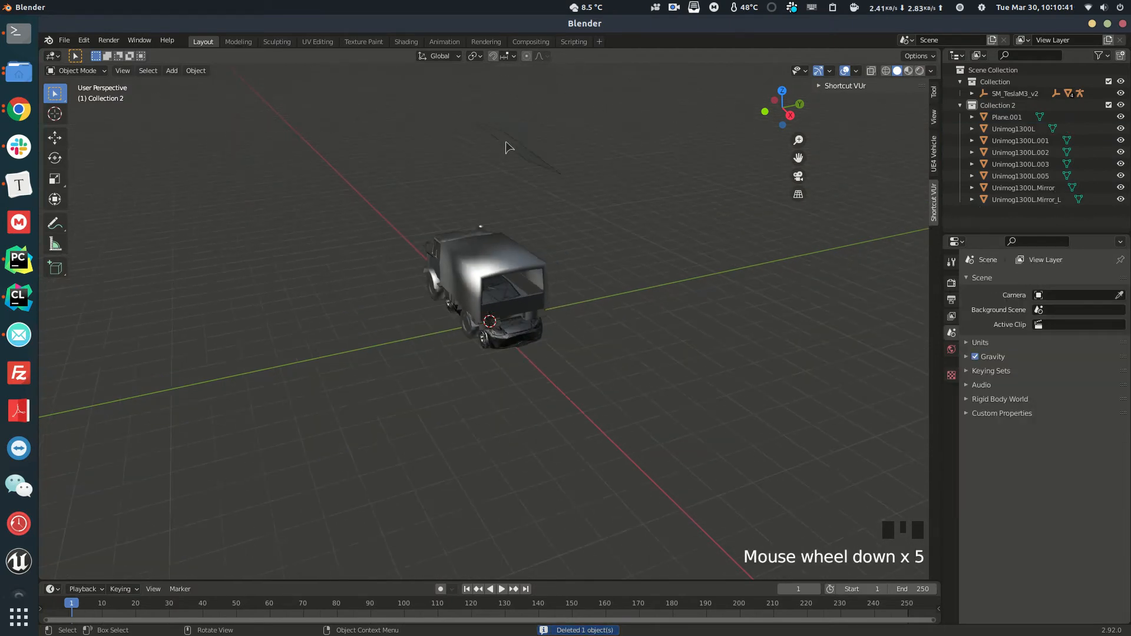
scroll(up, 3)
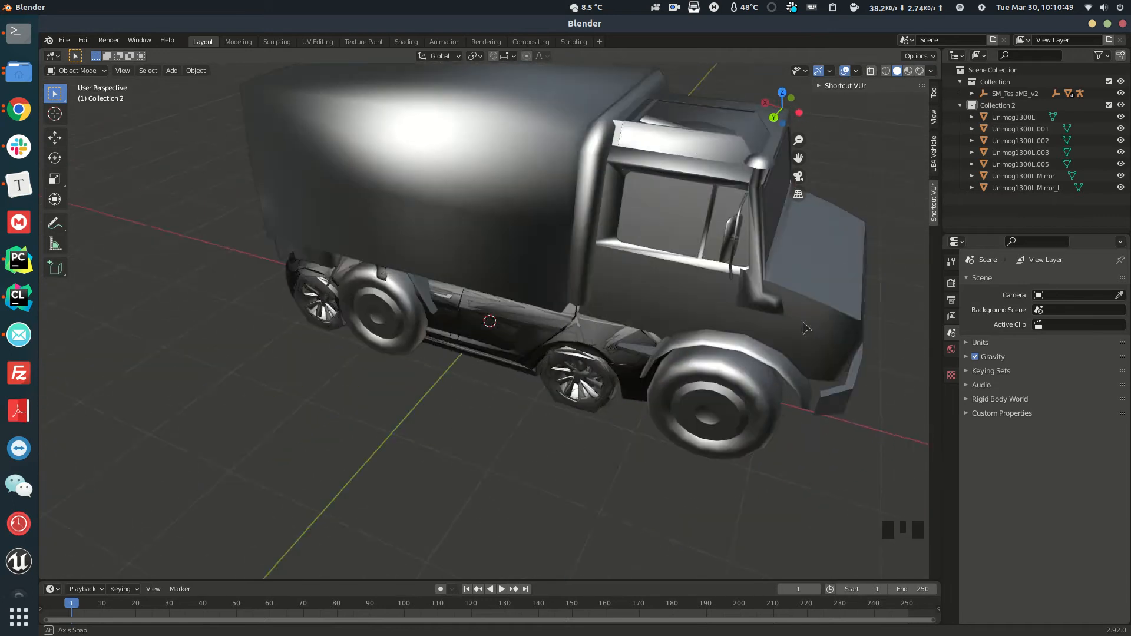
scroll(up, 3)
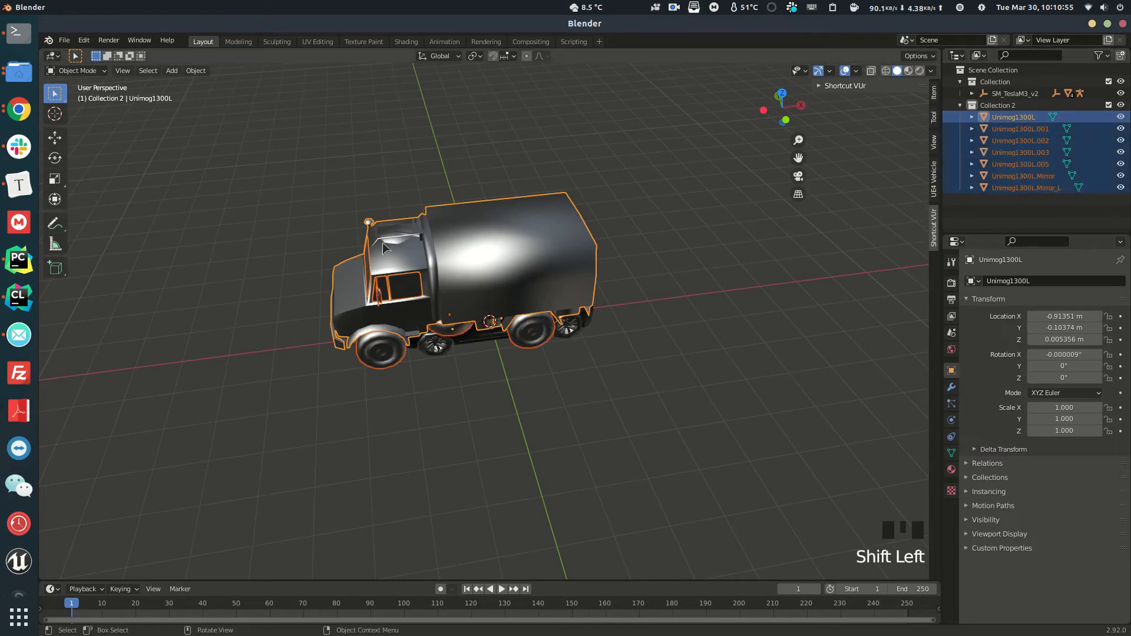
Join all Unimog1300L parts into one object and hide it to show the Tesla
click(194, 71)
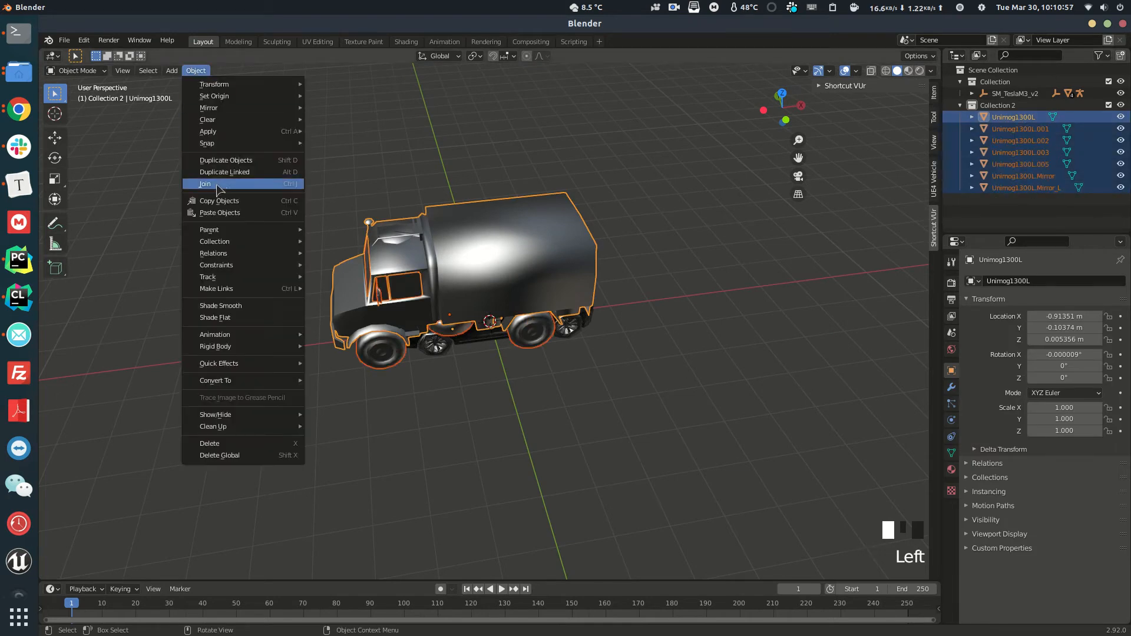
click(205, 184)
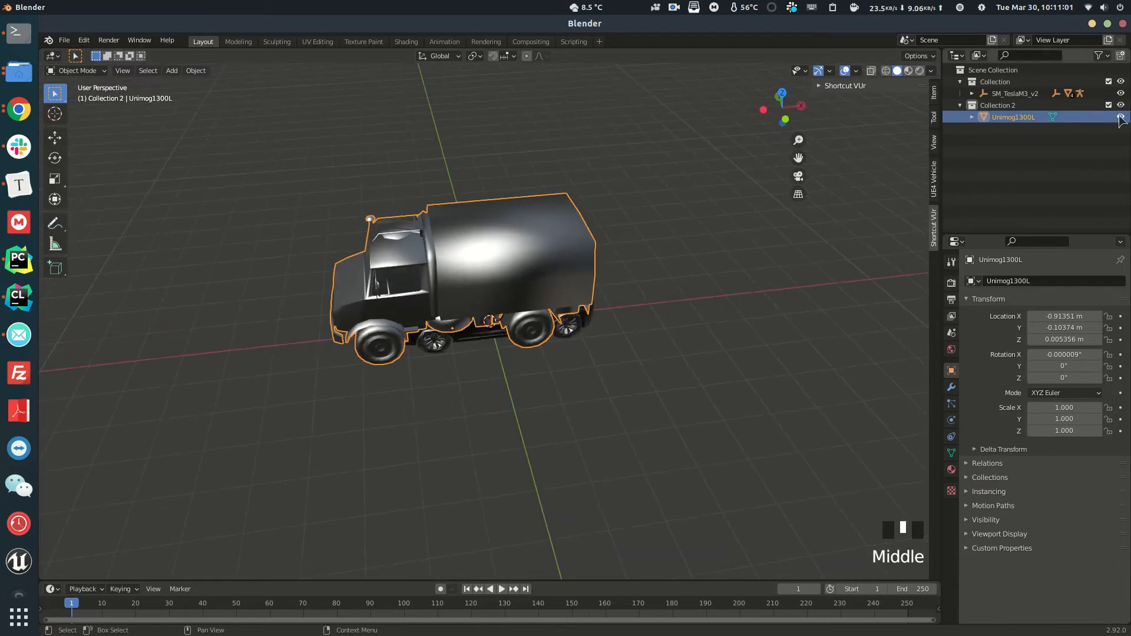
click(974, 93)
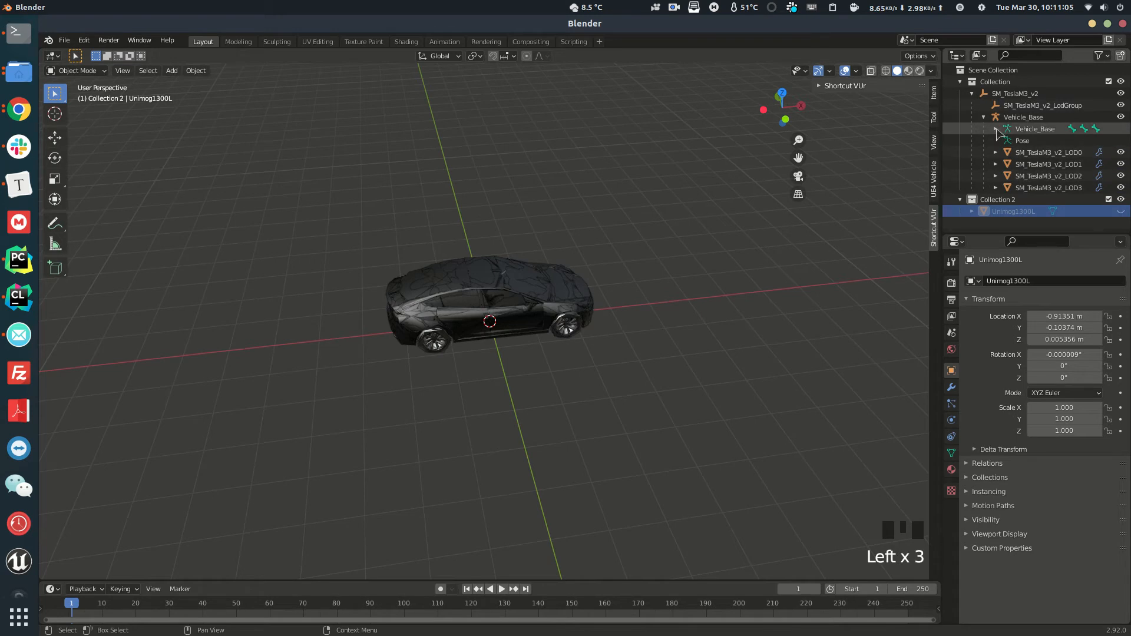
Hide the Tesla's LOD1–LOD3 meshes and expand Vehicle_Base and LOD0 in the Outliner
scroll(down, 3)
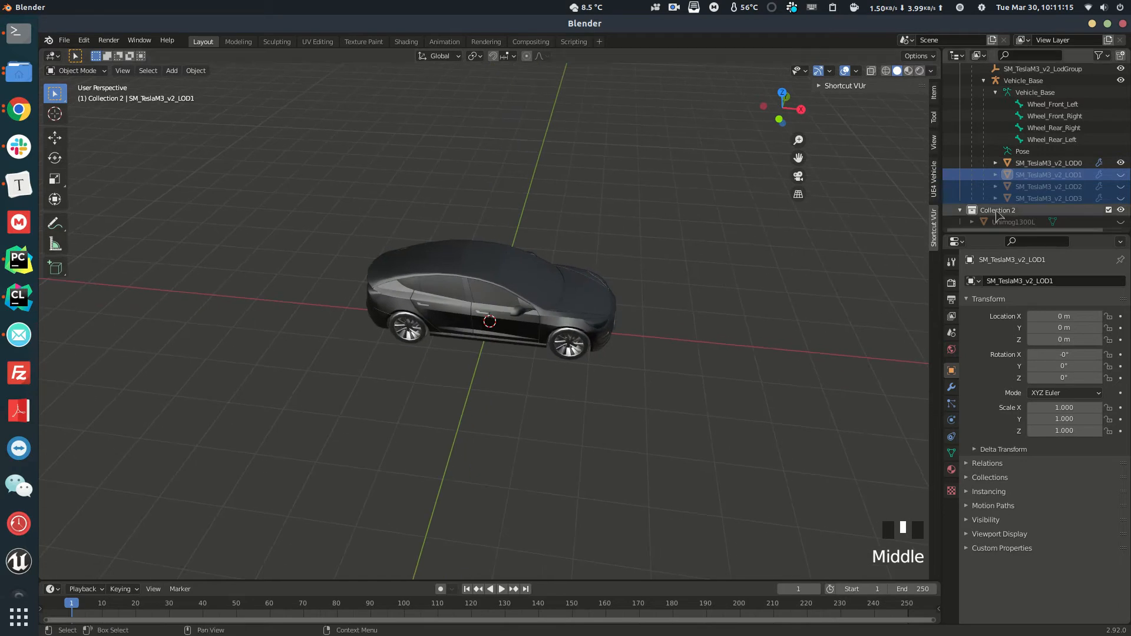
scroll(down, 3)
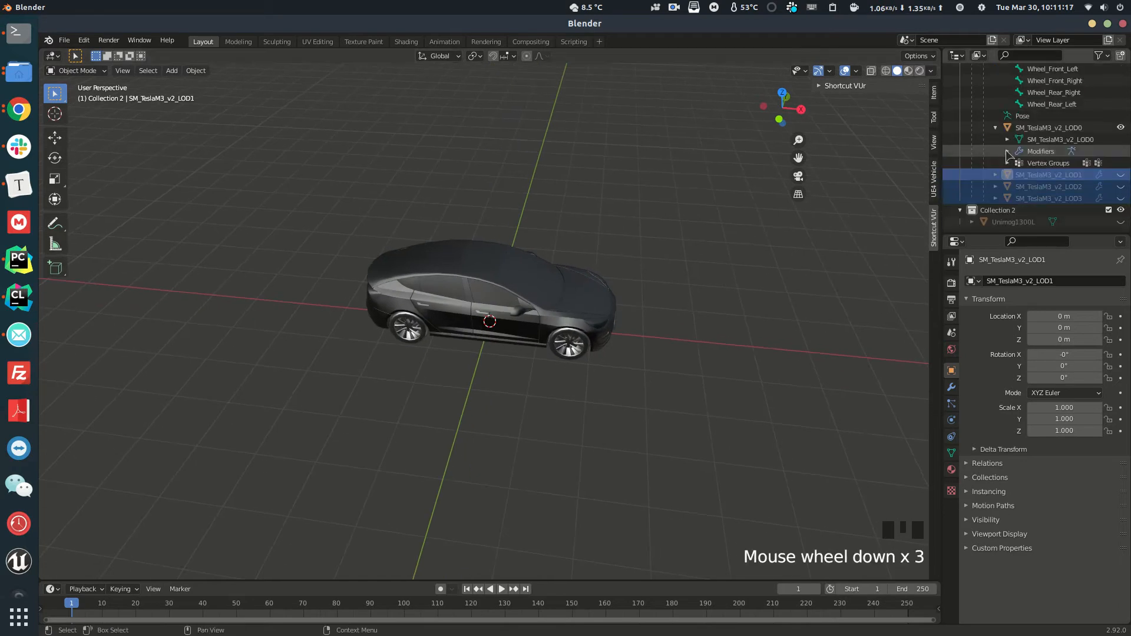
Assign Mesh.007 as the LOD0 object's mesh data, keeping its wheel vertex groups
click(1007, 139)
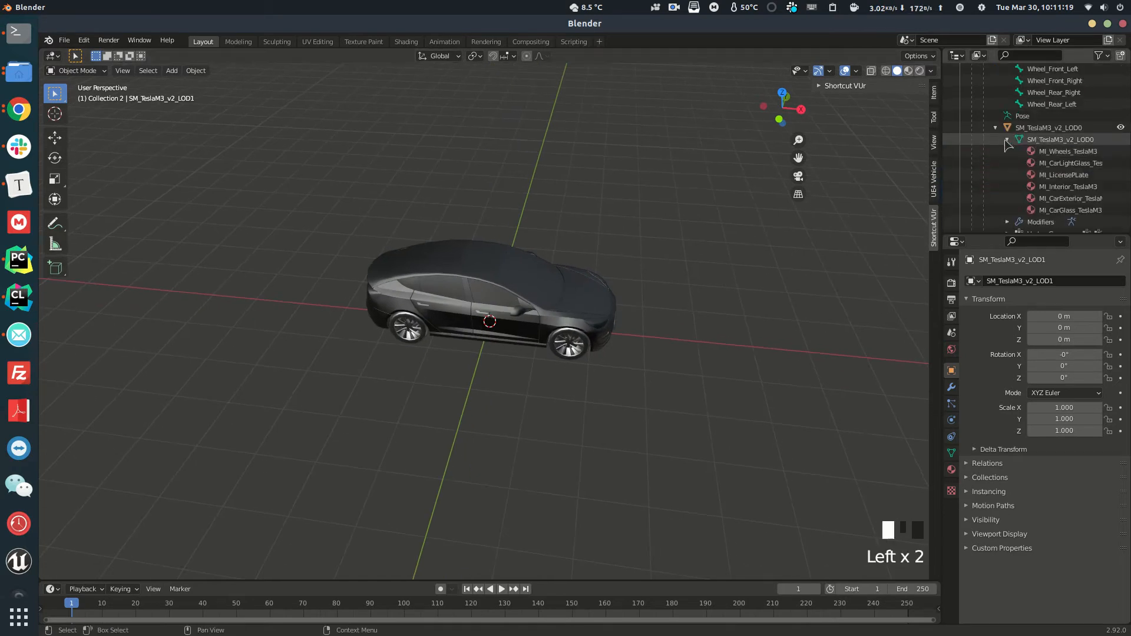
click(1058, 139)
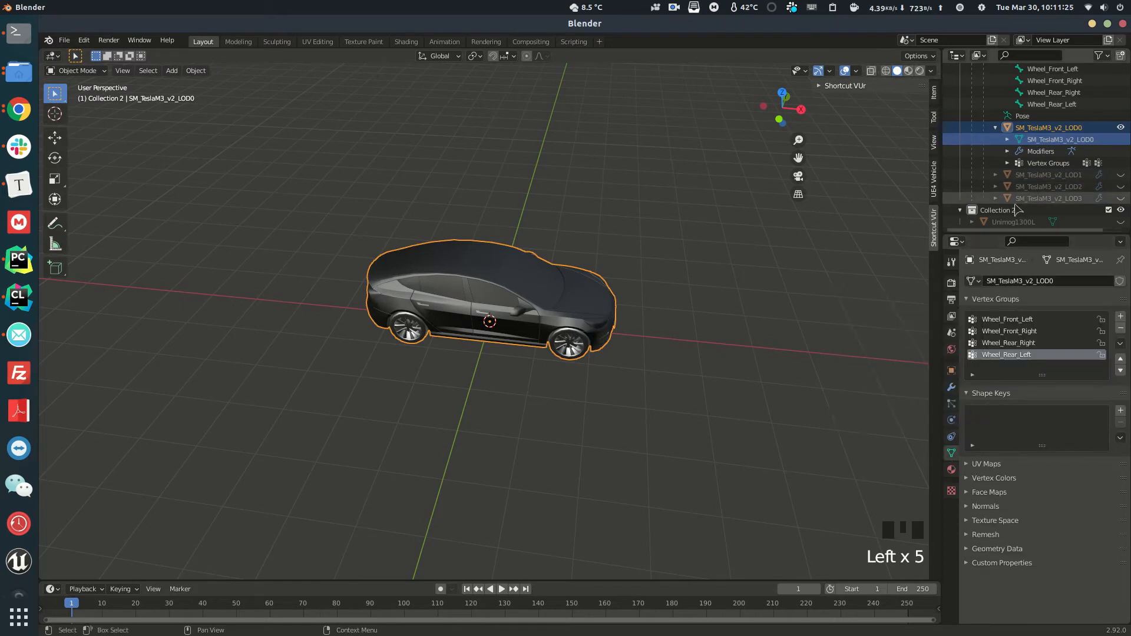
scroll(down, 3)
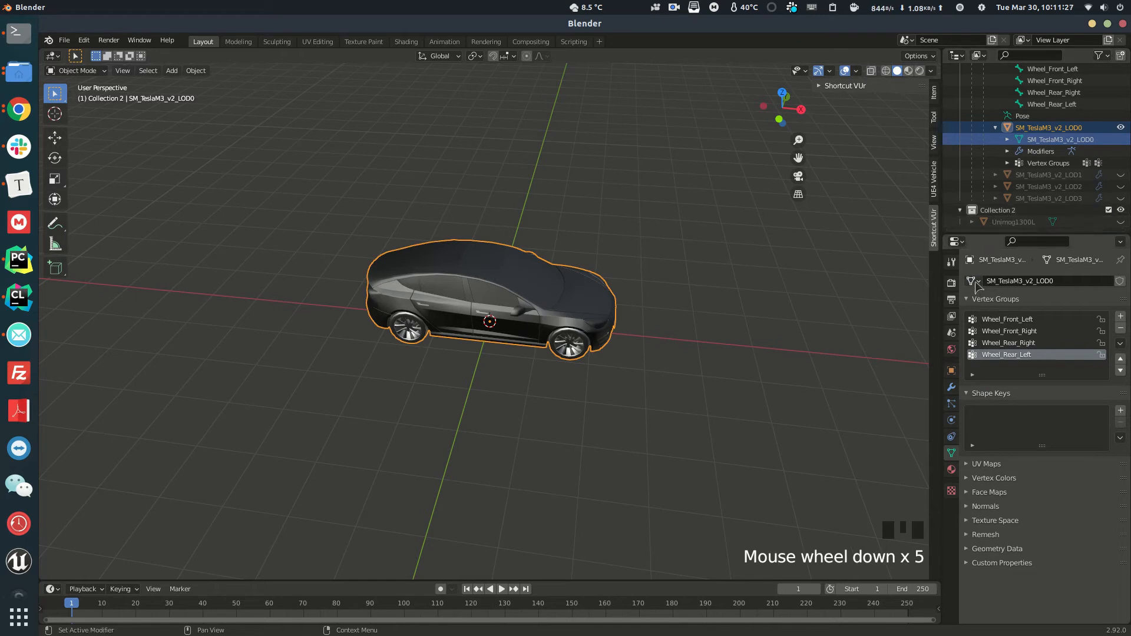
click(970, 282)
text(unimog)
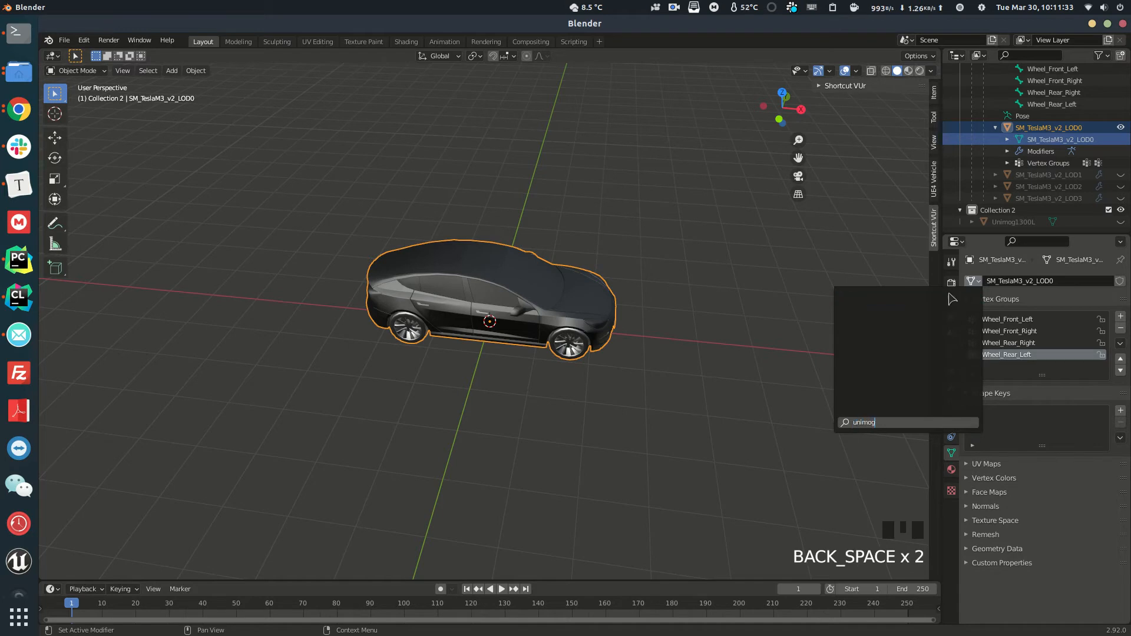
key(BackSpace)
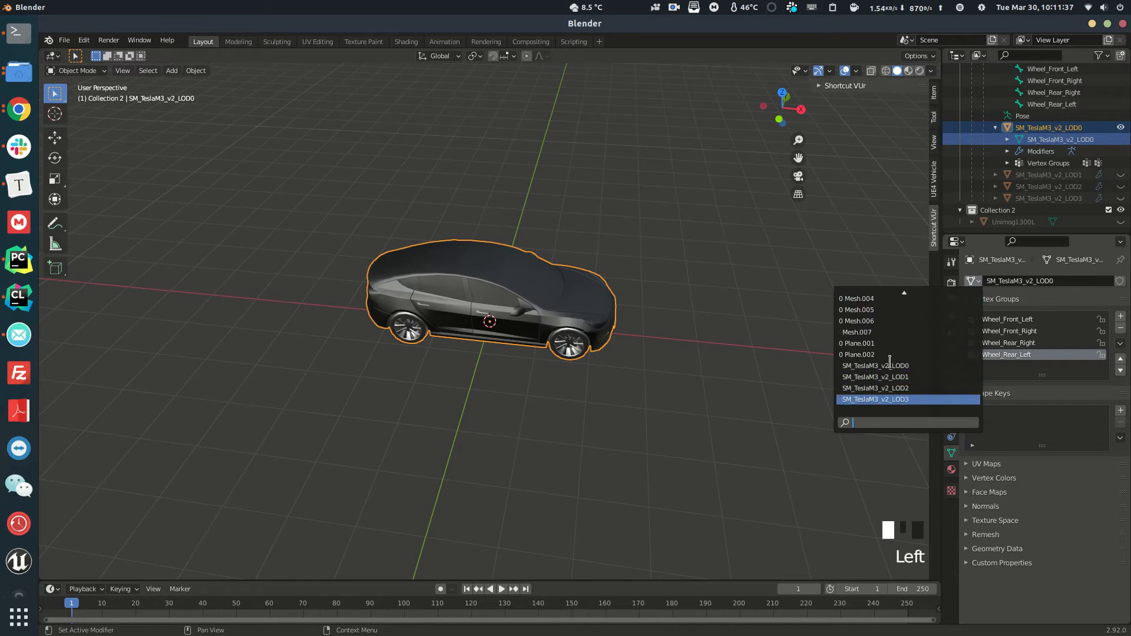
scroll(down, 3)
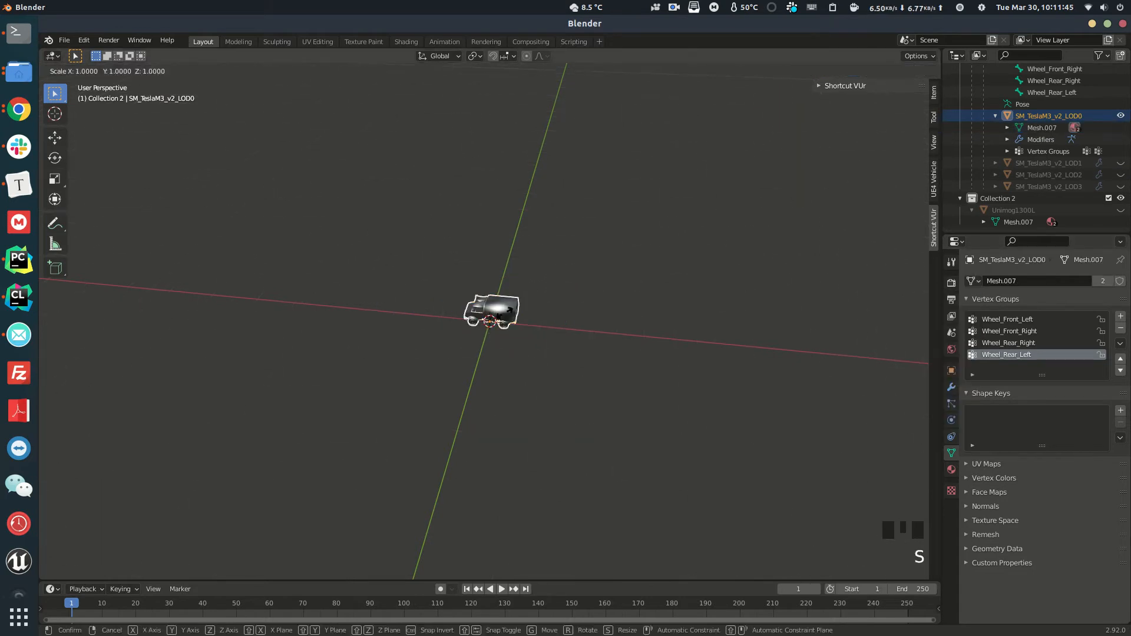
Scale the truck down to roughly the reference car's size
scroll(down, 3)
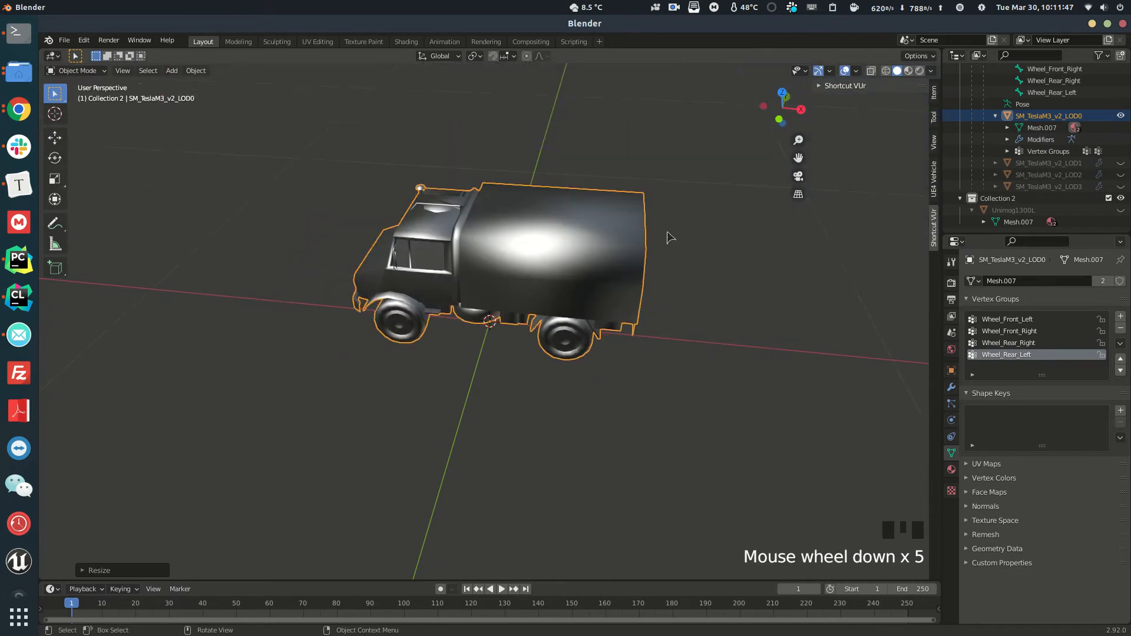
key(s)
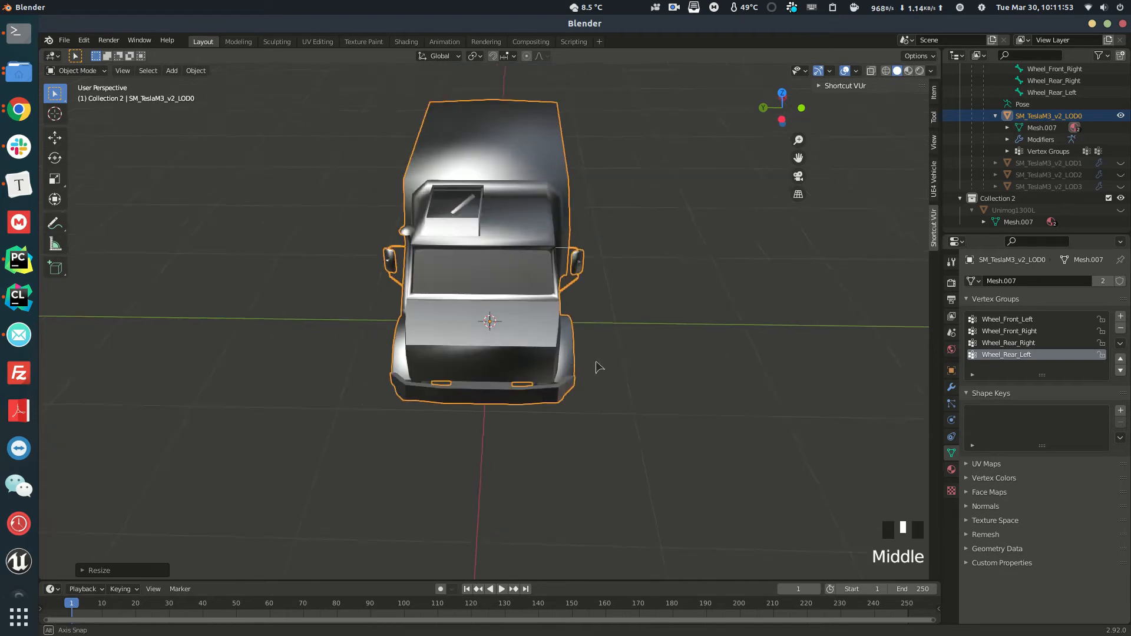
key(s)
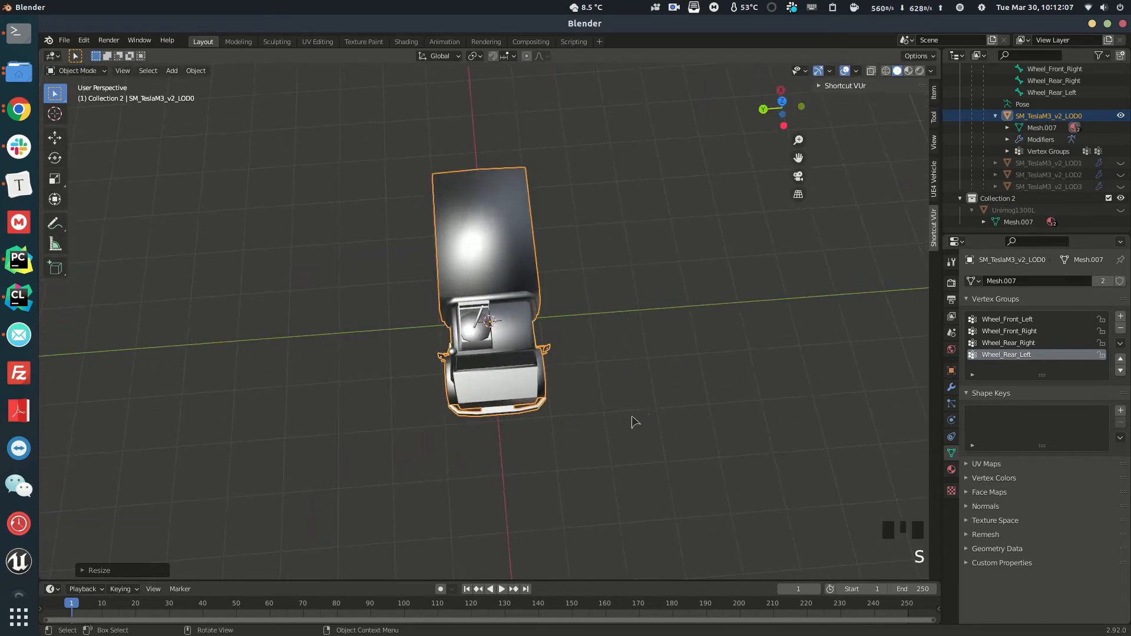
key(s)
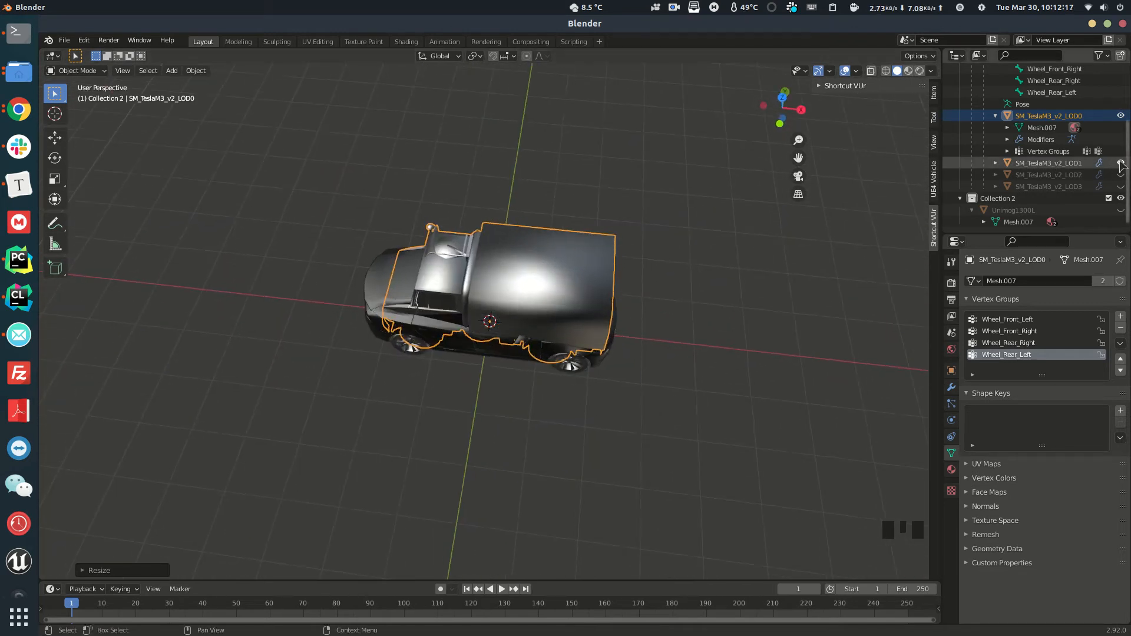
key(r)
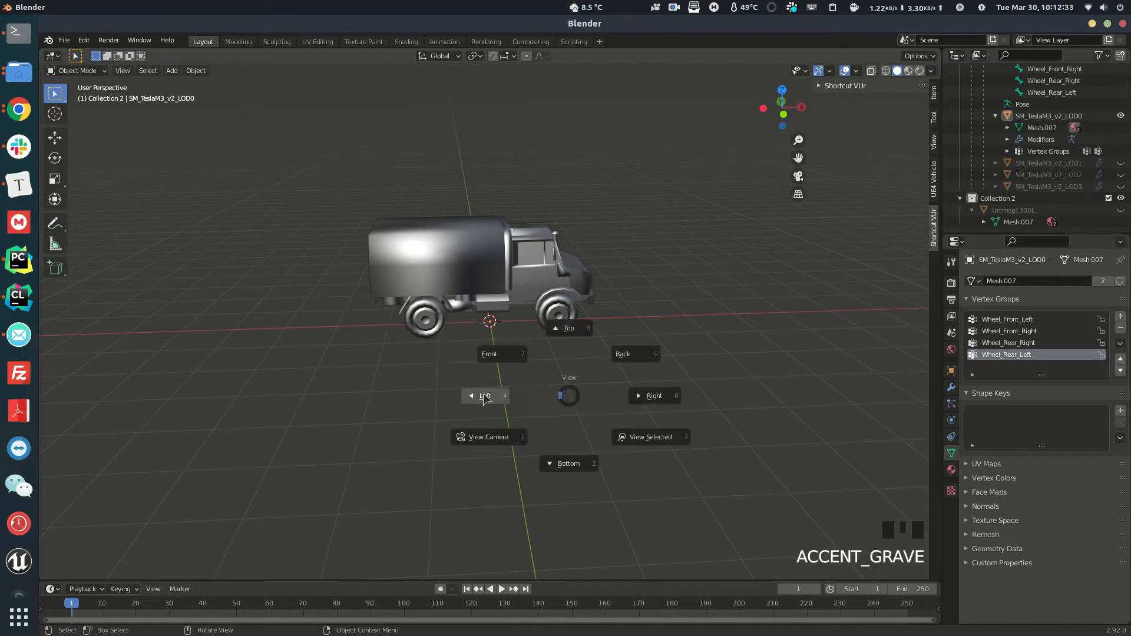
From side orthographic view, move the truck up 0.051 m along Z so its wheels meet the ground
click(489, 354)
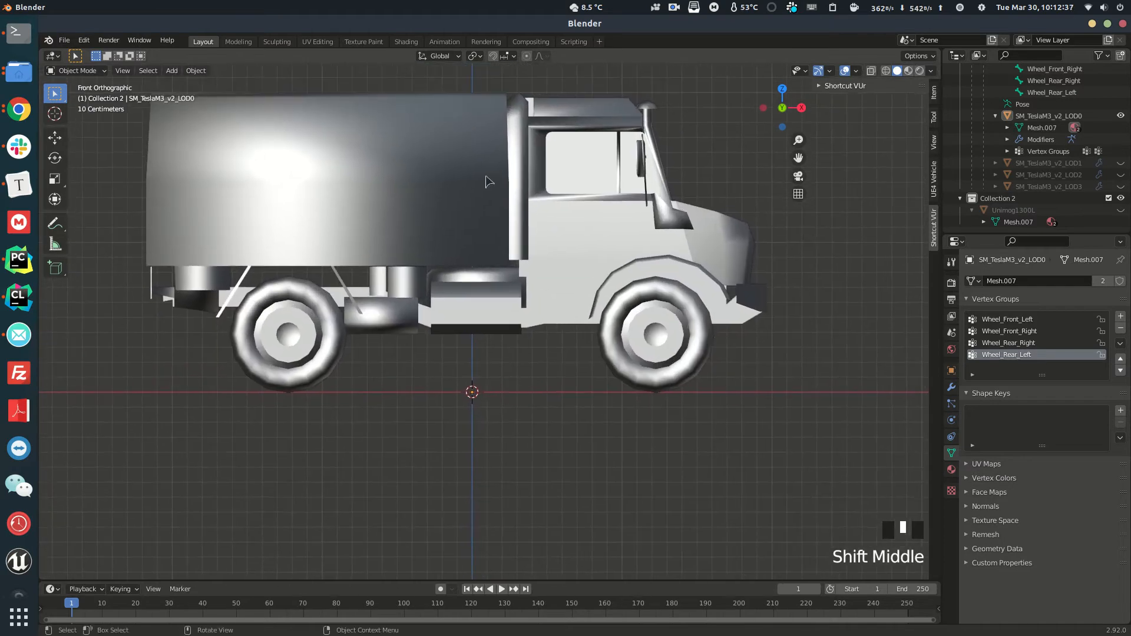
key(g)
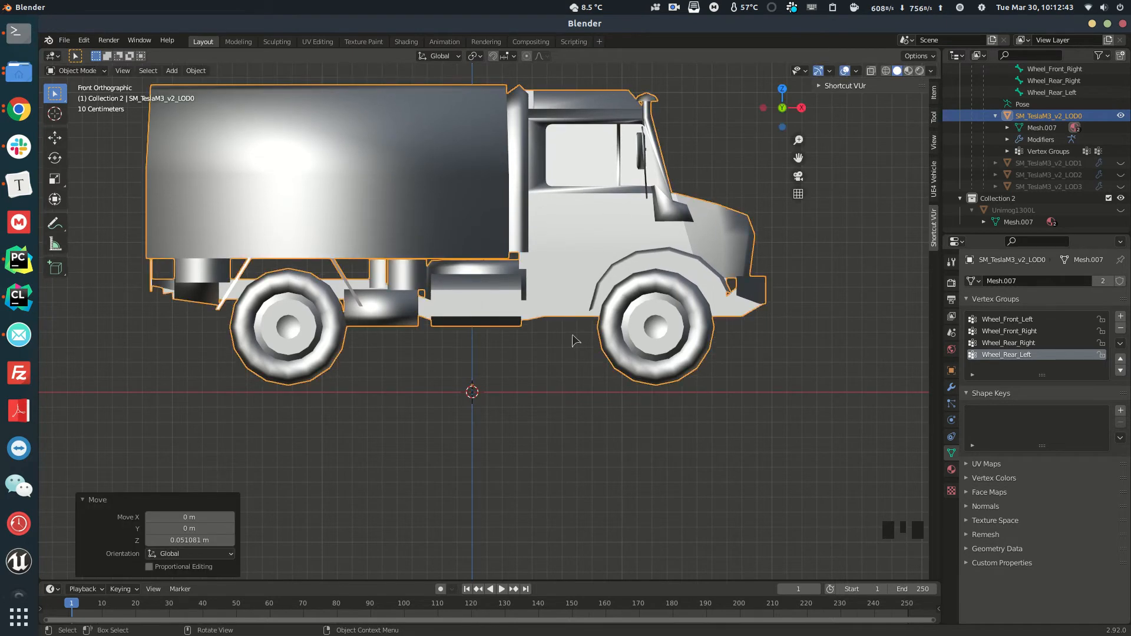
key(z)
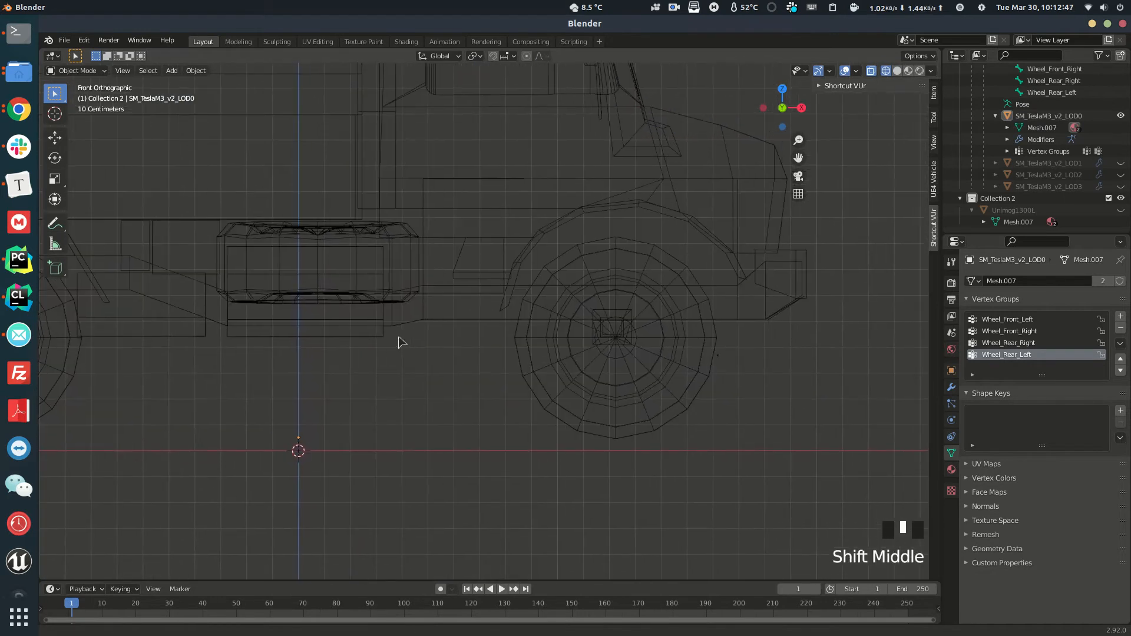
scroll(up, 3)
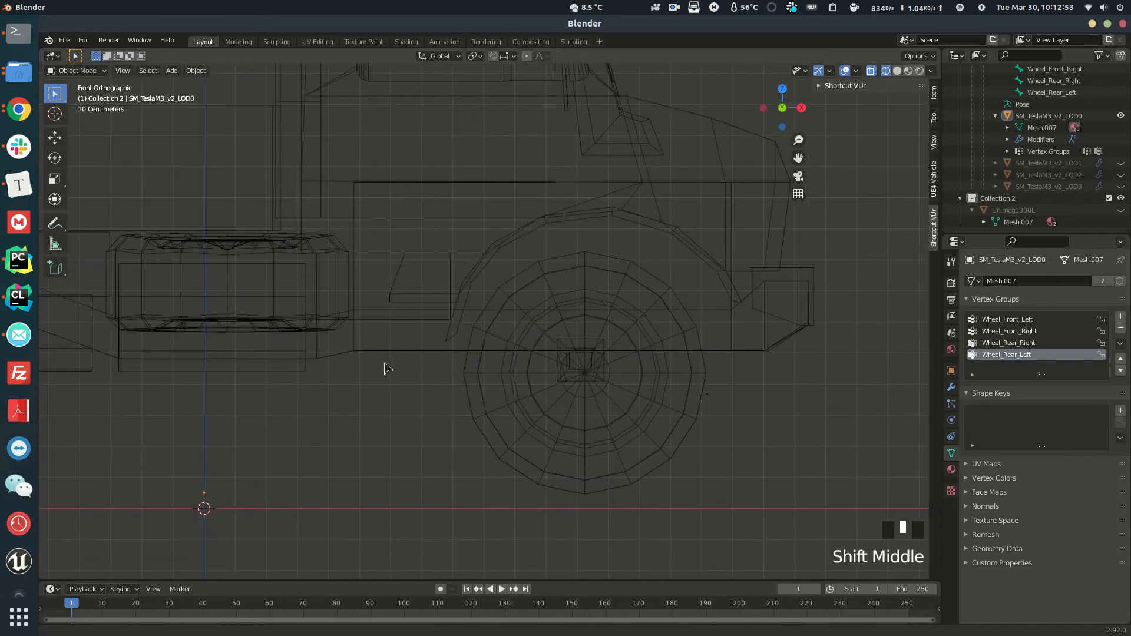
scroll(up, 3)
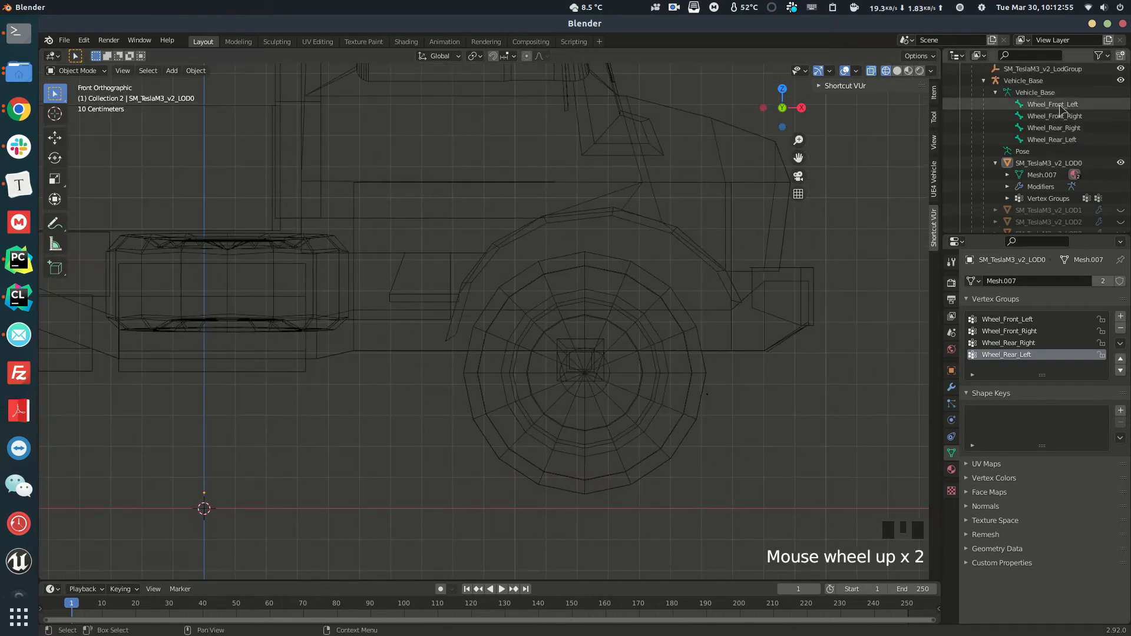
Move the Wheel_Front_Left bone onto the centre of the truck's front wheel hub
click(1035, 92)
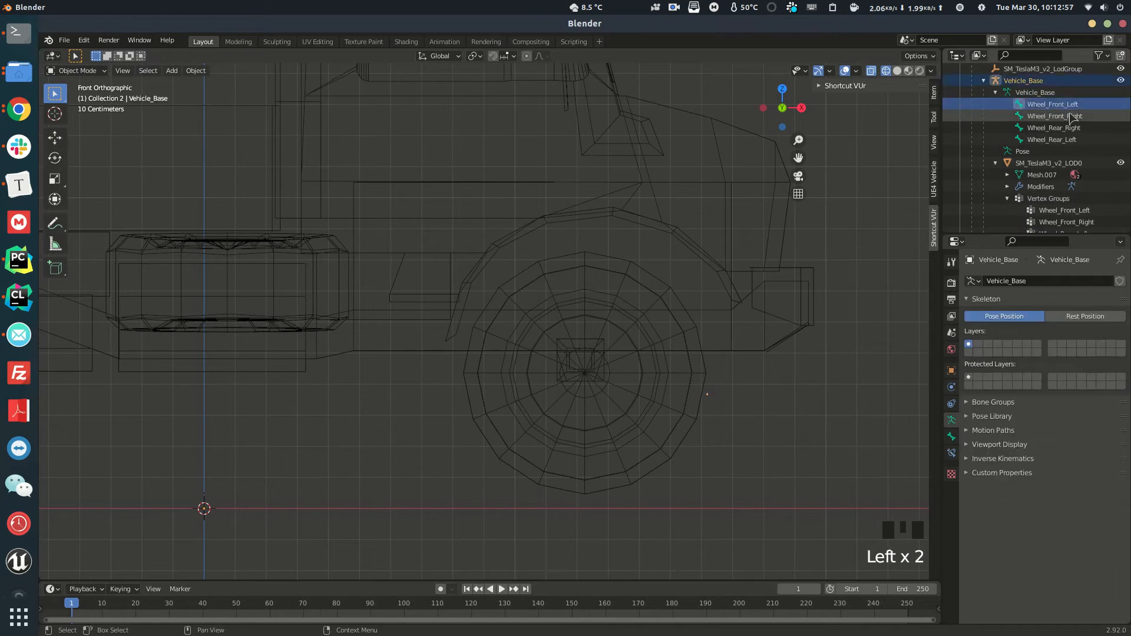
scroll(down, 3)
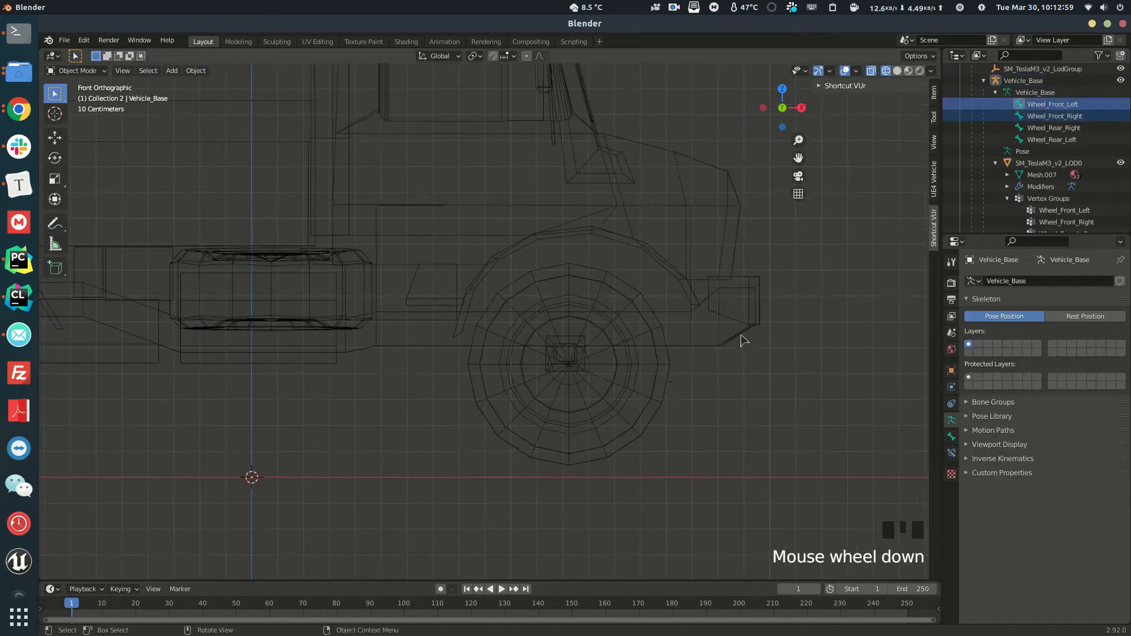
scroll(down, 3)
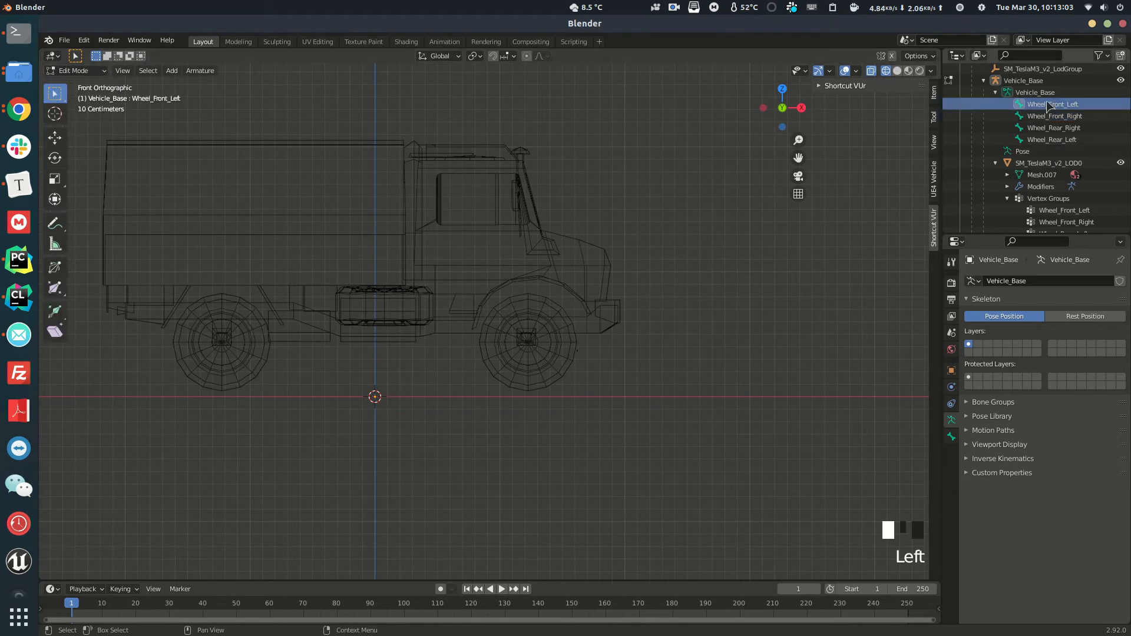
scroll(up, 3)
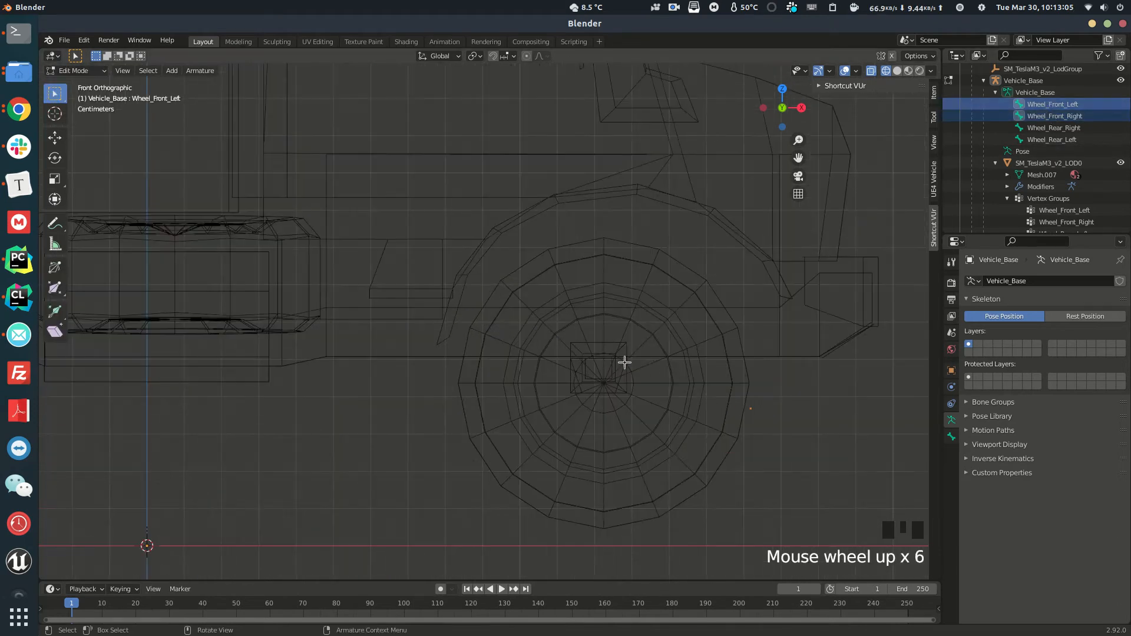
key(g)
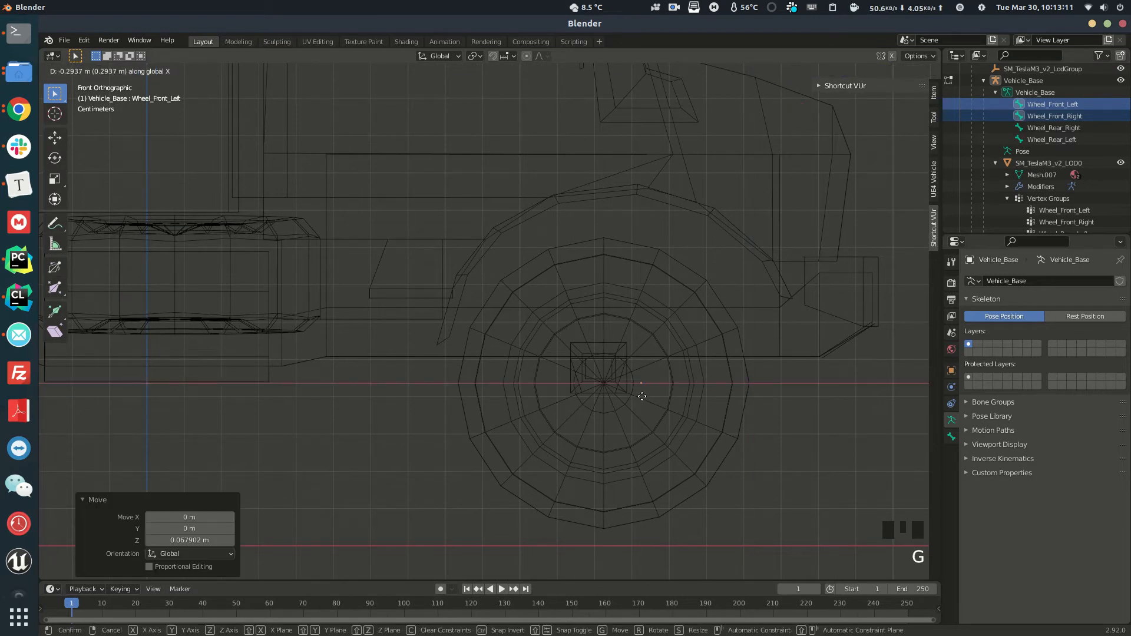
click(642, 396)
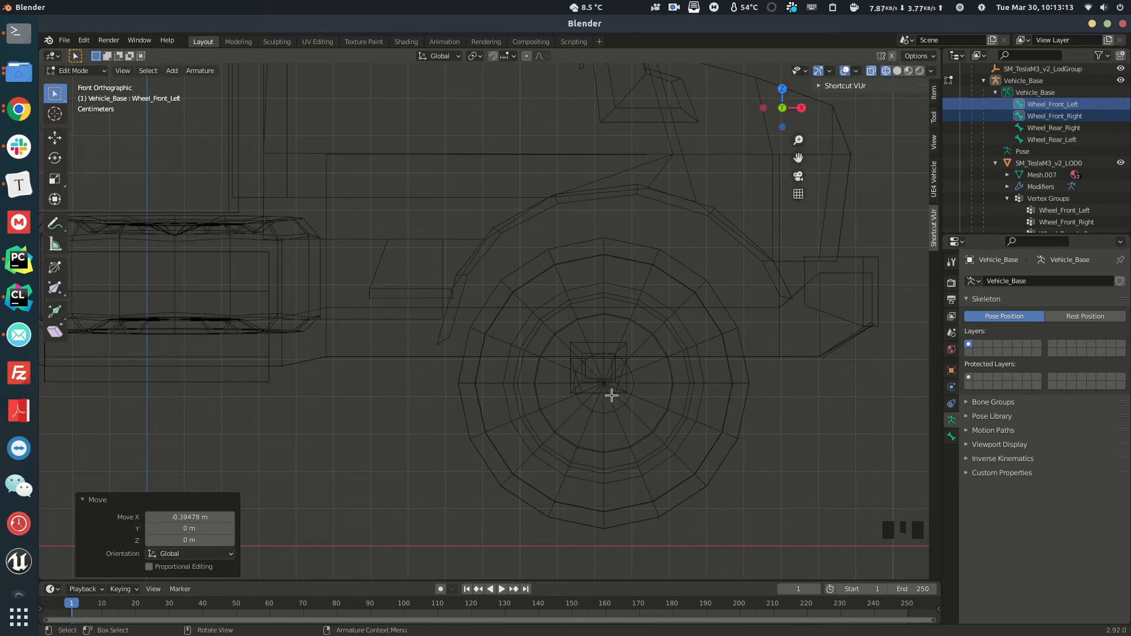
scroll(up, 3)
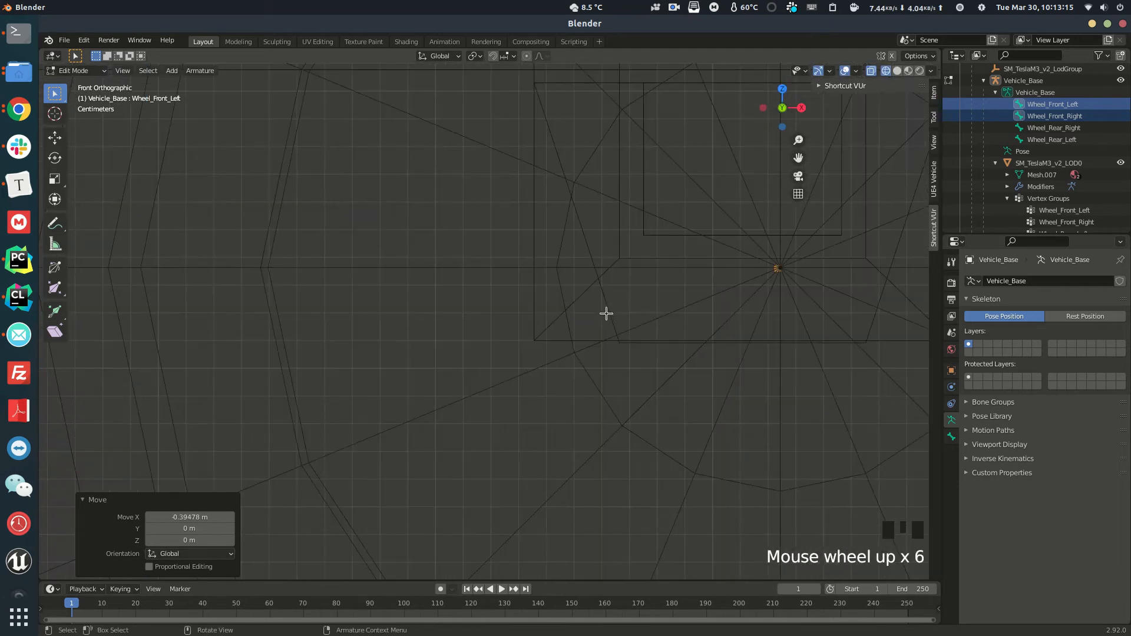
key(g)
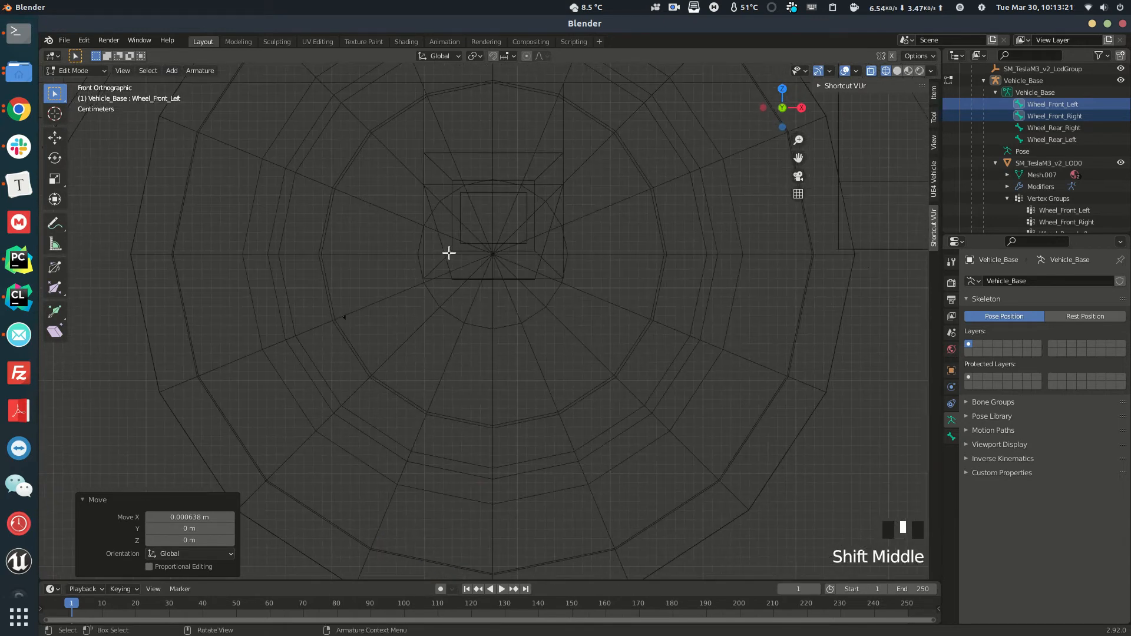
Raise the rear wheel bones about 6.7 cm to hub height
click(1051, 127)
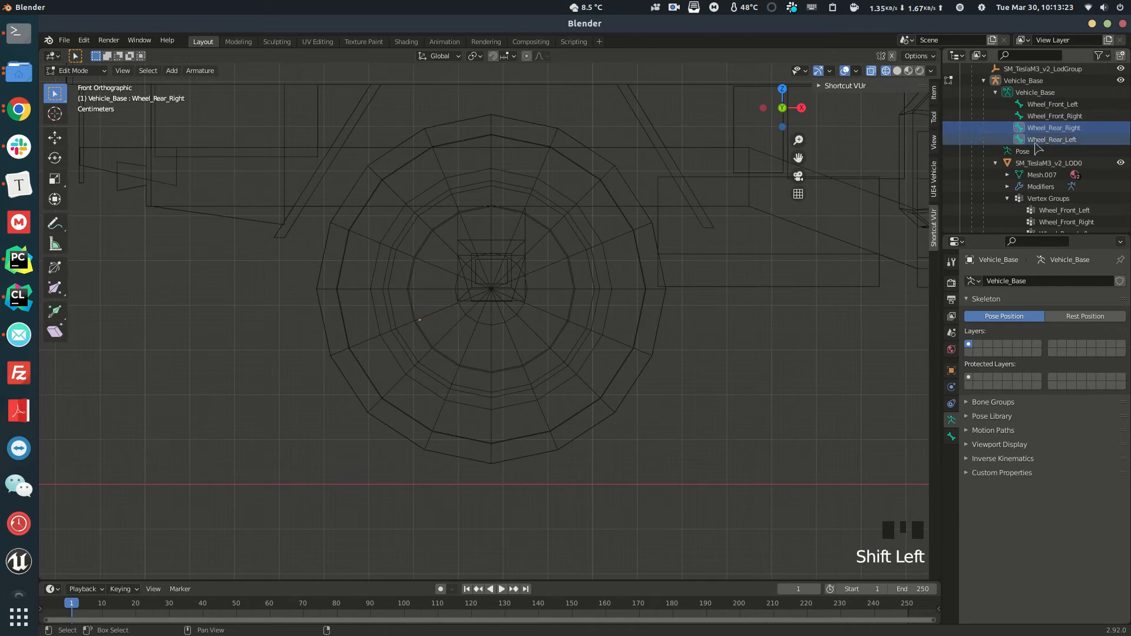
key(g)
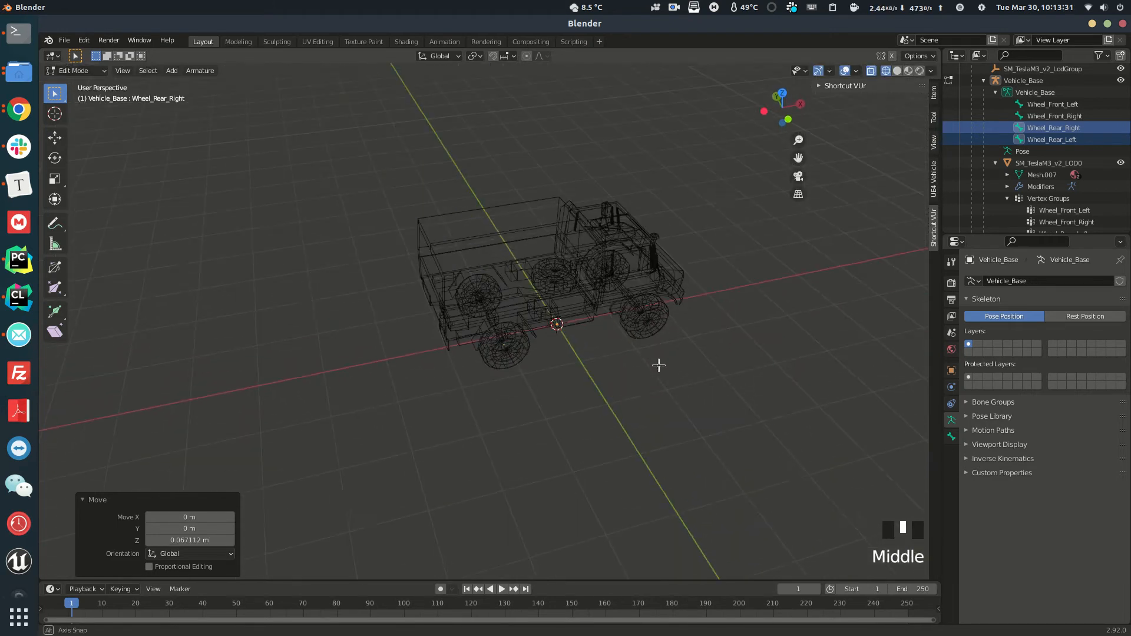
Make Wheel_Front_Right the active vertex group and put the SM_TeslaM3_v2_LOD0 mesh into Edit Mode
scroll(down, 3)
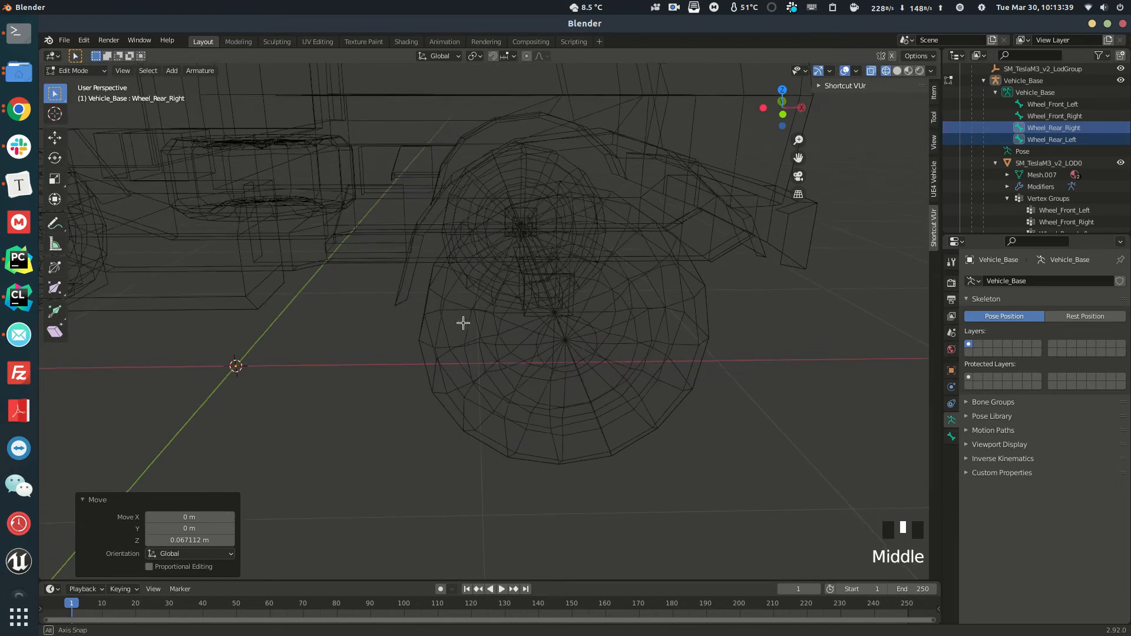
scroll(down, 3)
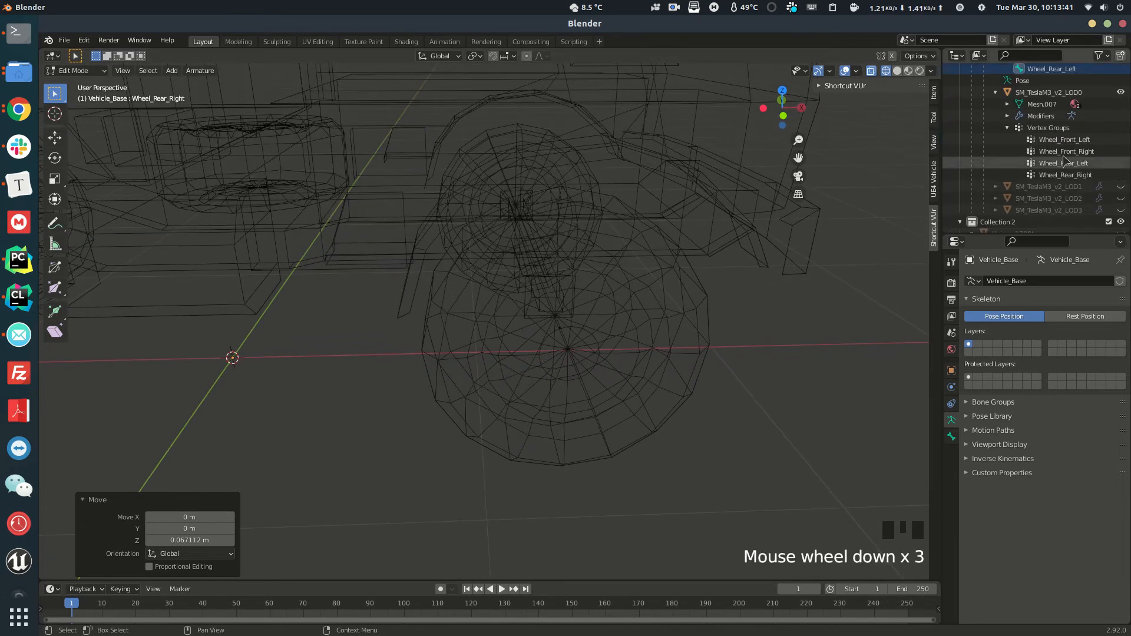
click(1063, 139)
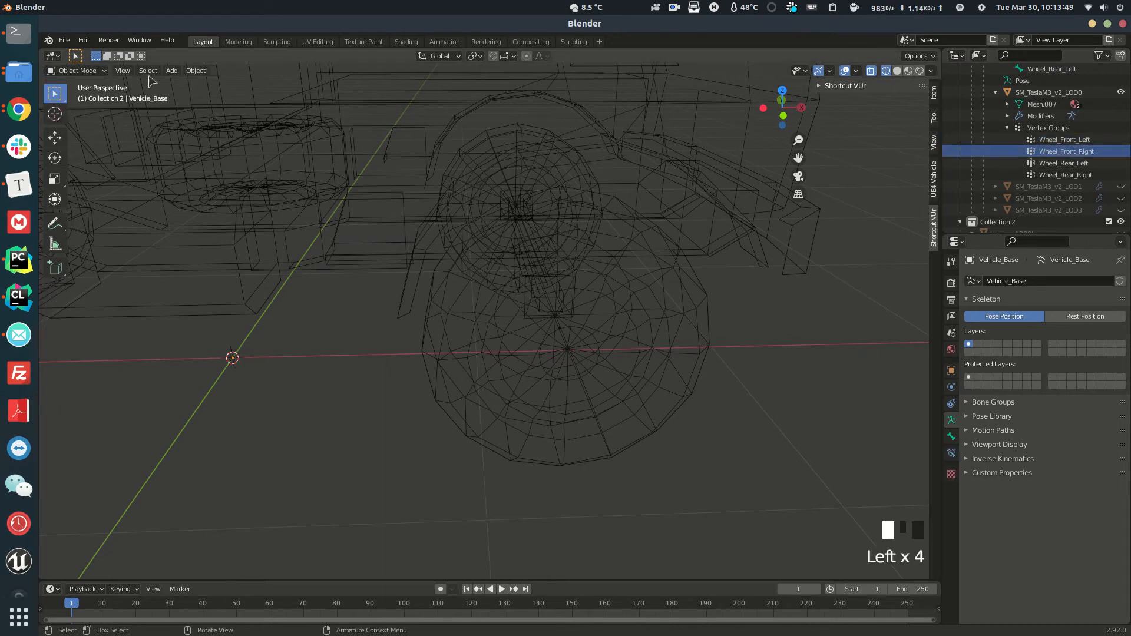
scroll(up, 3)
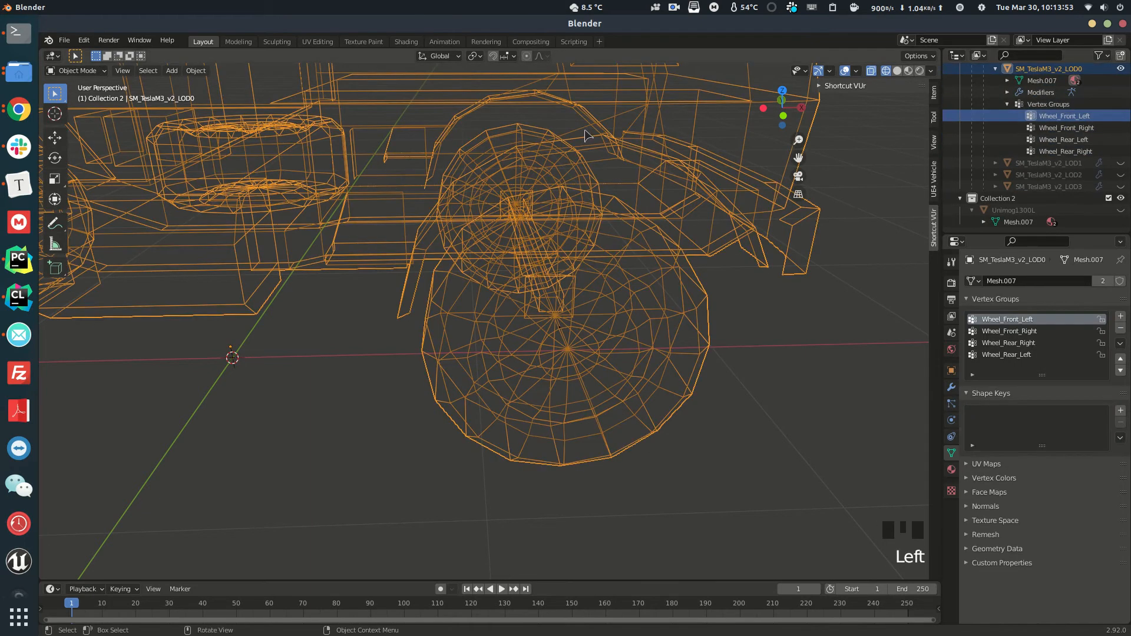
click(75, 70)
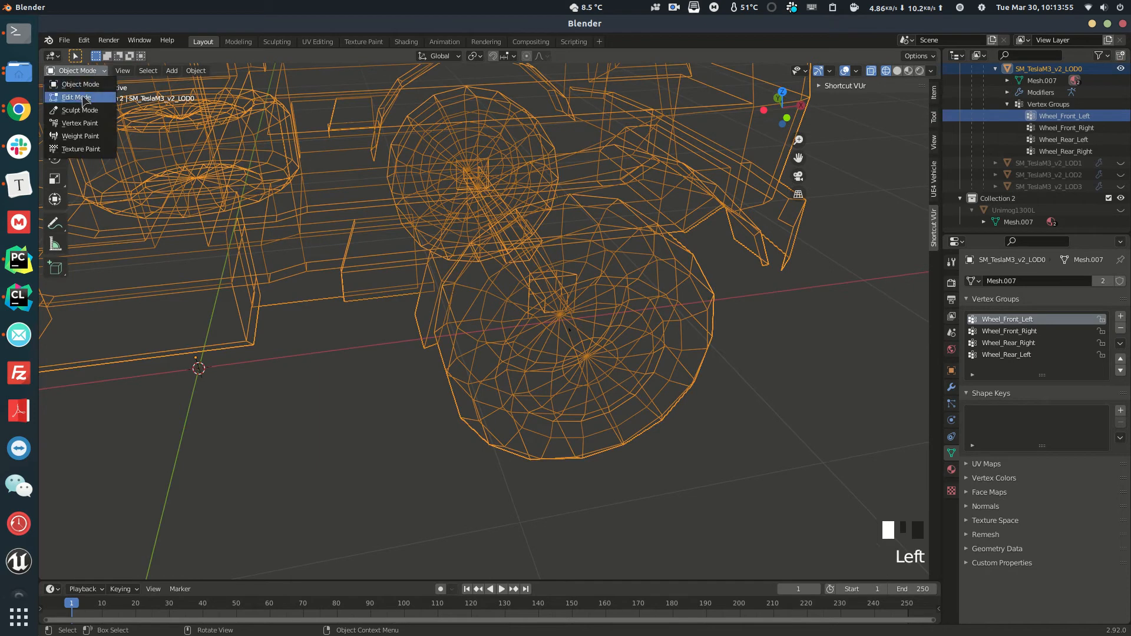
click(76, 96)
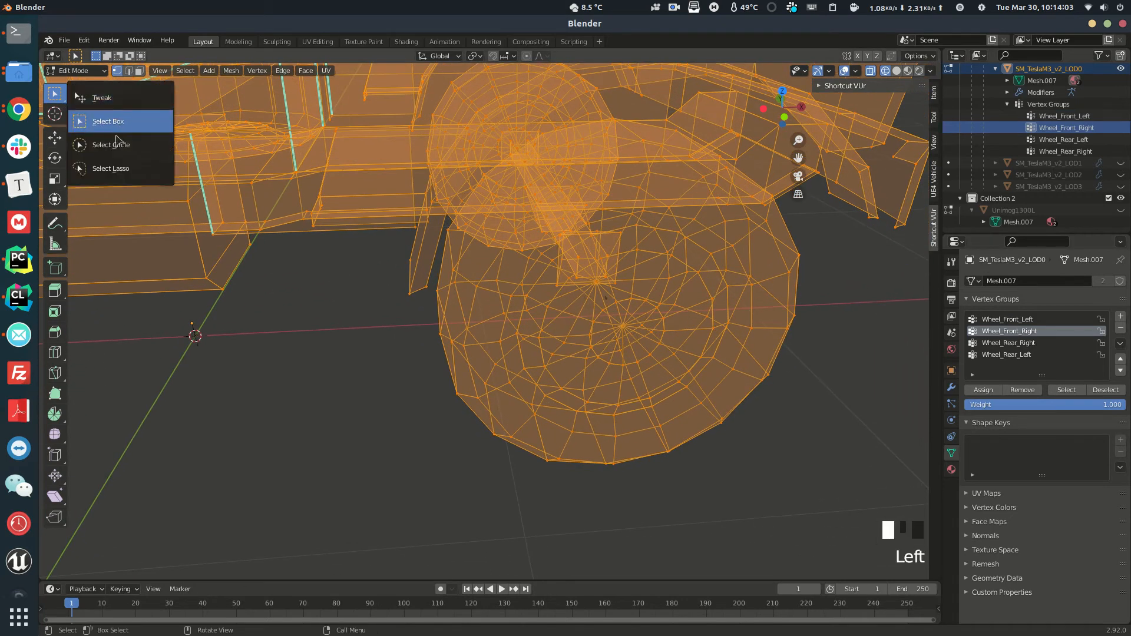
Circle-select the front wheel's vertices under the cab and trim strays with Select Less
click(110, 144)
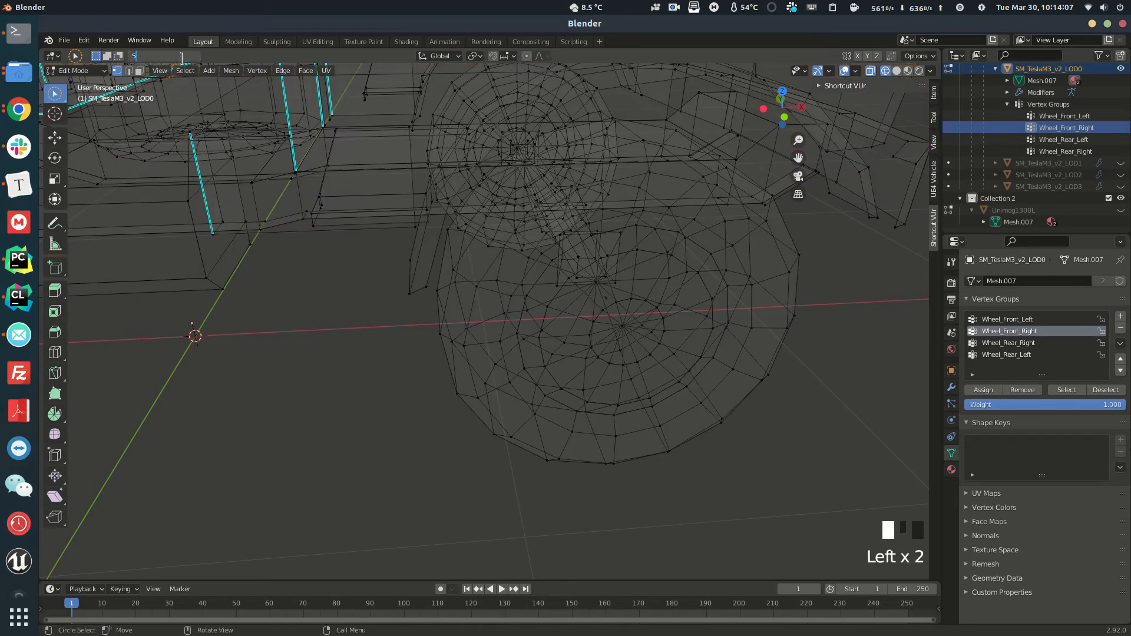
scroll(down, 3)
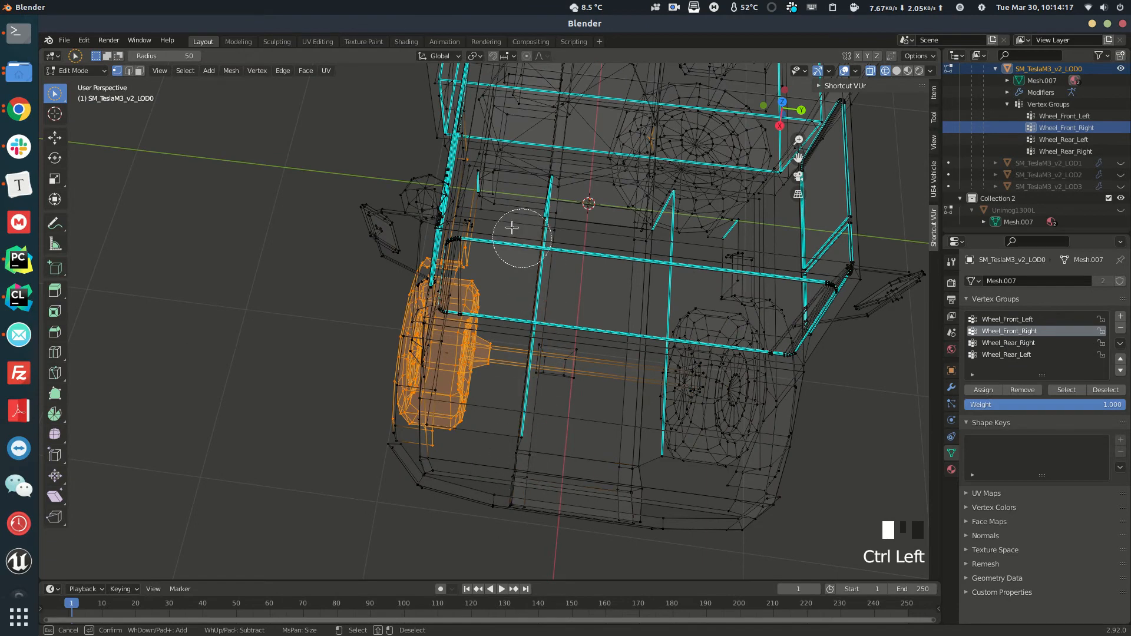
key(Ctrl+NUMPAD_MINUS)
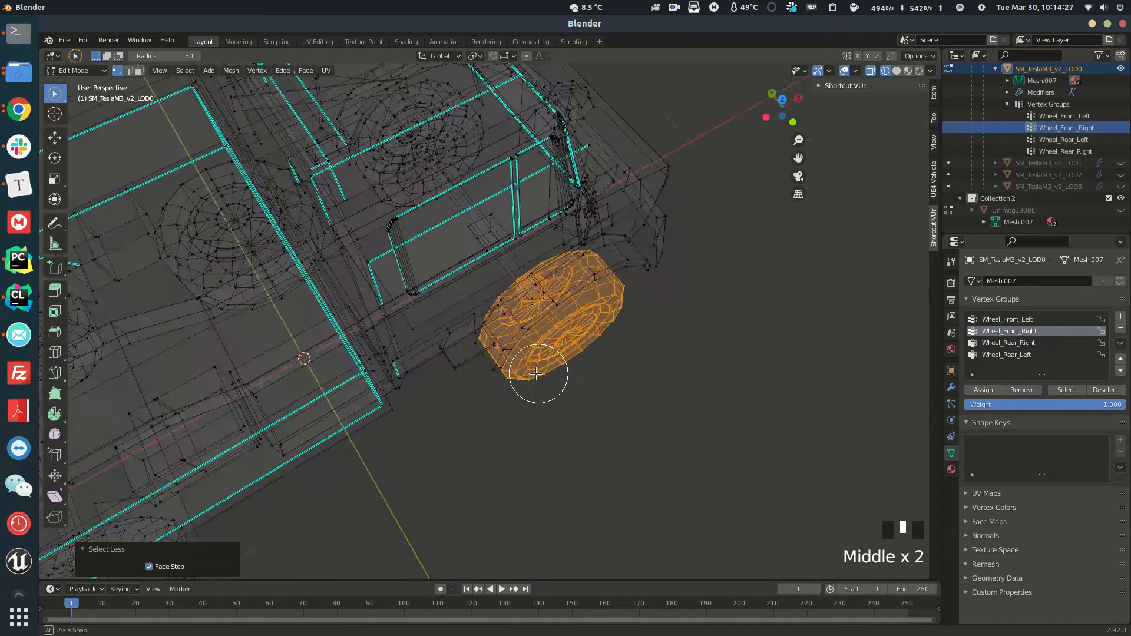
scroll(up, 3)
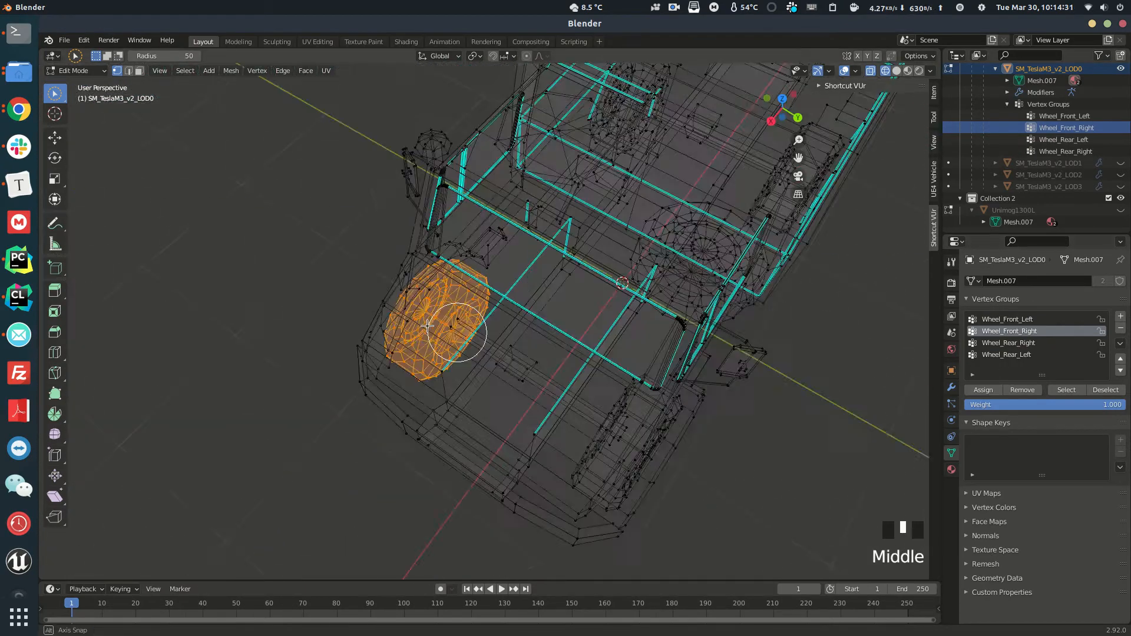
scroll(down, 3)
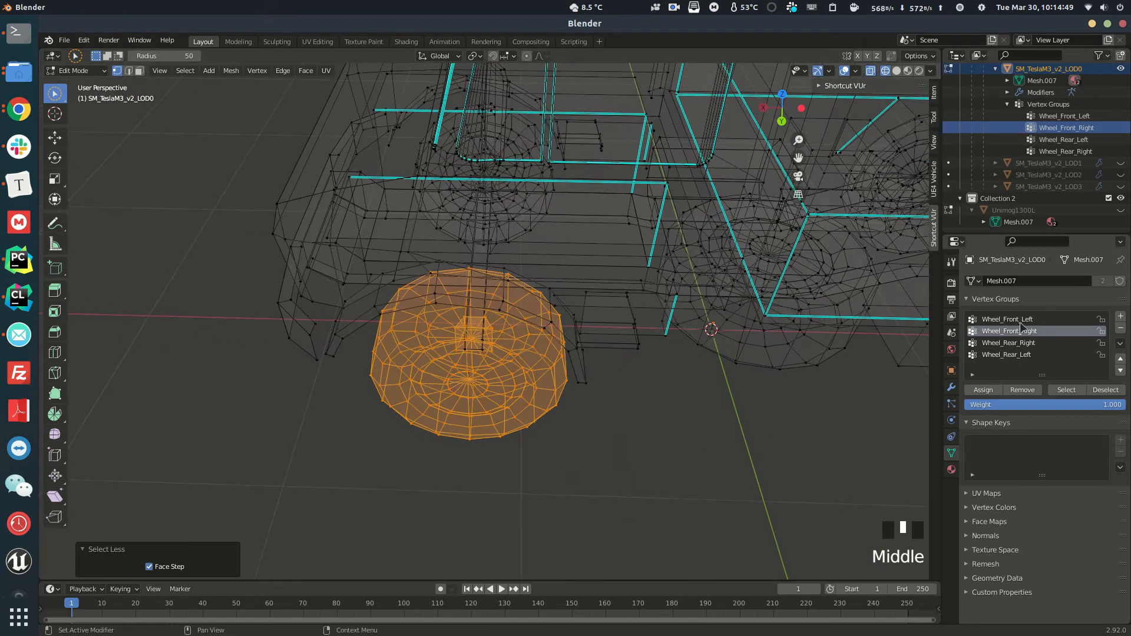
Select the remaining wheels' vertices in turn, switching to the rear-left wheel group
scroll(down, 3)
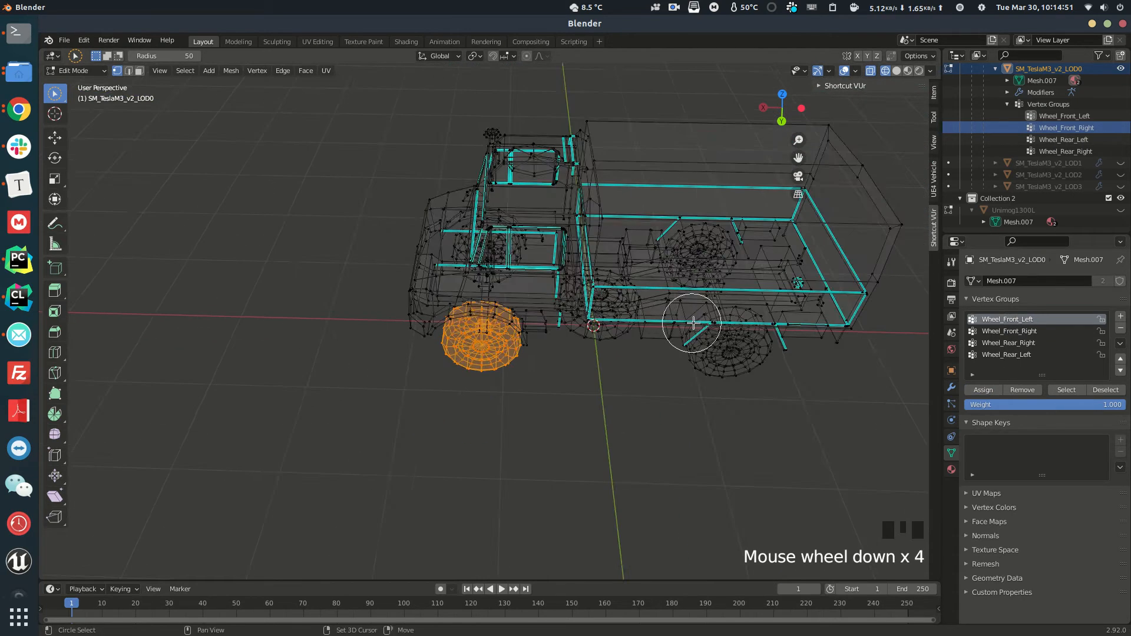
scroll(down, 3)
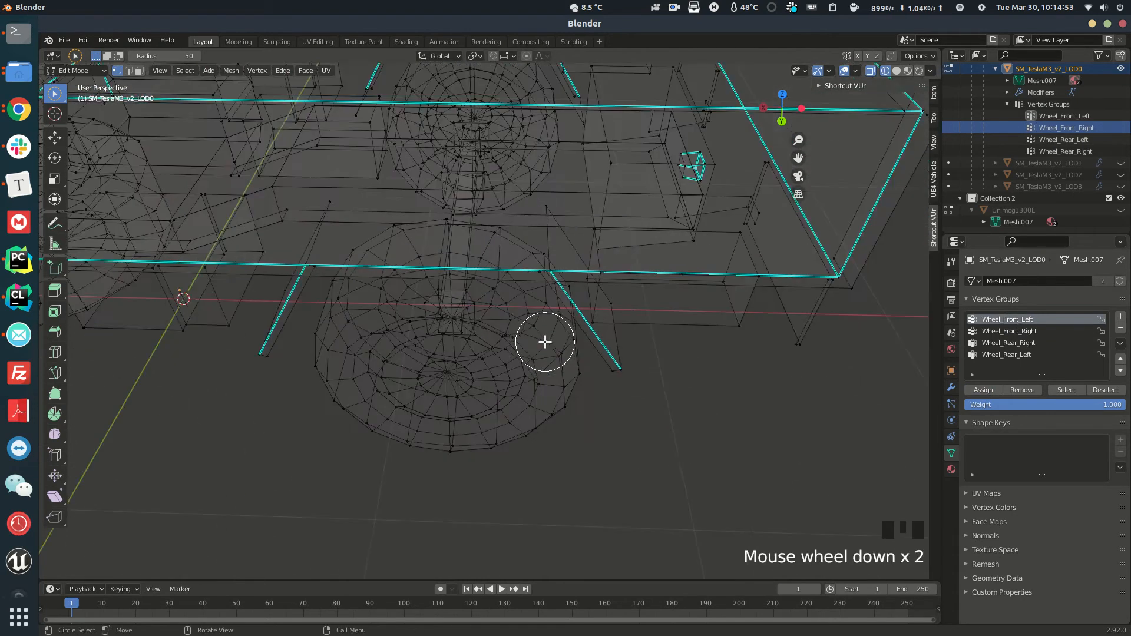
scroll(up, 3)
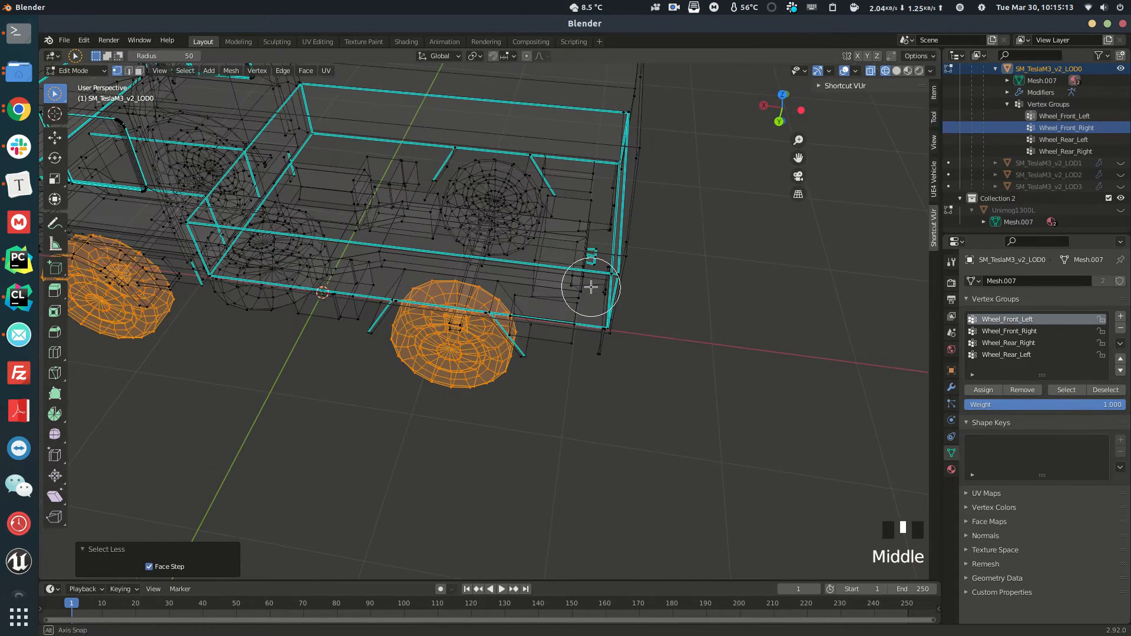
scroll(up, 3)
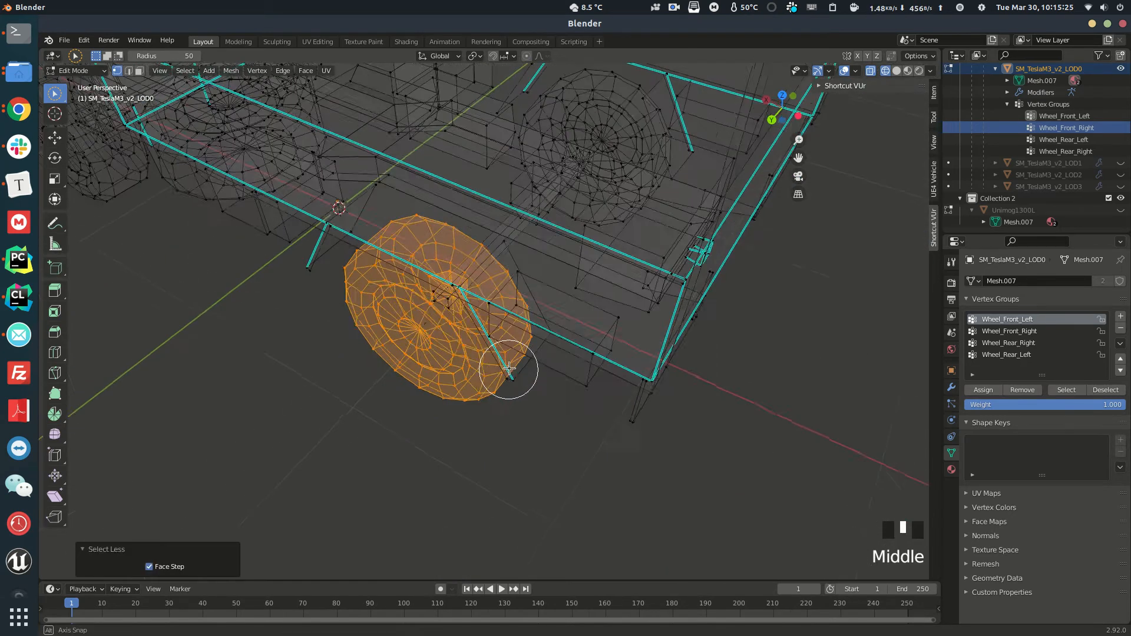
scroll(down, 3)
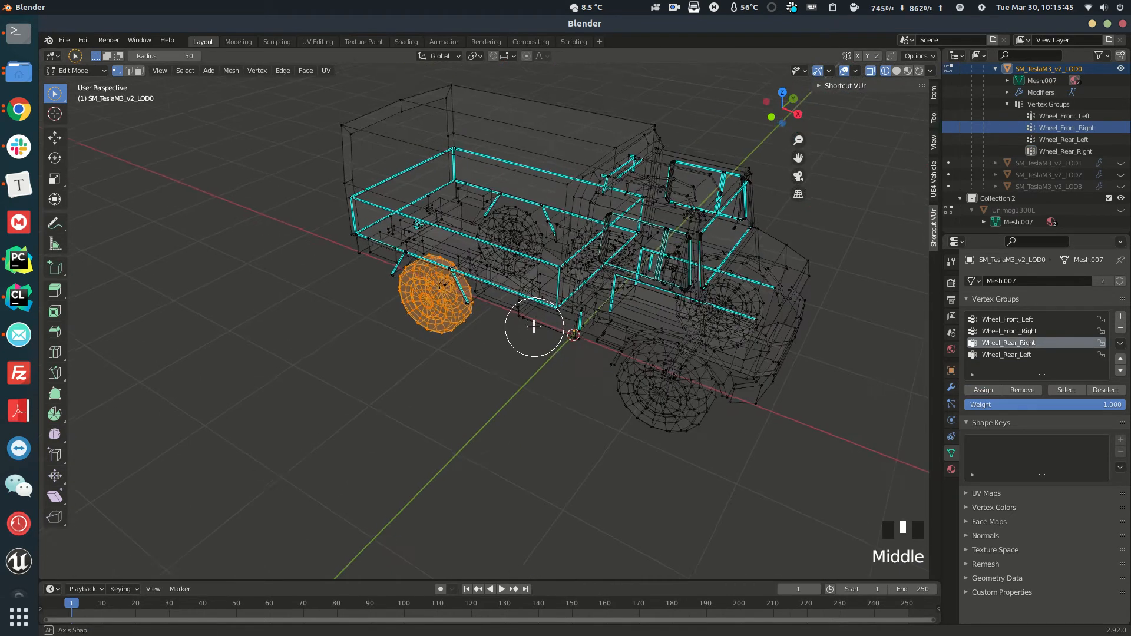
click(75, 70)
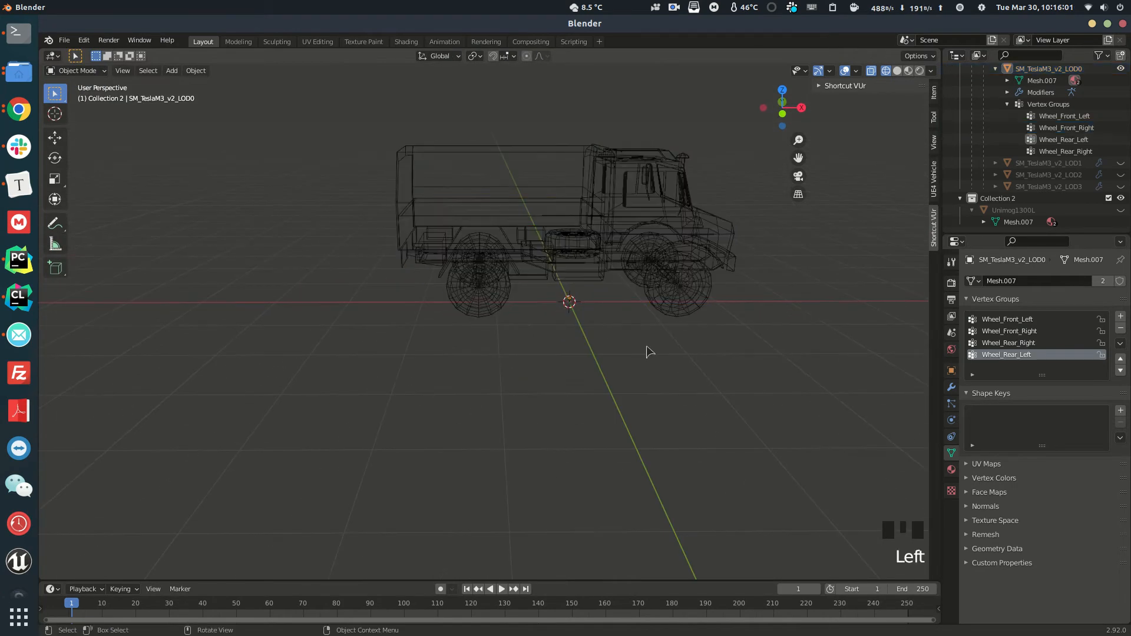
Frame the whole truck and select the Wheel_Front_Left bone of the Vehicle_Base armature
scroll(up, 3)
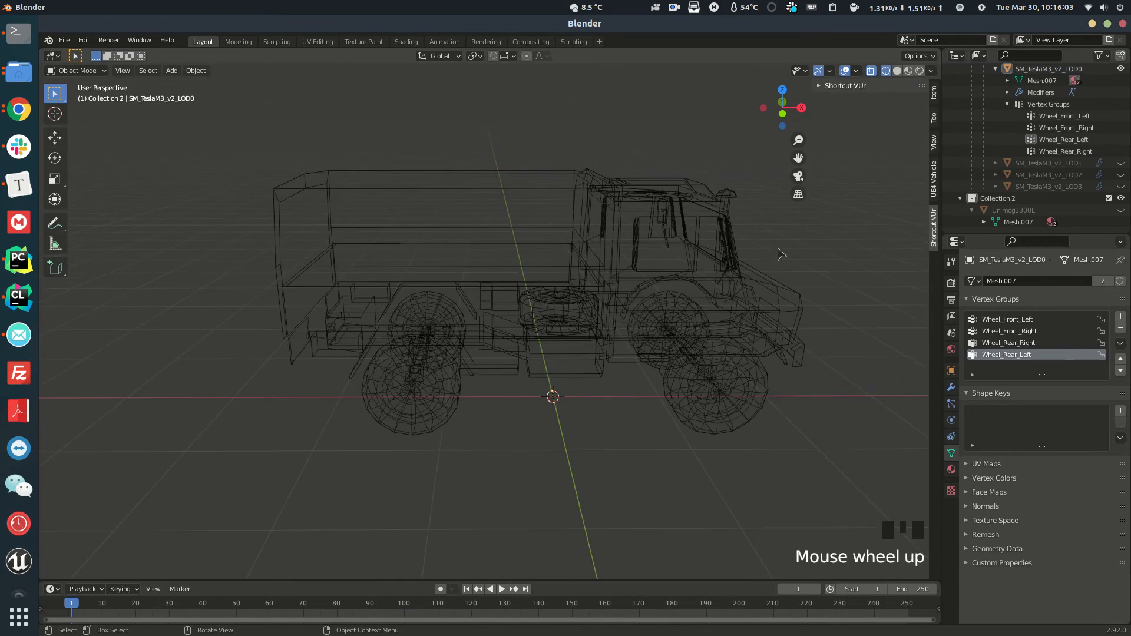
scroll(up, 3)
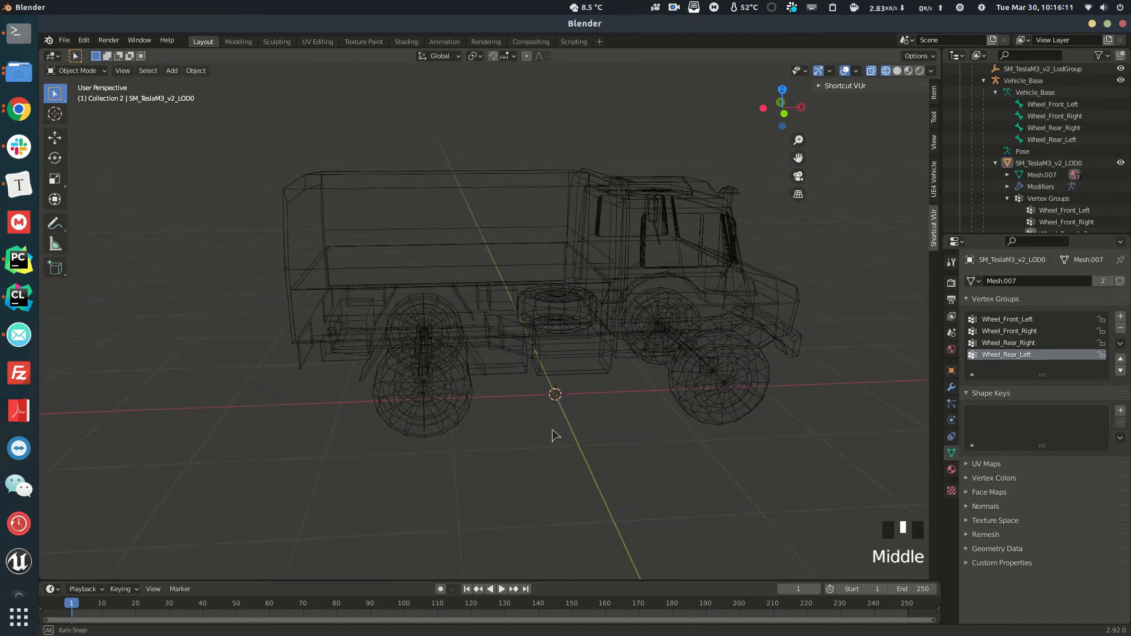
scroll(up, 3)
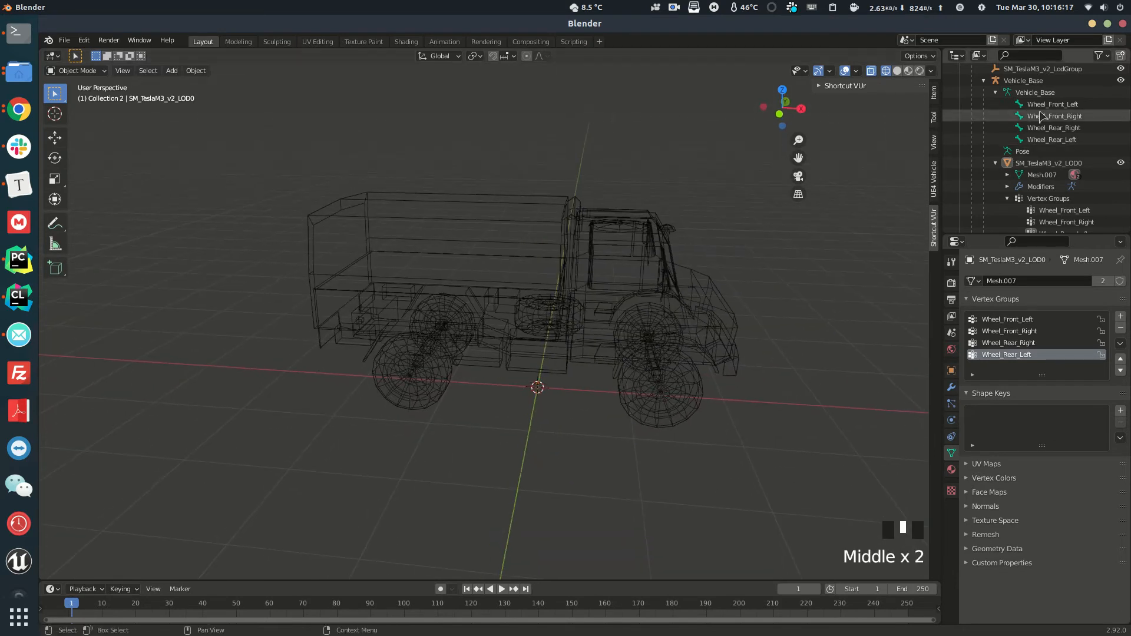
click(76, 69)
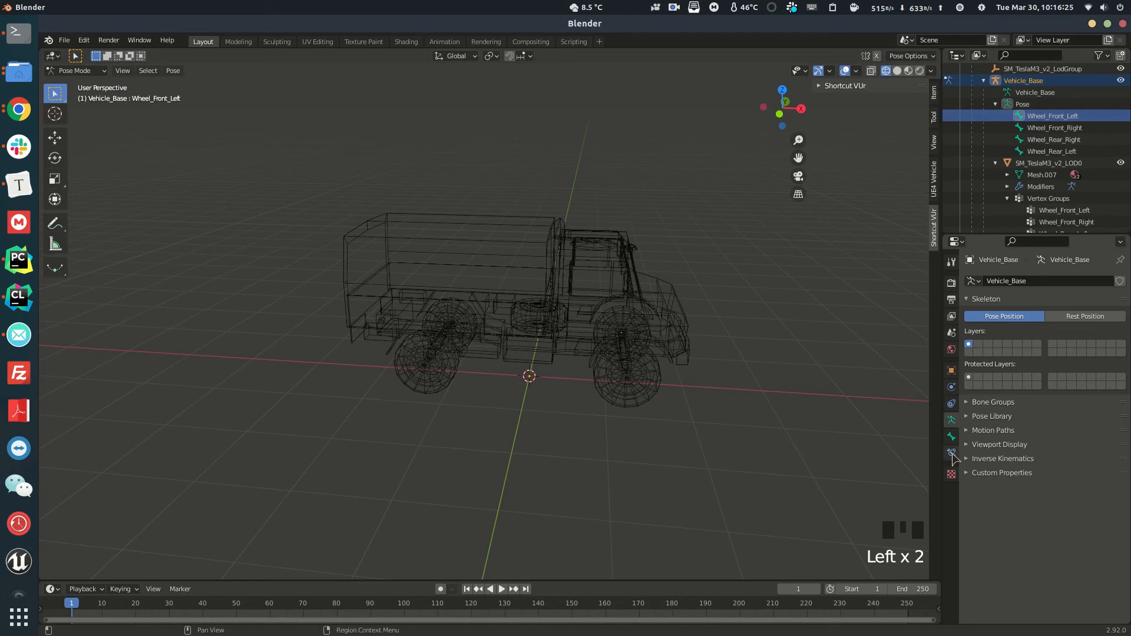
Add a Limit Location constraint locking Wheel_Front_Left on every axis in local space
click(952, 453)
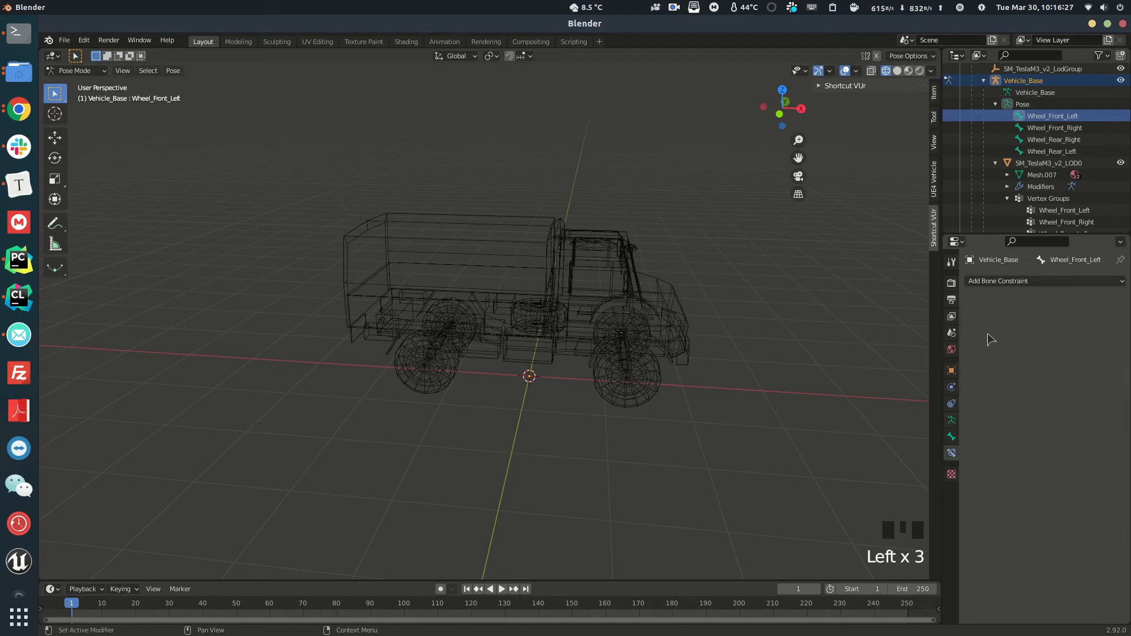
click(1043, 281)
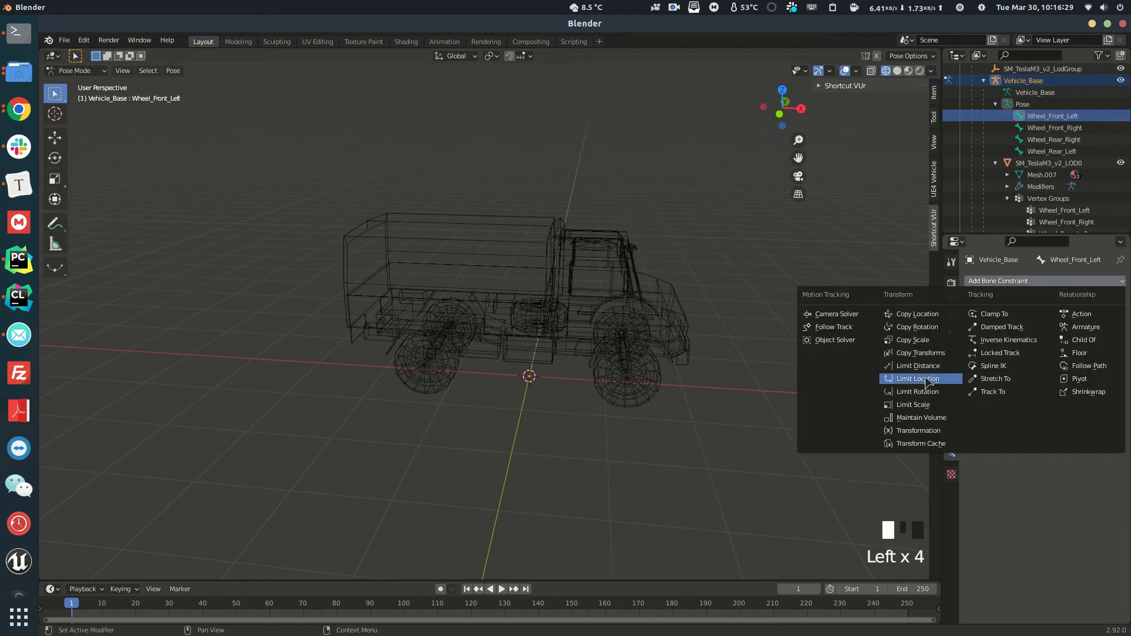
click(919, 378)
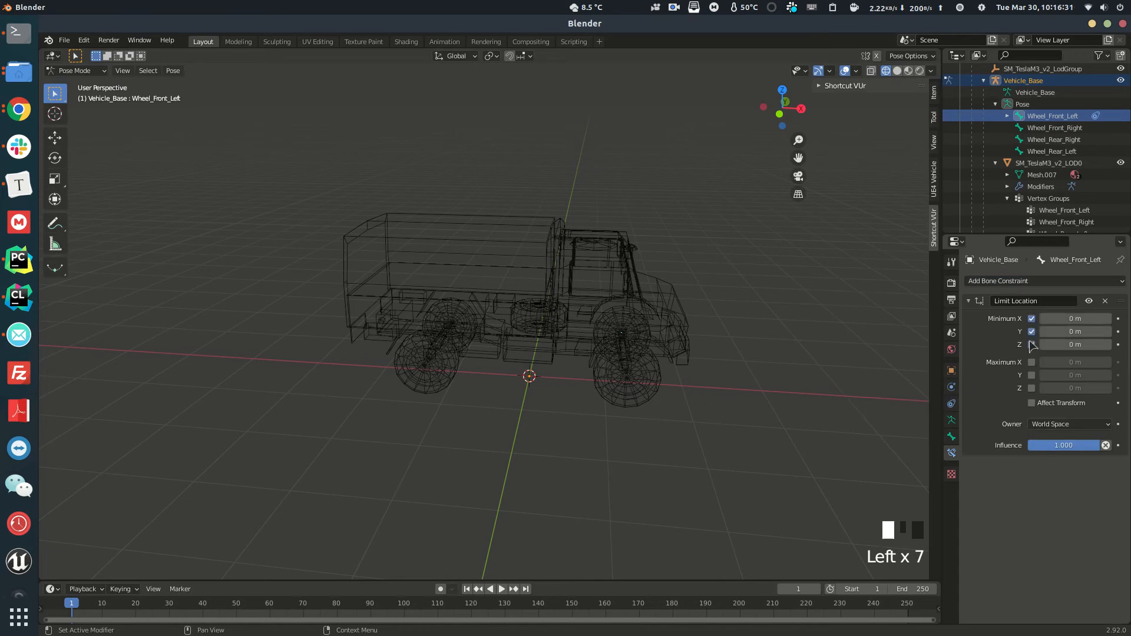
click(1070, 423)
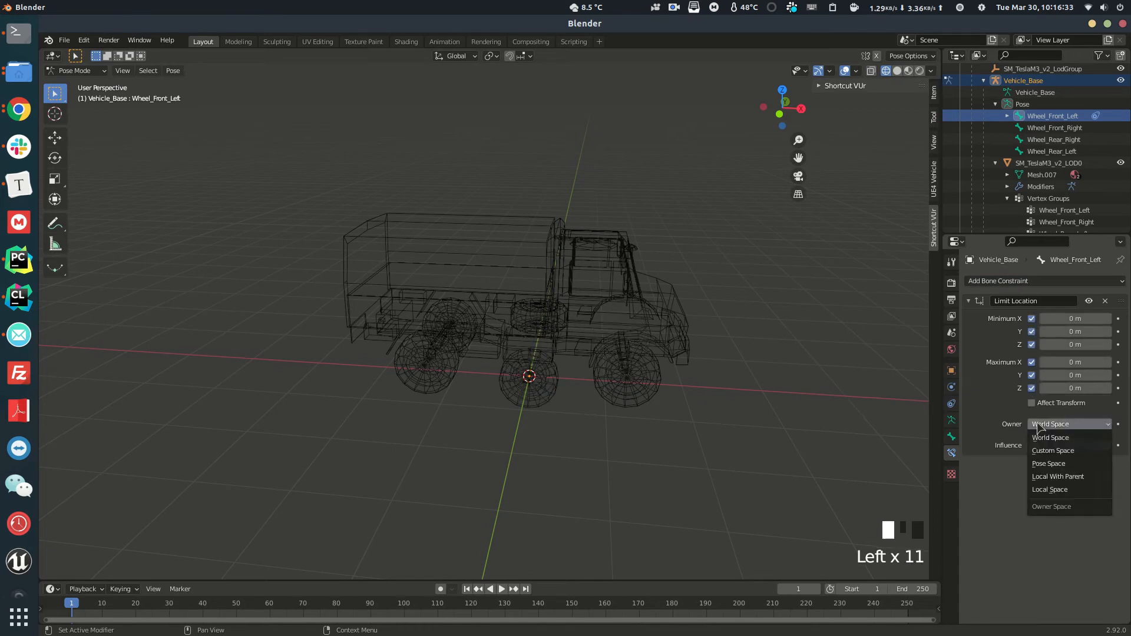
click(1050, 489)
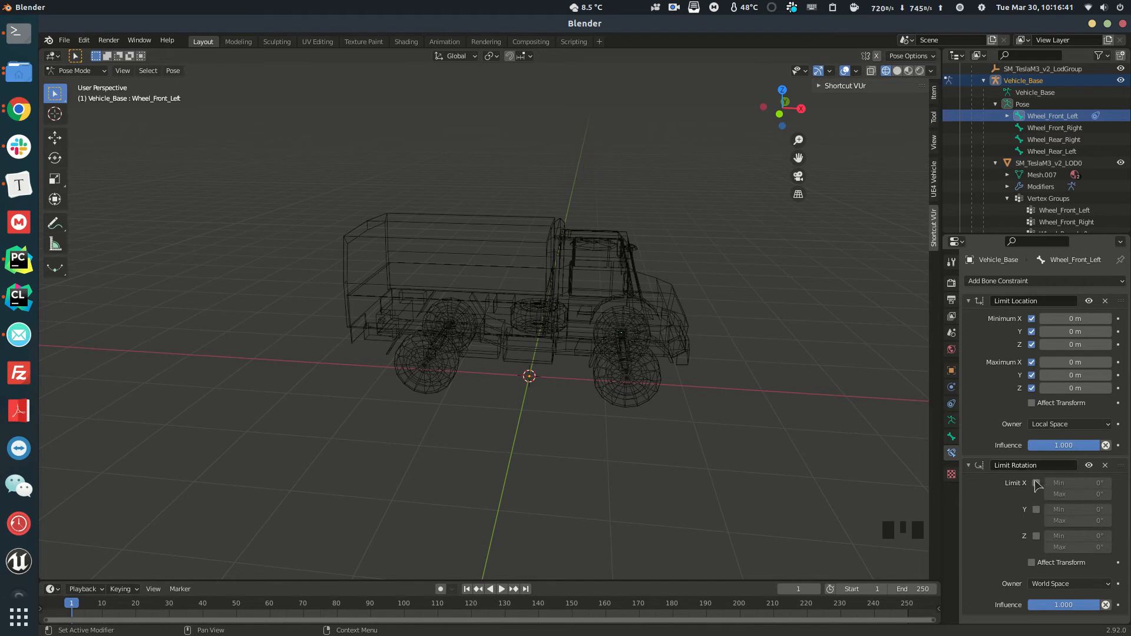
Set the Limit Rotation constraint's owner to Local Space, then move to Wheel_Front_Right
click(1069, 583)
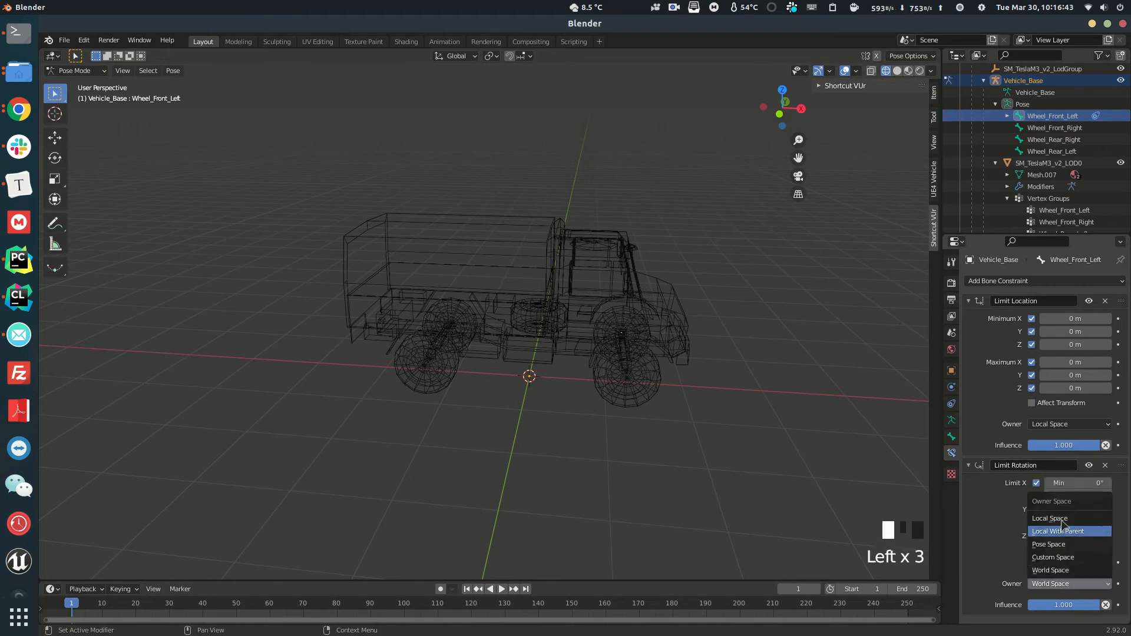
click(1048, 518)
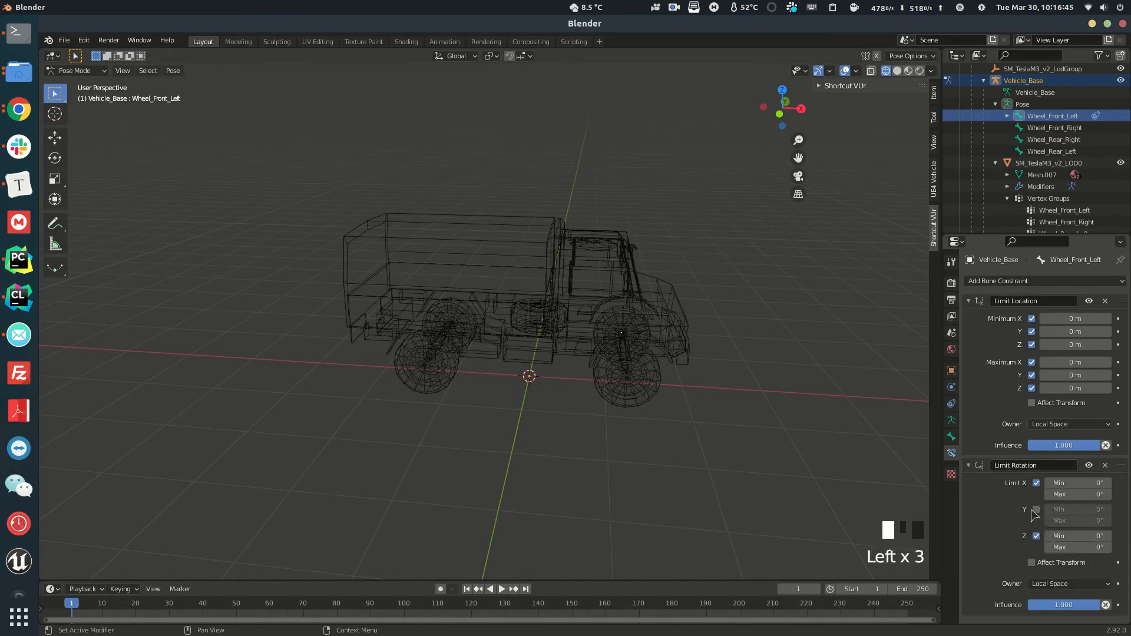
click(1037, 510)
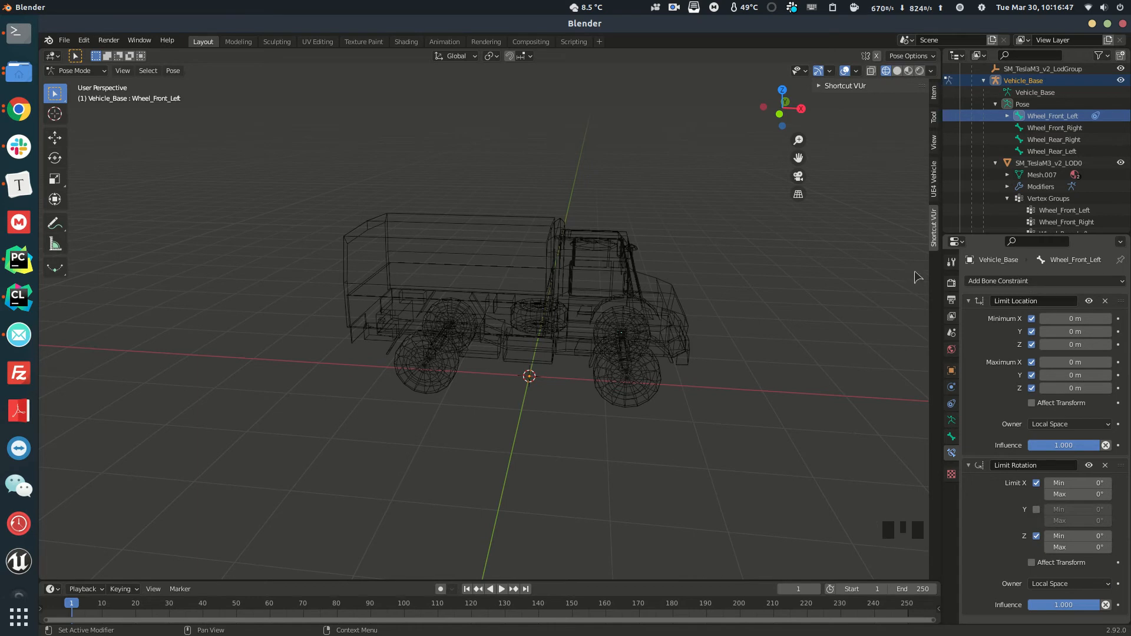
click(1054, 128)
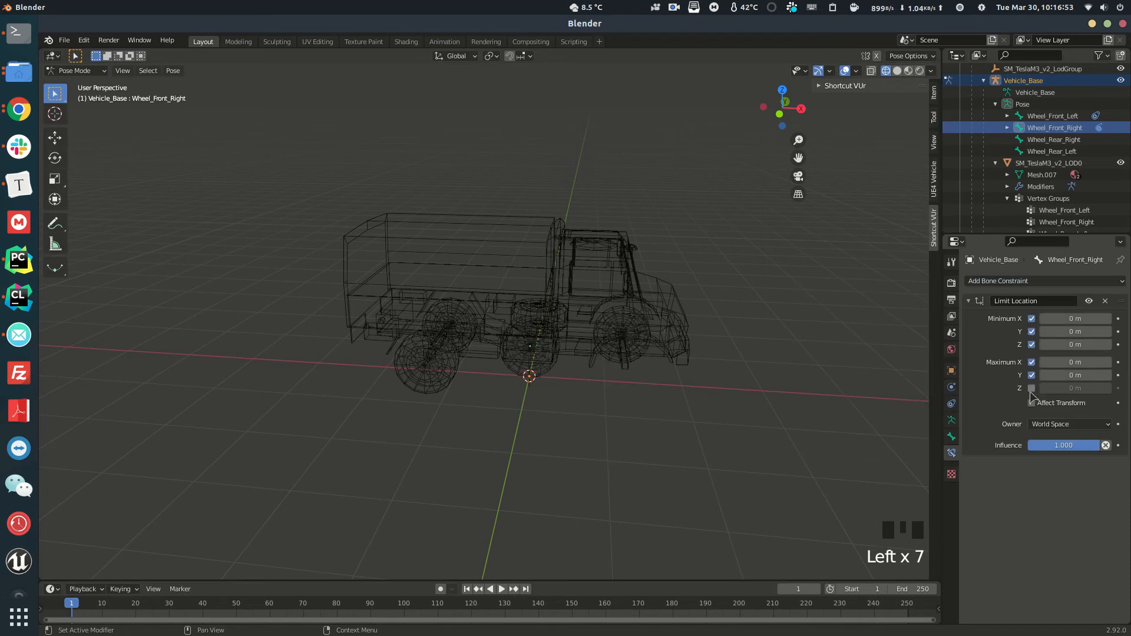
Lock Wheel_Front_Right's location and limit its rotation about X and Z
click(1070, 423)
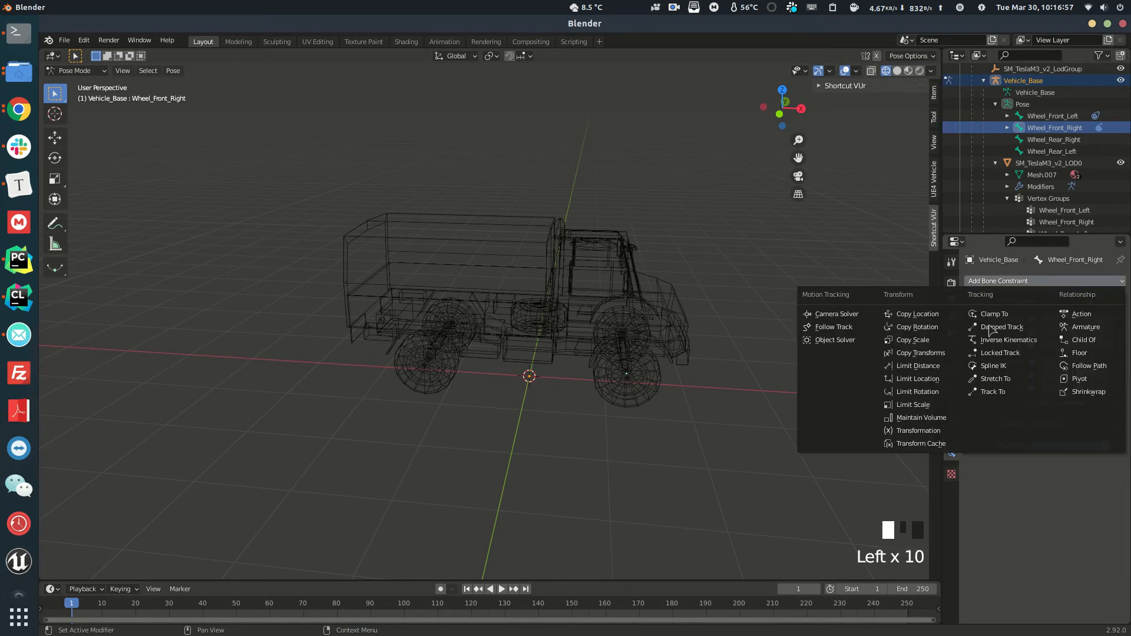
click(916, 378)
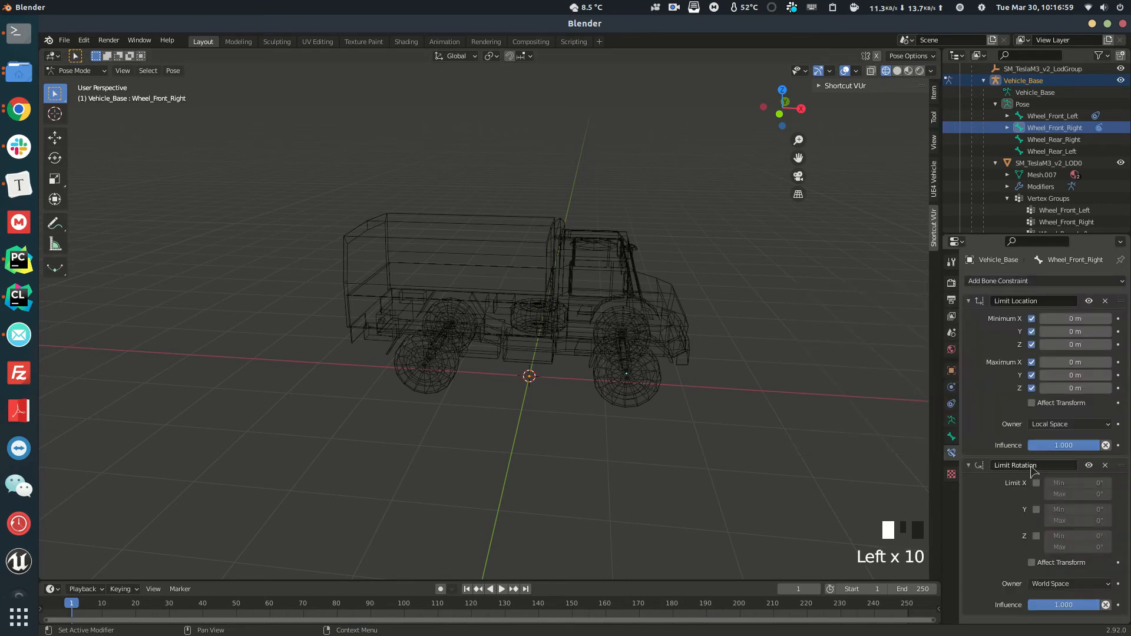
click(1036, 483)
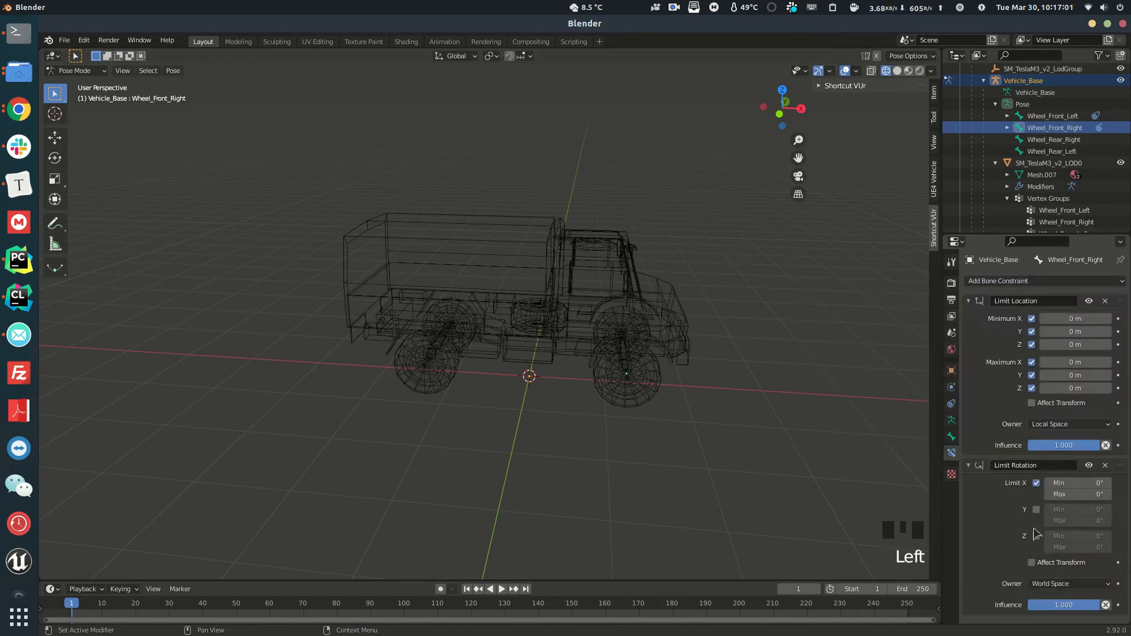
click(1037, 535)
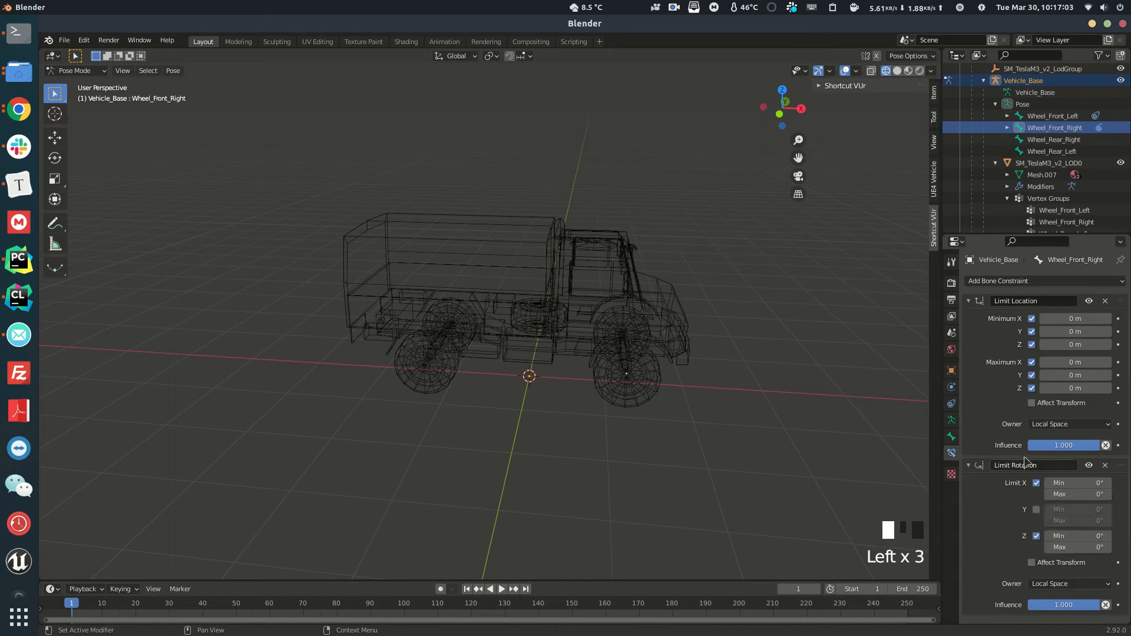
Give Wheel_Rear_Right a Limit Location lock and a local-space Limit Rotation constraint
click(1054, 139)
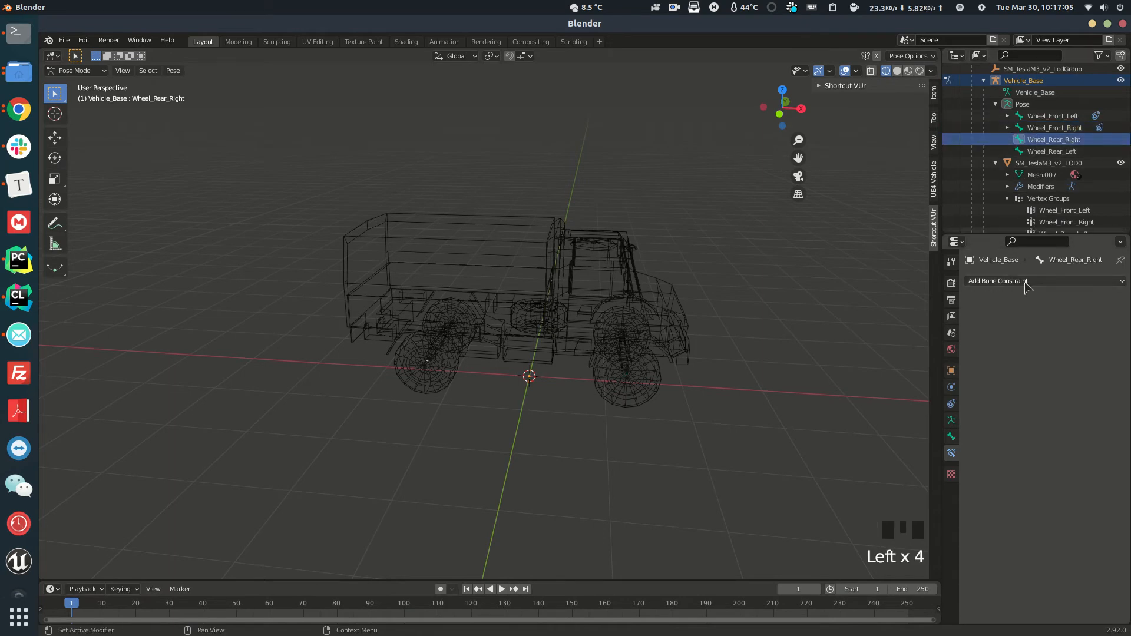
click(1017, 280)
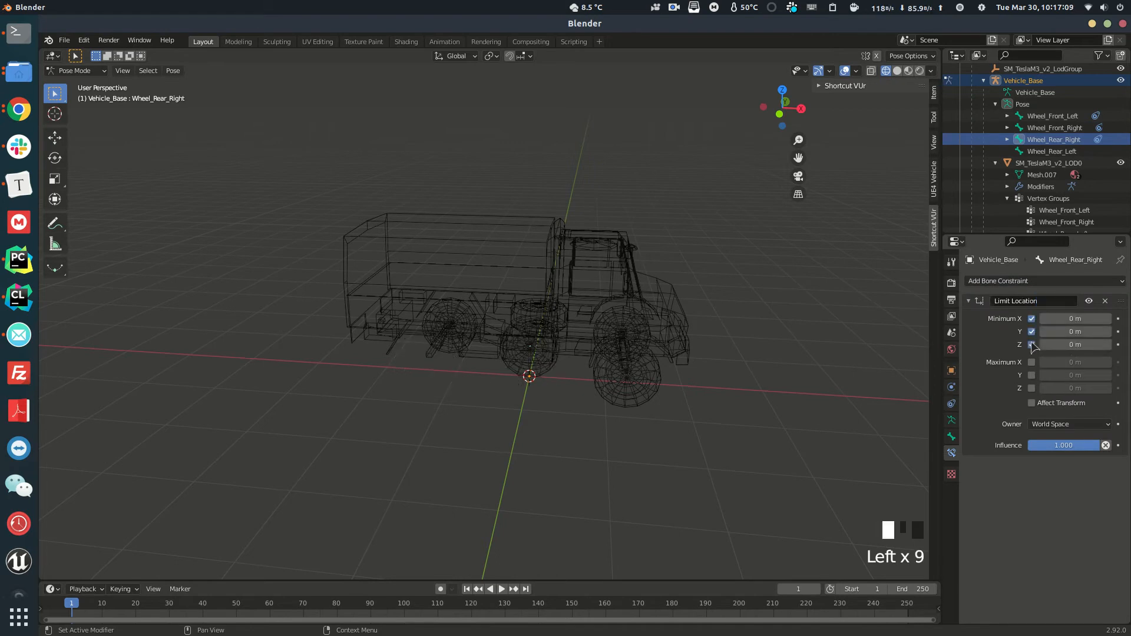
click(1070, 422)
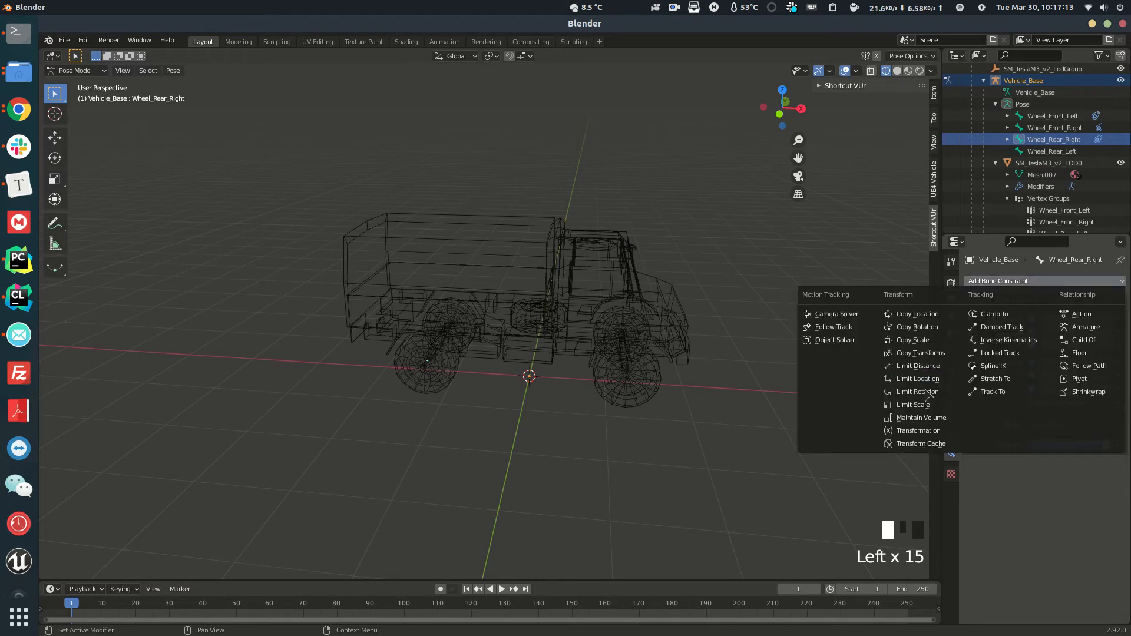
click(917, 378)
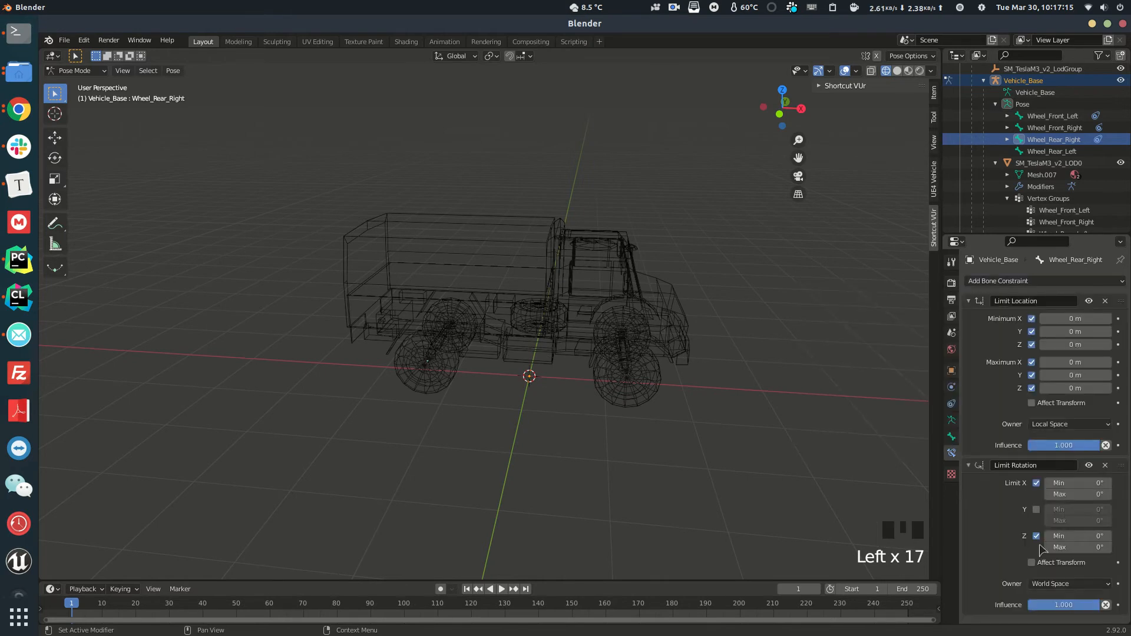
click(1071, 583)
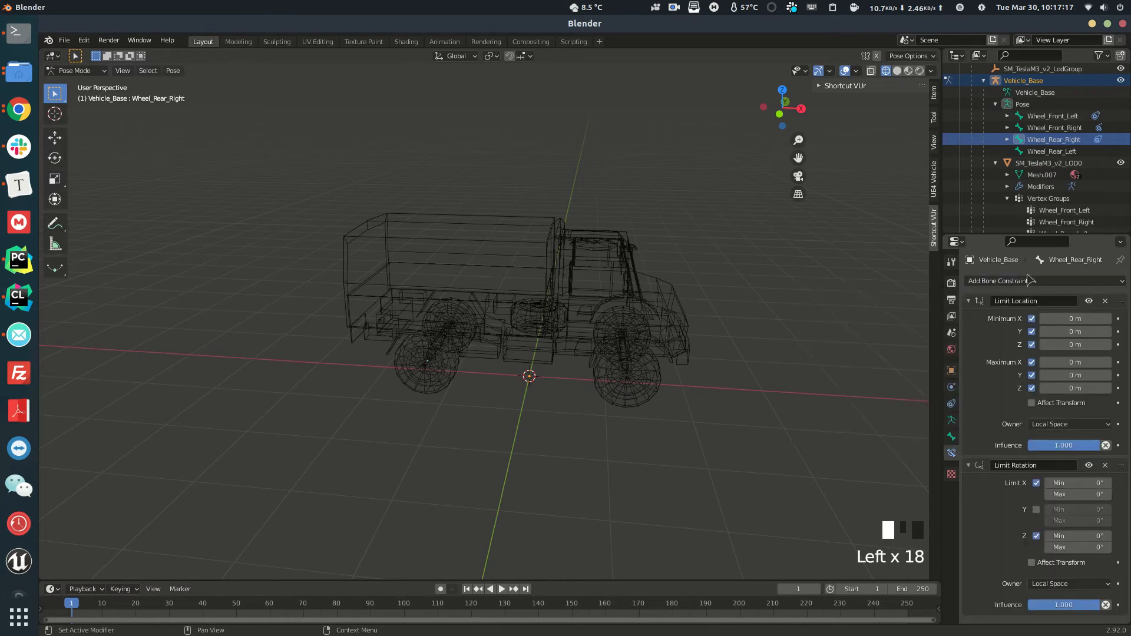
Give Wheel_Rear_Left a local-space location lock and an X rotation limit
click(1039, 280)
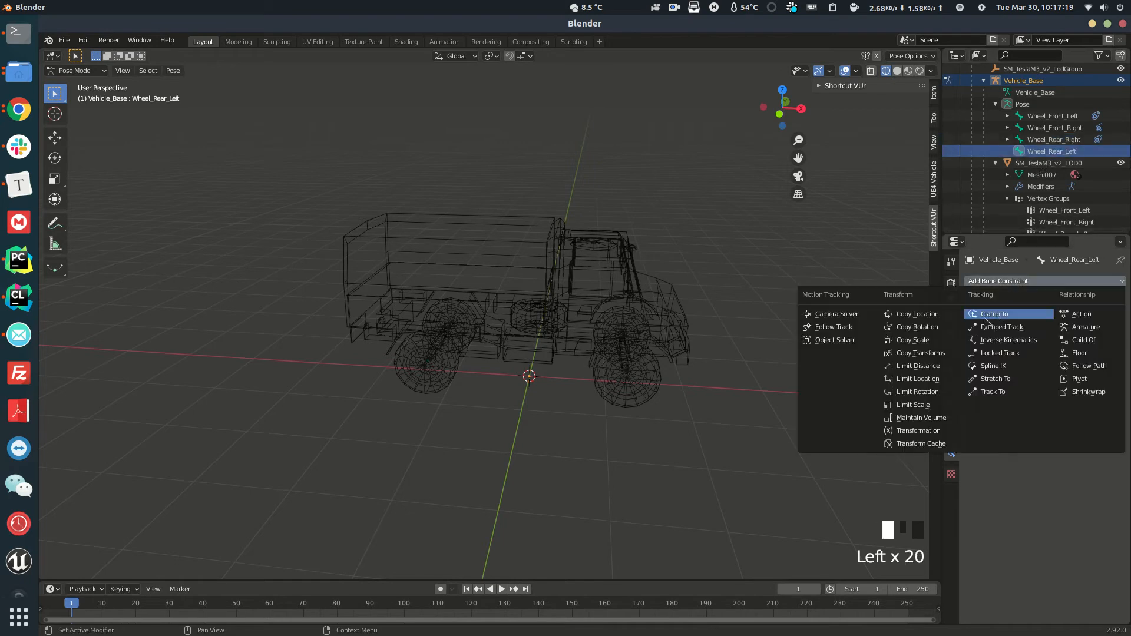
click(917, 378)
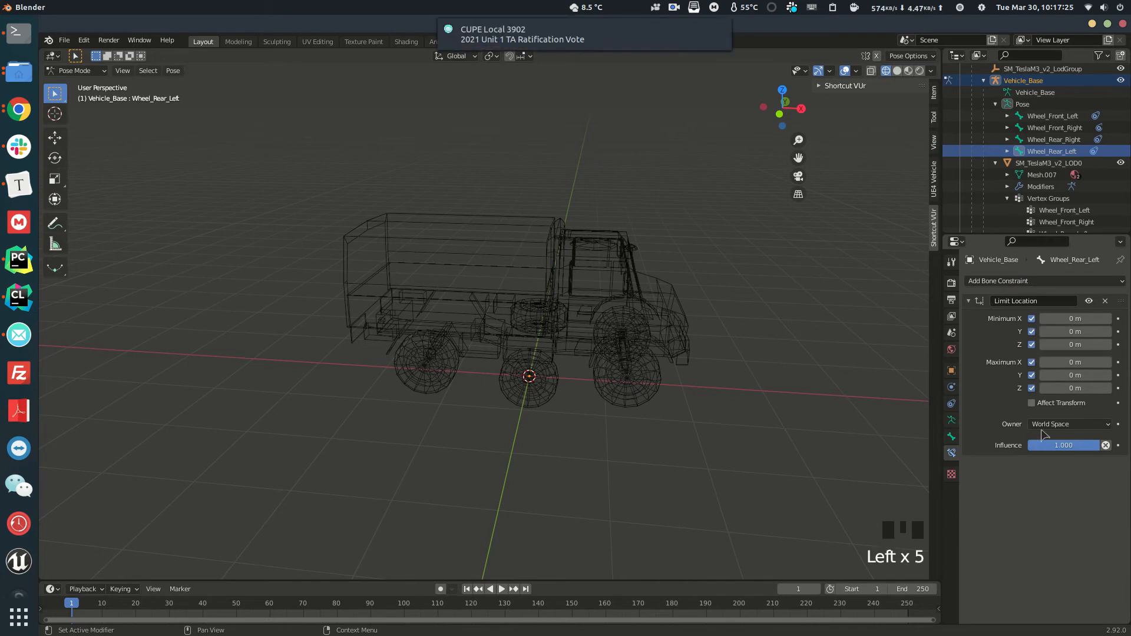
click(1071, 424)
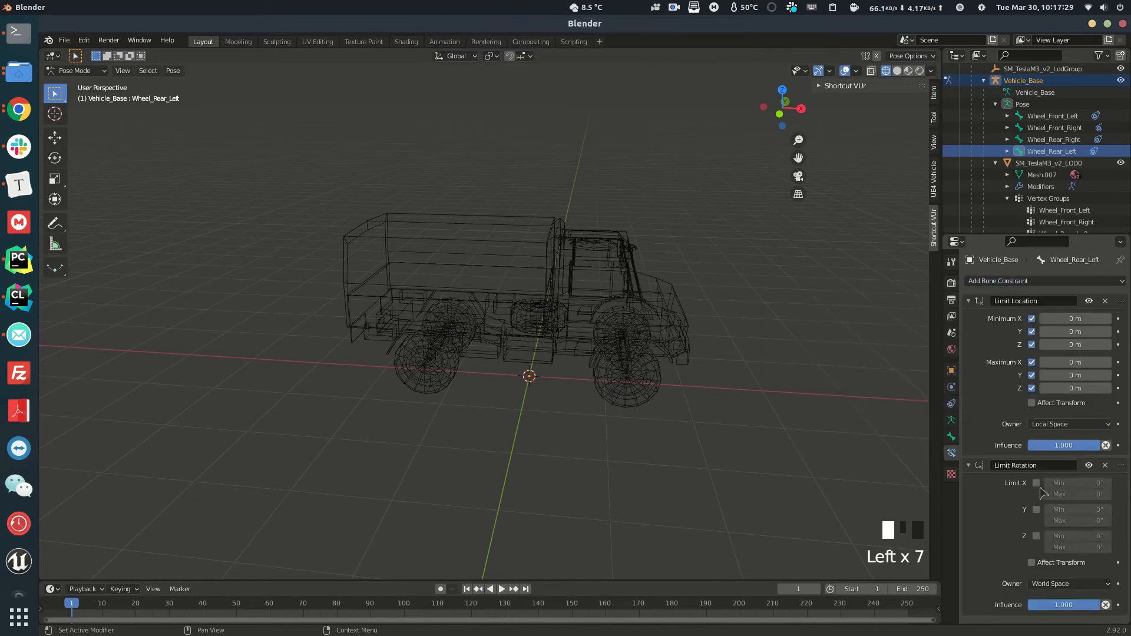
click(1036, 483)
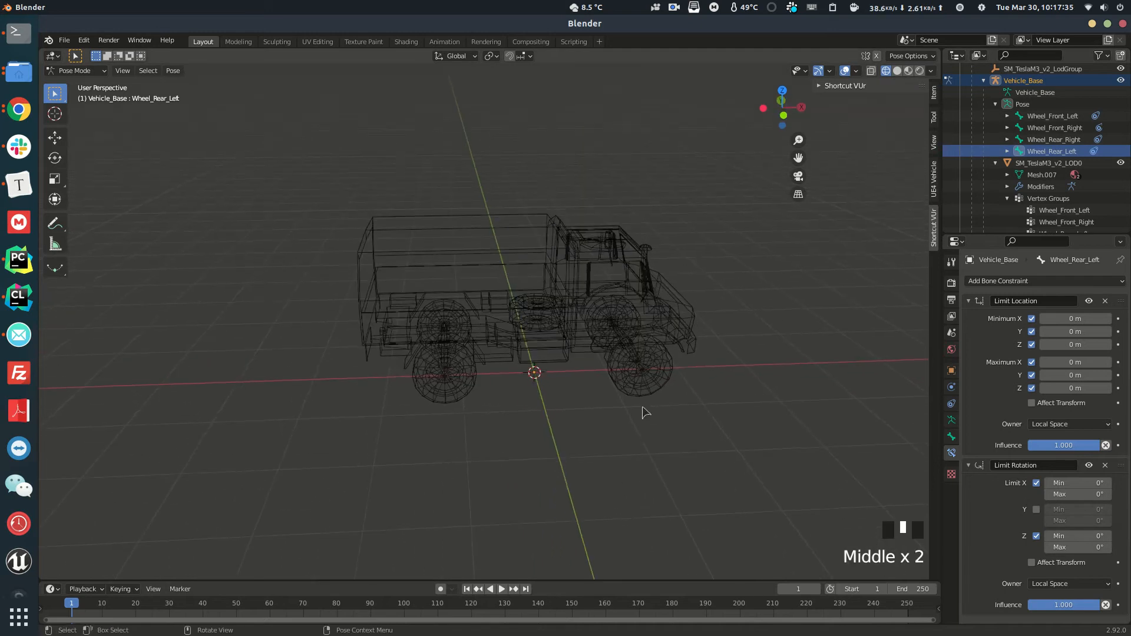
Test-rotate the front-right wheel bone with R, then select the Vehicle_Base armature
scroll(up, 3)
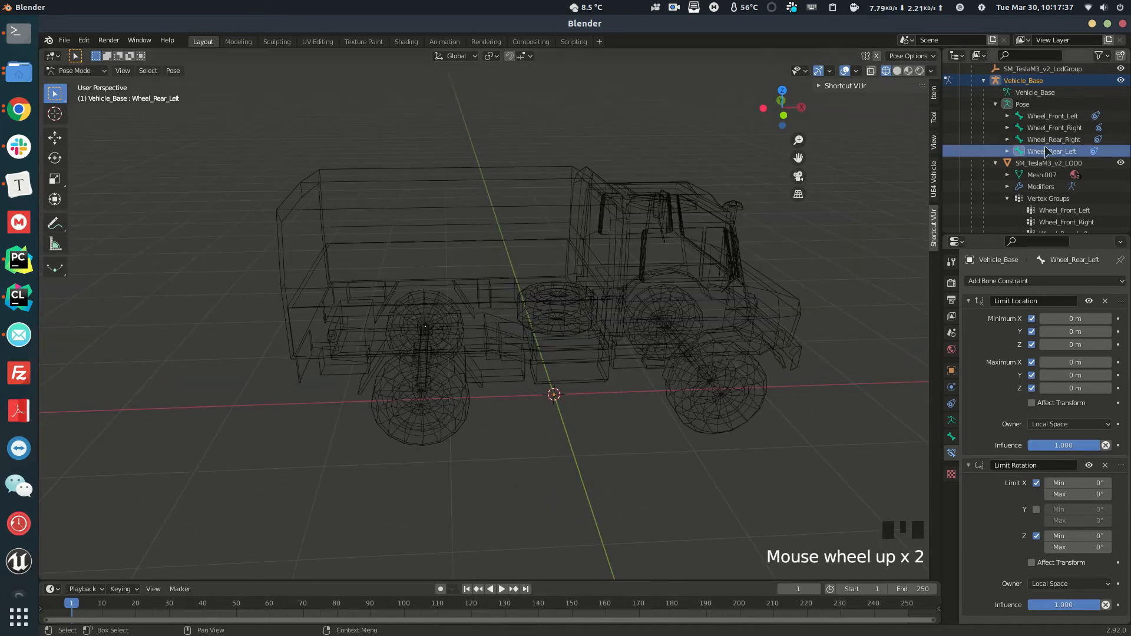
click(1054, 127)
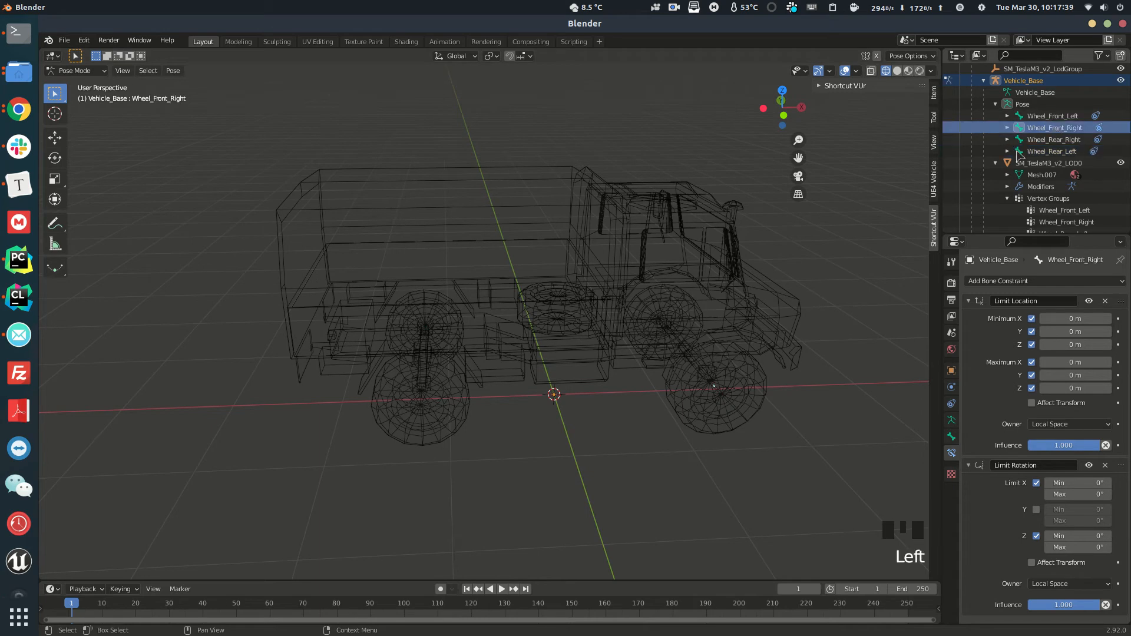
key(r)
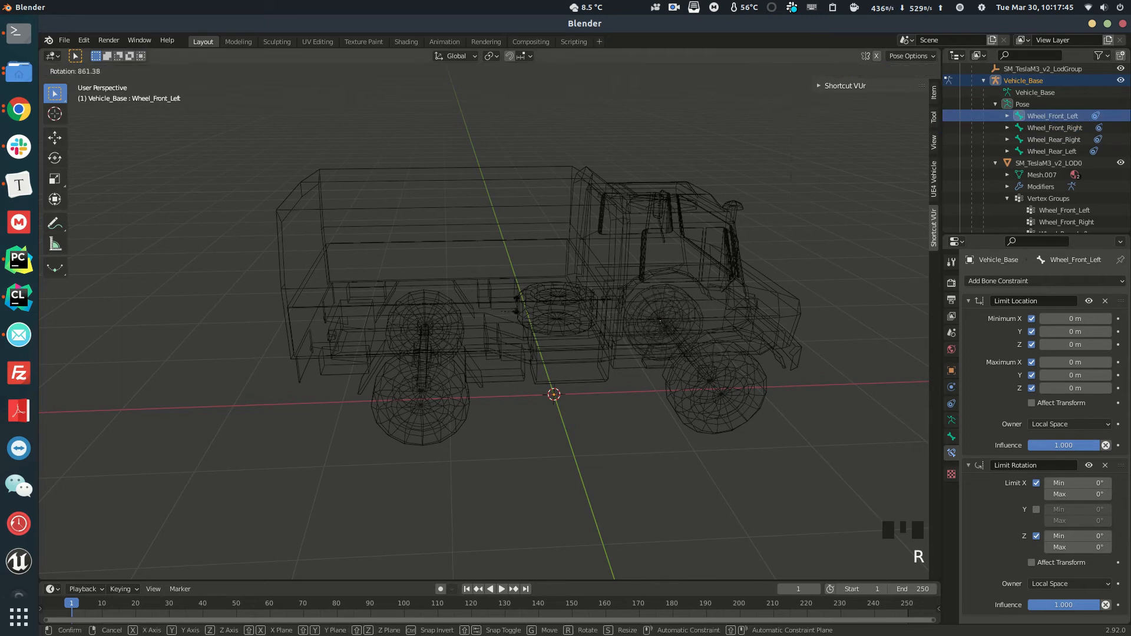
click(1053, 139)
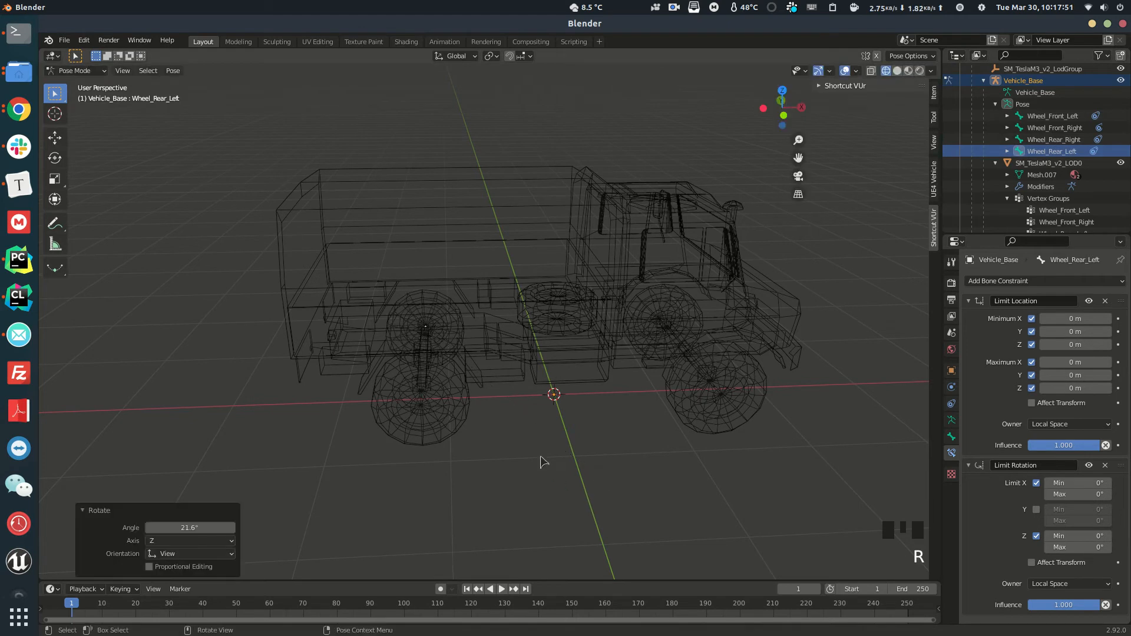
scroll(up, 3)
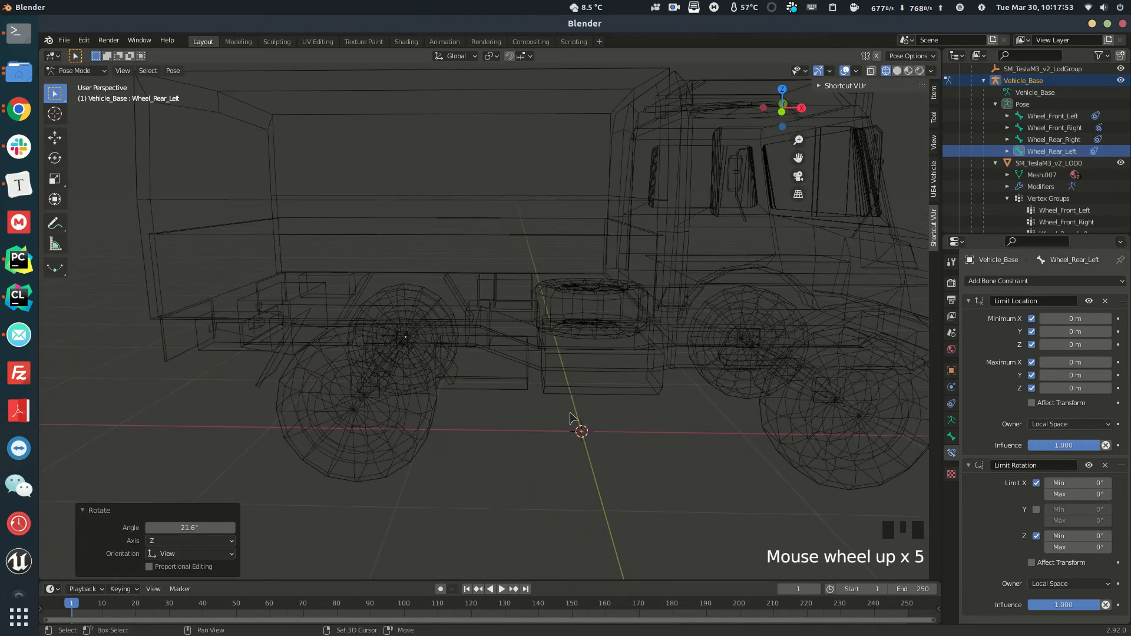
scroll(down, 3)
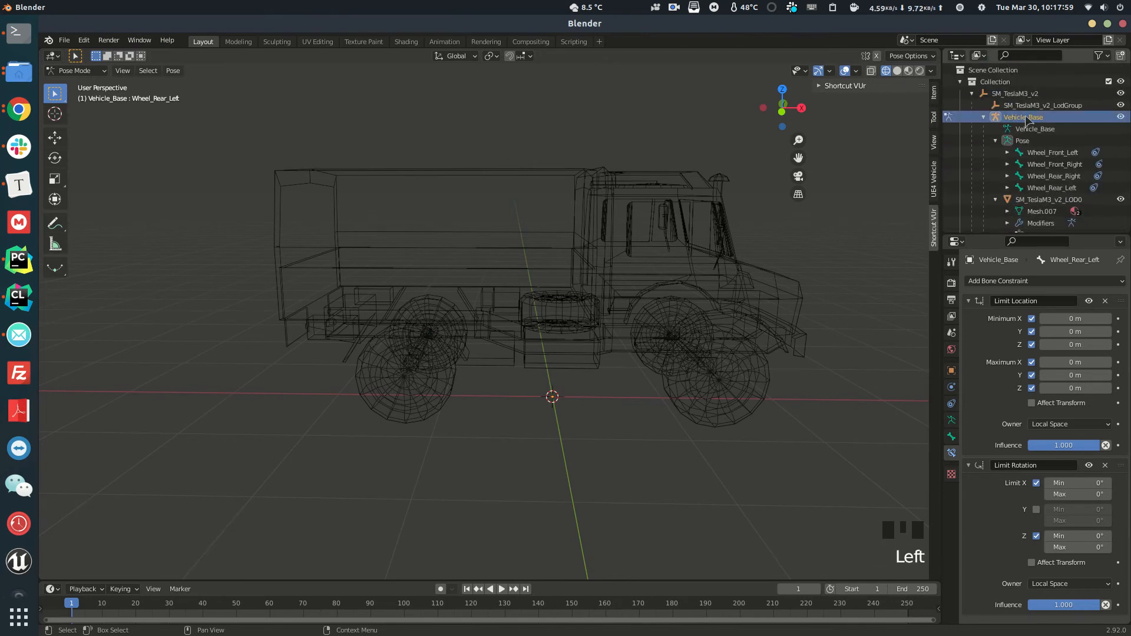
click(64, 41)
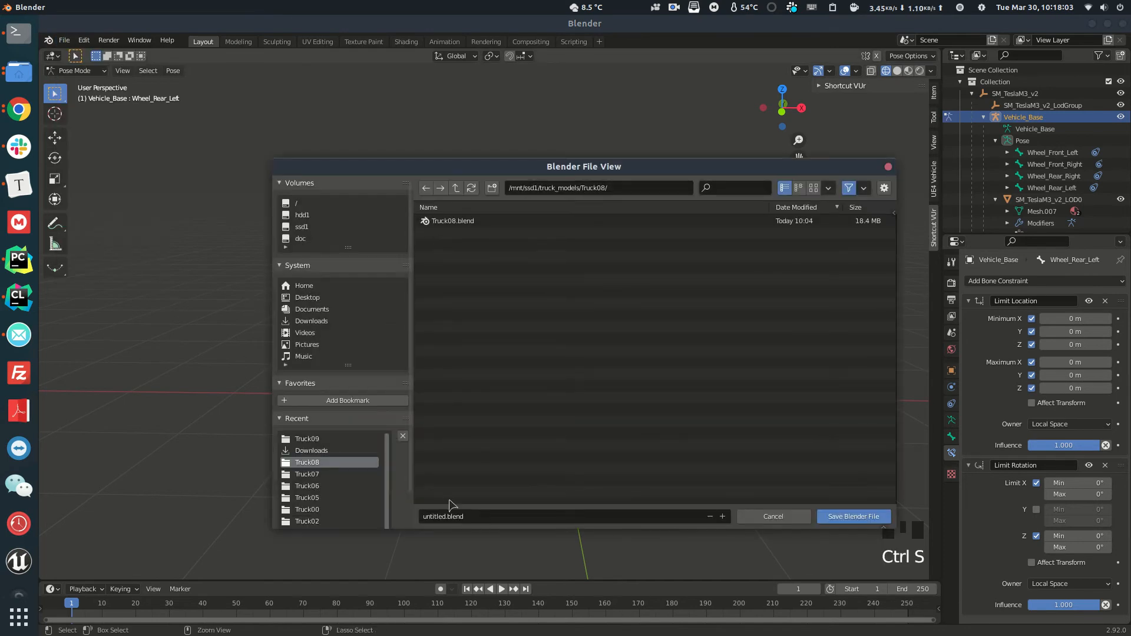
Choose the Truck09 folder and start naming the file Truck09.blend
click(455, 188)
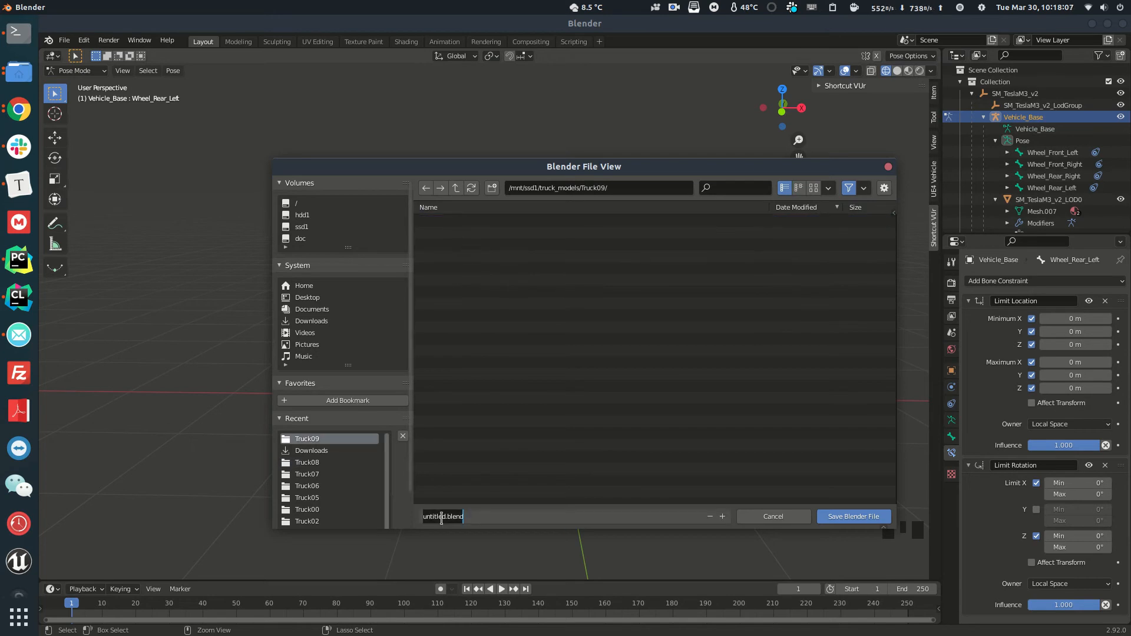
text(T)
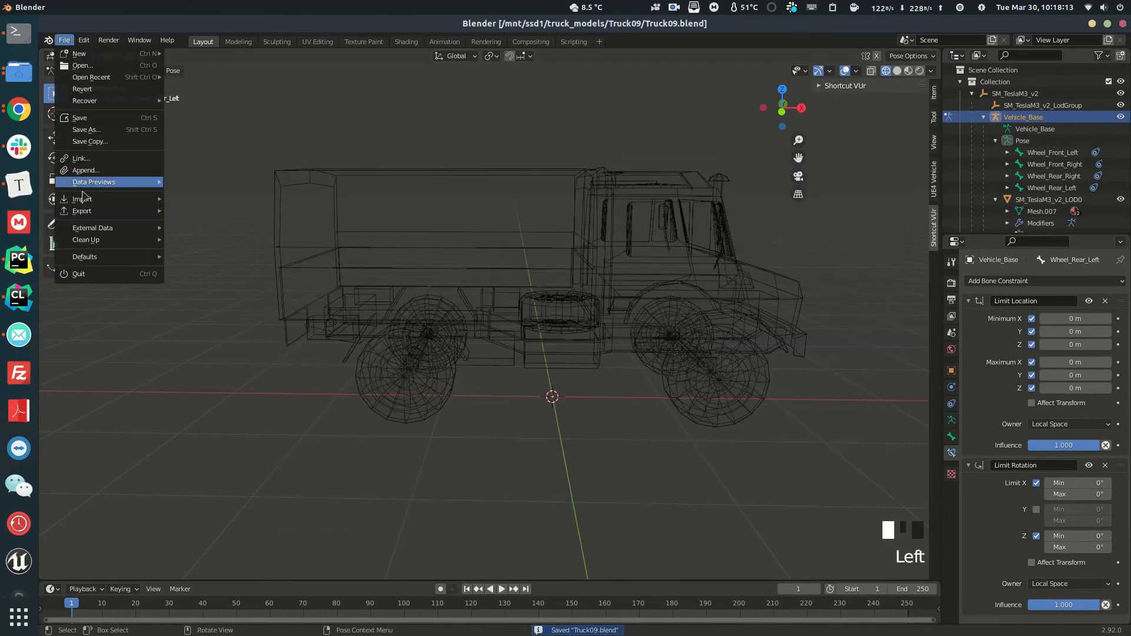
Export armature and mesh as Truck09.fbx with X forward and Z up to /mnt/ssd1/truck_models/Truck09
click(81, 211)
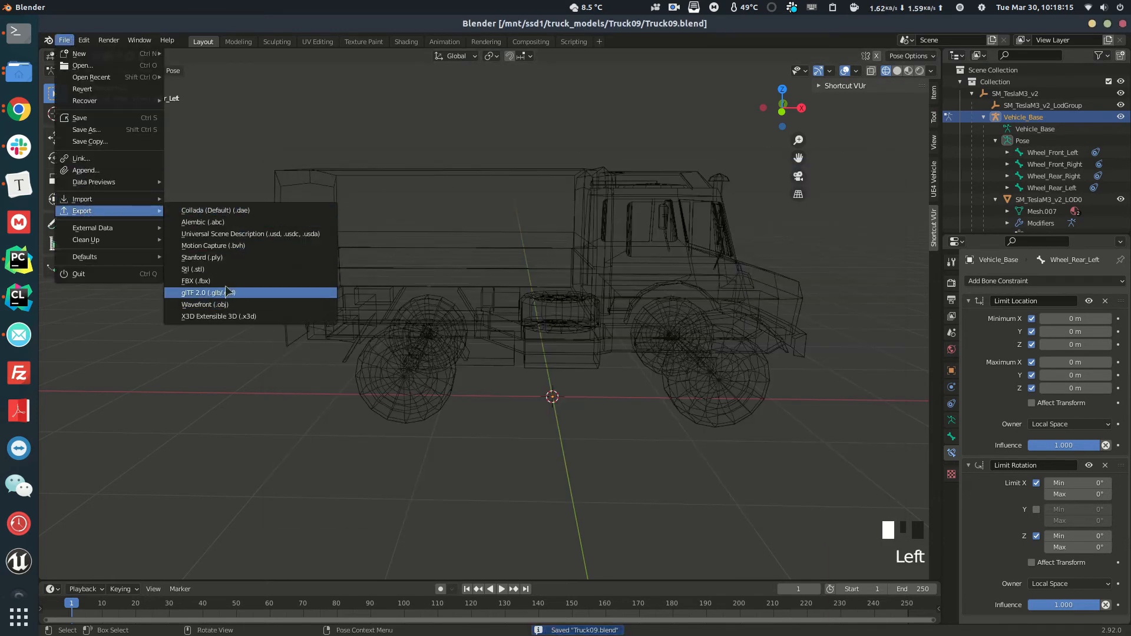
click(195, 280)
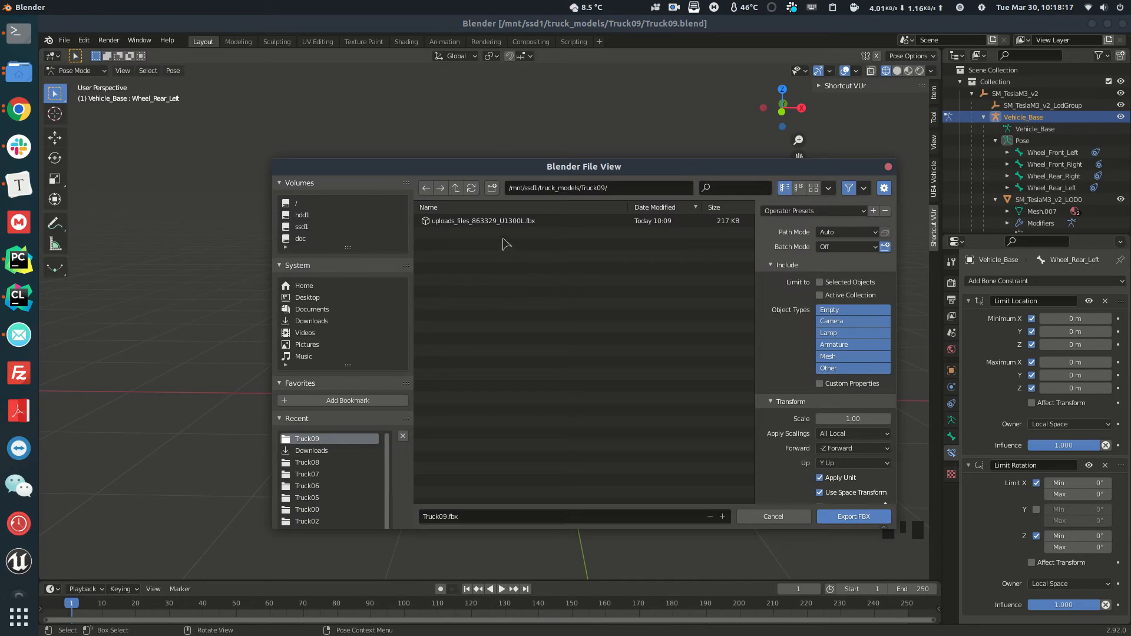
mouse_move(846, 317)
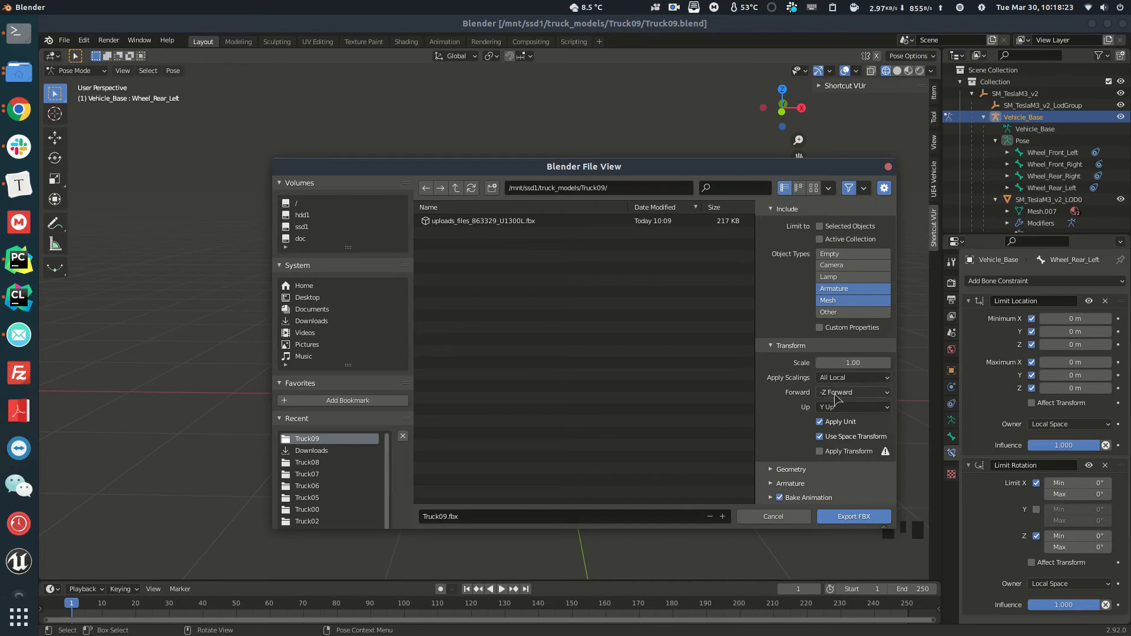
click(852, 406)
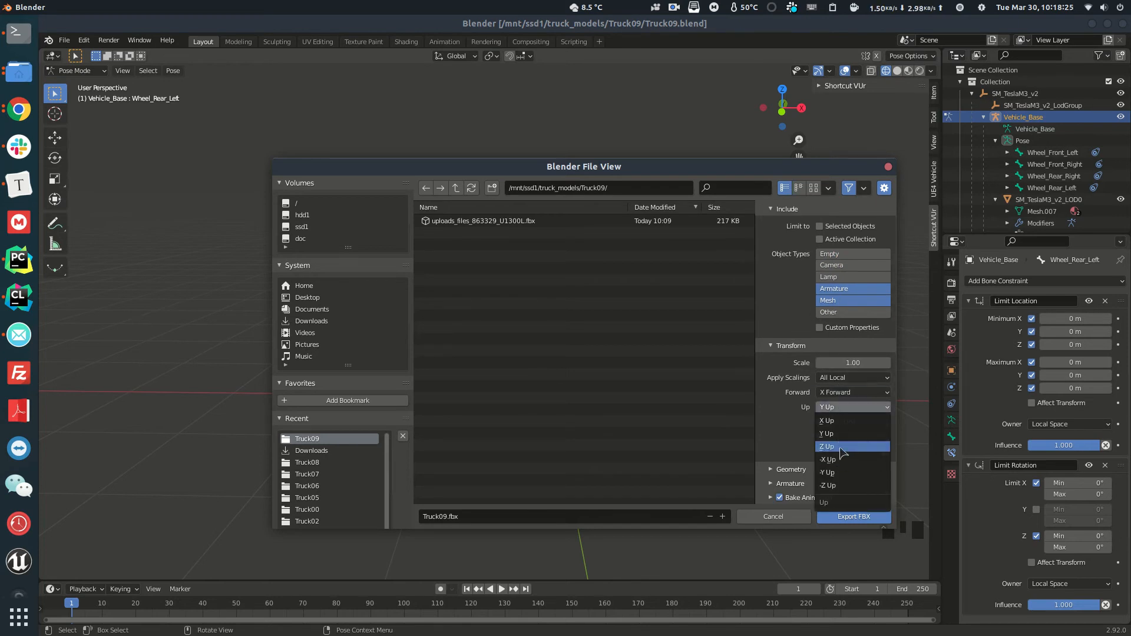
click(827, 445)
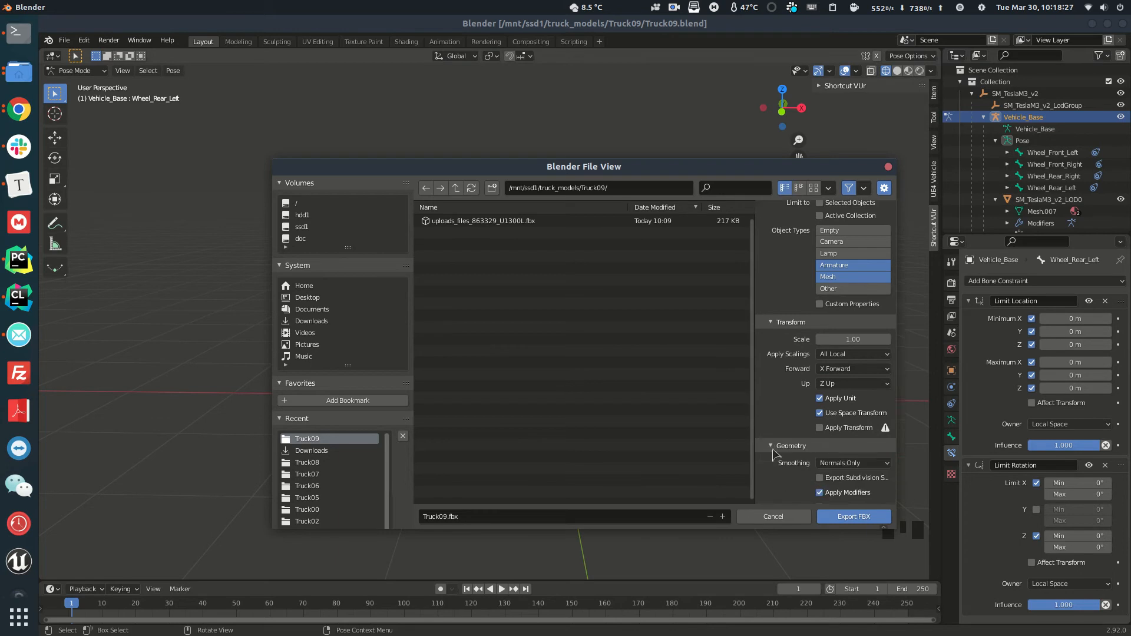
click(853, 462)
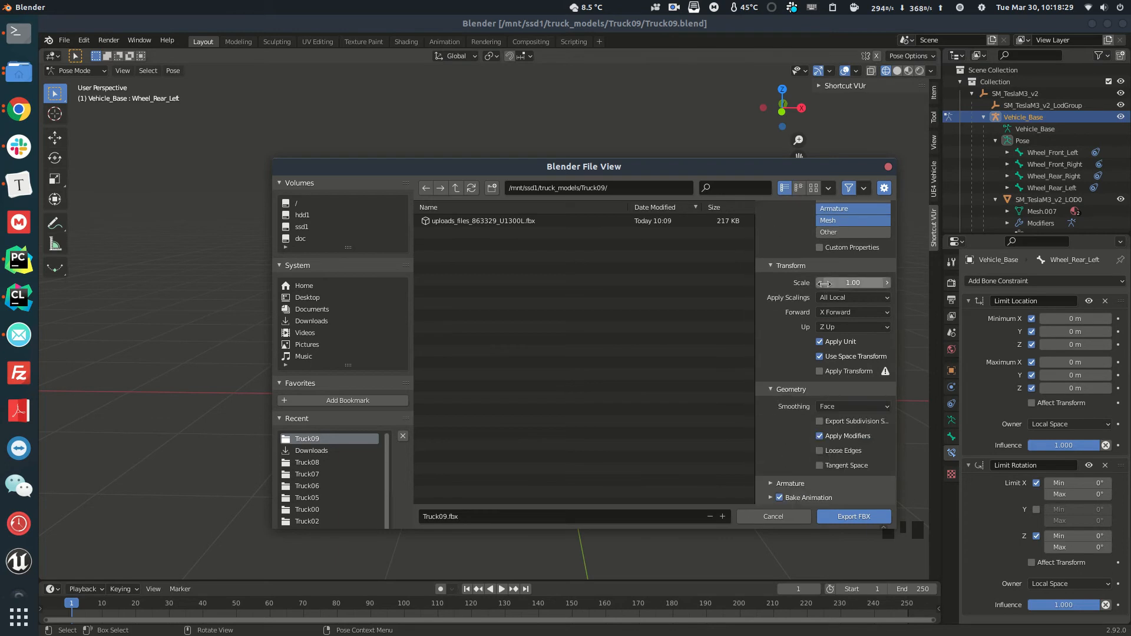
mouse_move(808, 353)
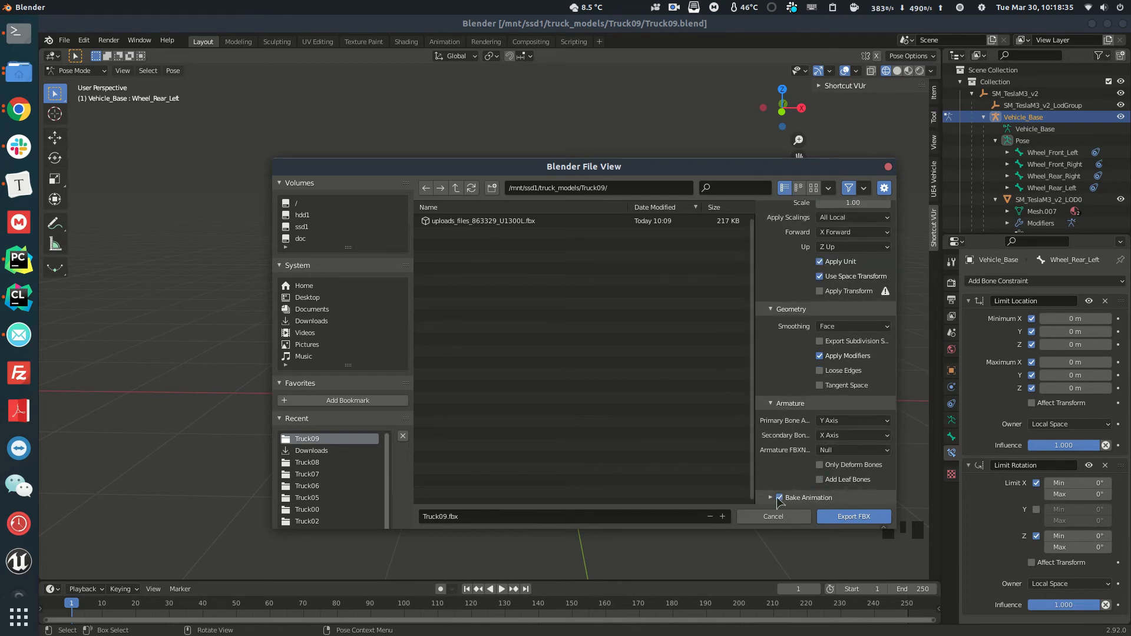
click(854, 516)
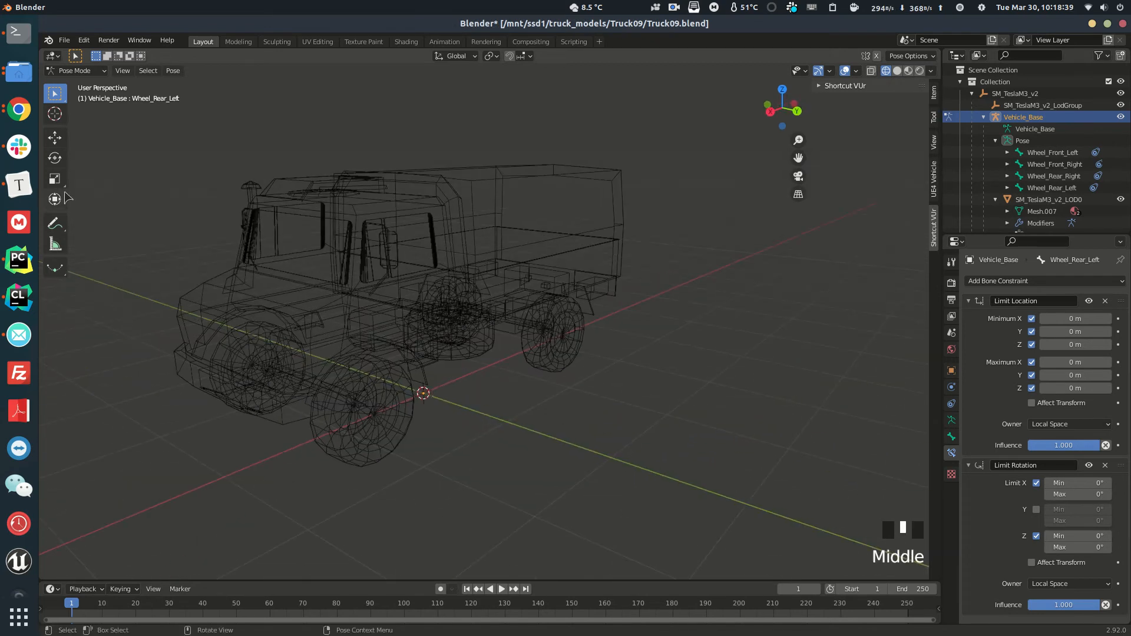
click(369, 412)
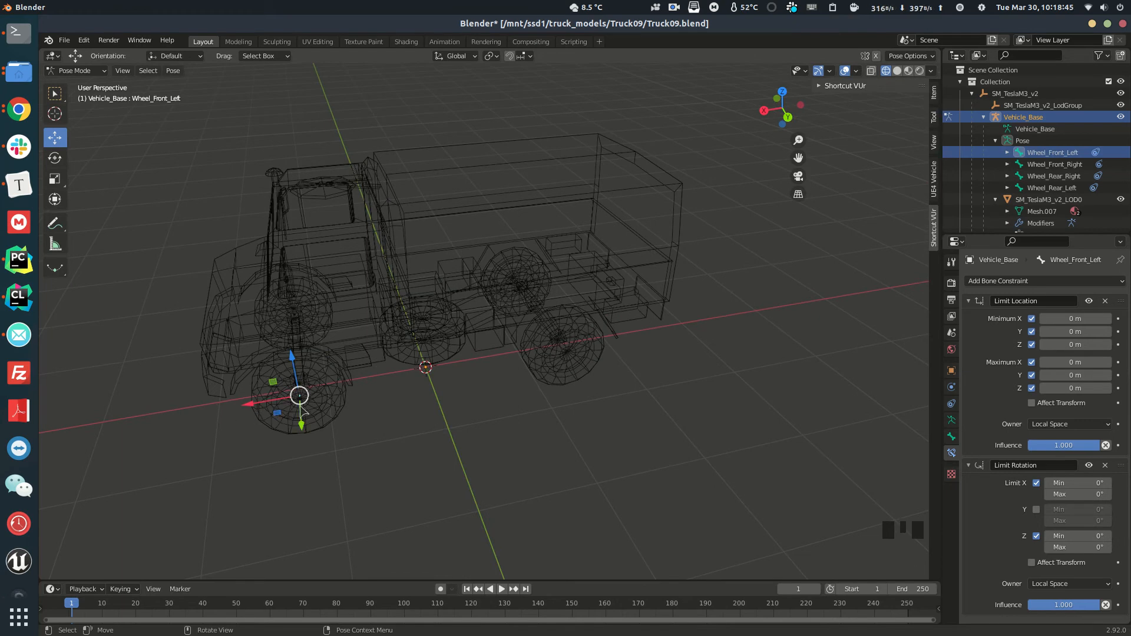
mouse_move(298, 370)
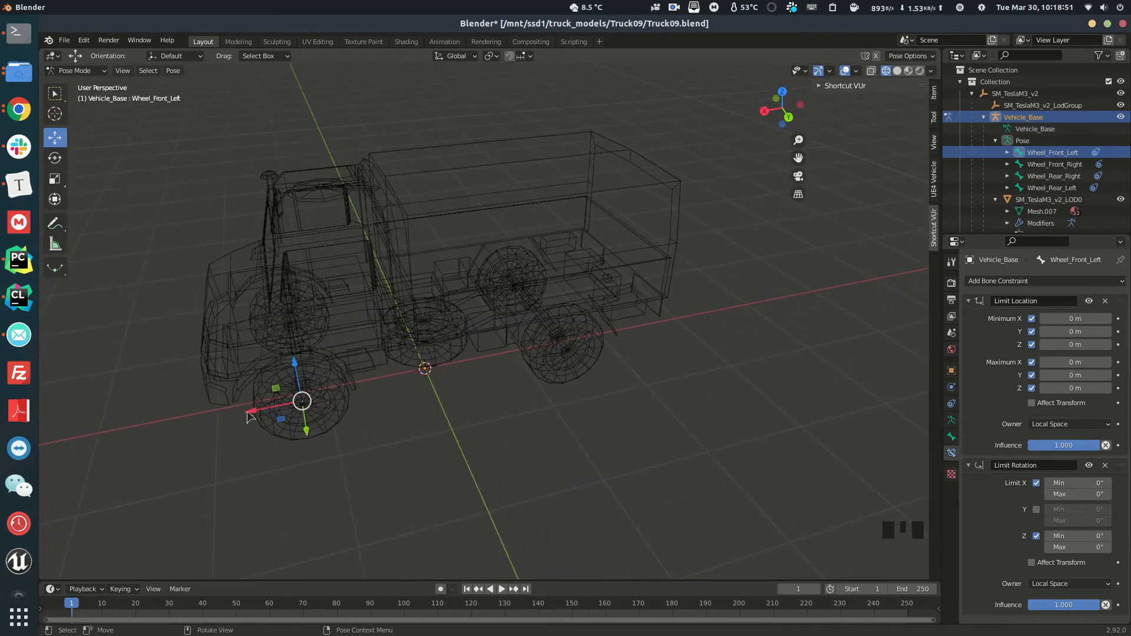
mouse_move(462, 353)
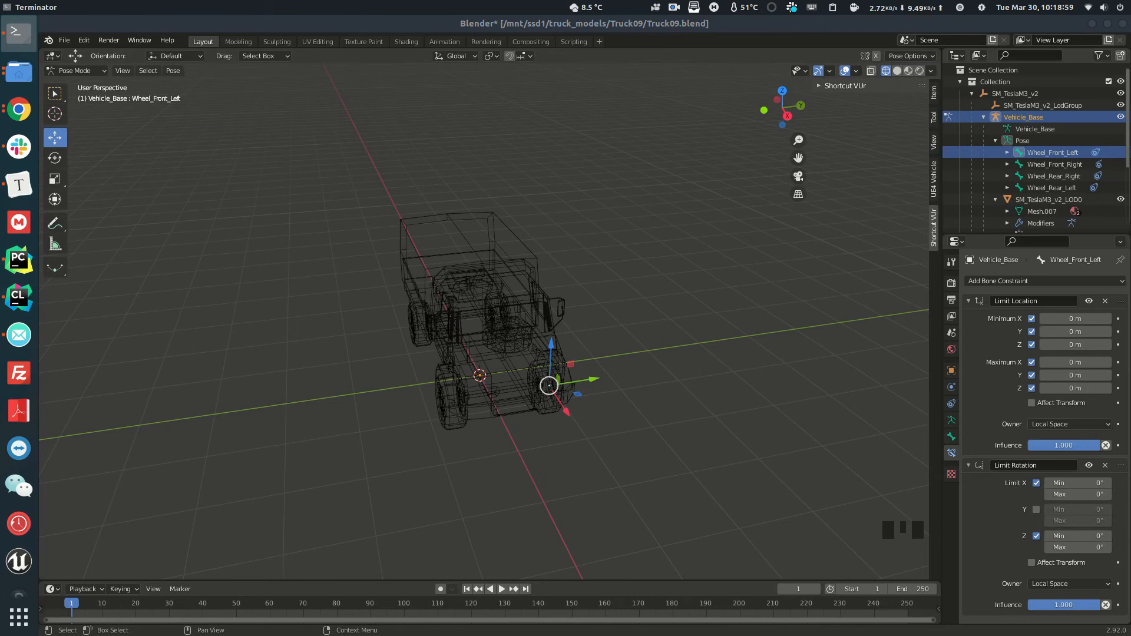
mouse_move(662, 141)
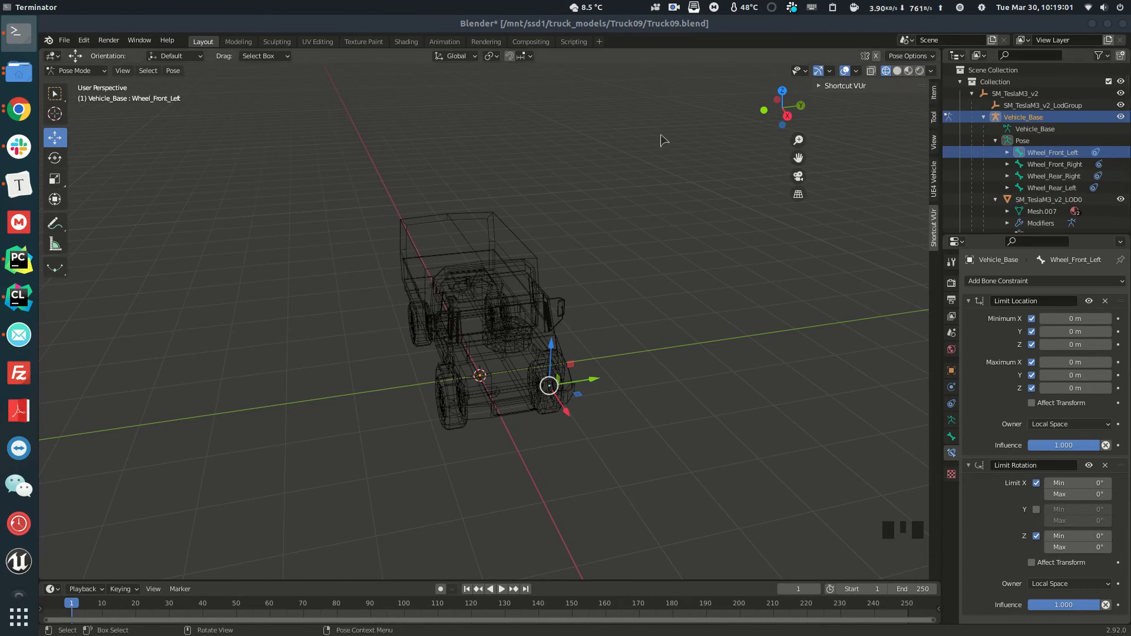
mouse_move(1102, 403)
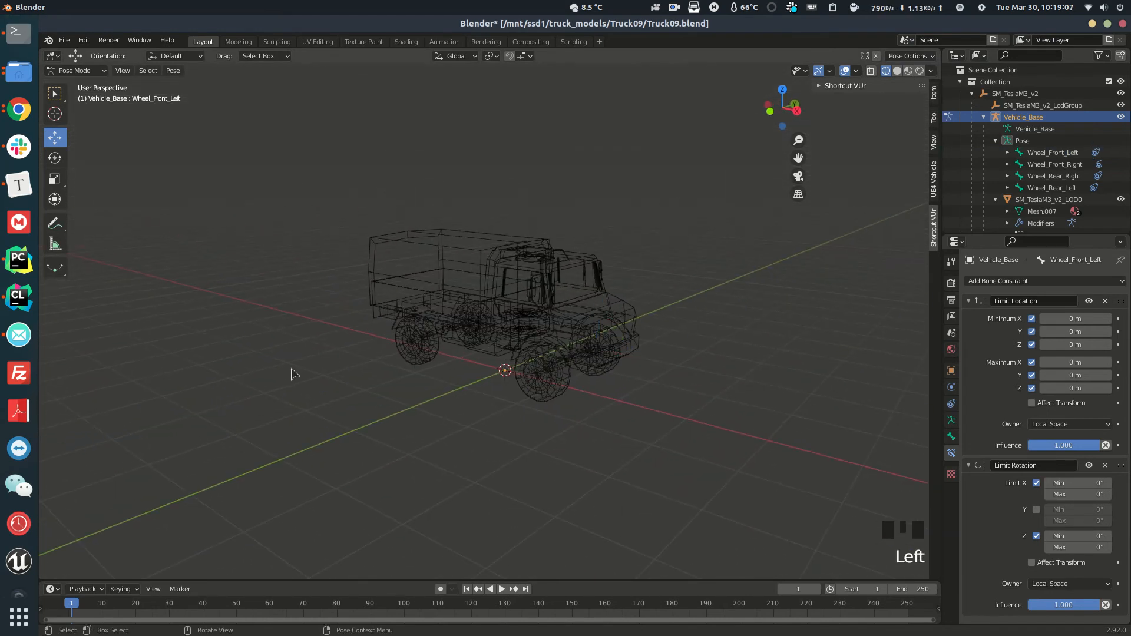
key(ctrl+s)
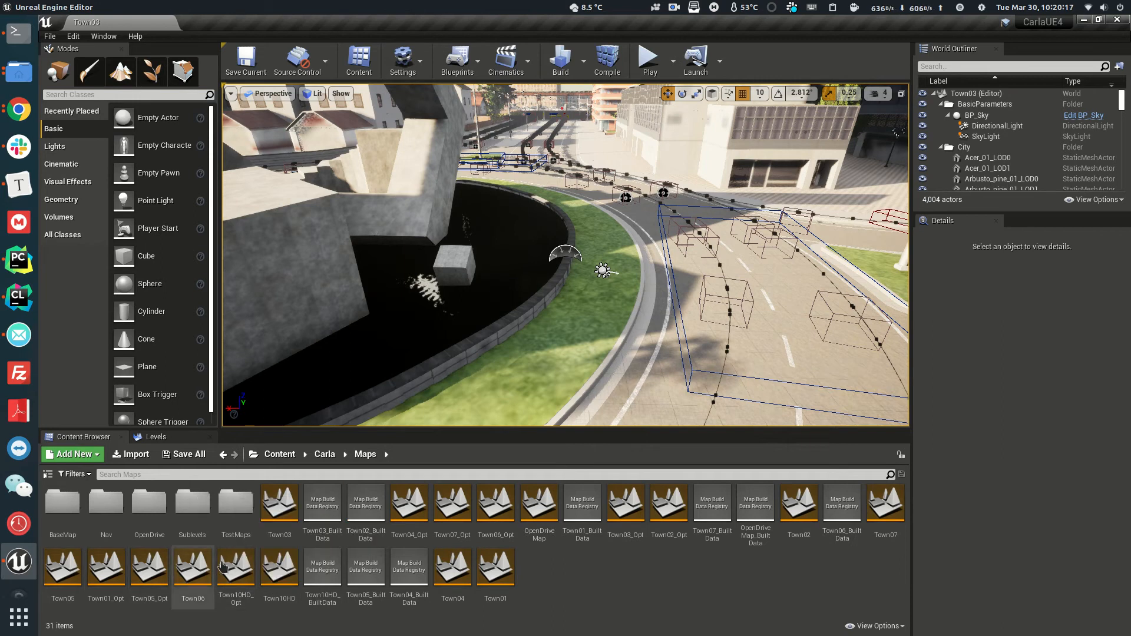
Load Town06_Opt, then browse the Content Browser to Carla/Static/Vehicles/4Wheeled
double_click(496, 503)
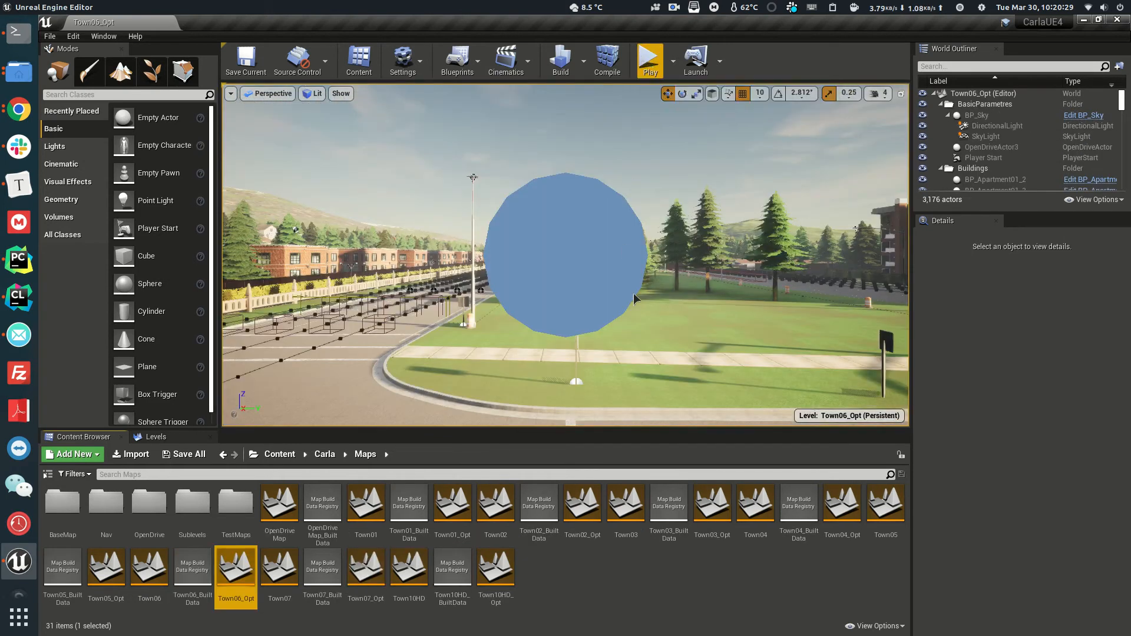
click(324, 453)
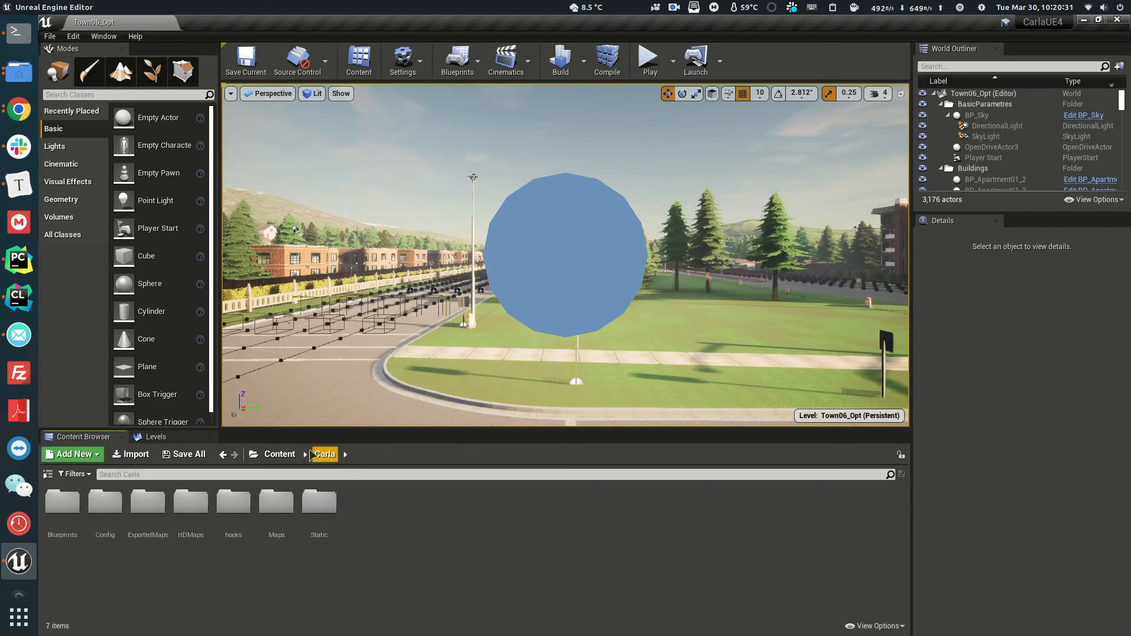
double_click(319, 503)
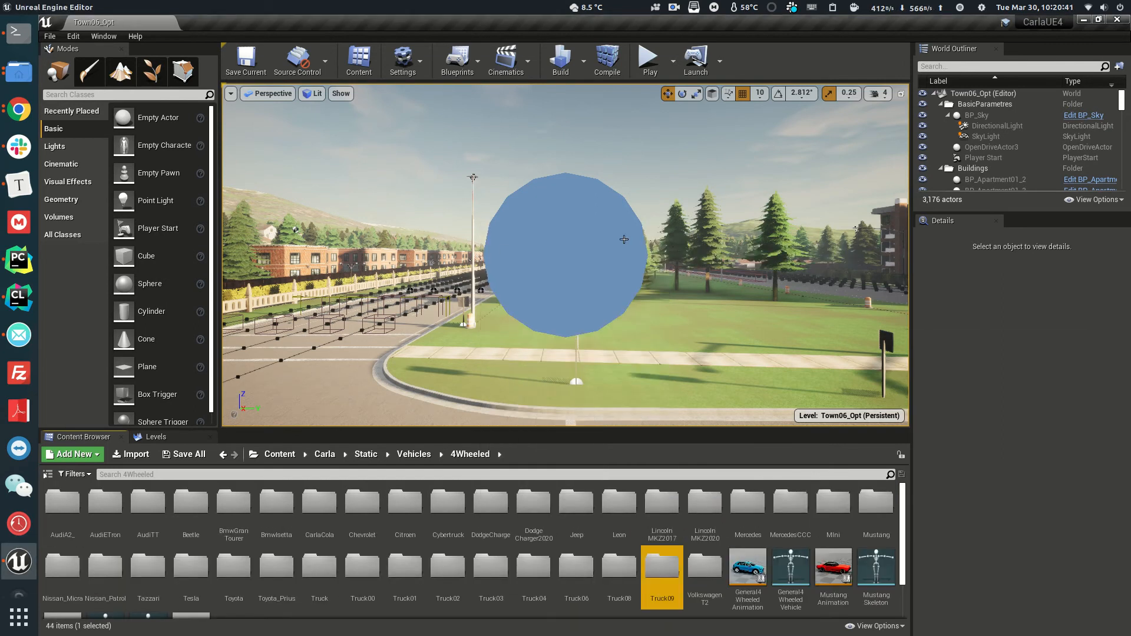
Import truck_models/Truck09/Truck09.fbx into the Truck09 folder as a skeletal mesh via Import All
double_click(660, 569)
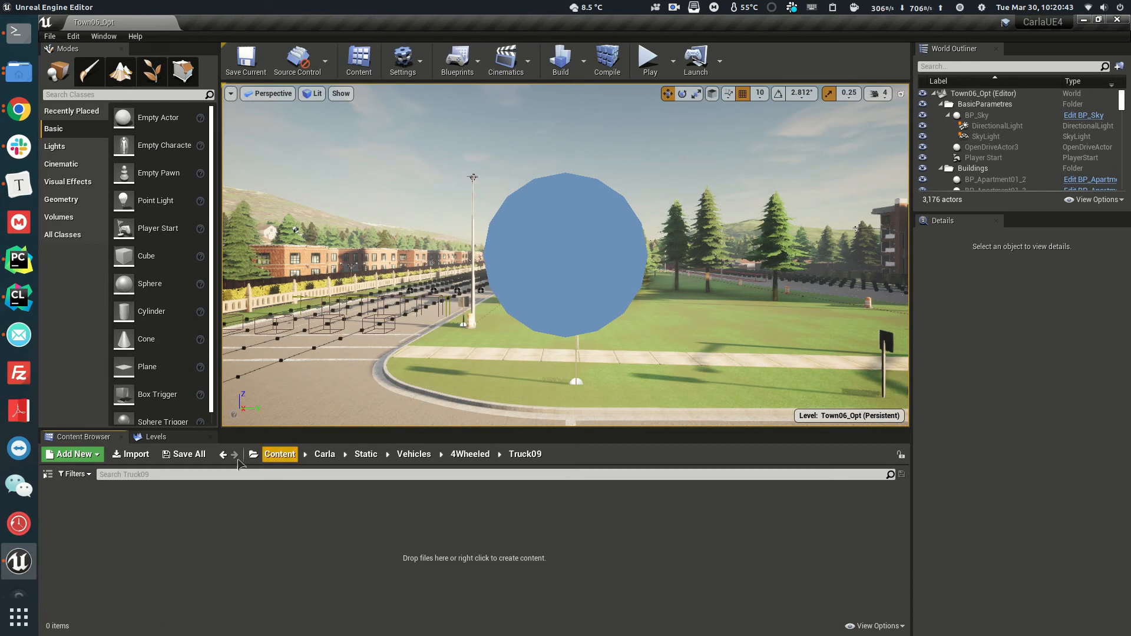
click(131, 453)
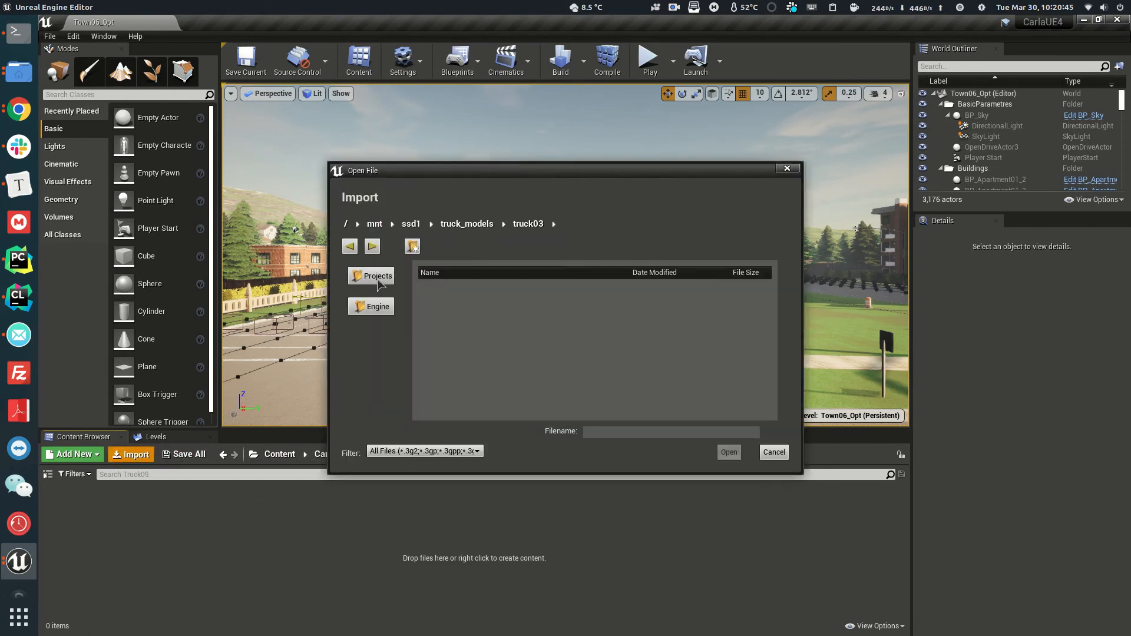
click(466, 224)
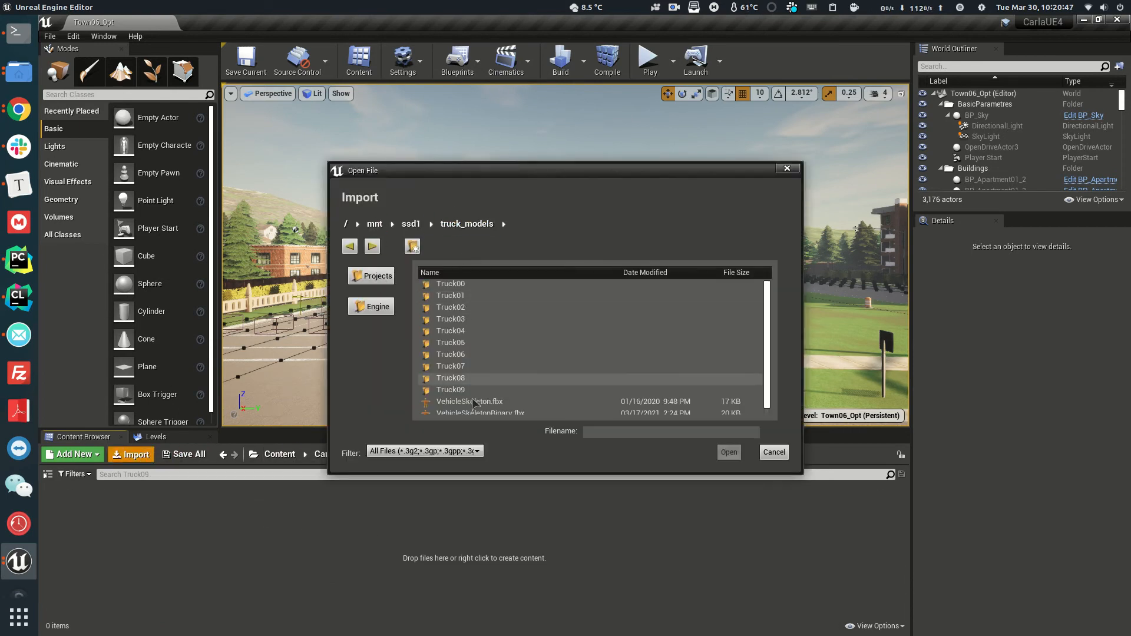
double_click(450, 390)
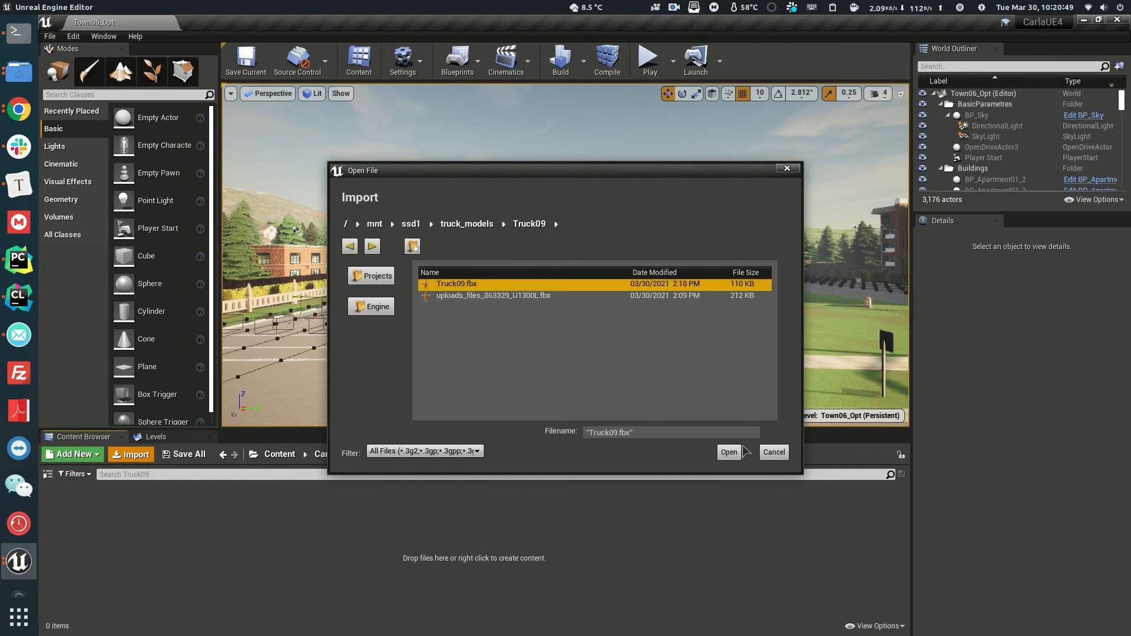
click(728, 453)
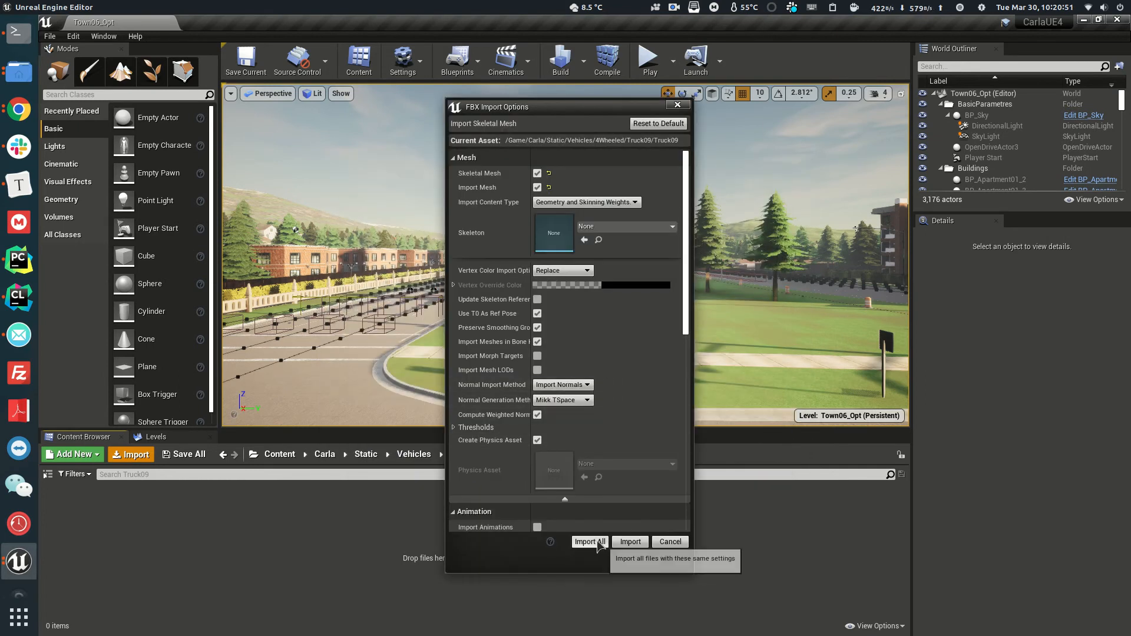
click(589, 542)
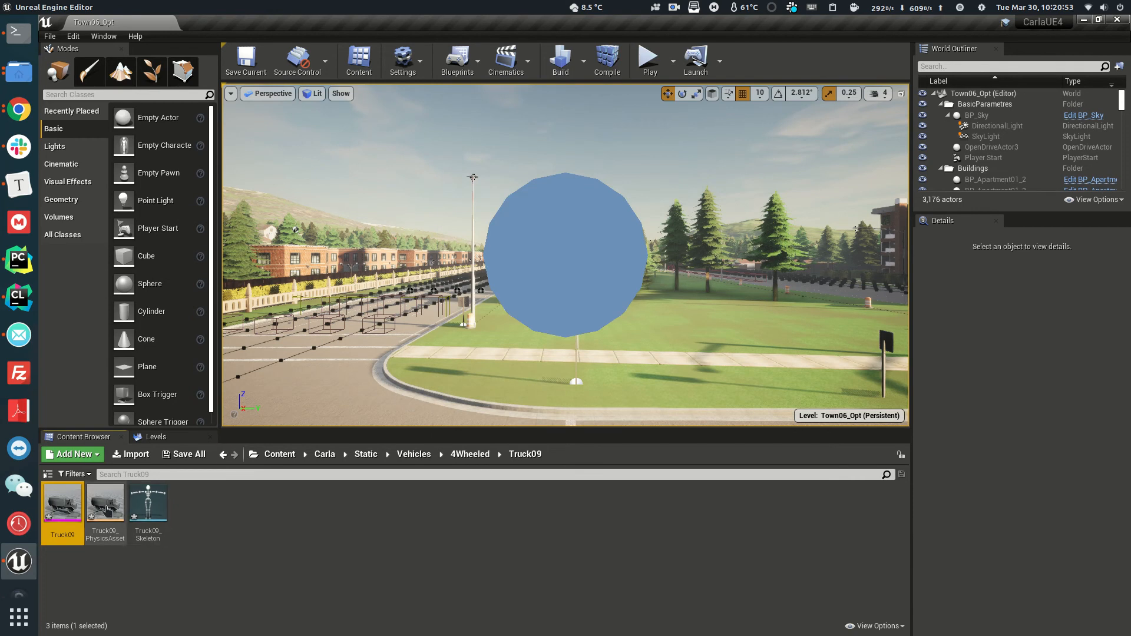
Bring up Truck09_PhysicsAsset for editing
double_click(105, 505)
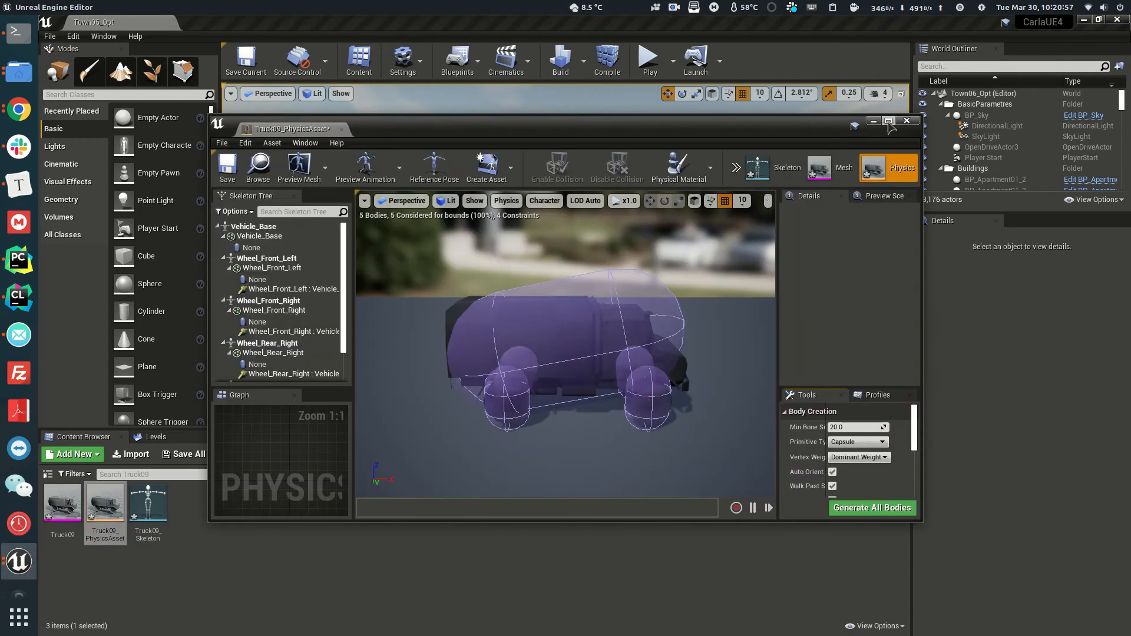
Make Wheel_Rear_Right's collision primitive a sphere in the maximized physics asset editor
click(888, 121)
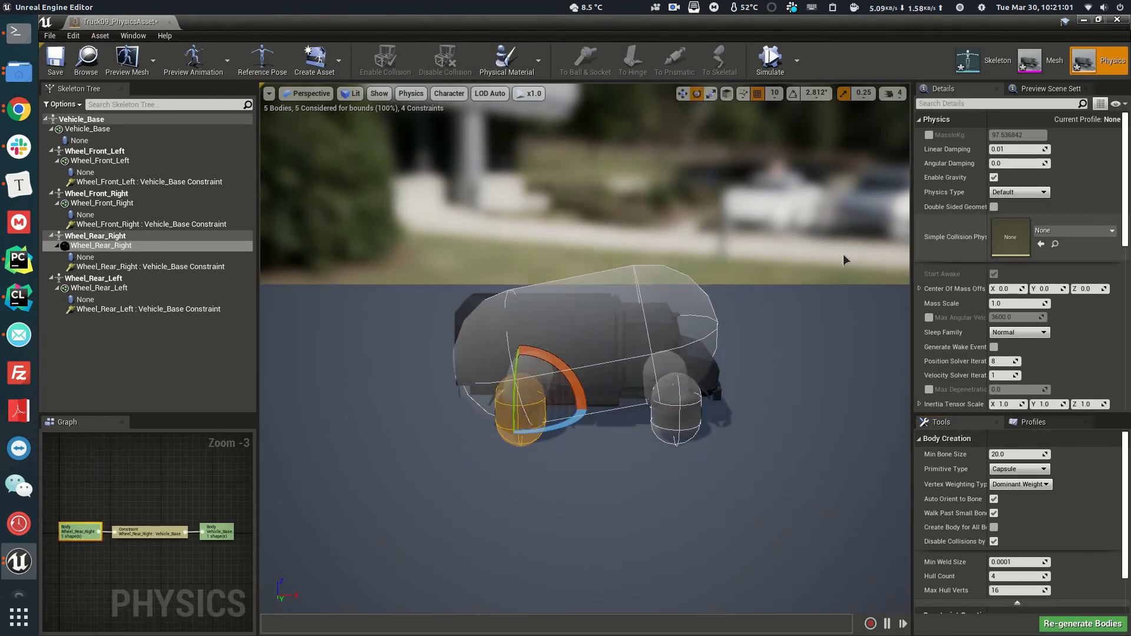
click(1043, 469)
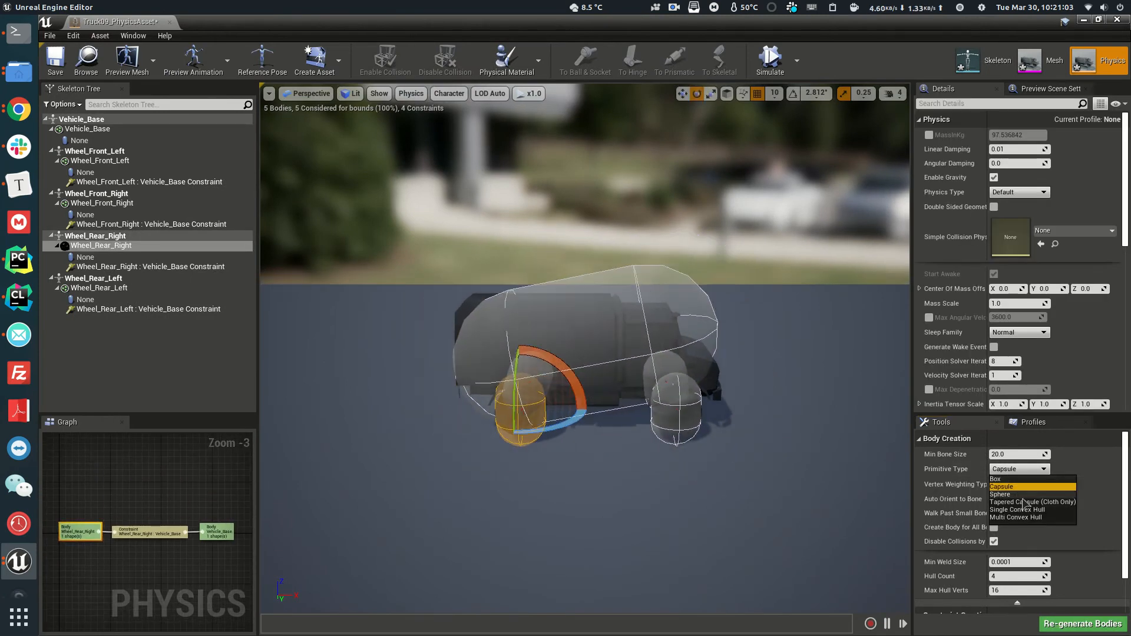
click(1001, 494)
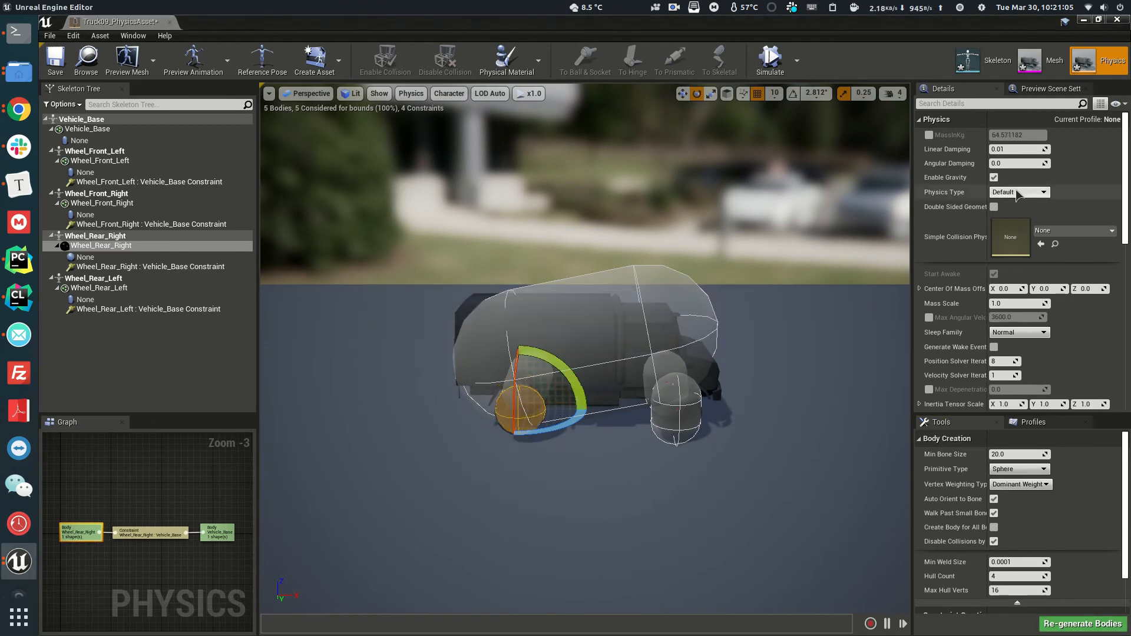
scroll(down, 3)
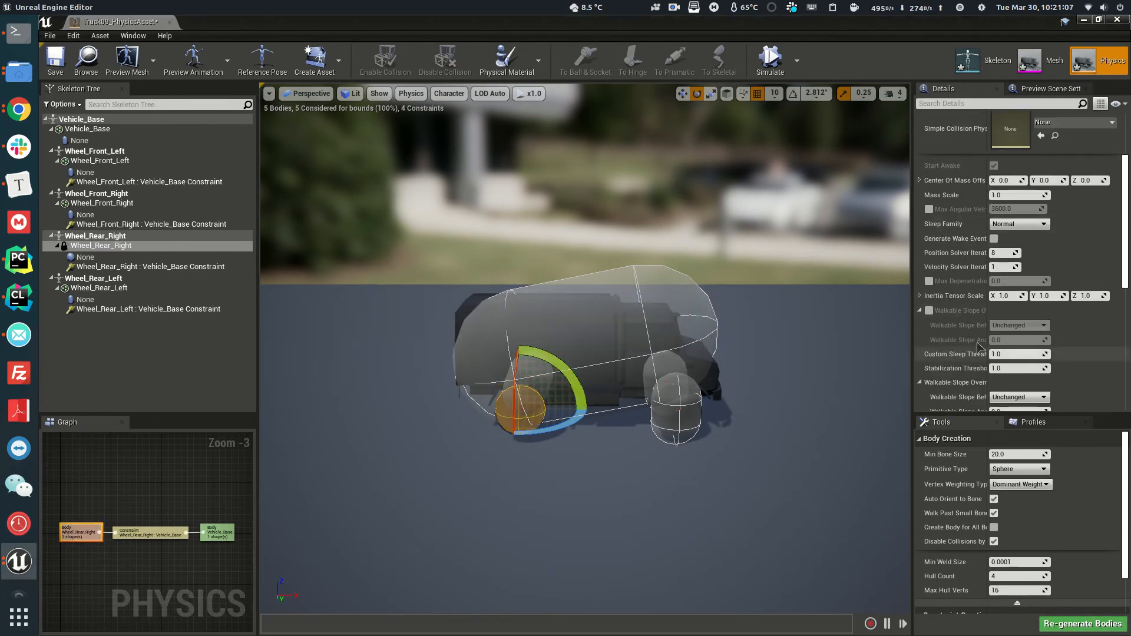
scroll(down, 3)
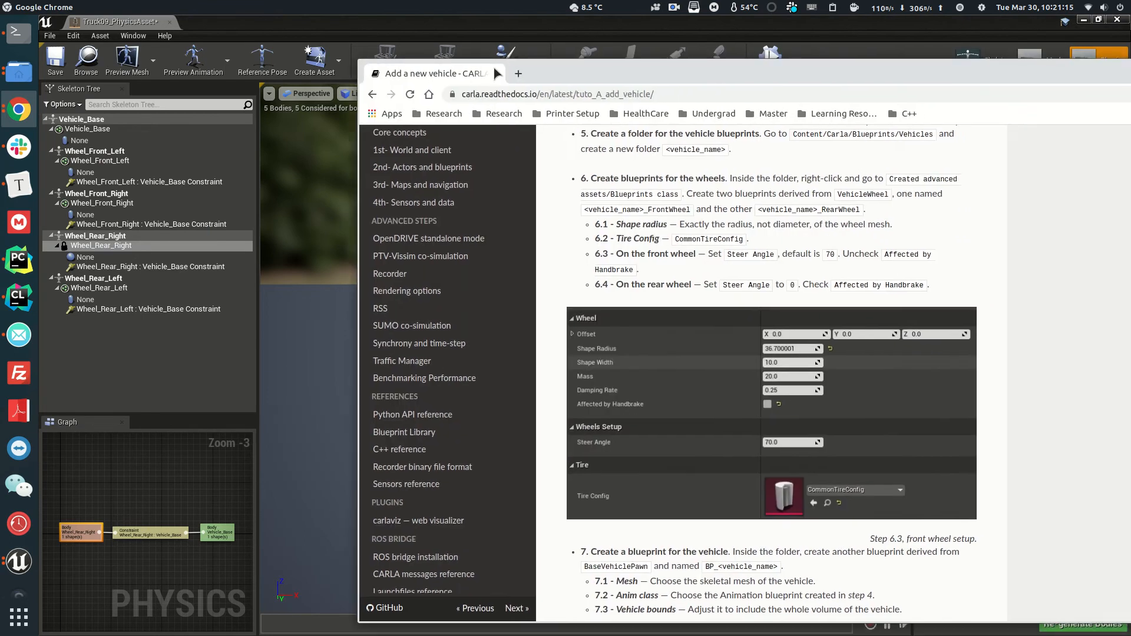
Check the CARLA vehicle tutorial, then select Wheel_Front_Right for inspection
click(1098, 20)
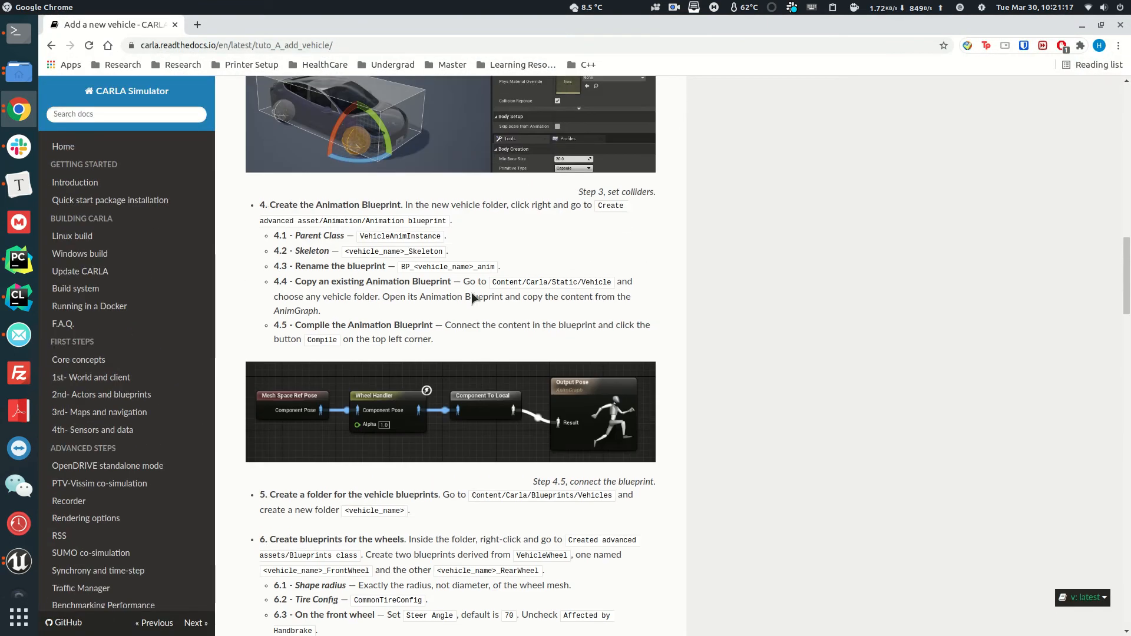
scroll(up, 3)
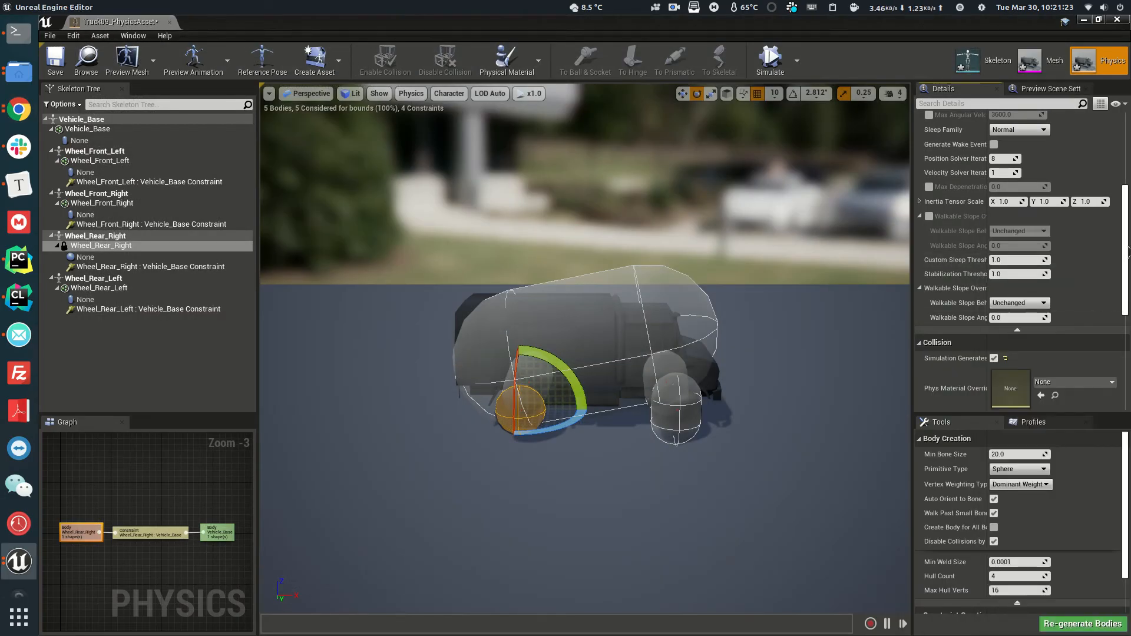
scroll(up, 3)
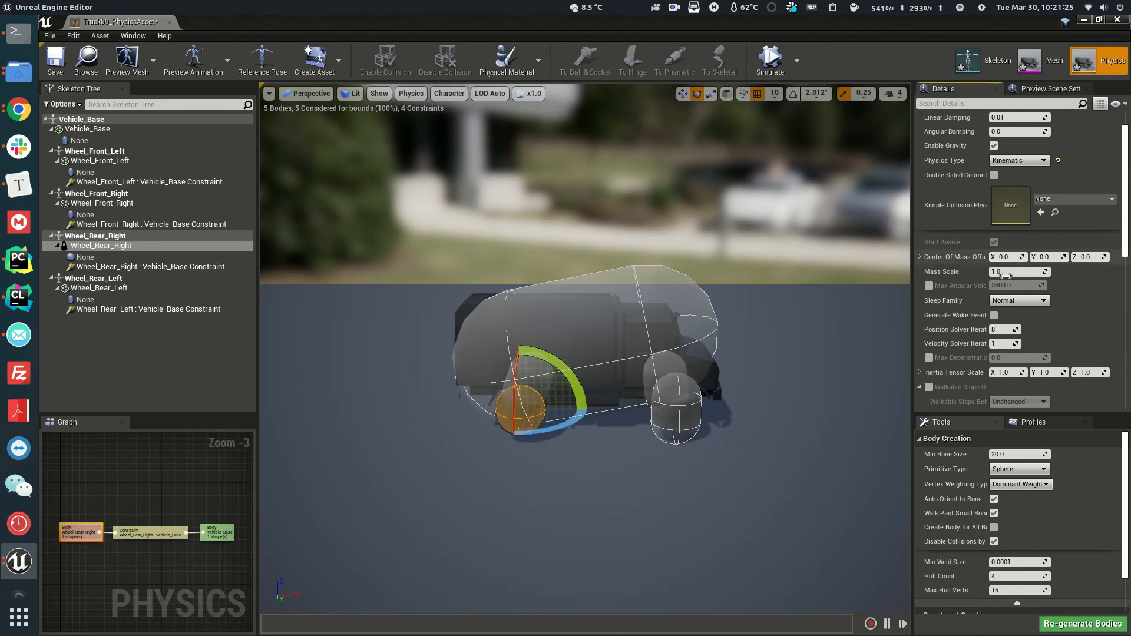
click(98, 202)
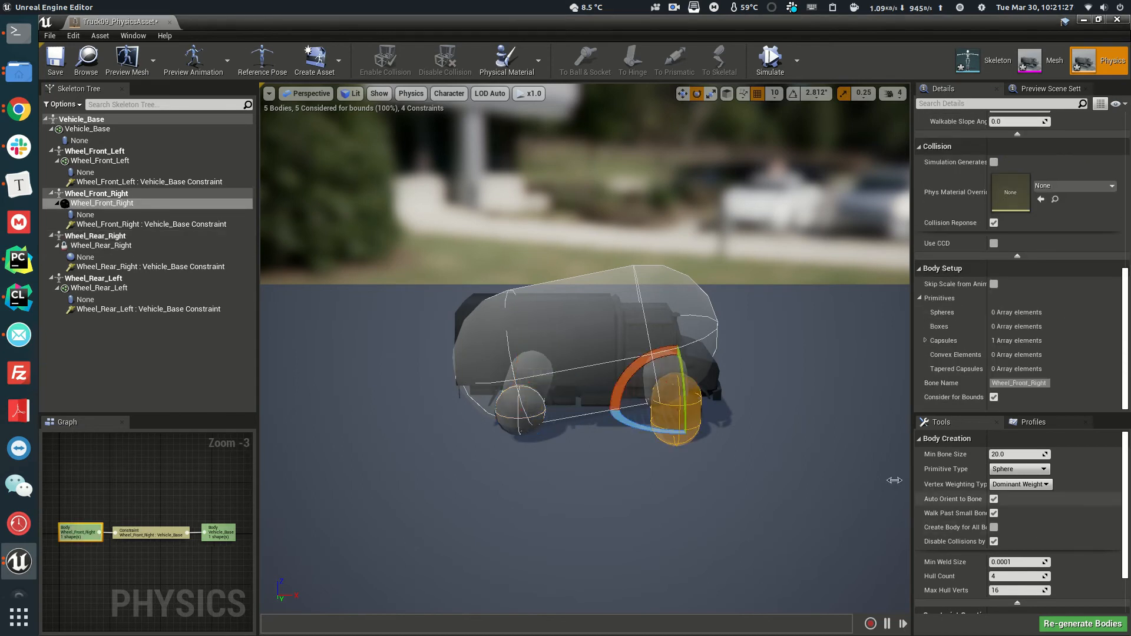
Make Wheel_Front_Right a kinematic sphere and review Wheel_Front_Left
click(926, 312)
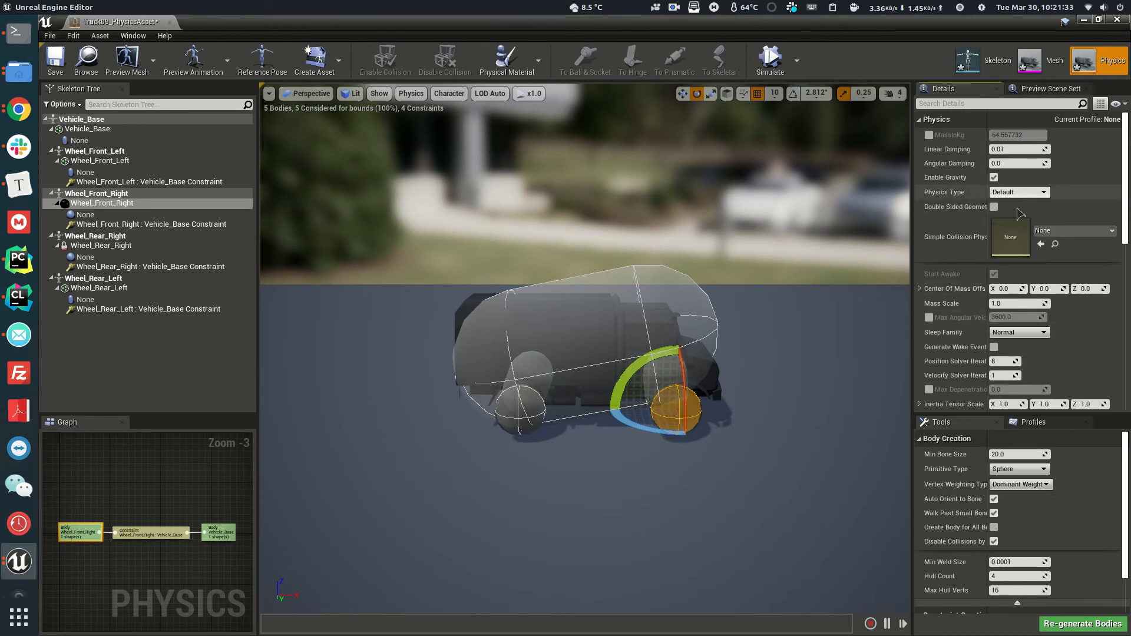
click(1041, 192)
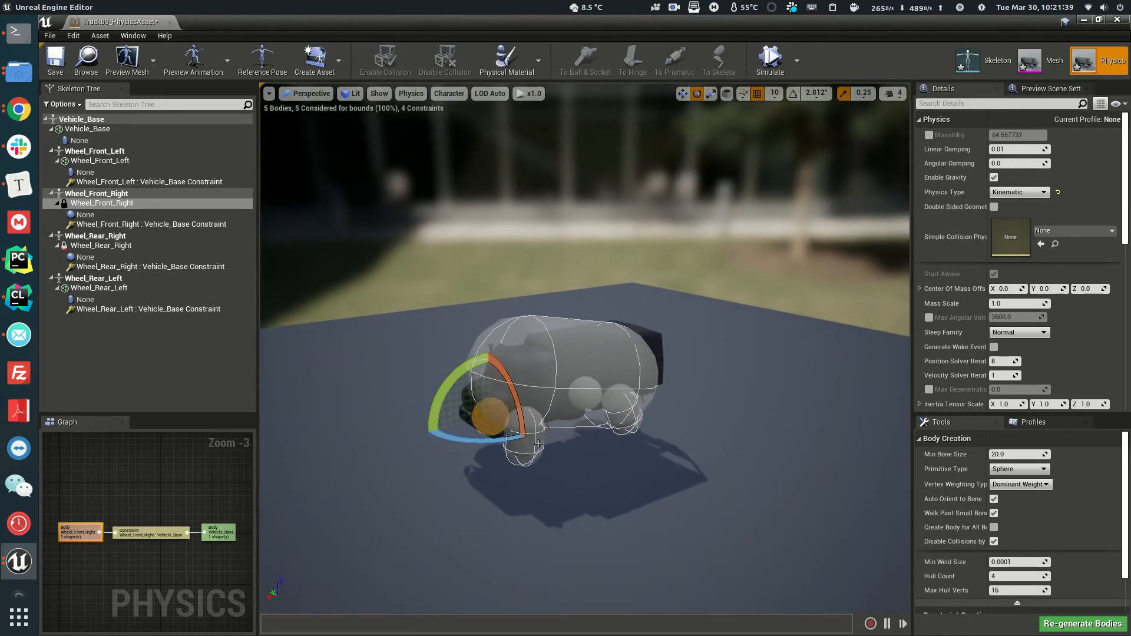
click(101, 161)
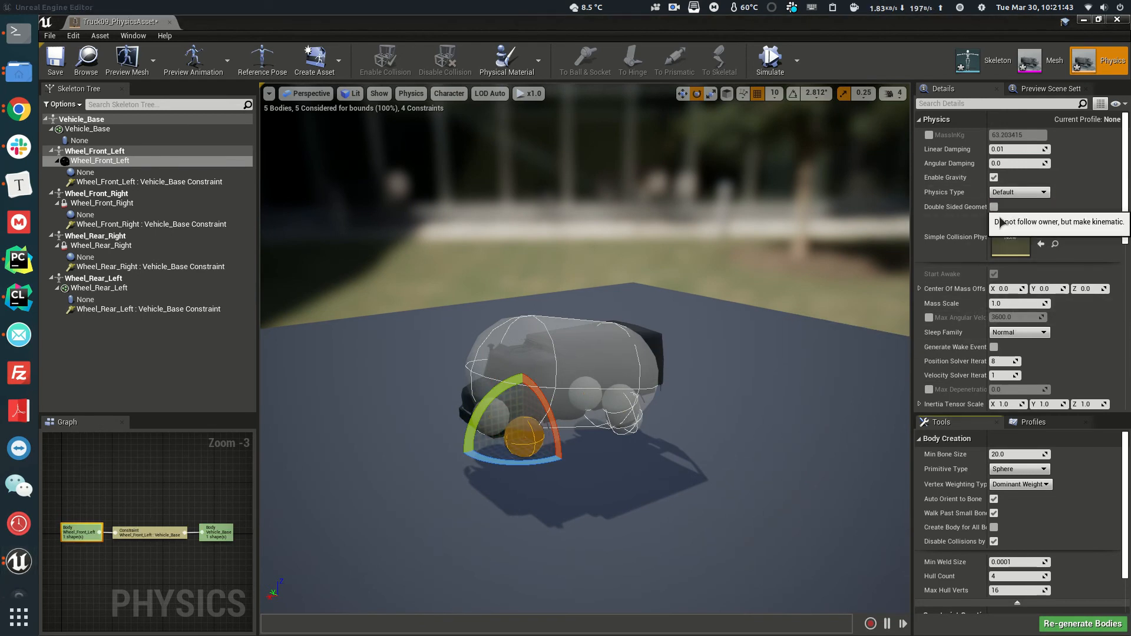
scroll(down, 3)
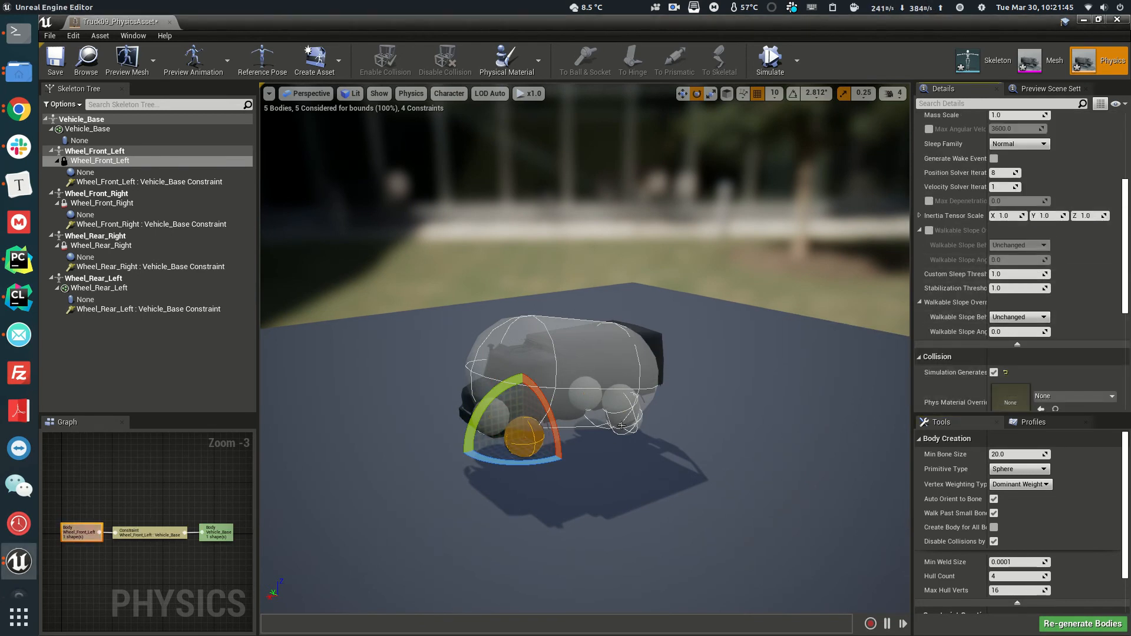
Set Wheel_Rear_Left's Physics Type to Kinematic
click(99, 287)
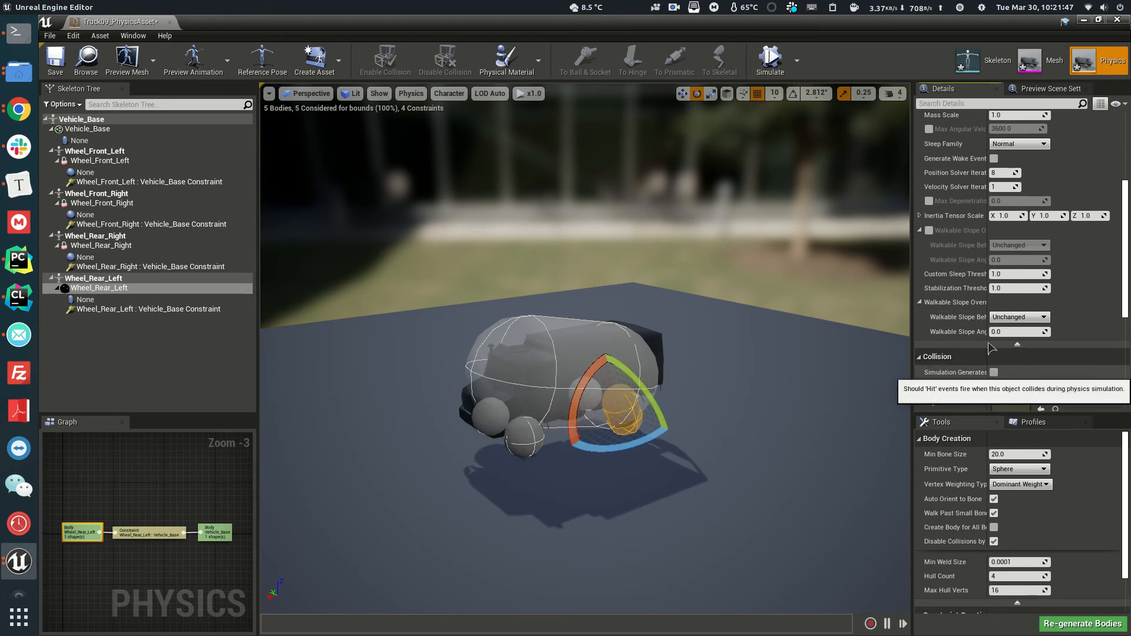
click(1017, 193)
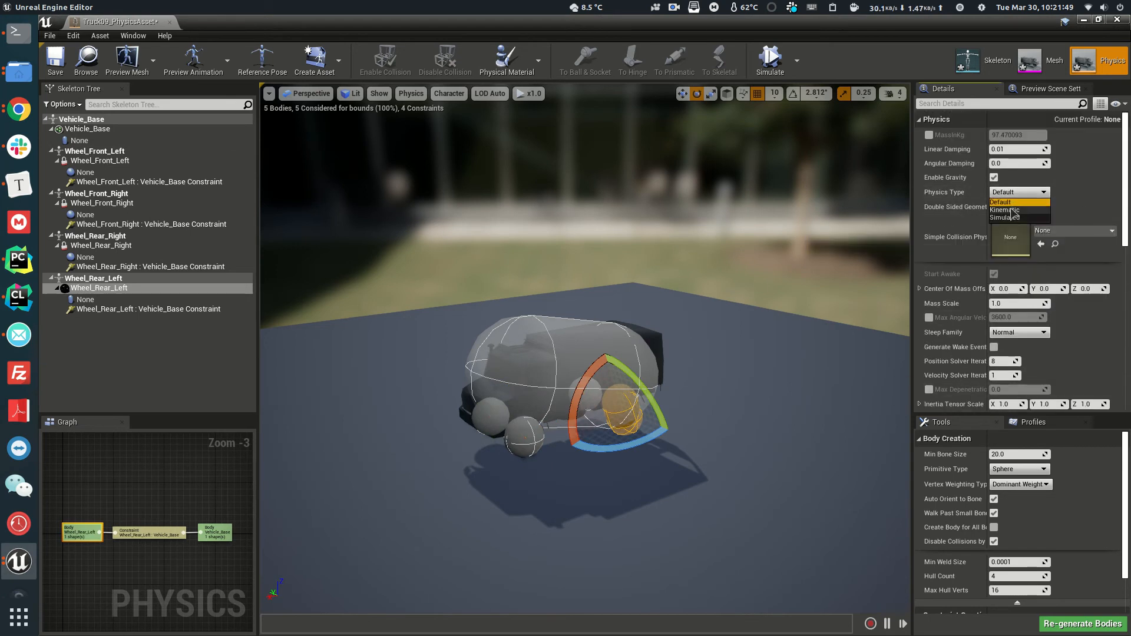
click(1003, 210)
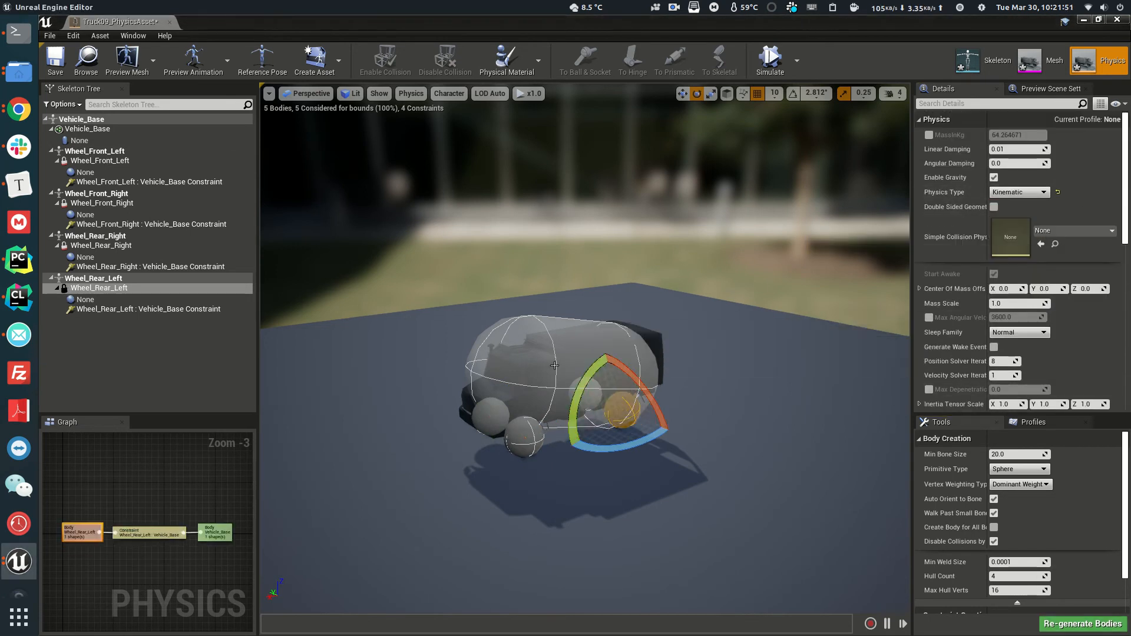
Regenerate Vehicle_Base as a box primitive fitted around the truck body
click(87, 128)
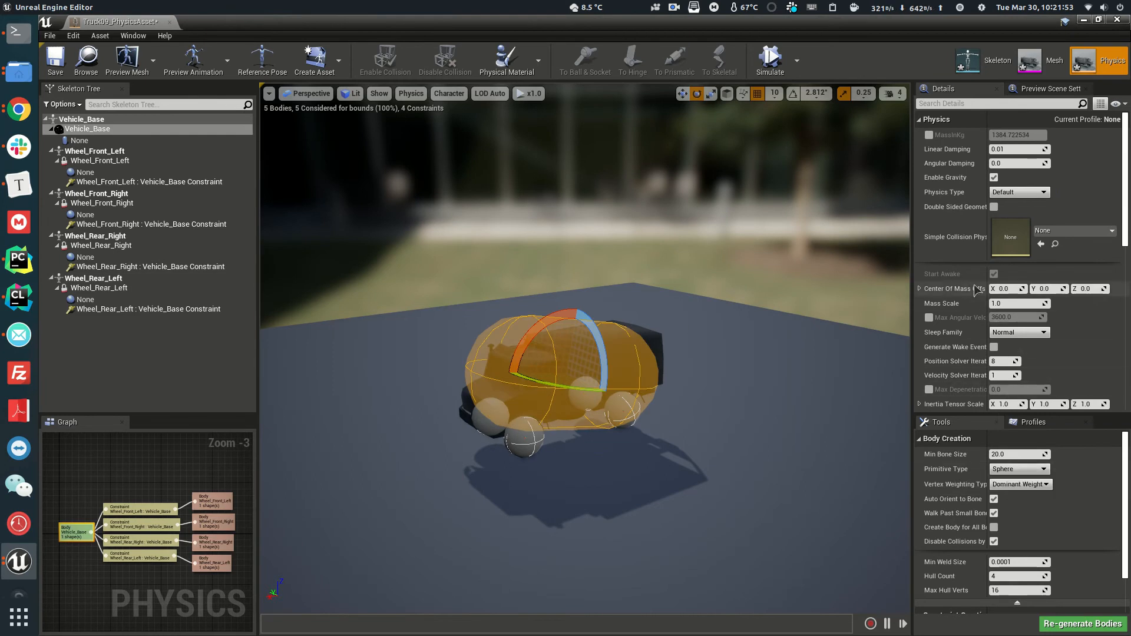
click(1019, 469)
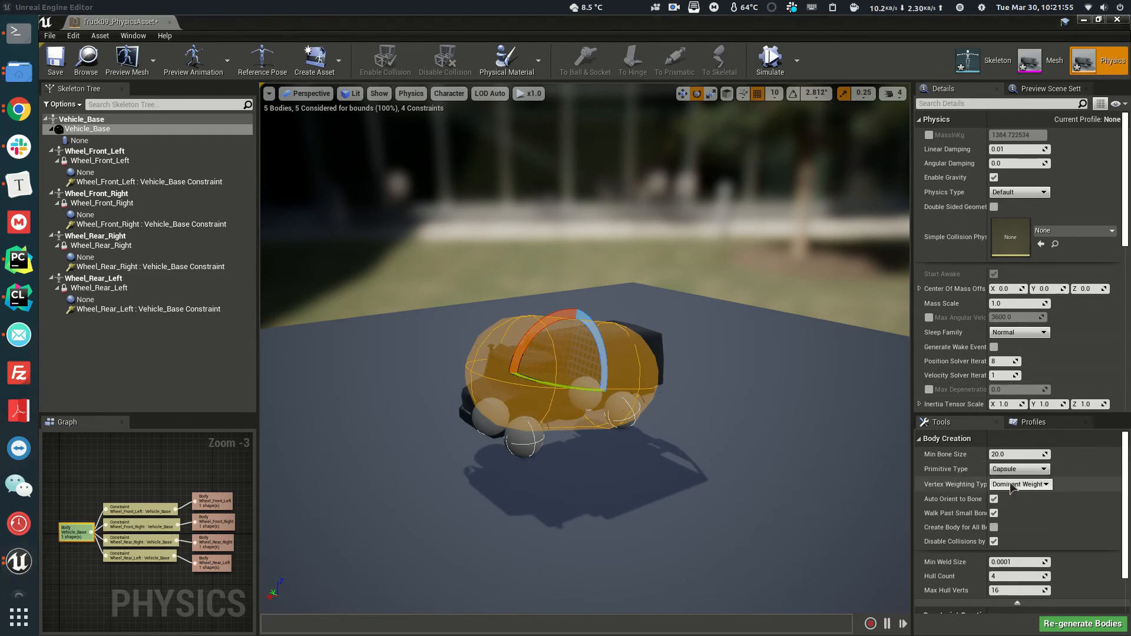
click(1043, 467)
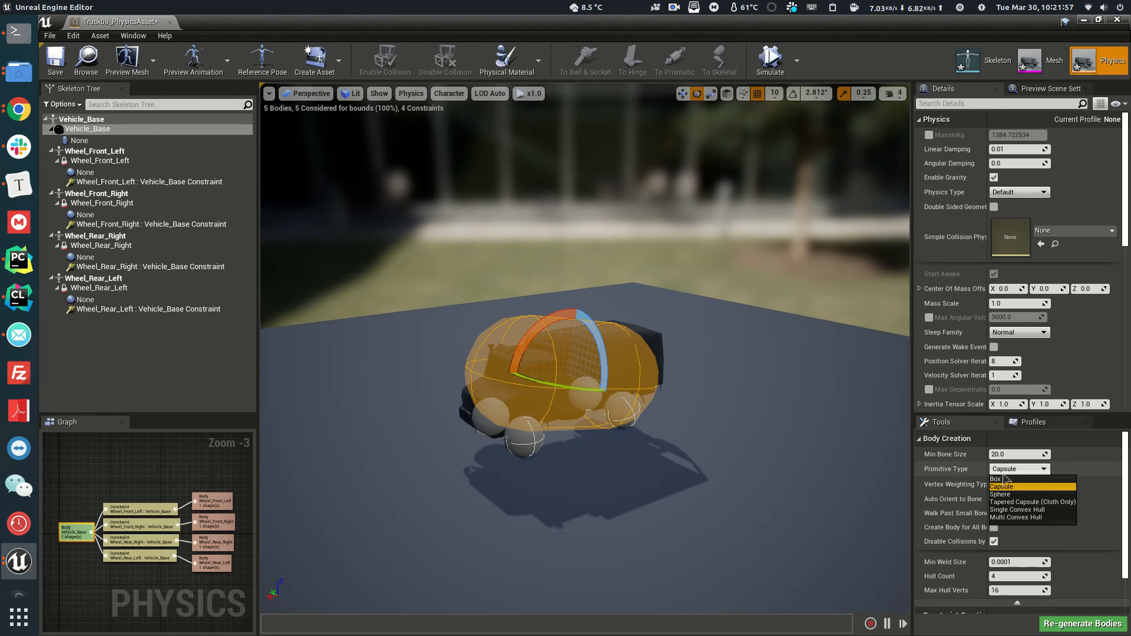
click(997, 478)
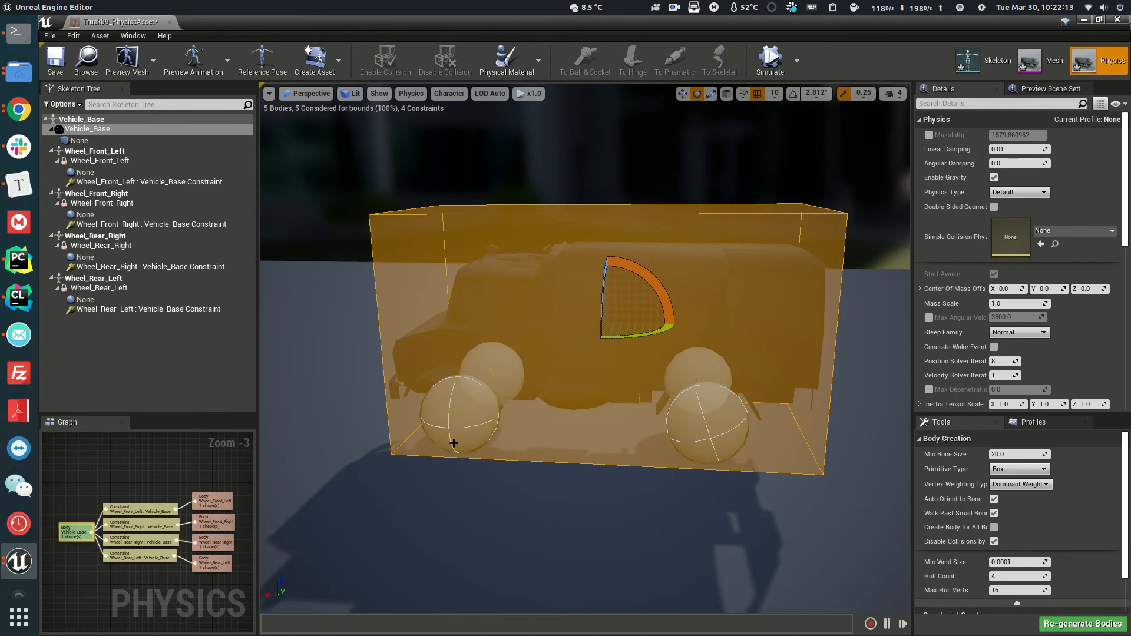
mouse_move(669, 377)
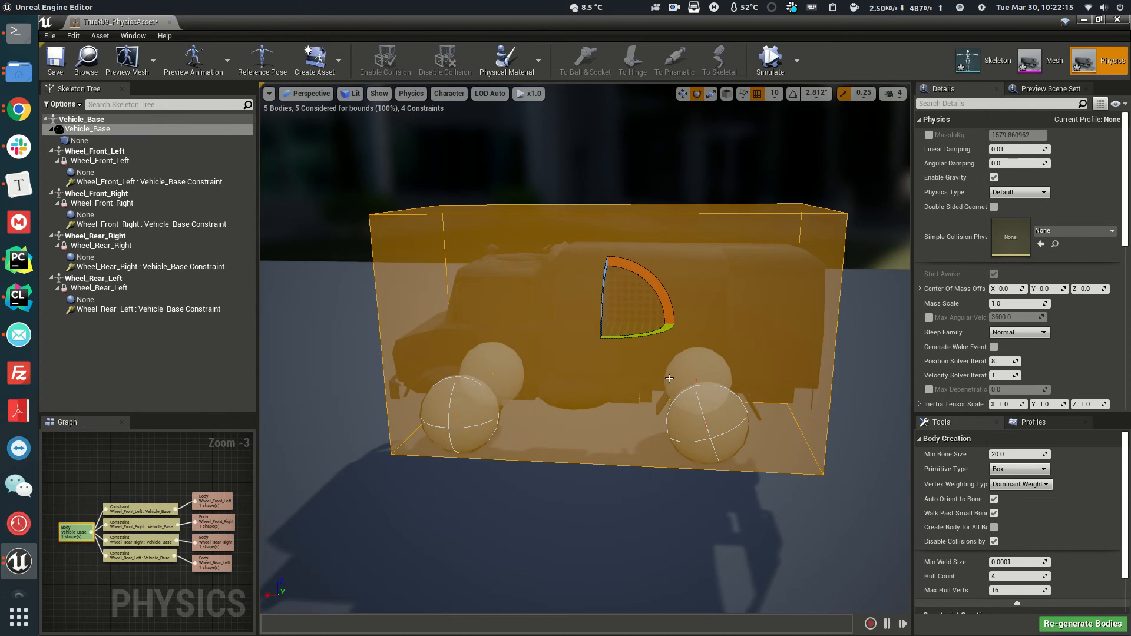
click(1042, 468)
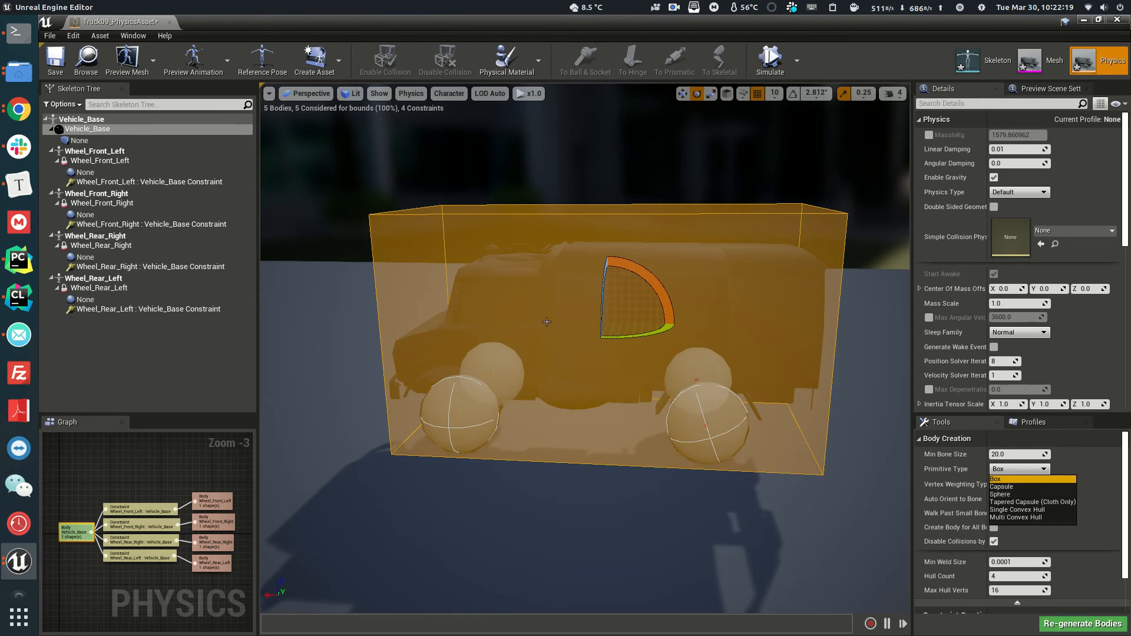
click(1019, 484)
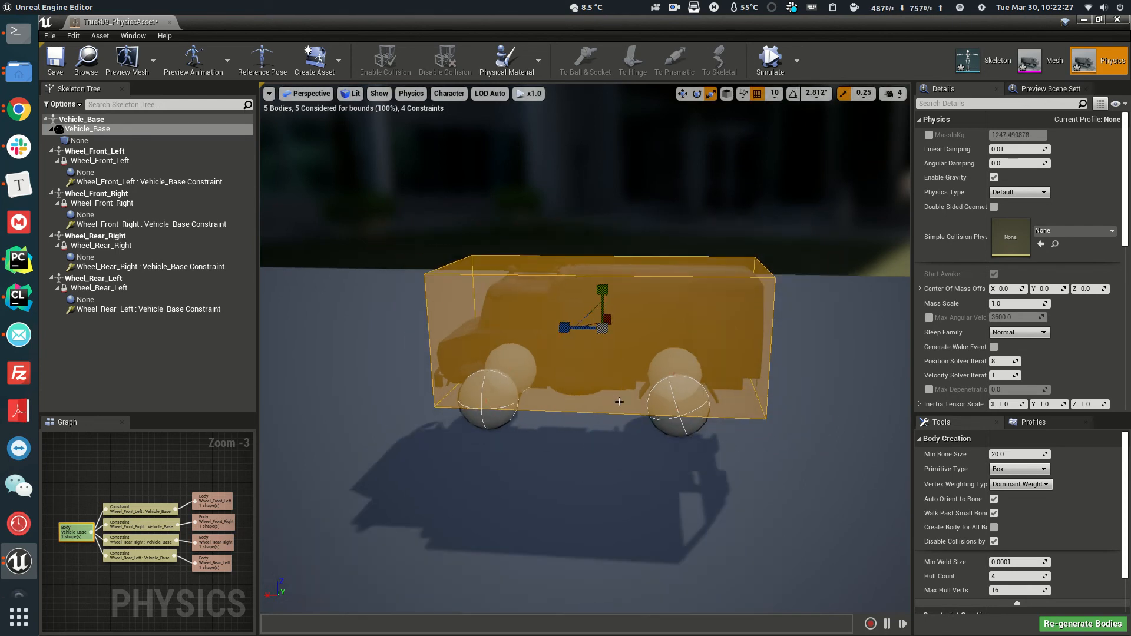
Verify the front-left and rear-left wheel bodies are still kinematic
click(101, 160)
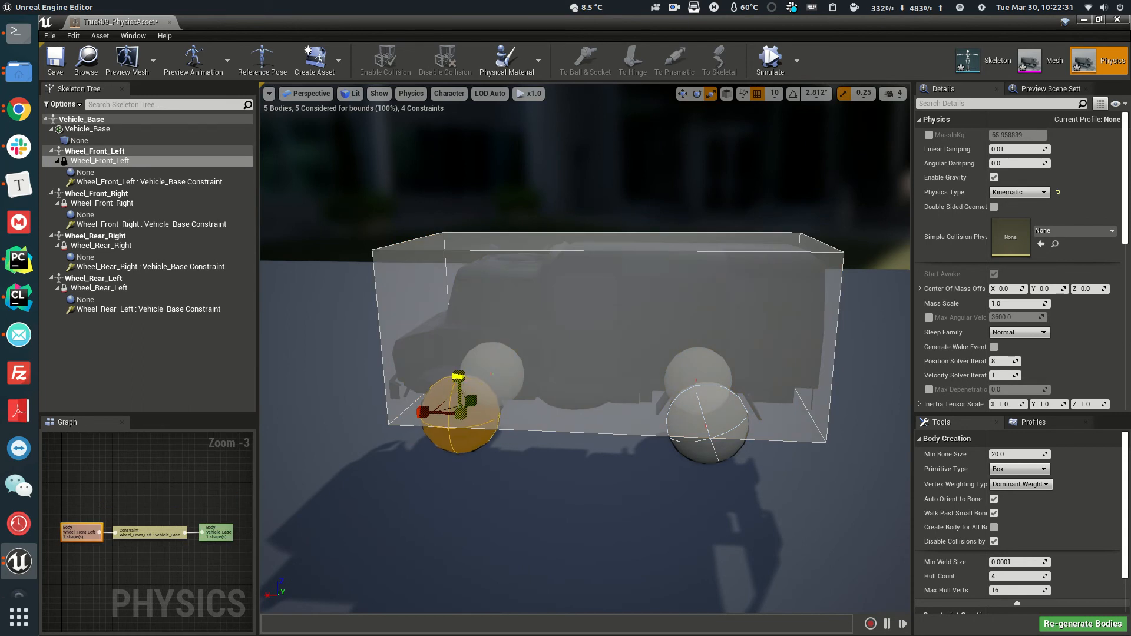
click(99, 288)
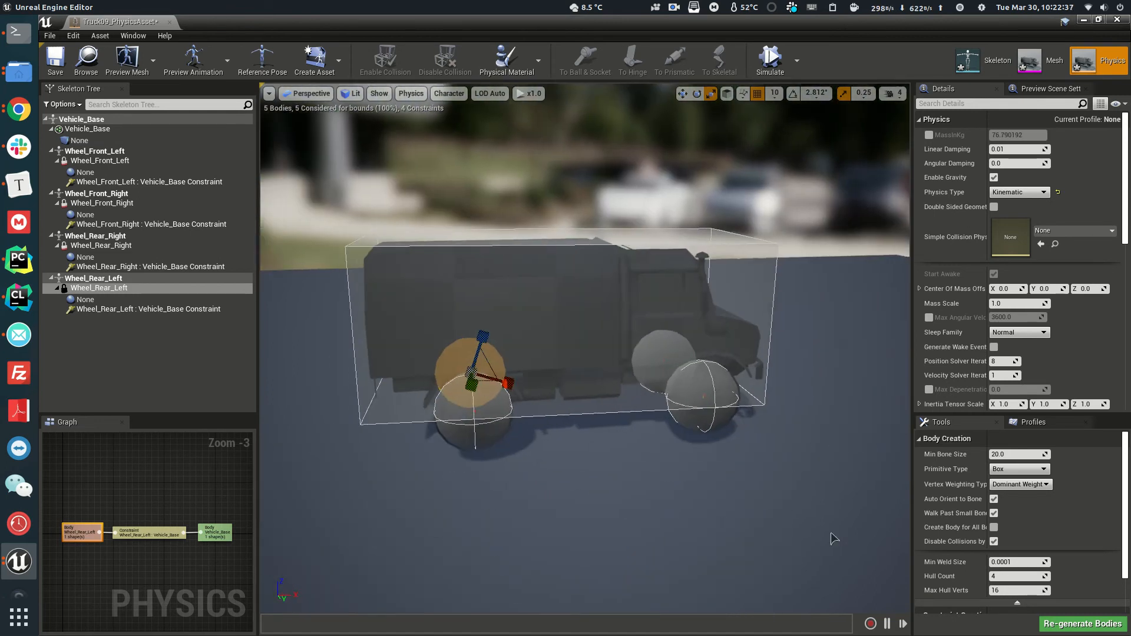
click(95, 236)
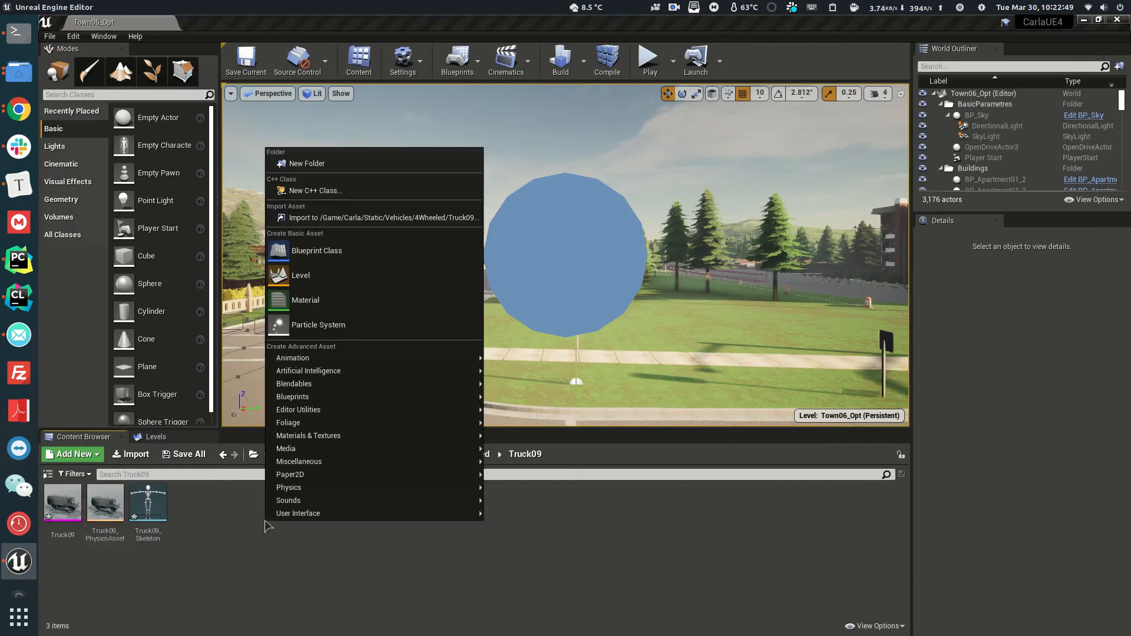
mouse_move(292, 358)
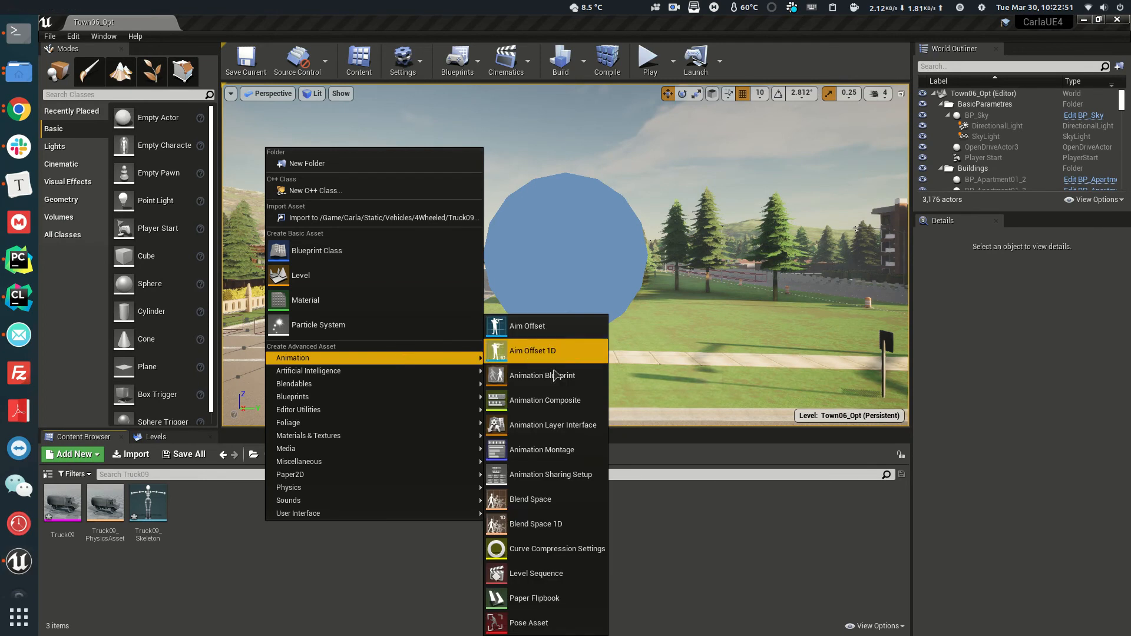
Create an Animation Blueprint on VehicleAnimInstance with Truck09_Skeleton, named BP_Truck09_anim
click(542, 375)
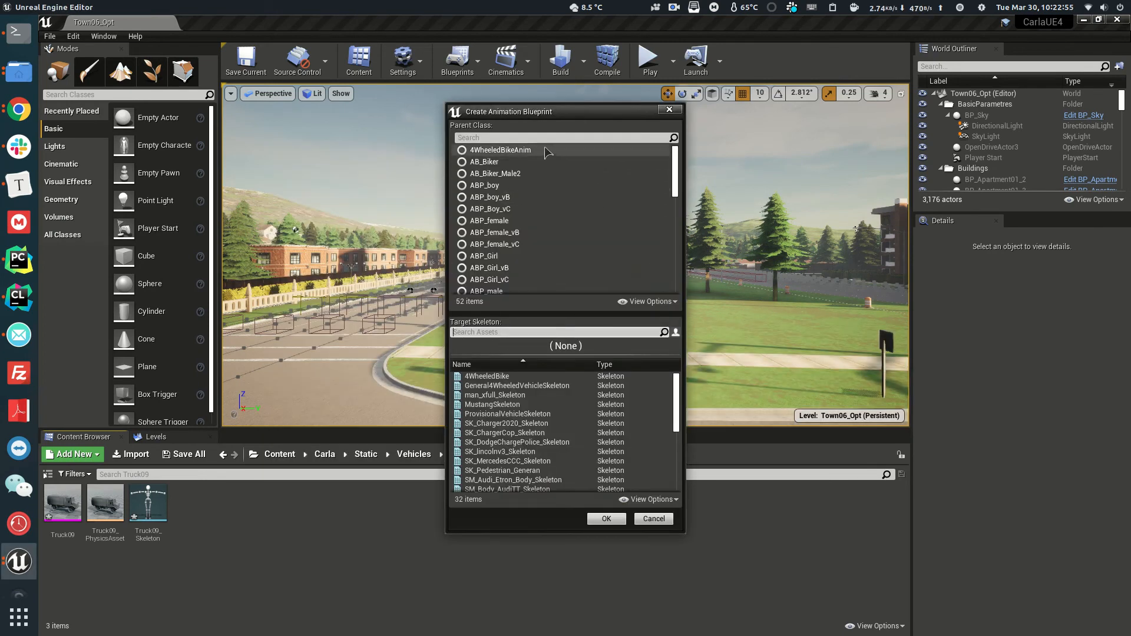
text(v)
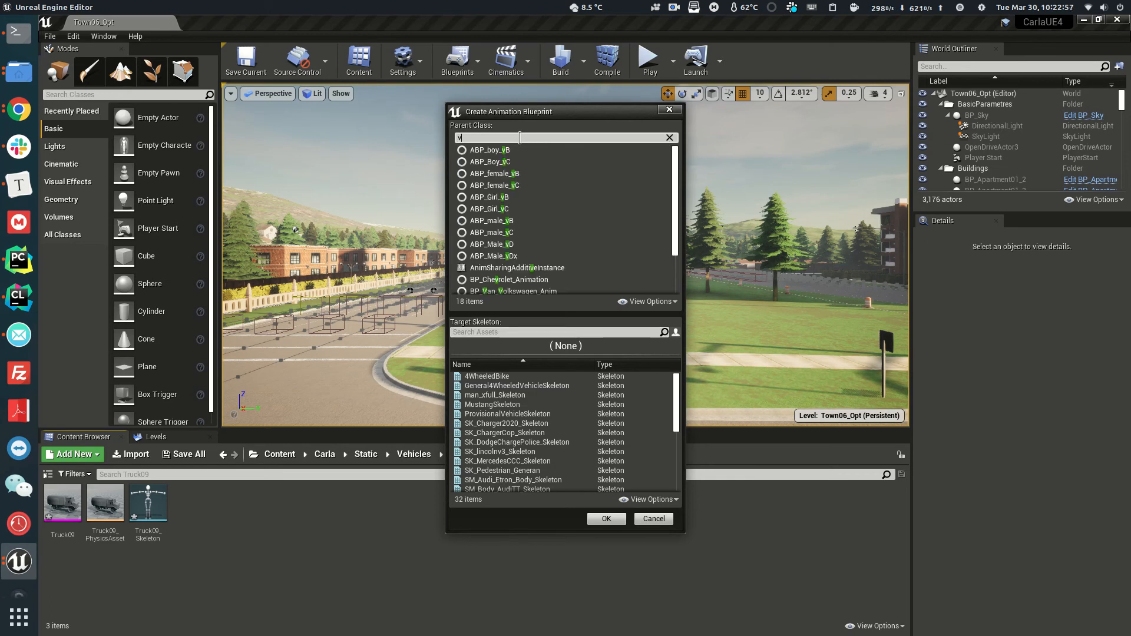
text(ehicl)
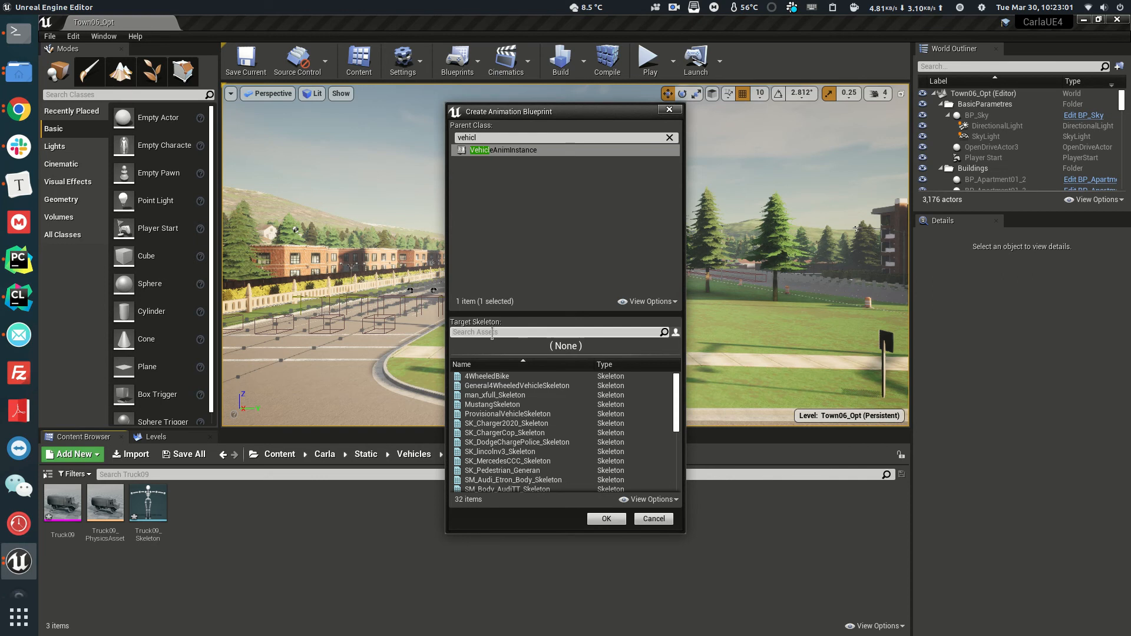
text(truck09)
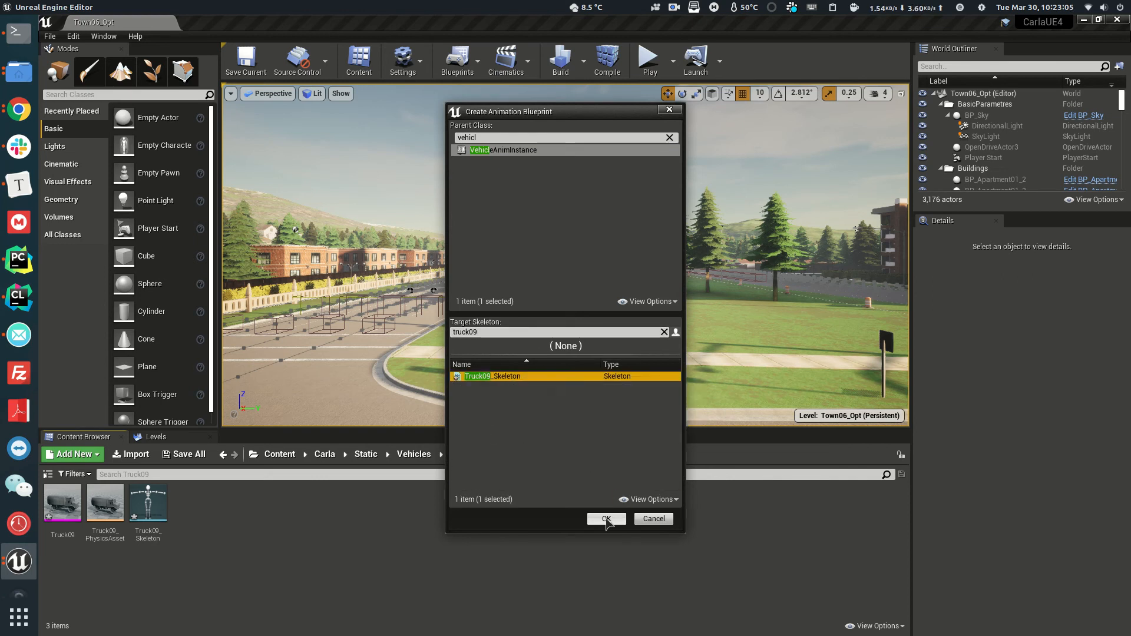
click(606, 518)
text(BP_Truck09_anim)
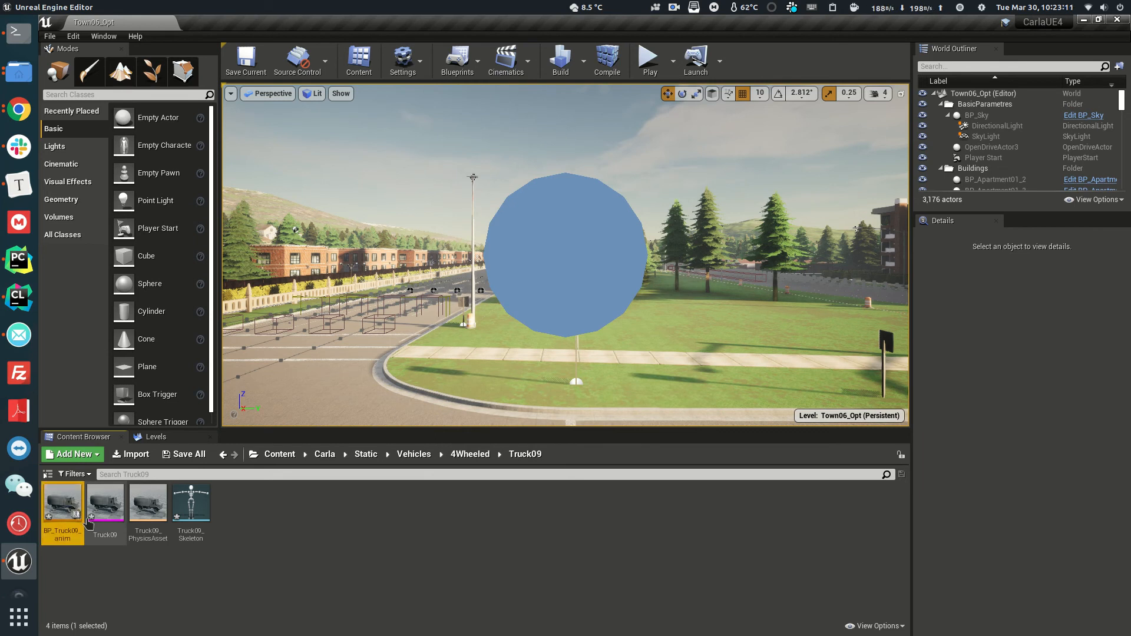
Using Tesla_Animation as reference, wire Mesh Space Ref Pose → Wheel Handler → Component To Local → Output Pose and save
double_click(62, 502)
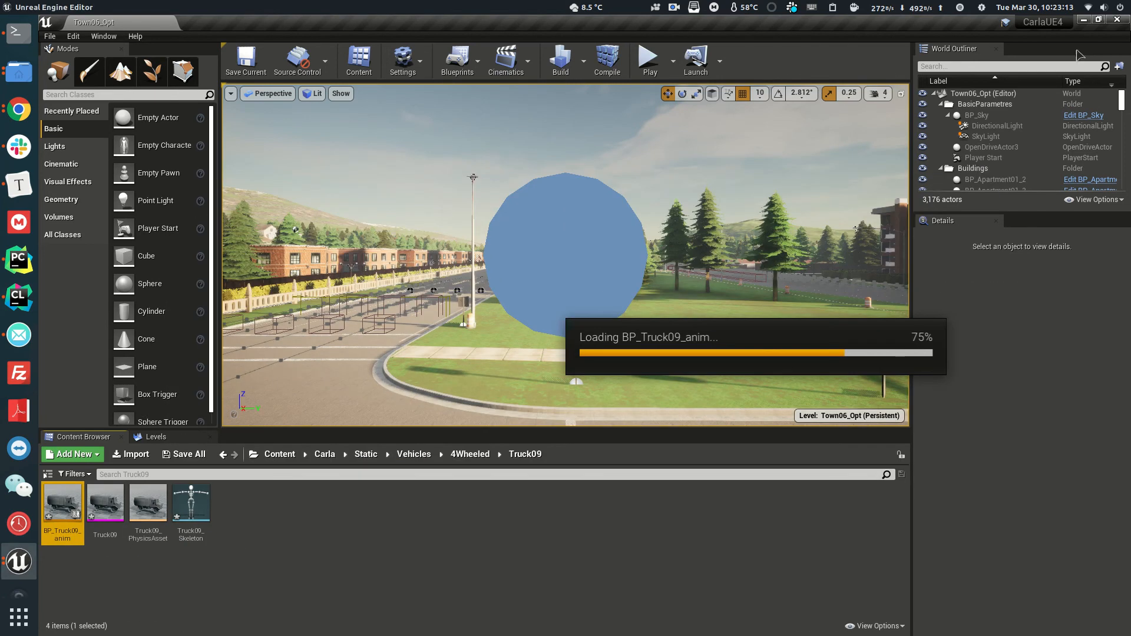
double_click(62, 502)
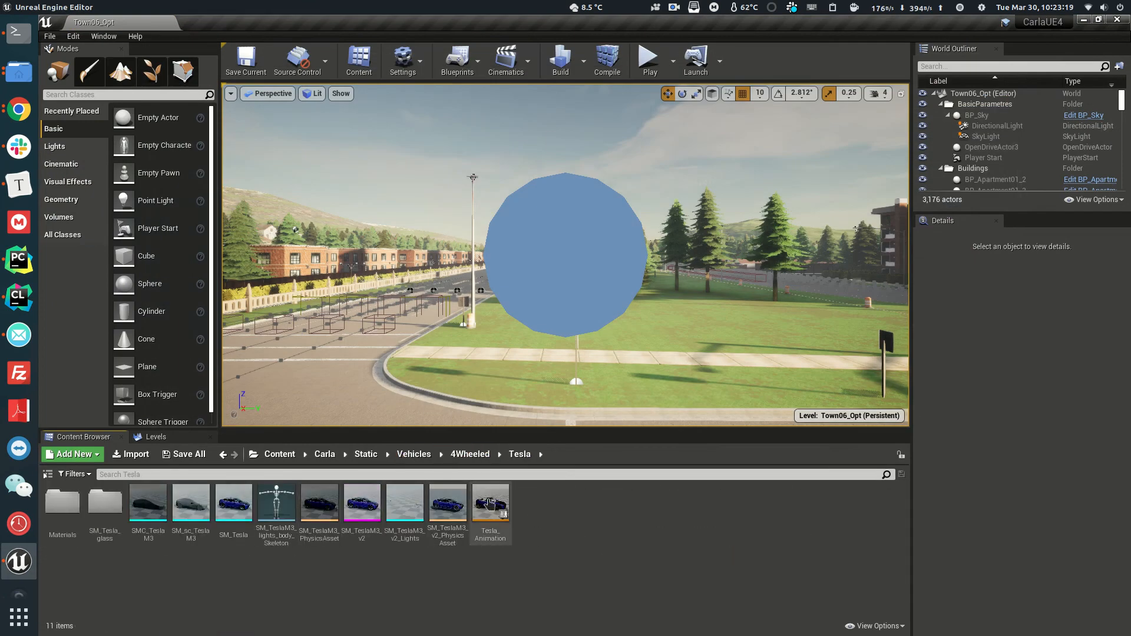
double_click(490, 503)
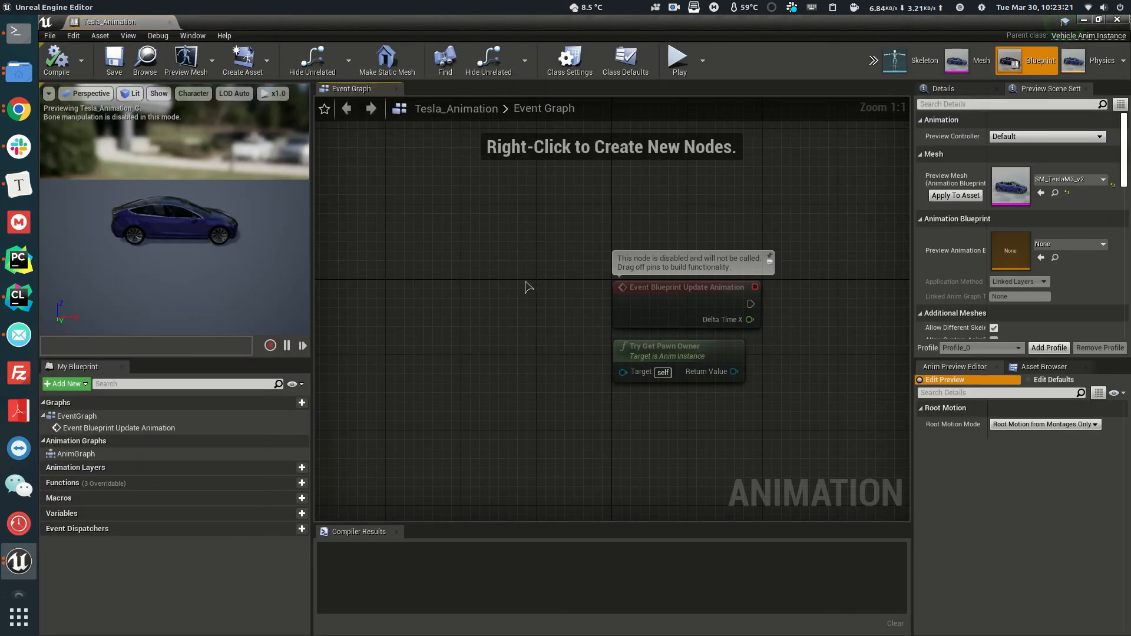
double_click(75, 453)
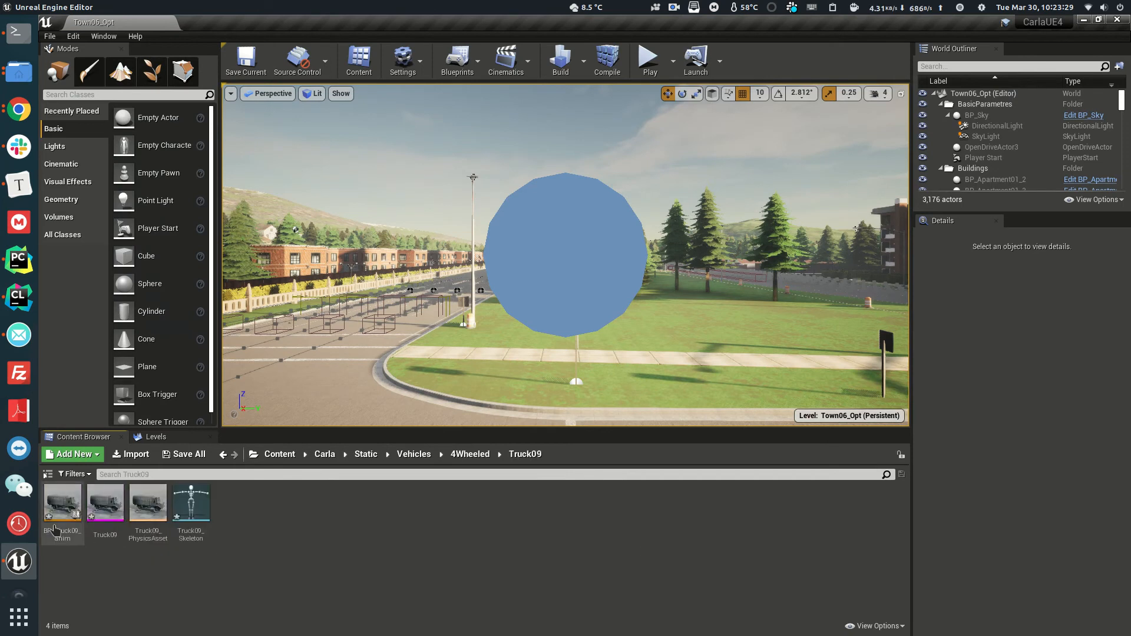
double_click(63, 503)
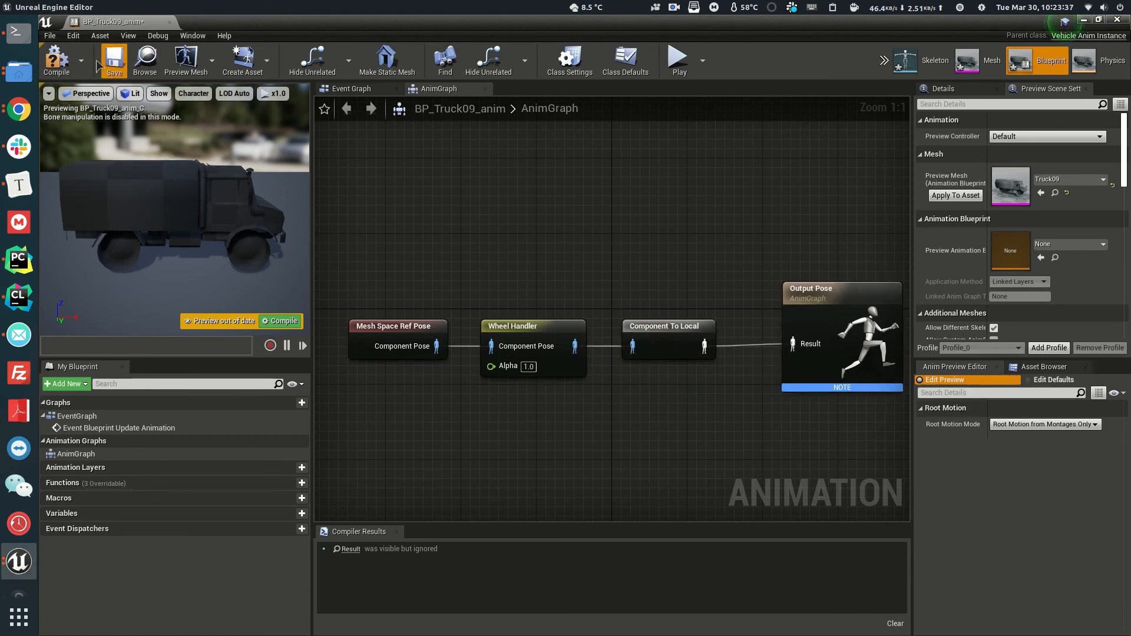
click(56, 60)
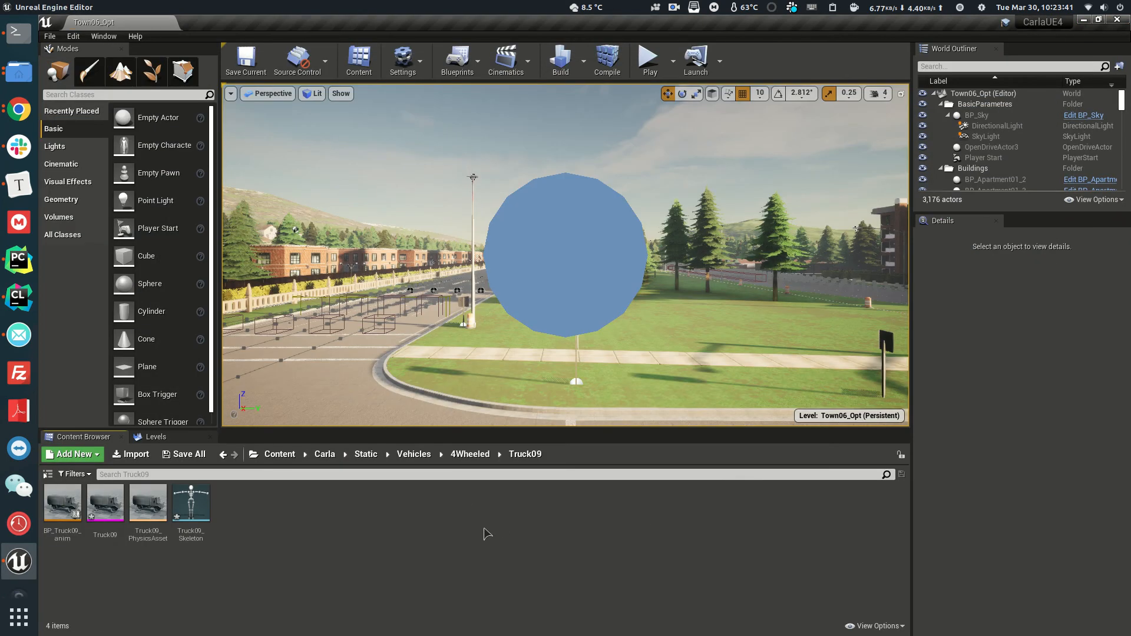
Create and enter a Truck09 folder under Blueprints/Vehicles
click(324, 454)
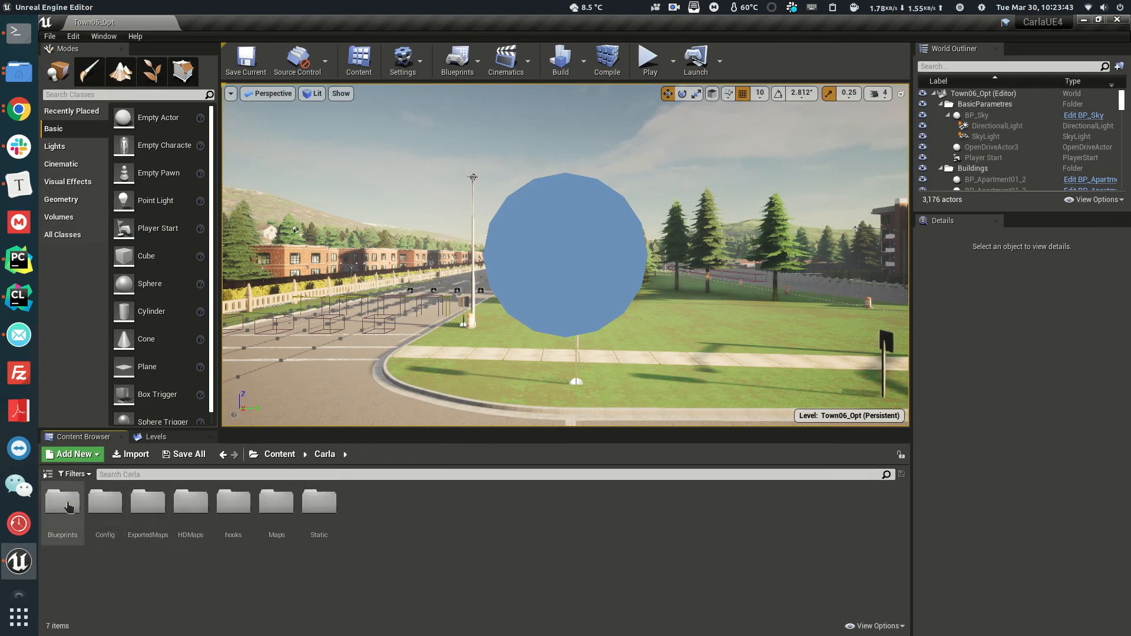
double_click(63, 503)
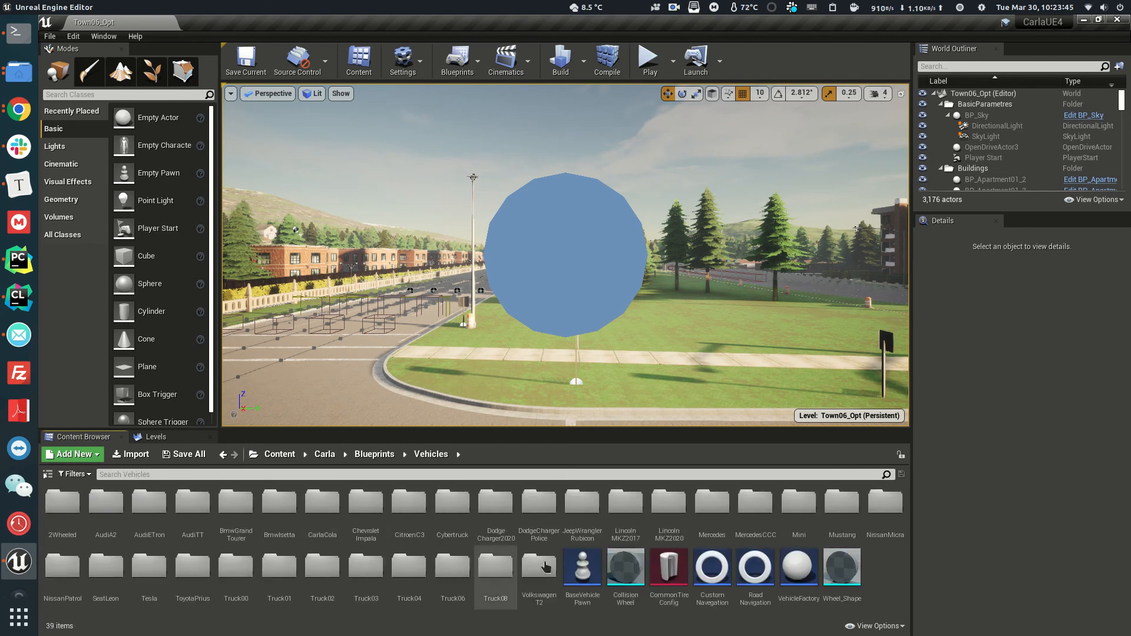
click(71, 454)
text(Truck0)
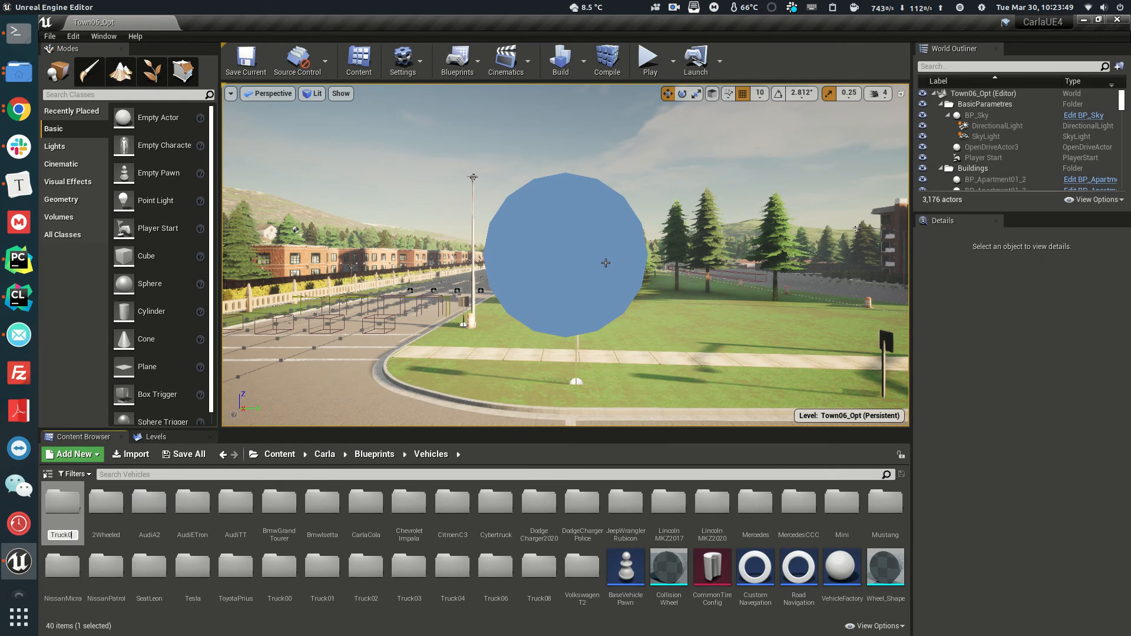
double_click(63, 502)
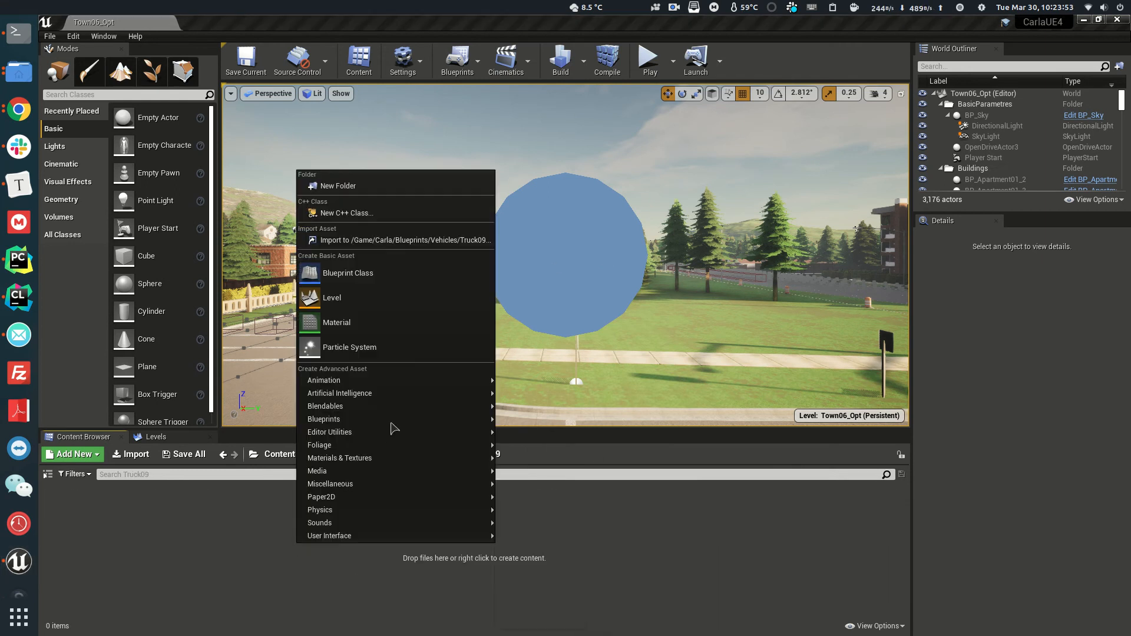
Create the Truck09_FrontWheel blueprint with VehicleWheel as parent
click(348, 272)
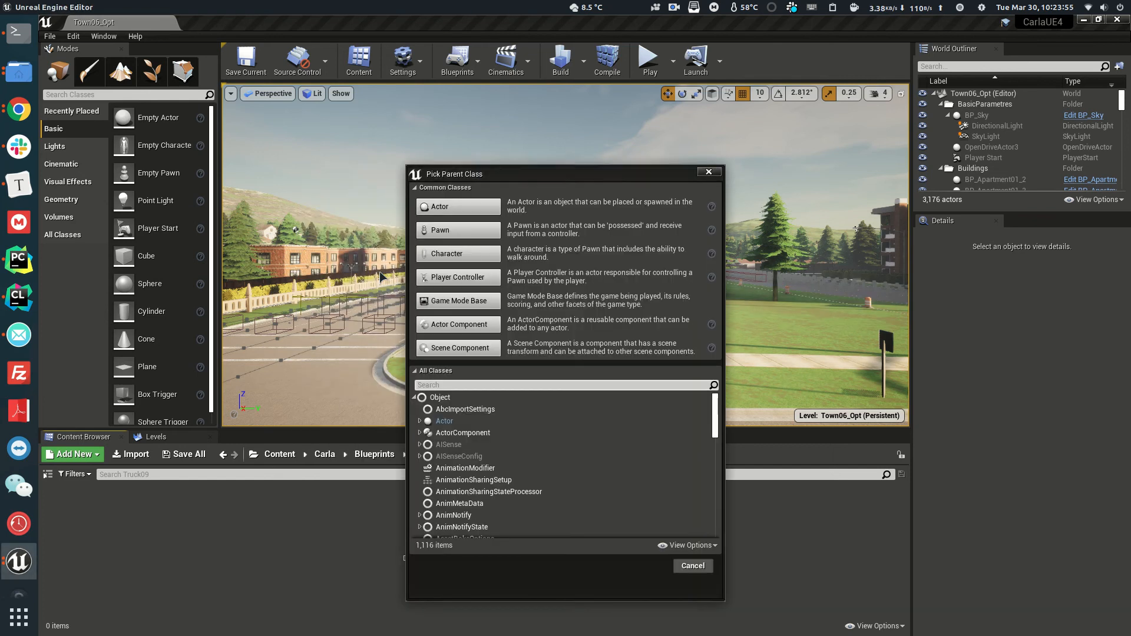
text(vehiclewhe)
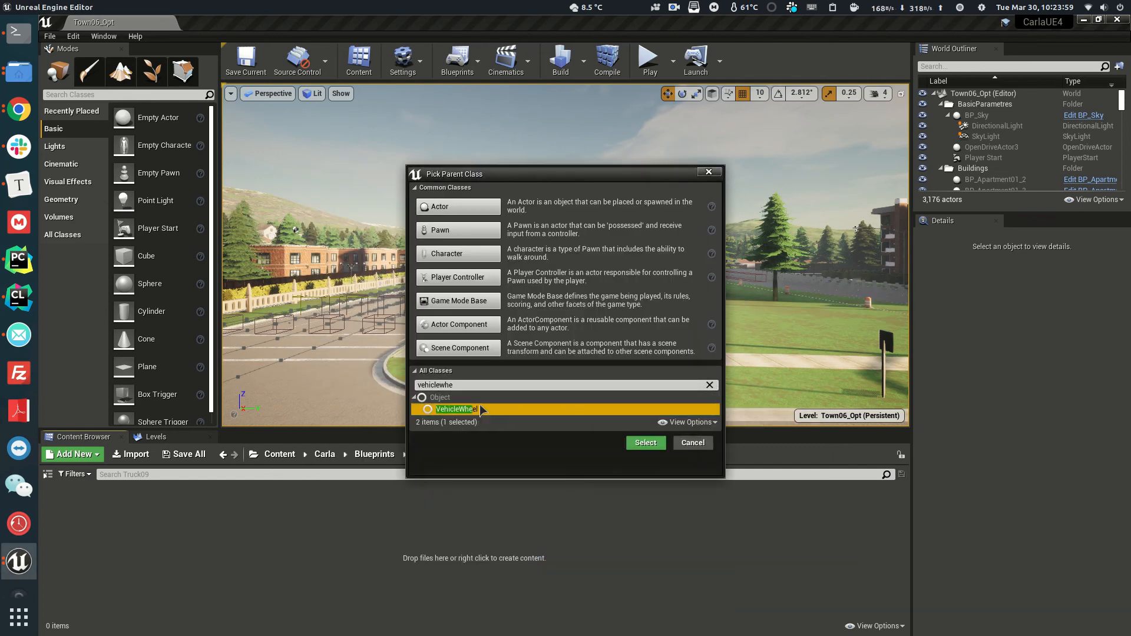
click(645, 441)
text(Truck09_FrontWheel)
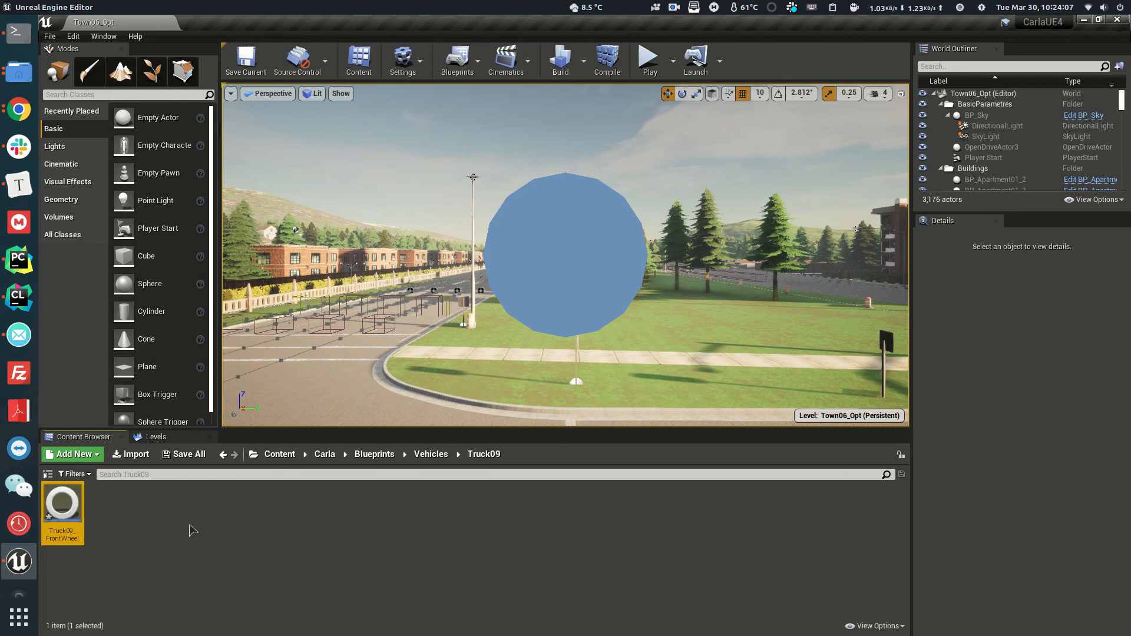
Create the Truck09_RearWheel blueprint, also parented to VehicleWheel
click(72, 453)
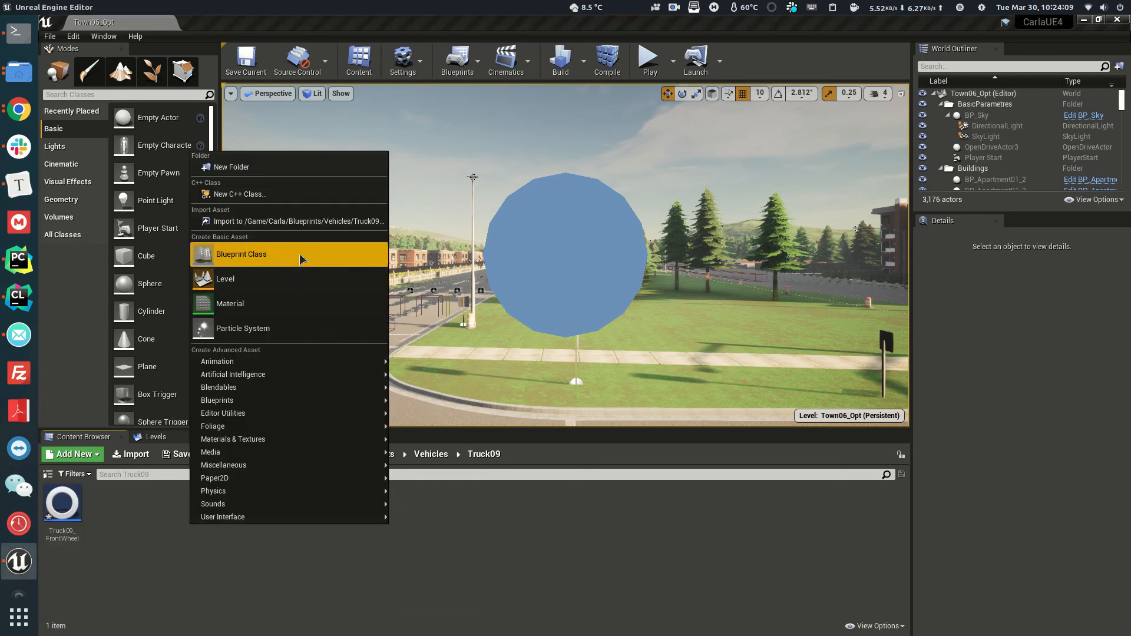
click(241, 254)
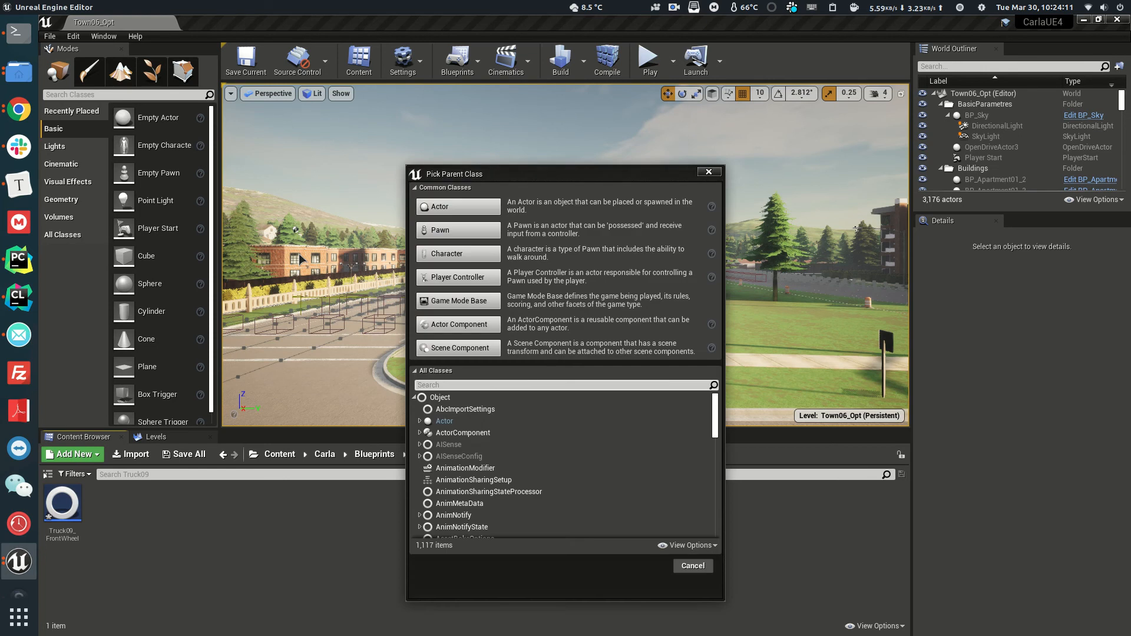
text(Vehiclewheel)
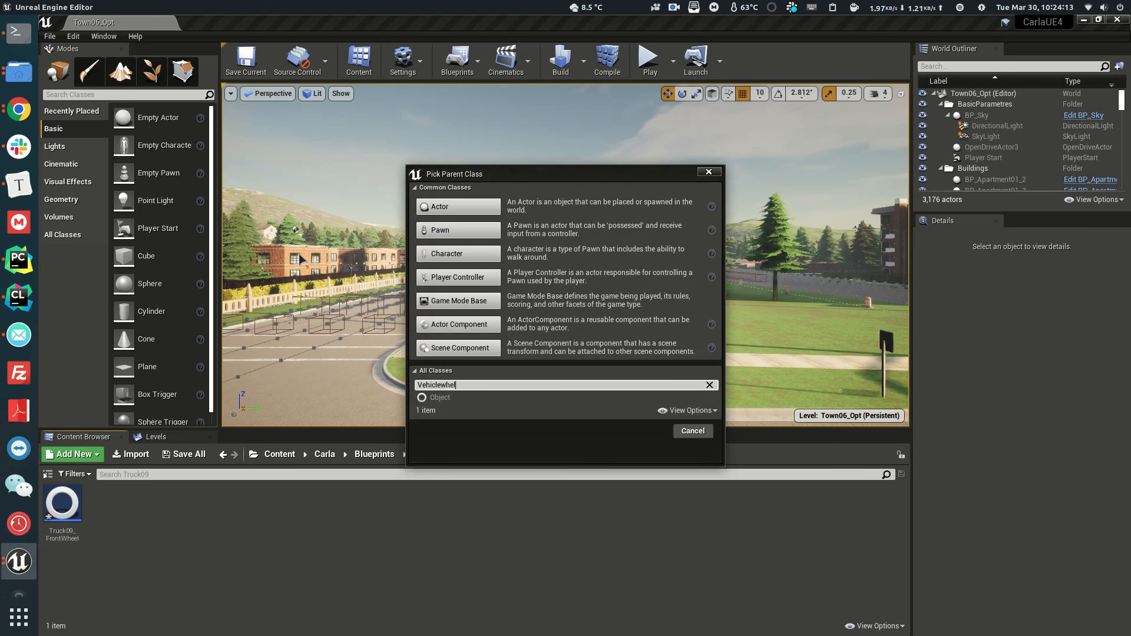
click(456, 409)
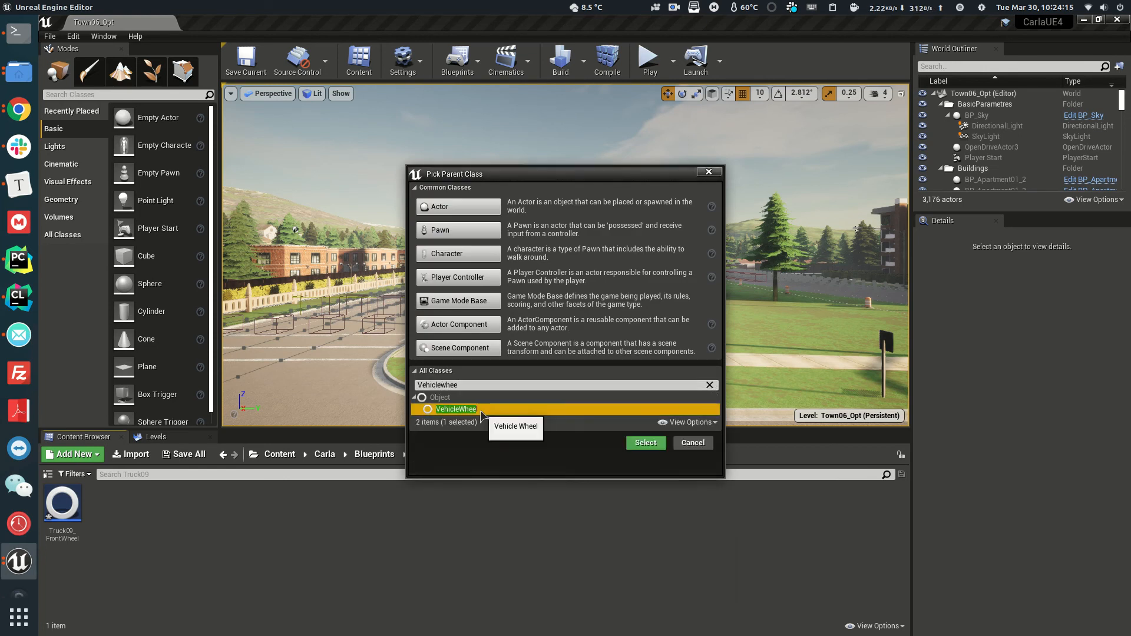
click(645, 442)
text(Truck09_Re)
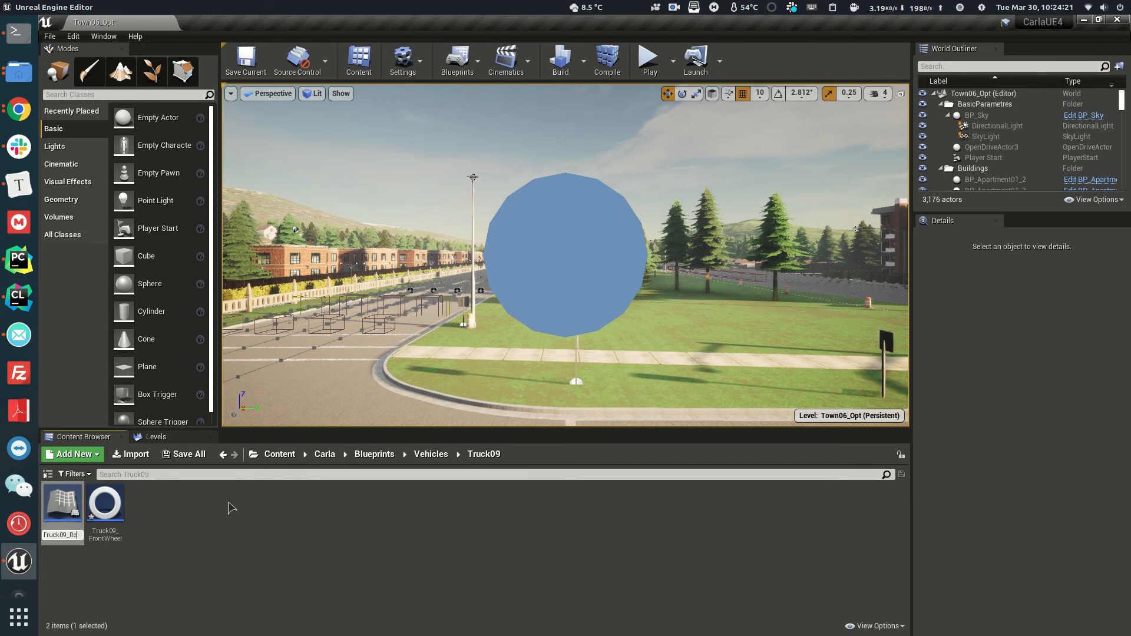
click(105, 503)
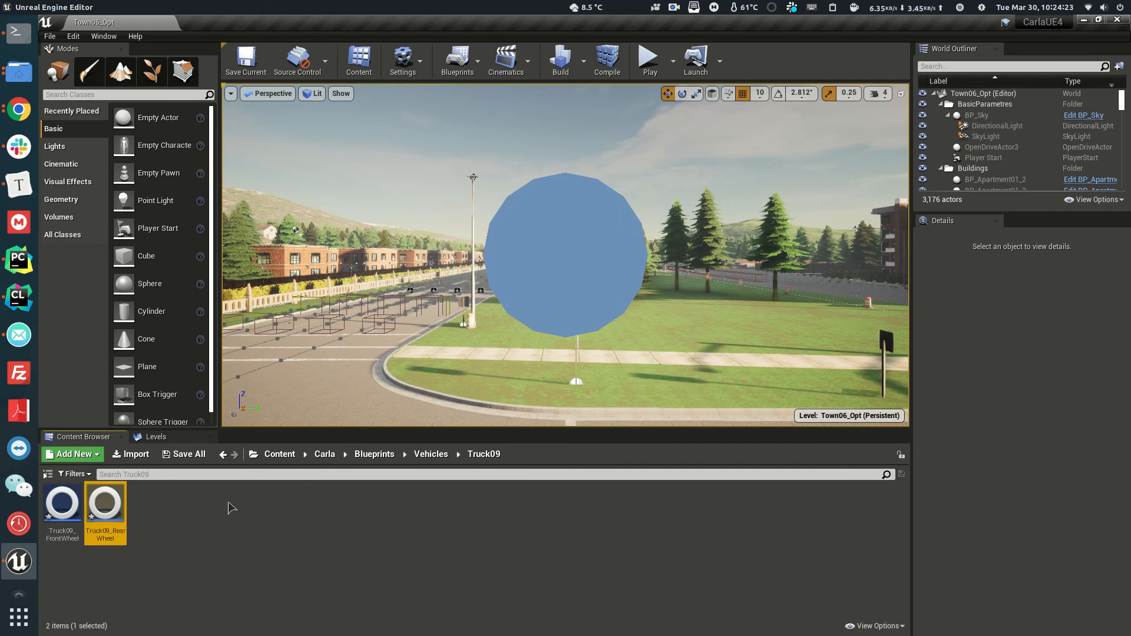
Bring up Truck09_FrontWheel's settings for editing
double_click(63, 504)
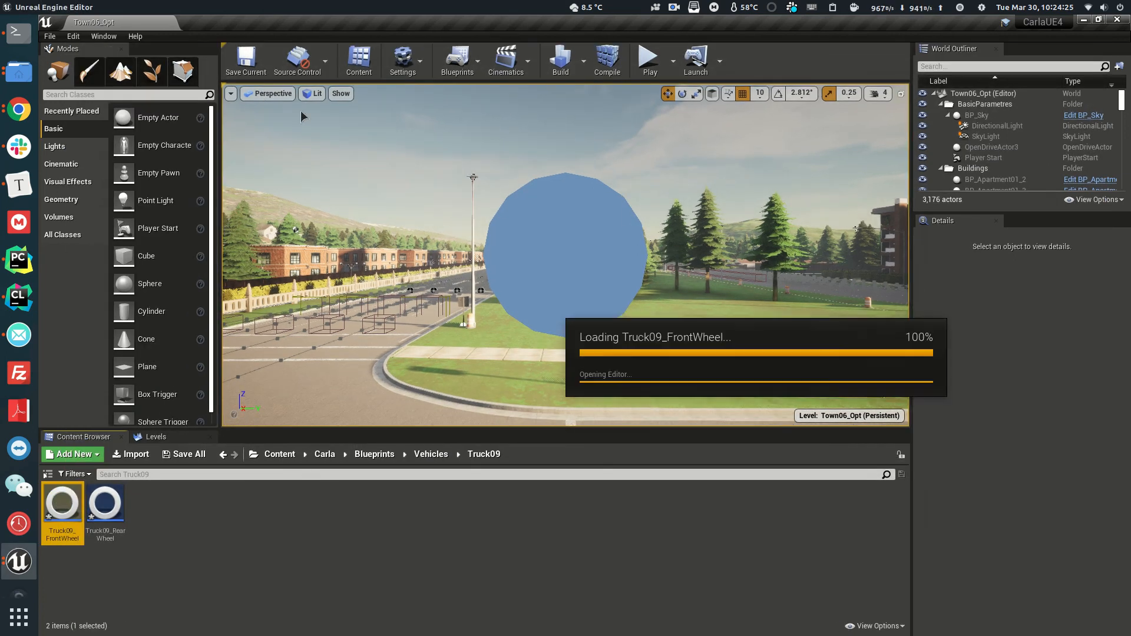
double_click(62, 500)
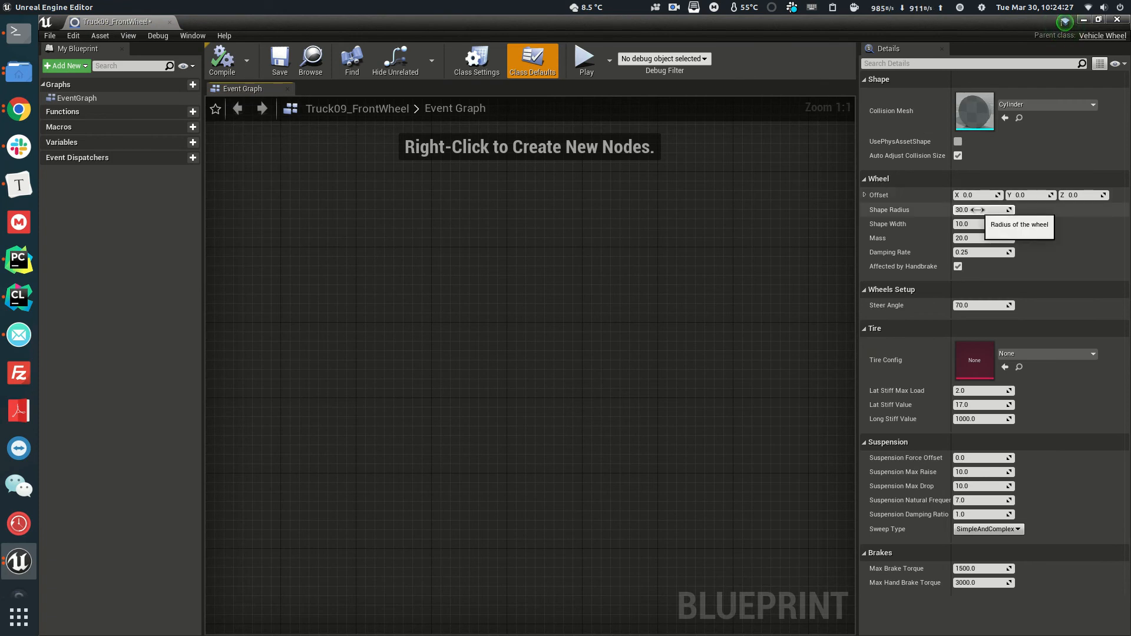
mouse_move(941, 232)
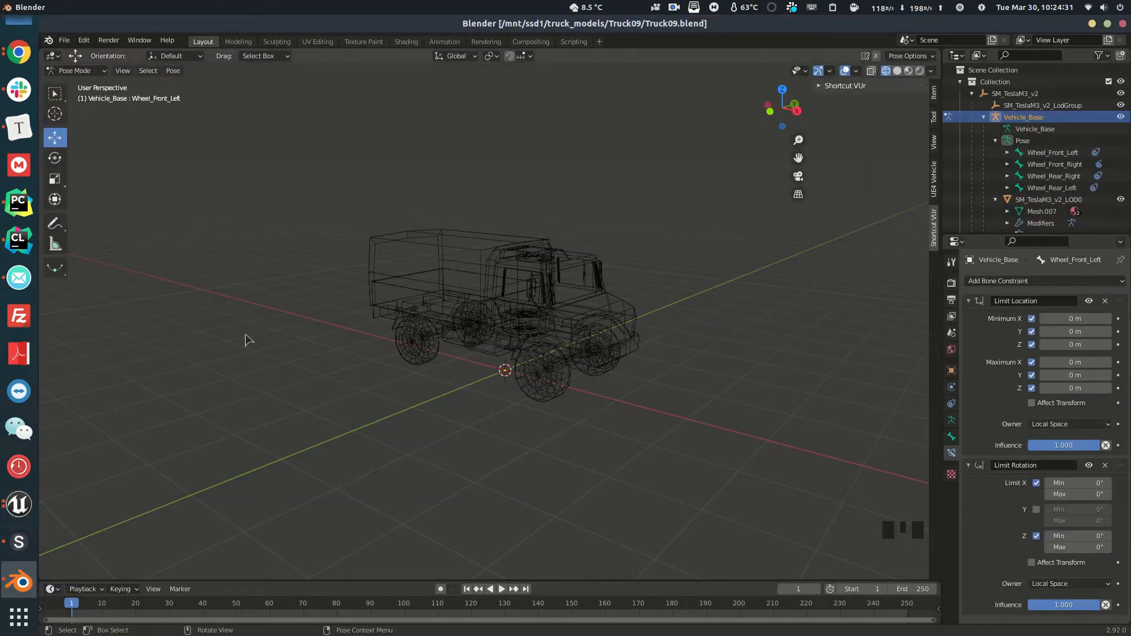
From a front orthographic view, measure the front wheel radius at about 0.387 m
key(grave)
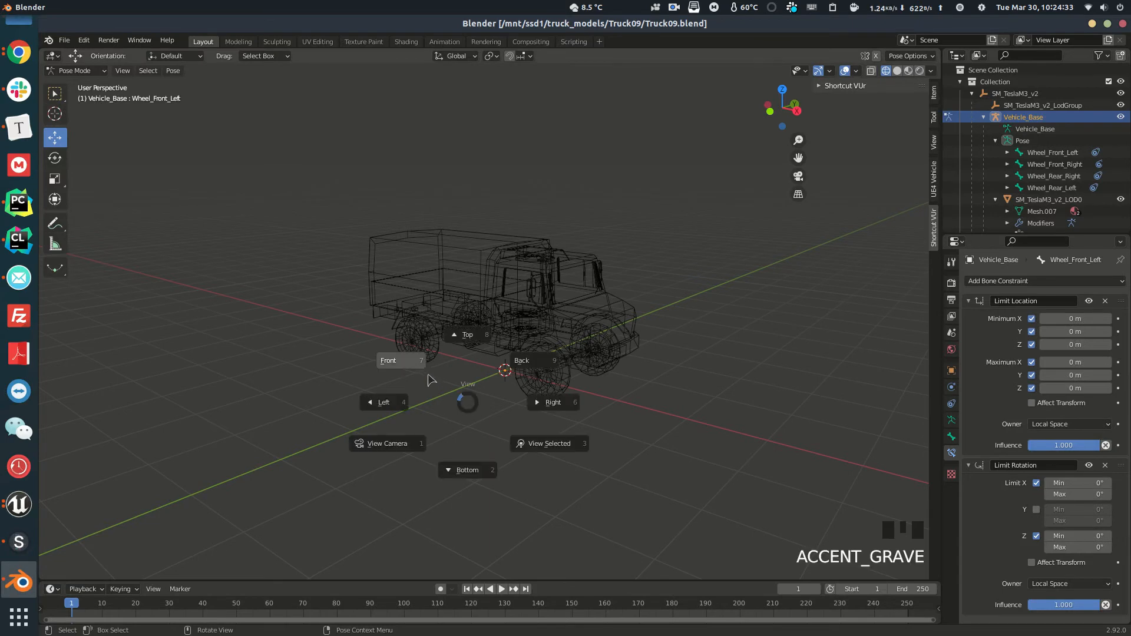
click(387, 360)
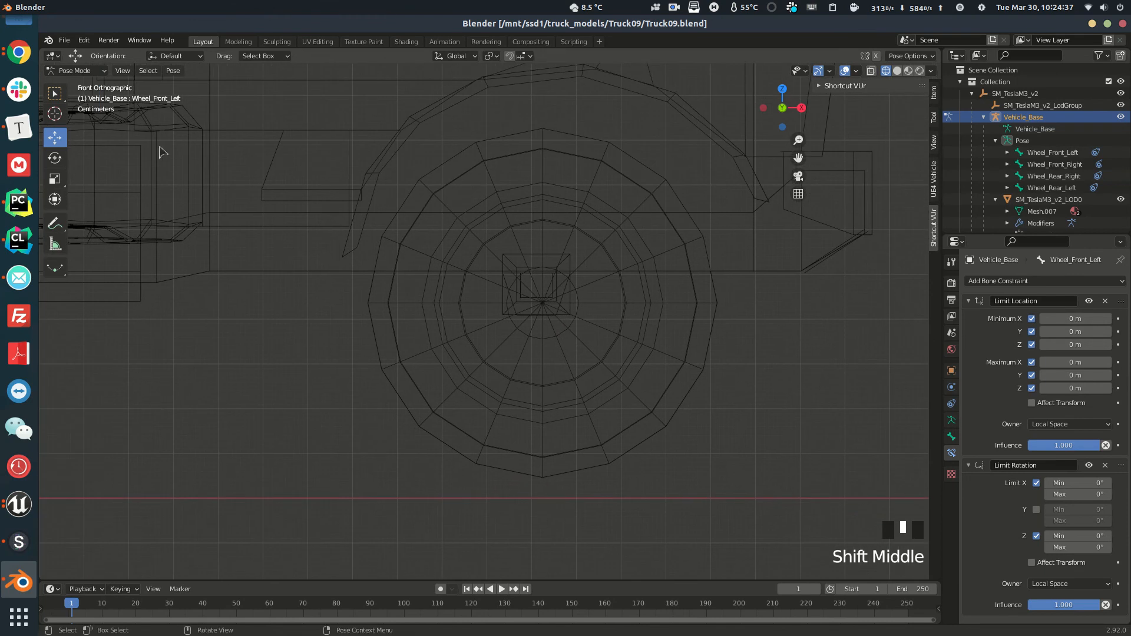
scroll(up, 3)
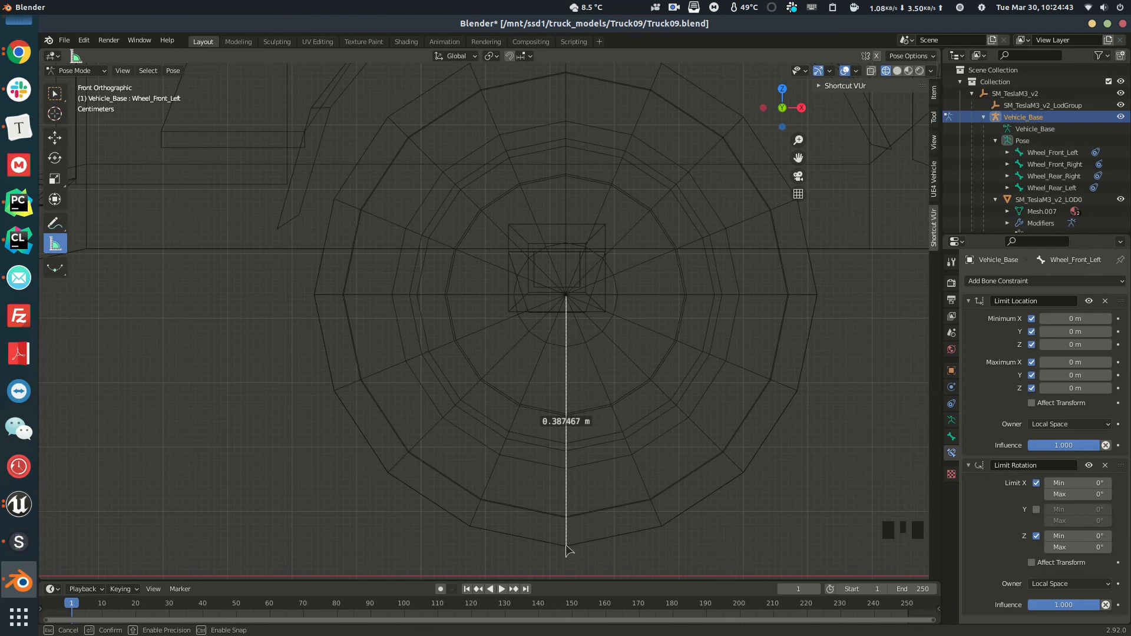
scroll(down, 3)
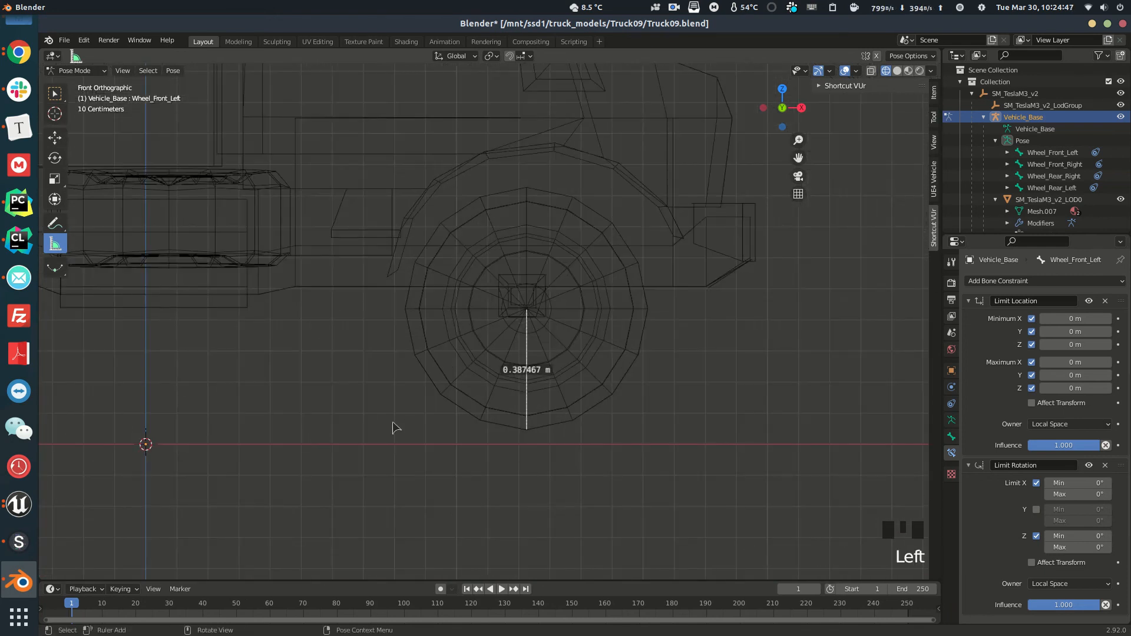
key(ACCENT_GRAVE)
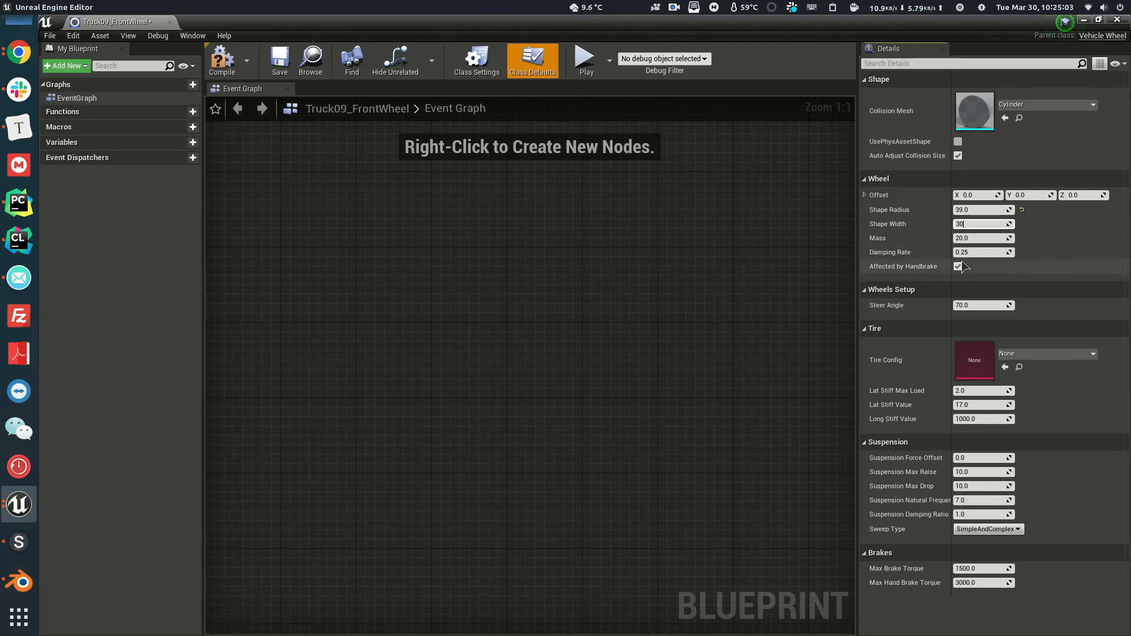
mouse_move(959, 267)
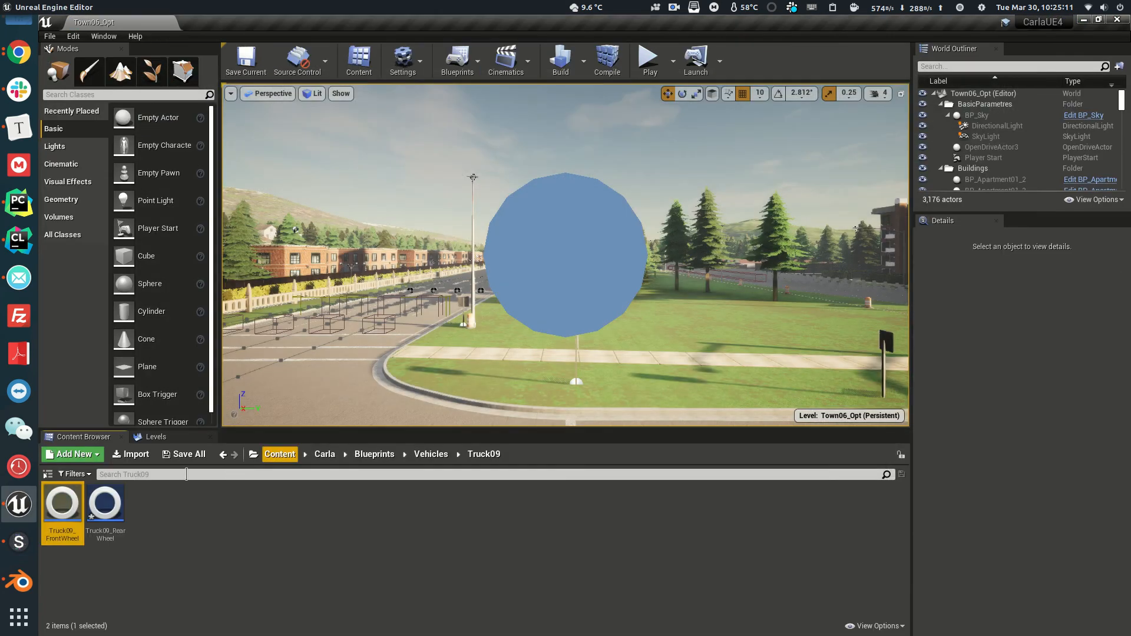
Set up Truck09_RearWheel with radius 39, width 30 and steer angle 0 to match the front wheel
double_click(105, 502)
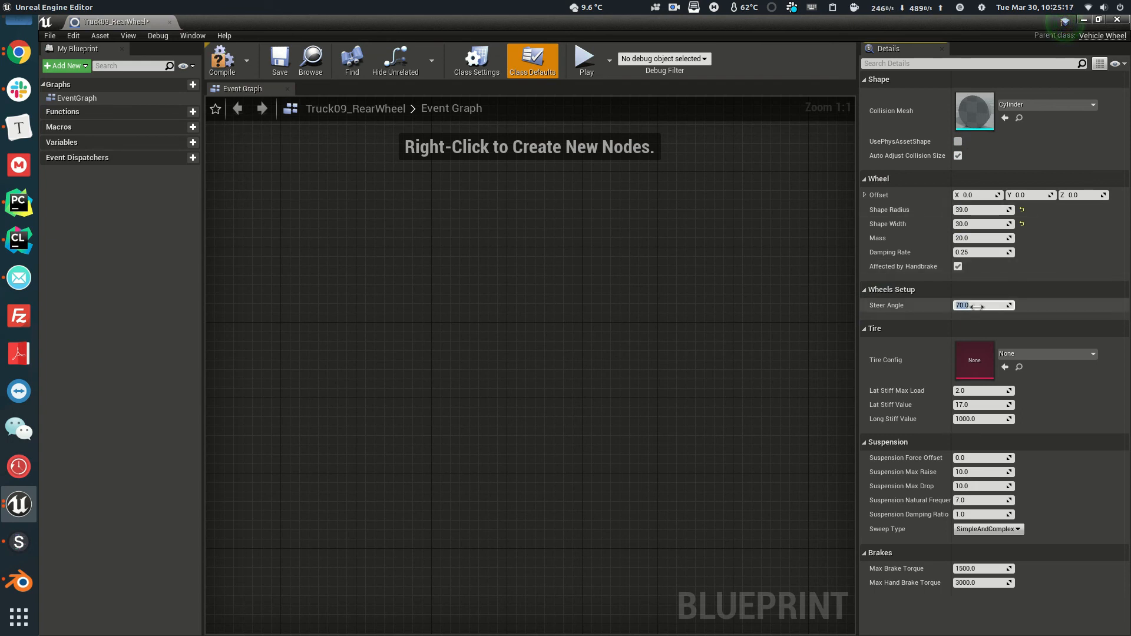
click(1096, 354)
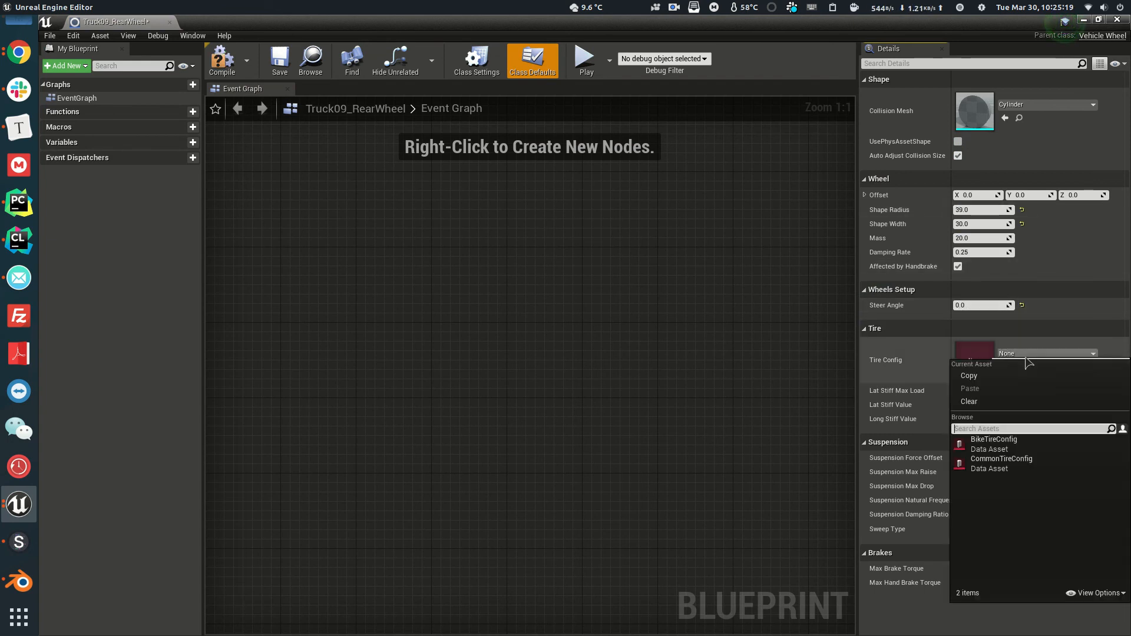
click(1001, 458)
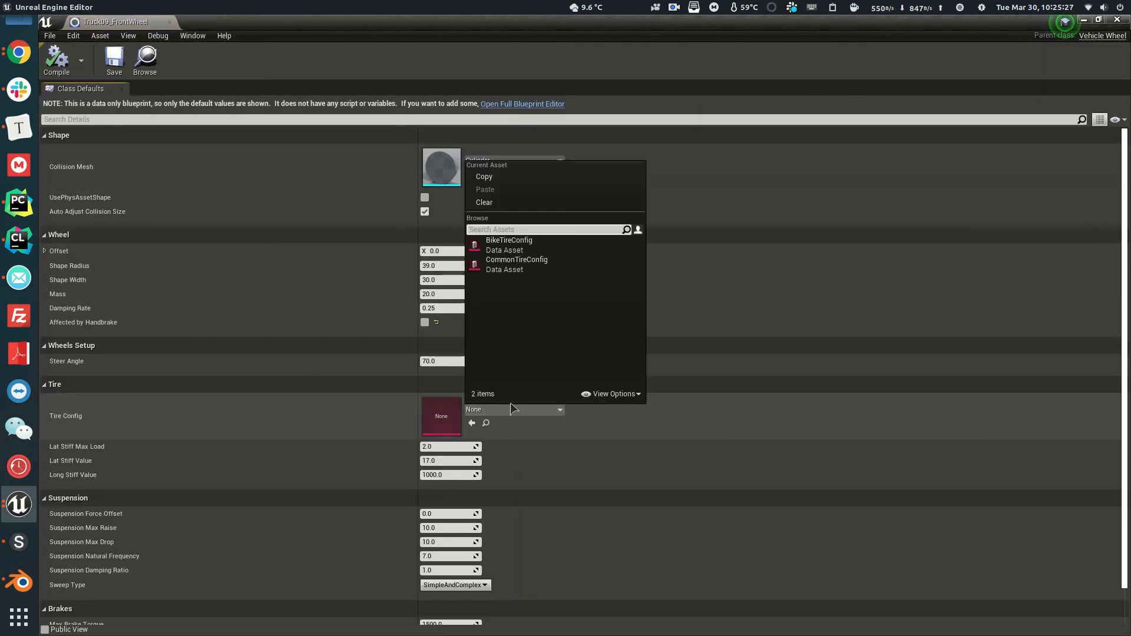
click(516, 259)
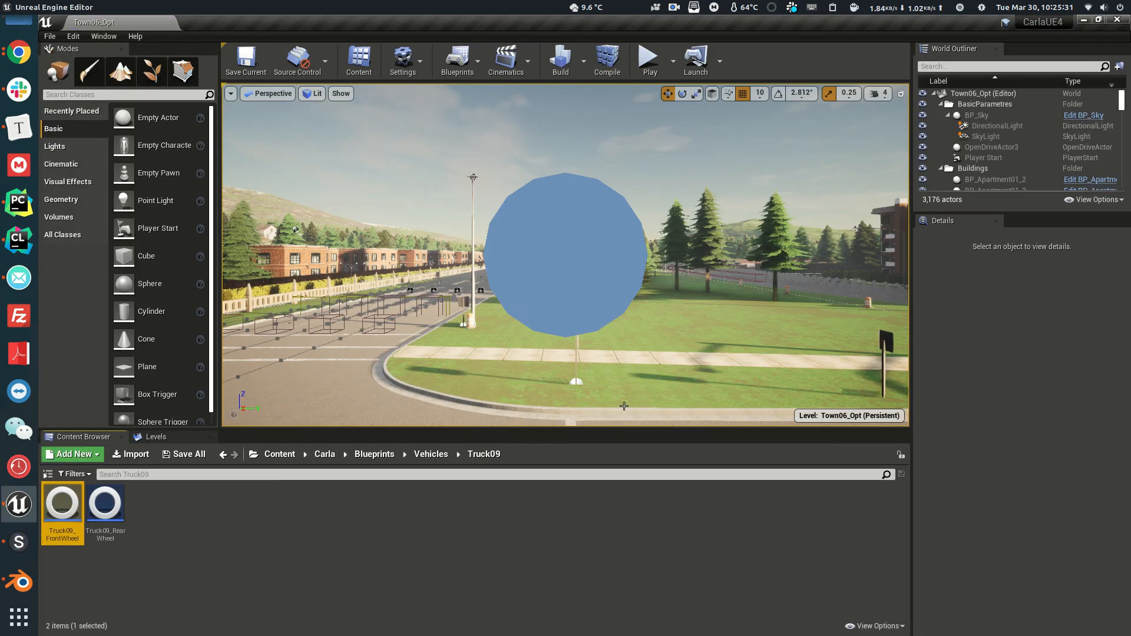
click(232, 538)
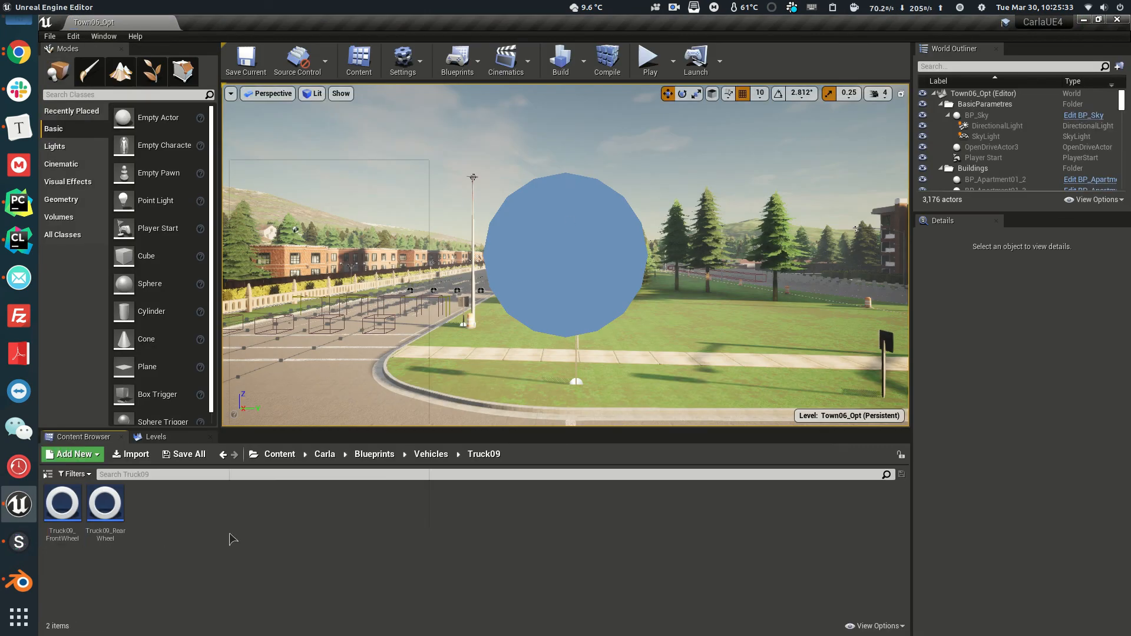
Create a Blueprint Class named BP_Truck09 with BaseVehiclePawn as its parent and open it
click(72, 453)
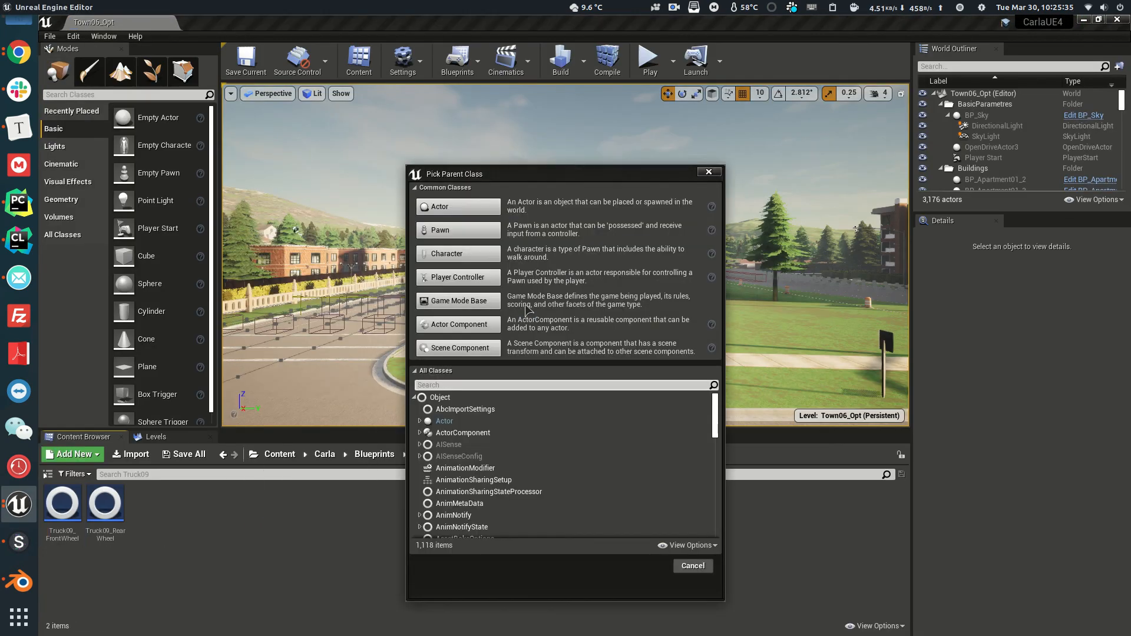
text(basevehicl)
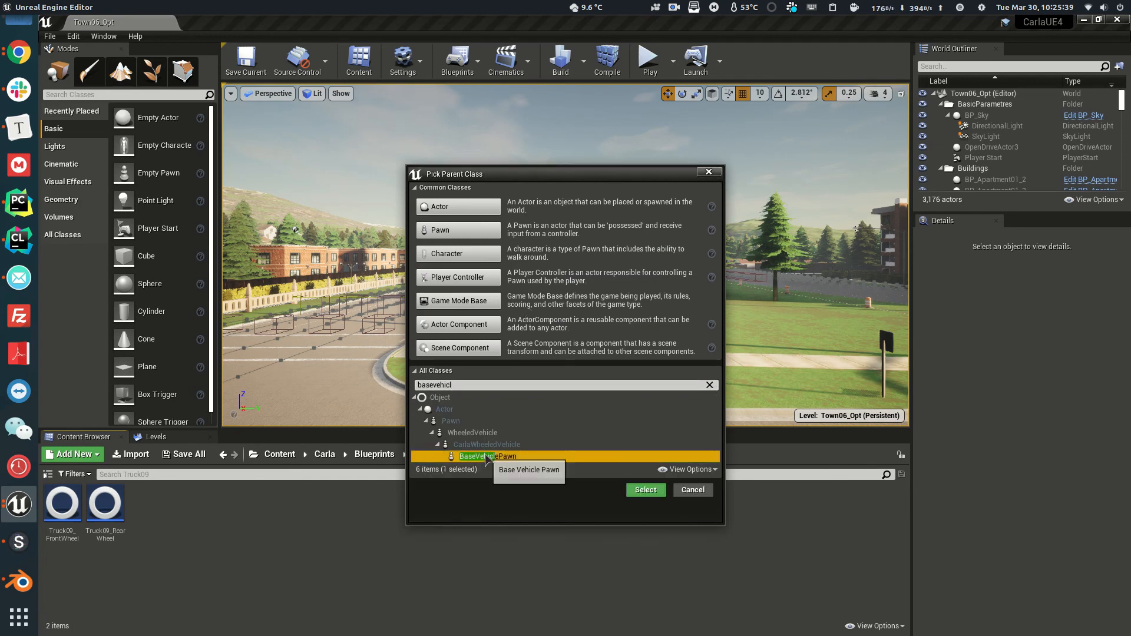
click(645, 489)
text(BP_Truck09)
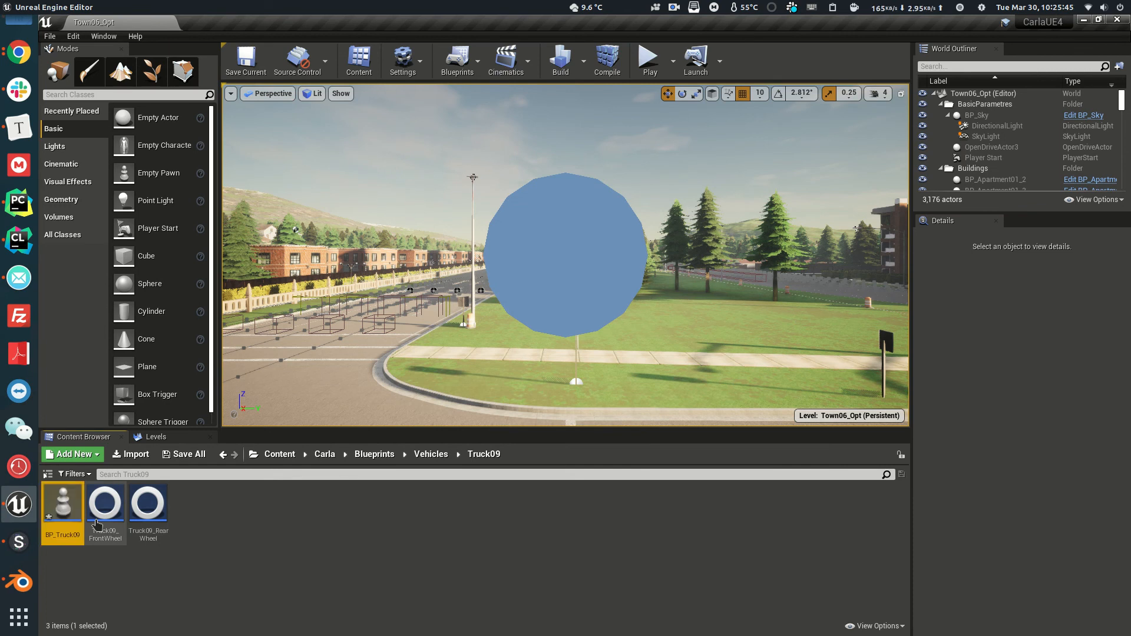
double_click(61, 502)
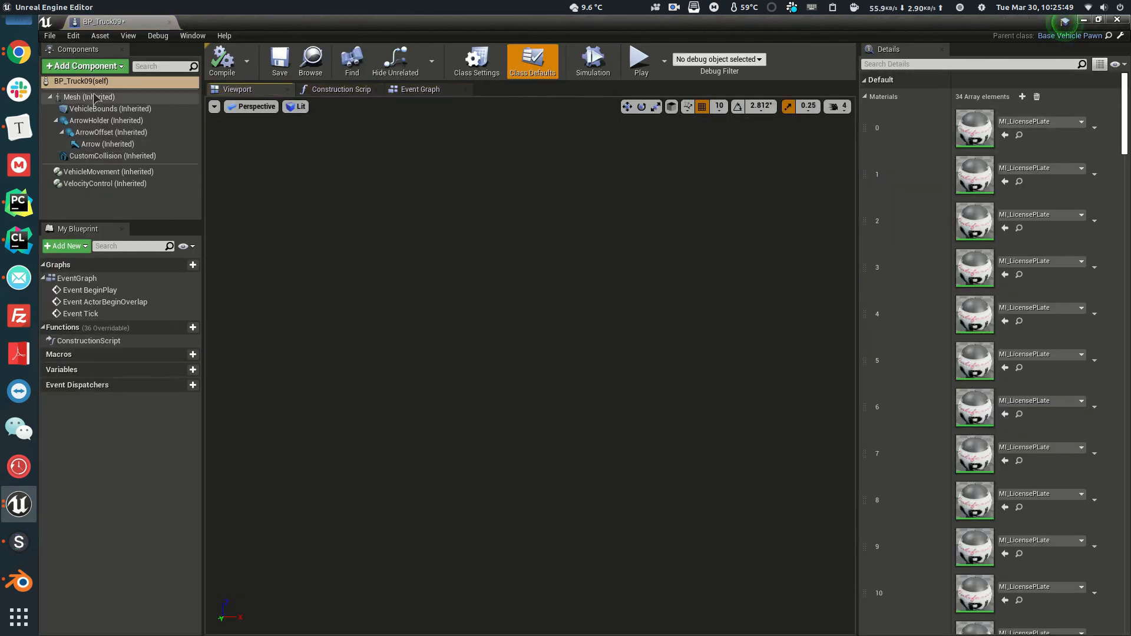
Assign the Mesh component Anim Class BP_Truck09_anim and Skeletal Mesh Truck09
click(88, 96)
text(09)
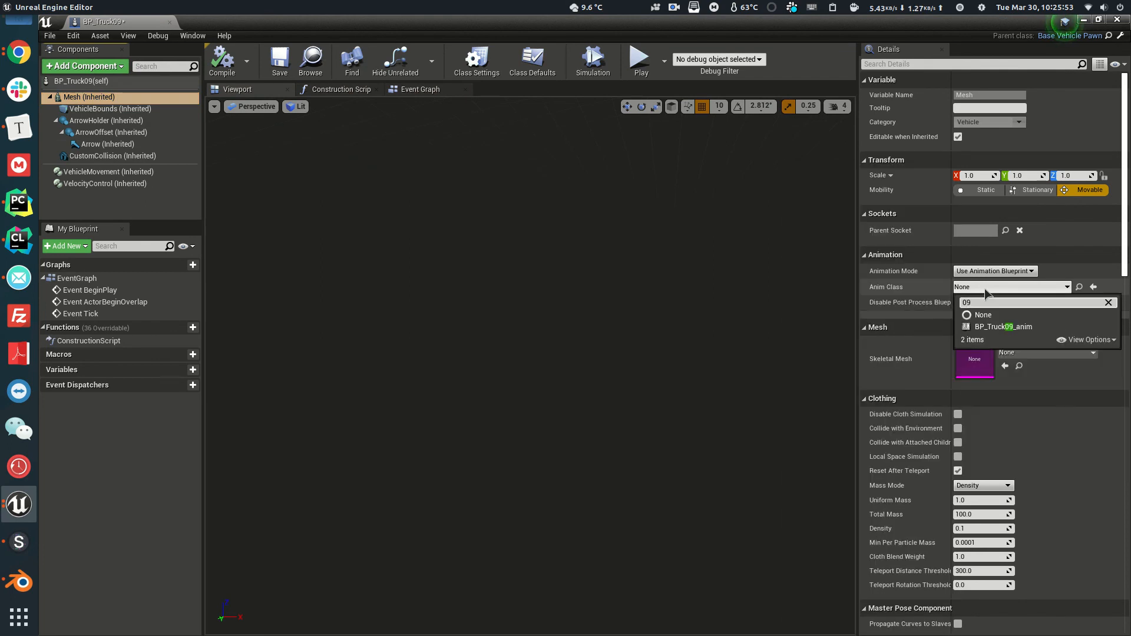
click(1002, 326)
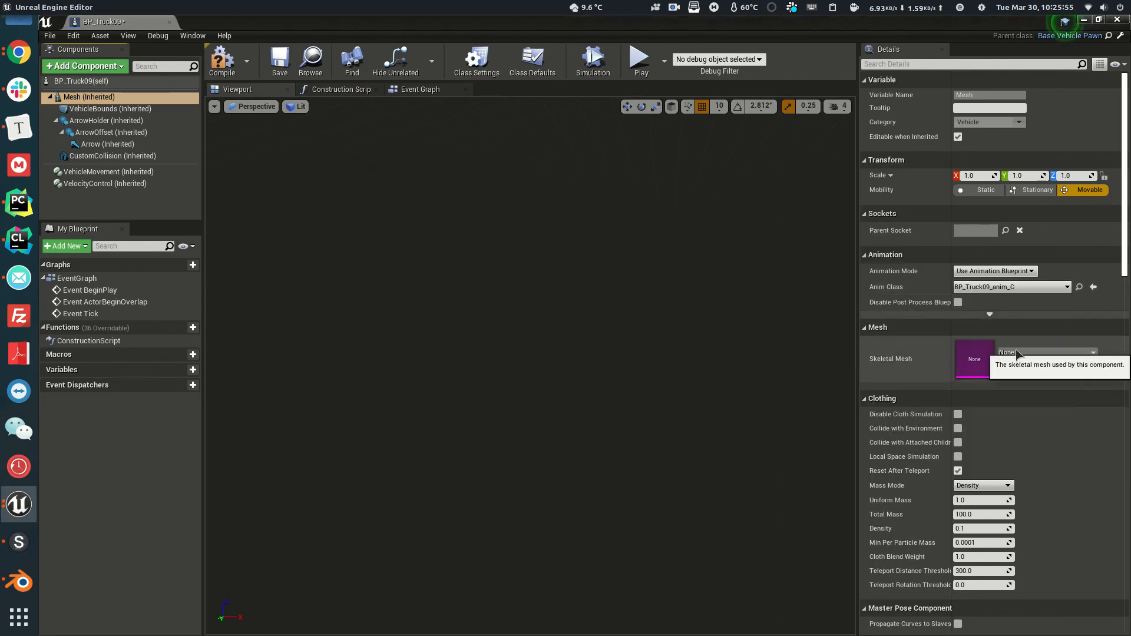
click(1091, 352)
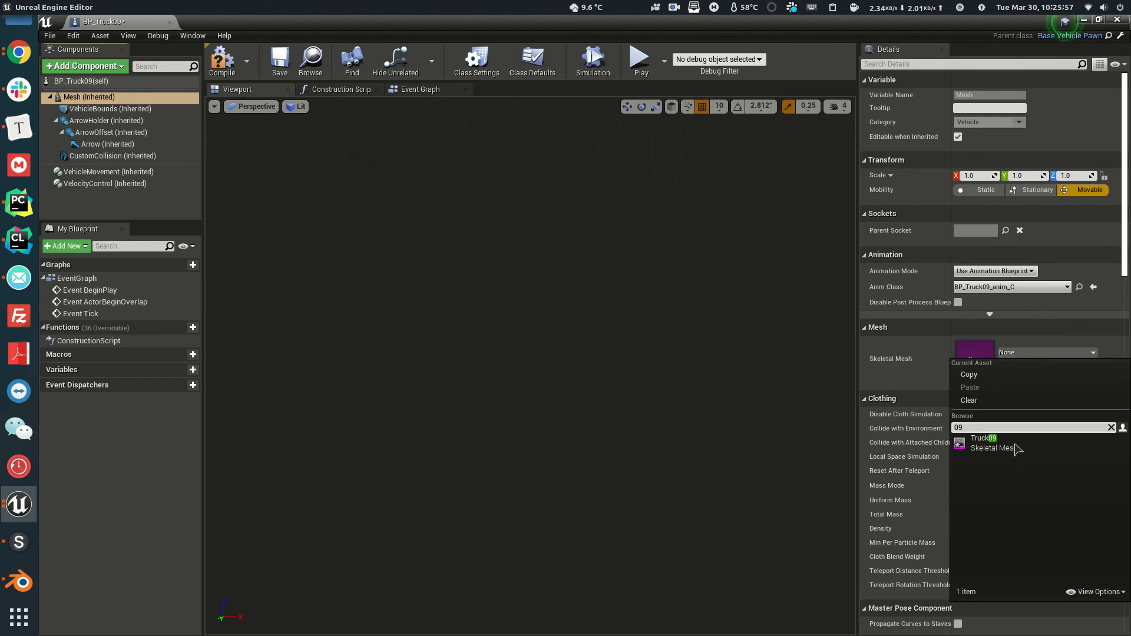
click(982, 443)
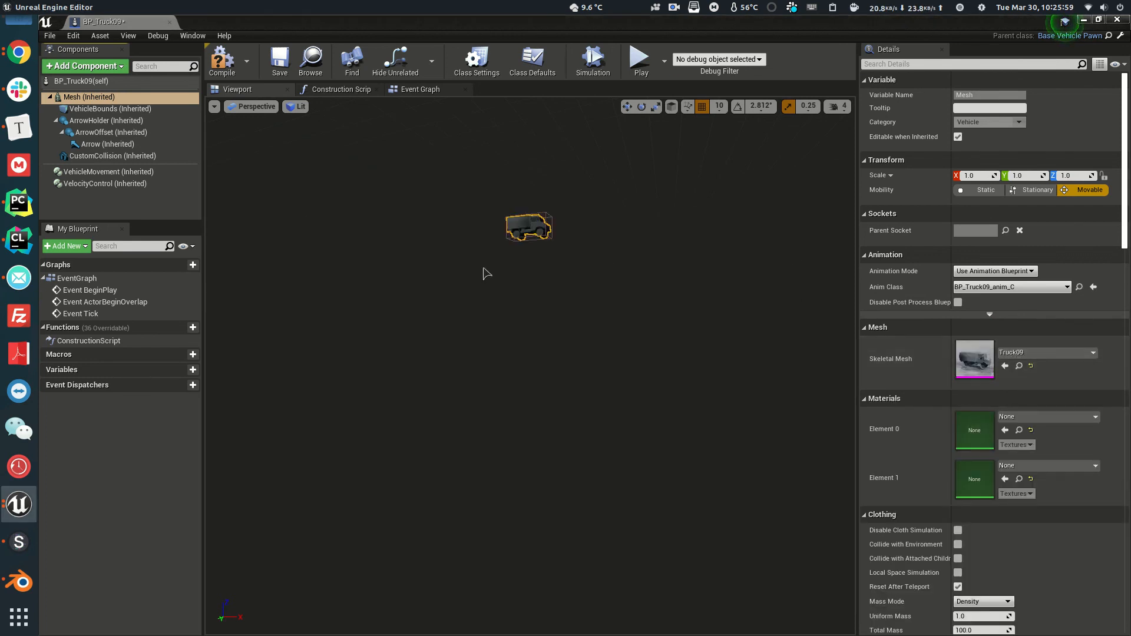
click(108, 172)
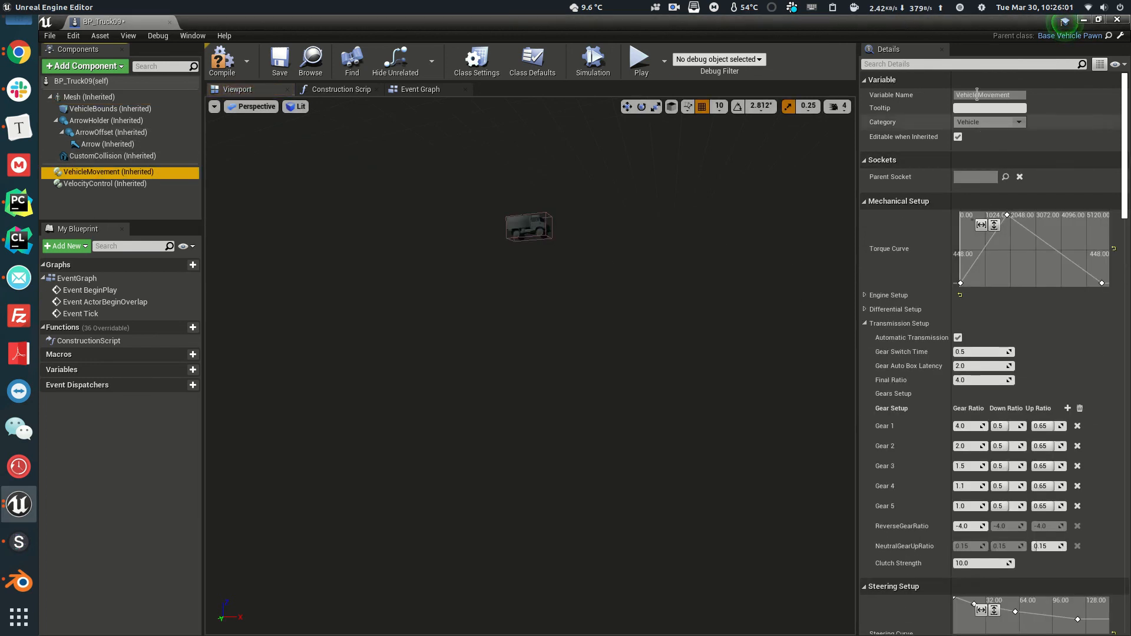
Set wheels 0–1 to Truck09_FrontWheel and wheels 2–3 to Truck09_RearWheel, then compile
text(wheel)
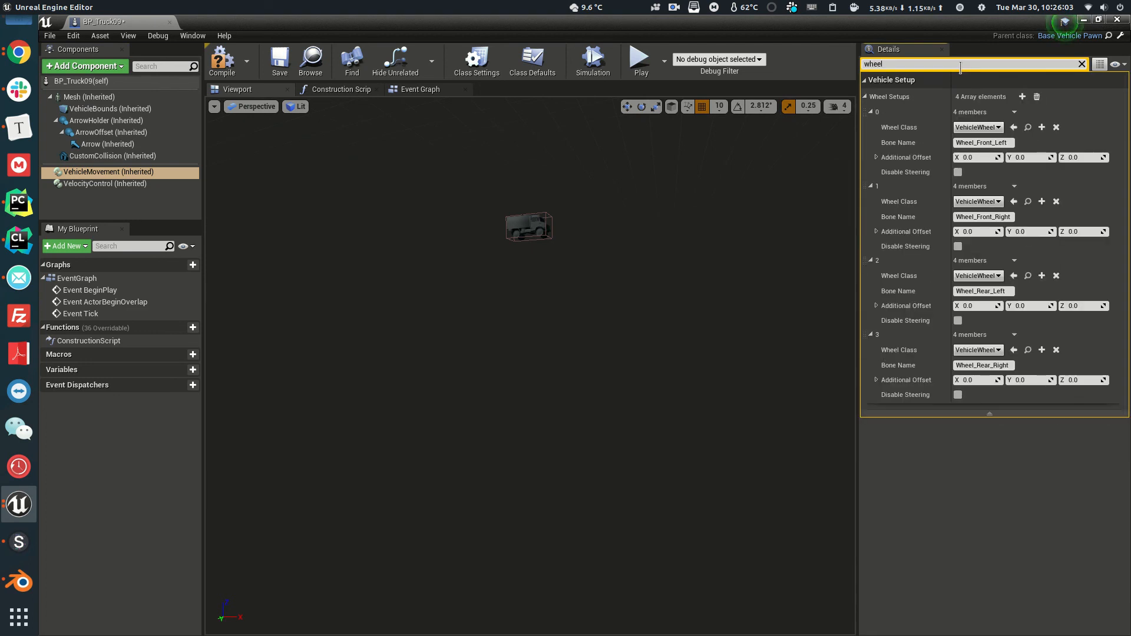
click(982, 143)
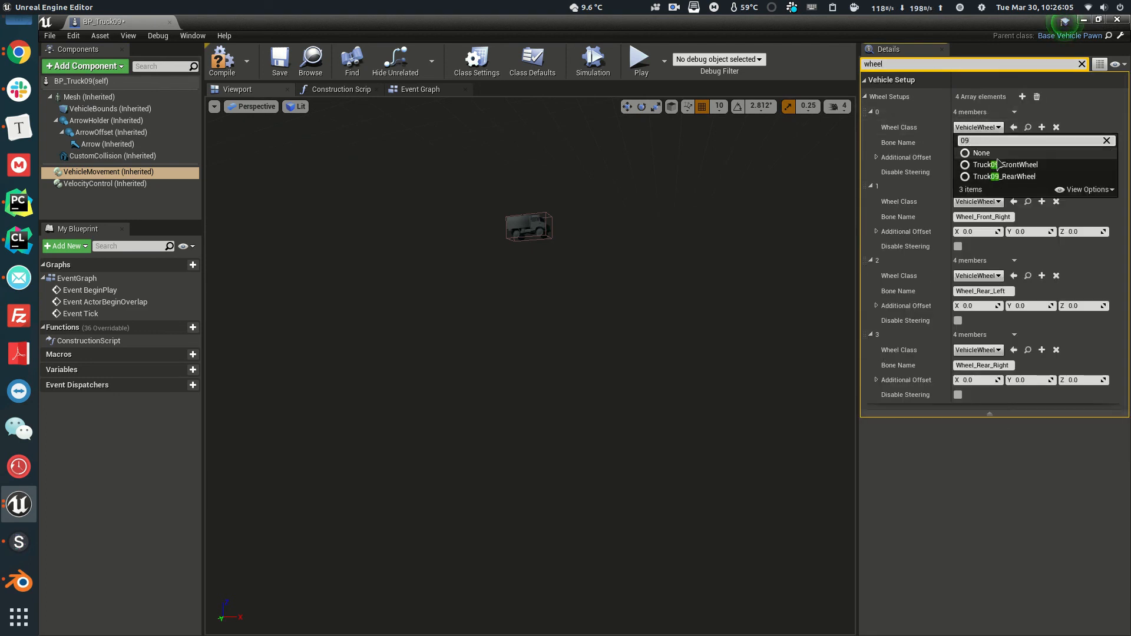
click(1004, 165)
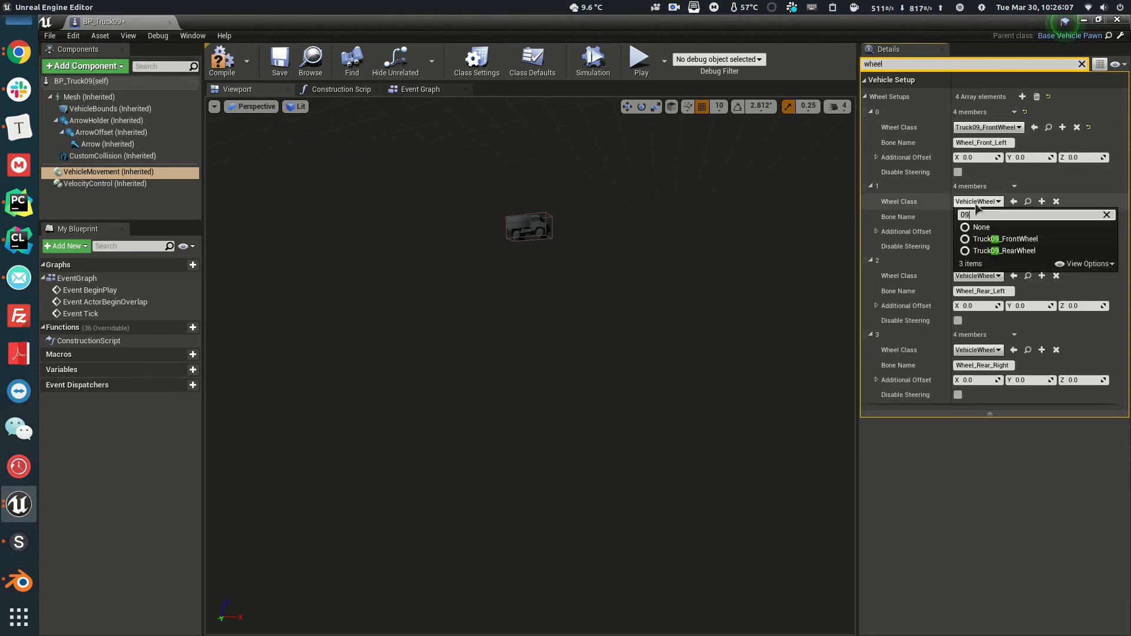
click(976, 276)
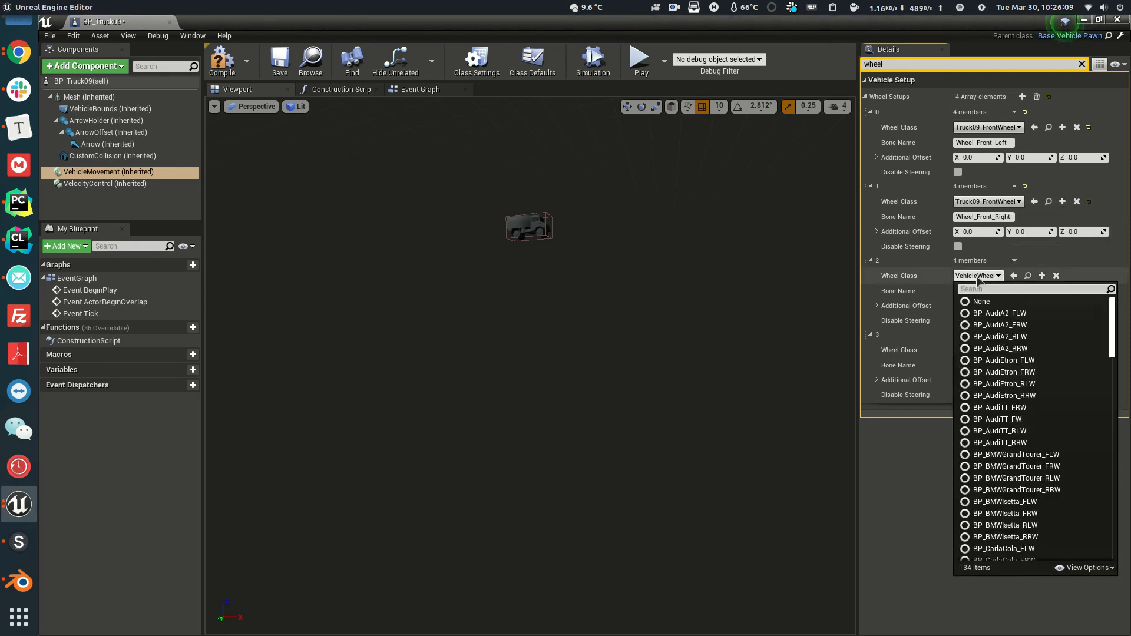
click(1001, 275)
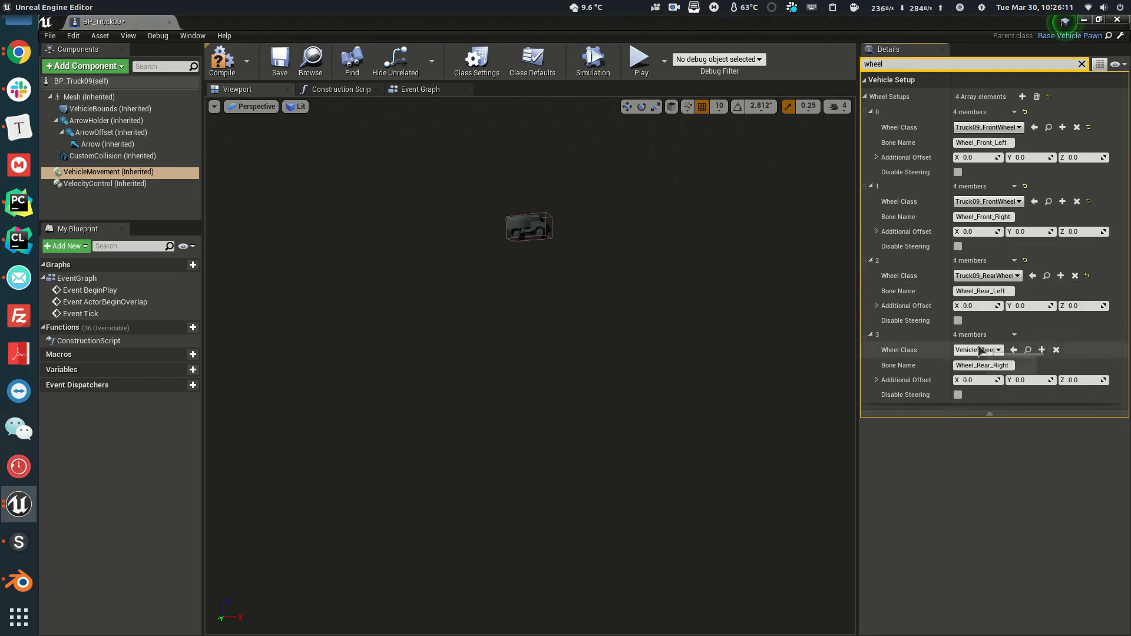
click(977, 350)
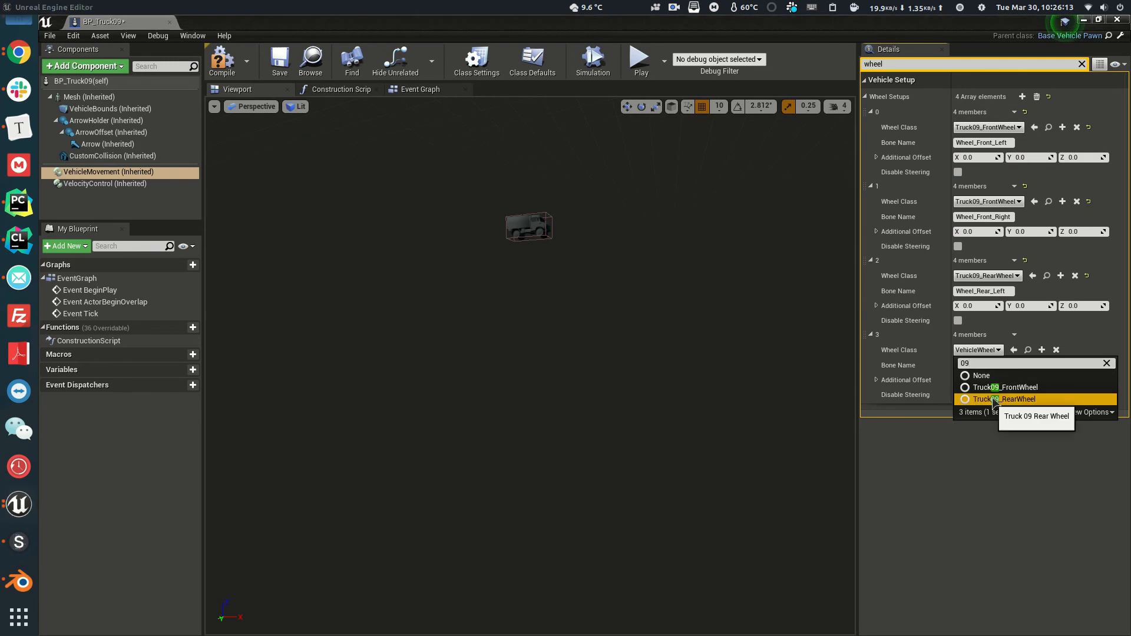
click(1001, 400)
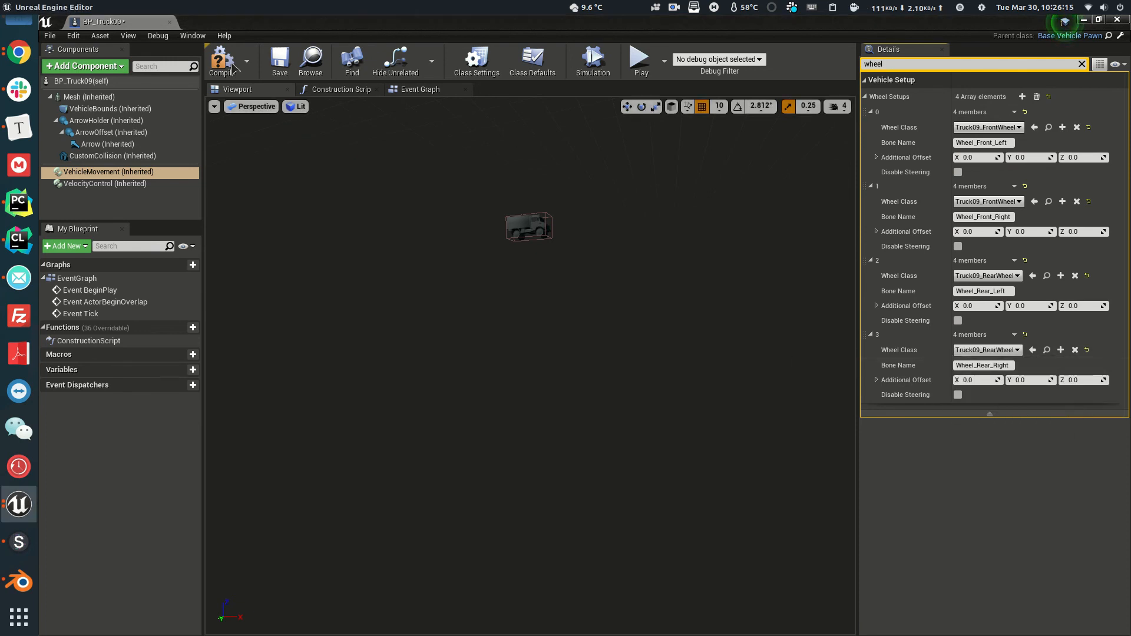
click(222, 60)
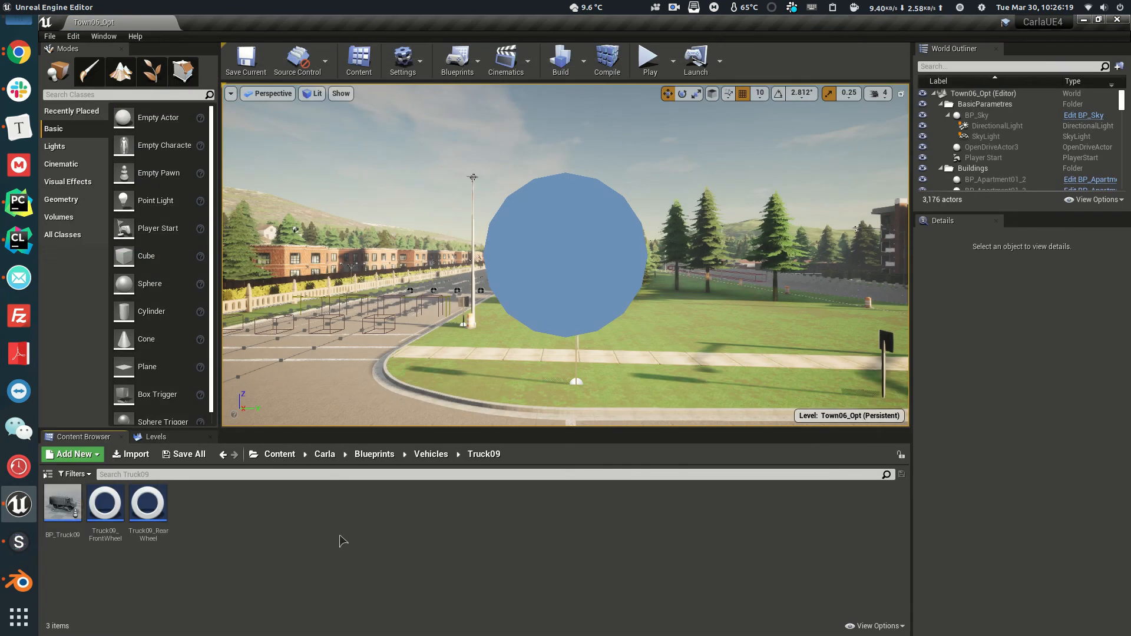
Navigate to Blueprints/Vehicles and open the VehicleFactory blueprint
click(432, 453)
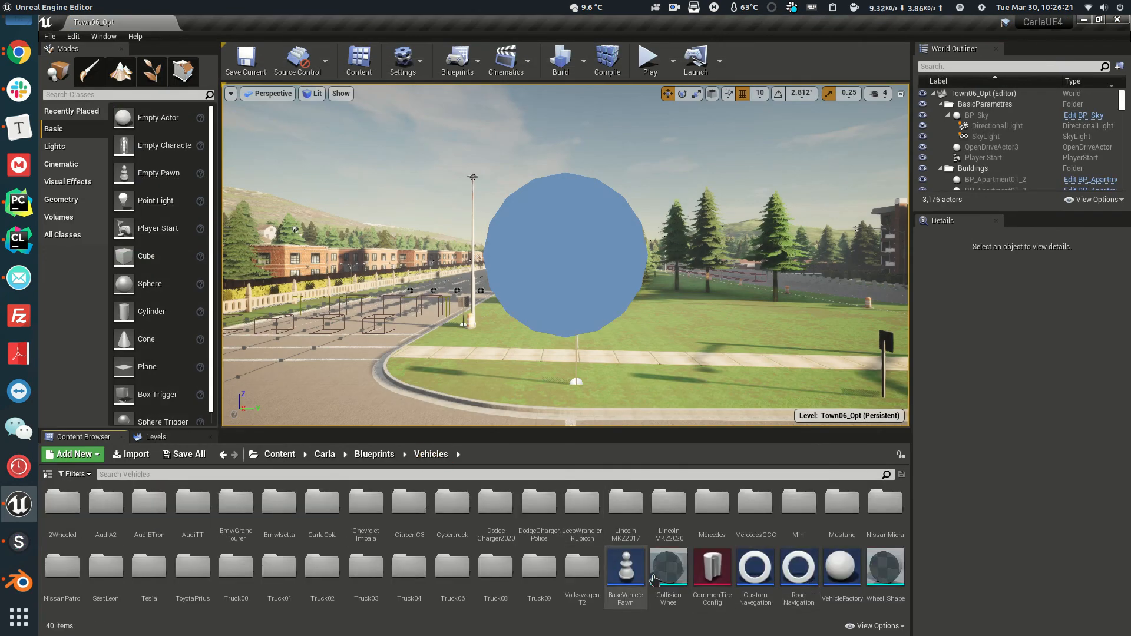
click(841, 567)
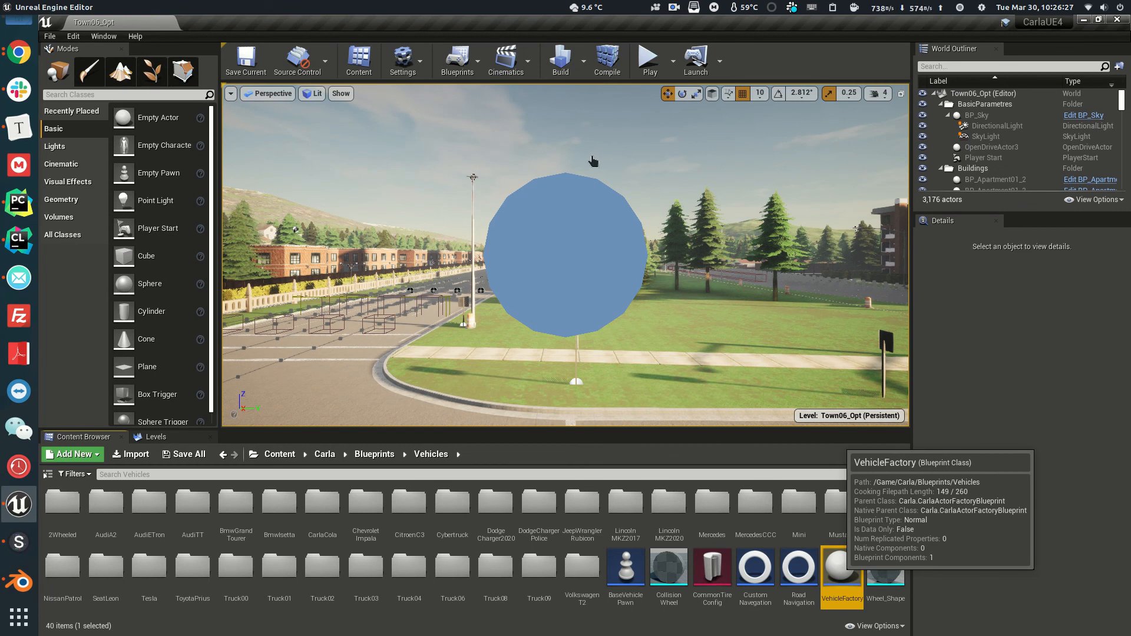
mouse_move(580, 169)
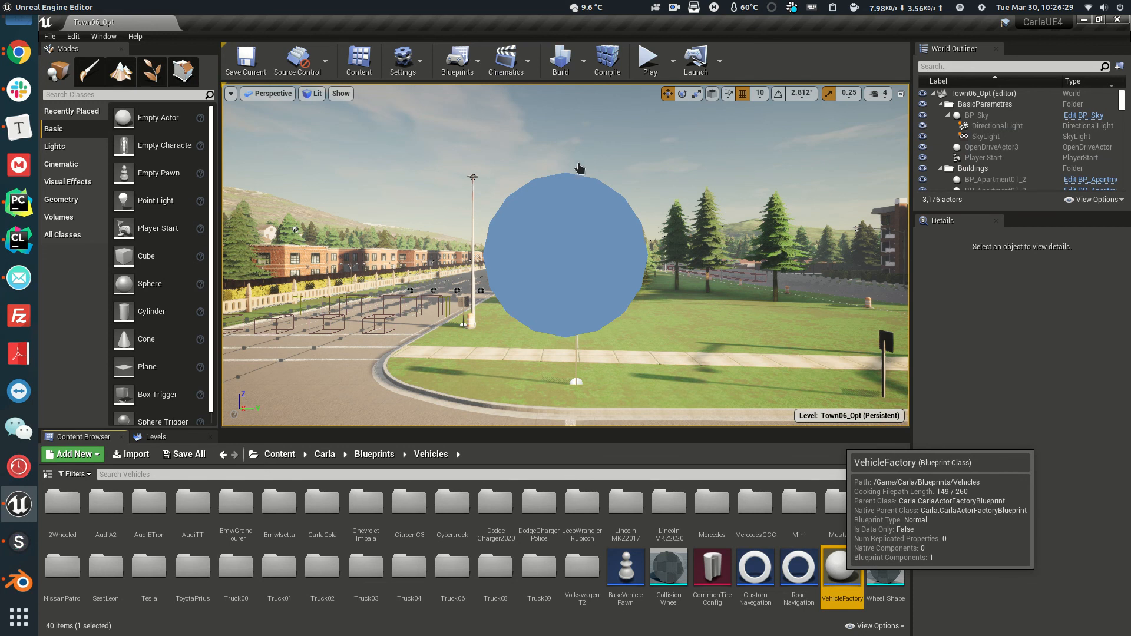
mouse_move(691, 319)
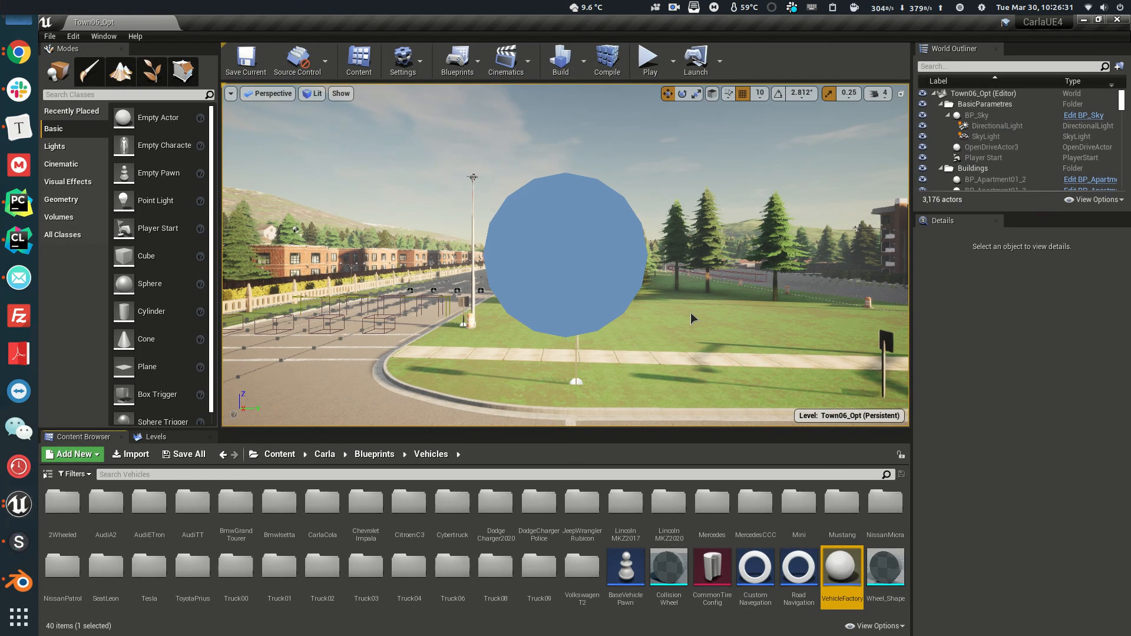
double_click(841, 570)
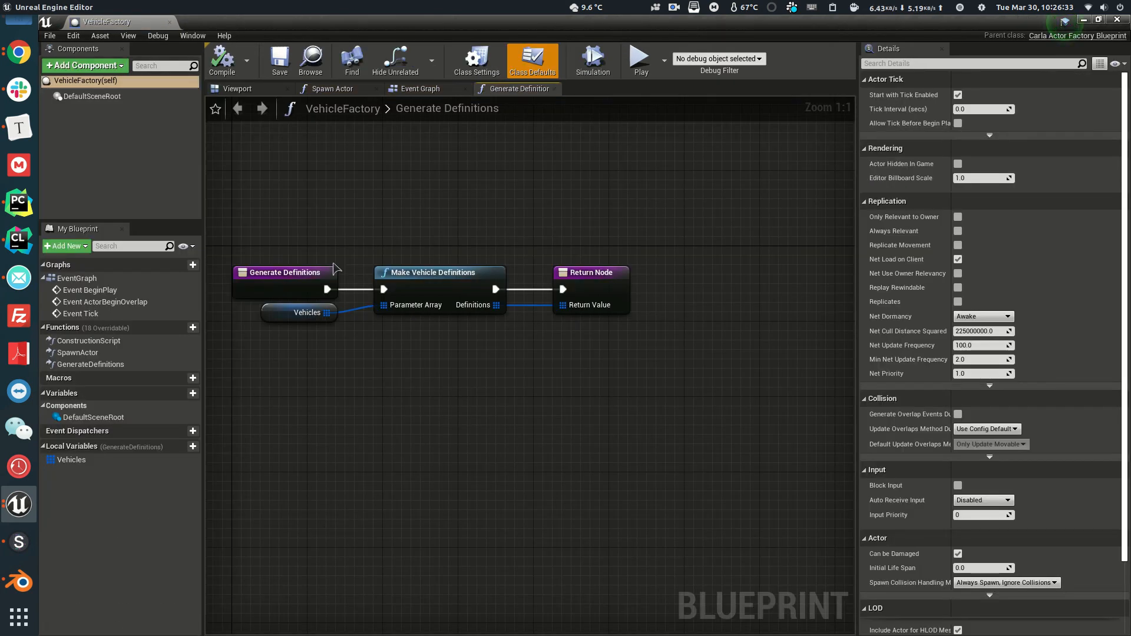
Add Vehicles element 38 with make Truck, model Truck09, class BP_Truck09, then compile
click(298, 312)
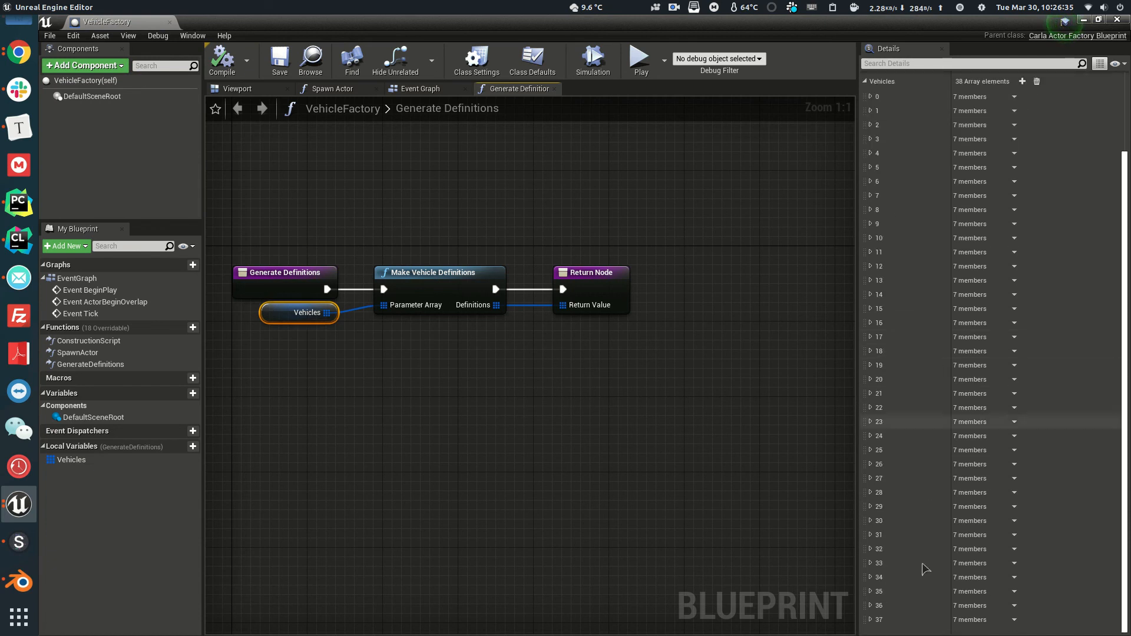
click(868, 512)
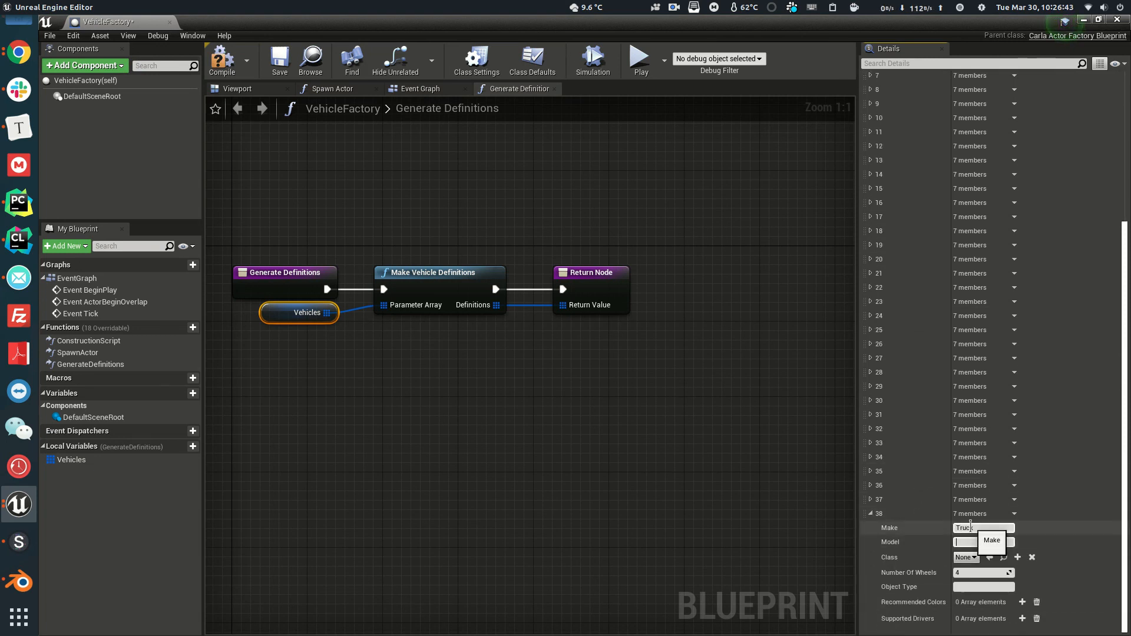
text(Truck0)
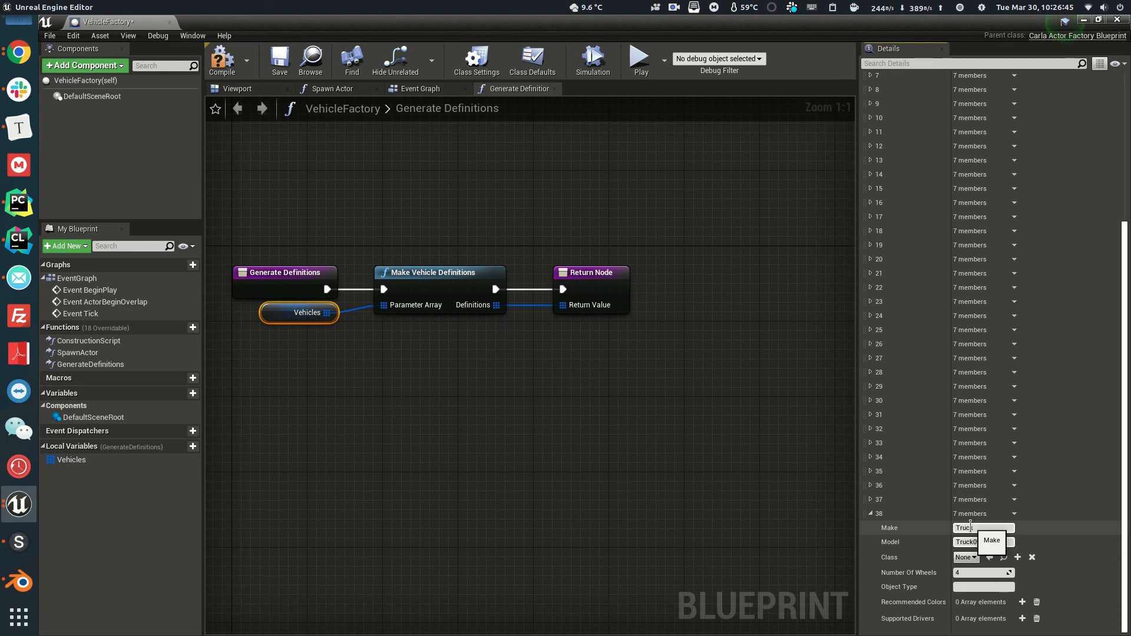
click(967, 557)
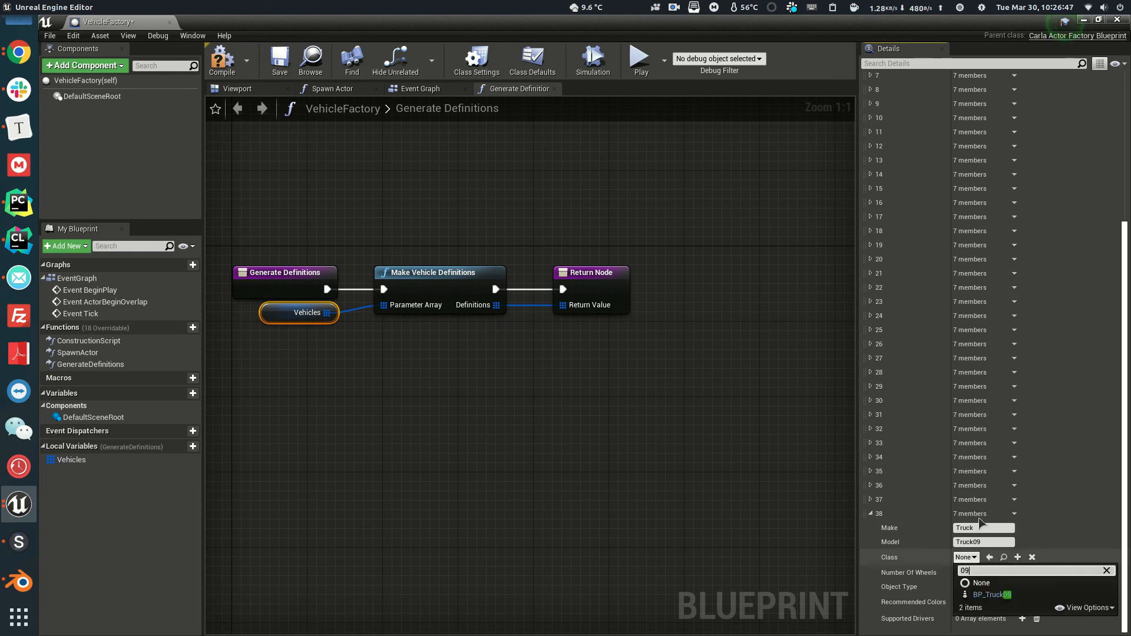
click(992, 594)
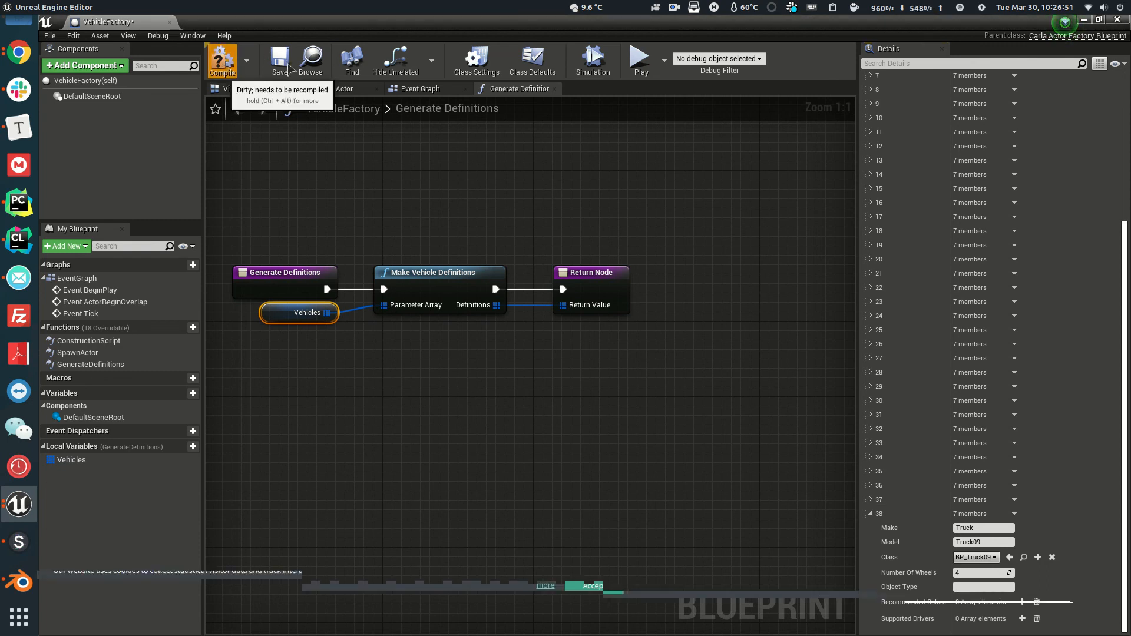
click(223, 60)
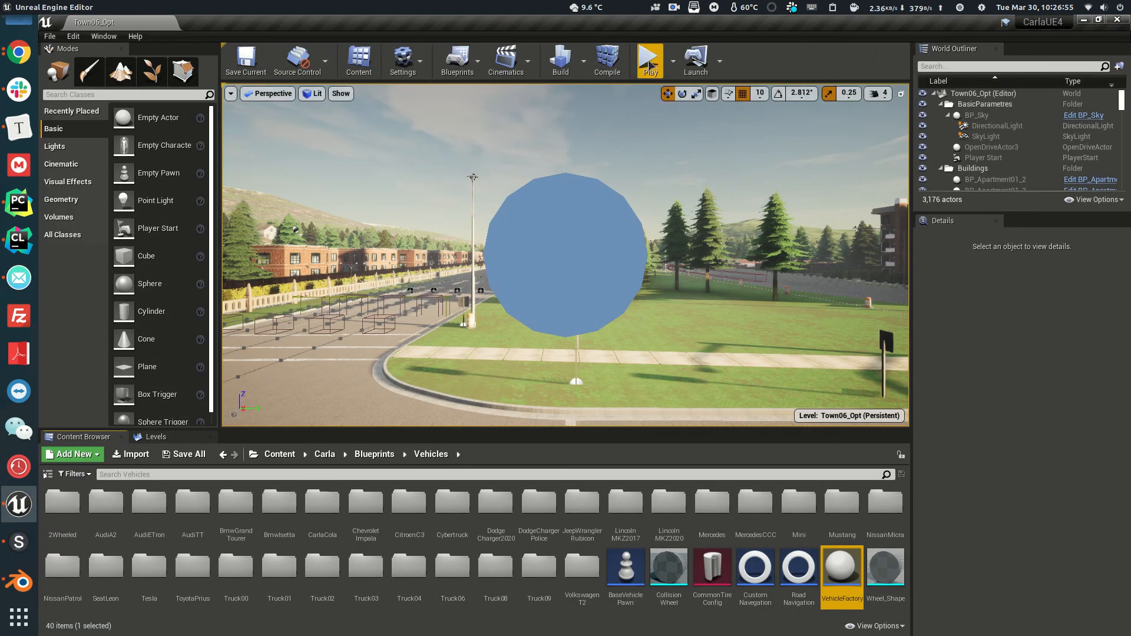
mouse_move(648, 60)
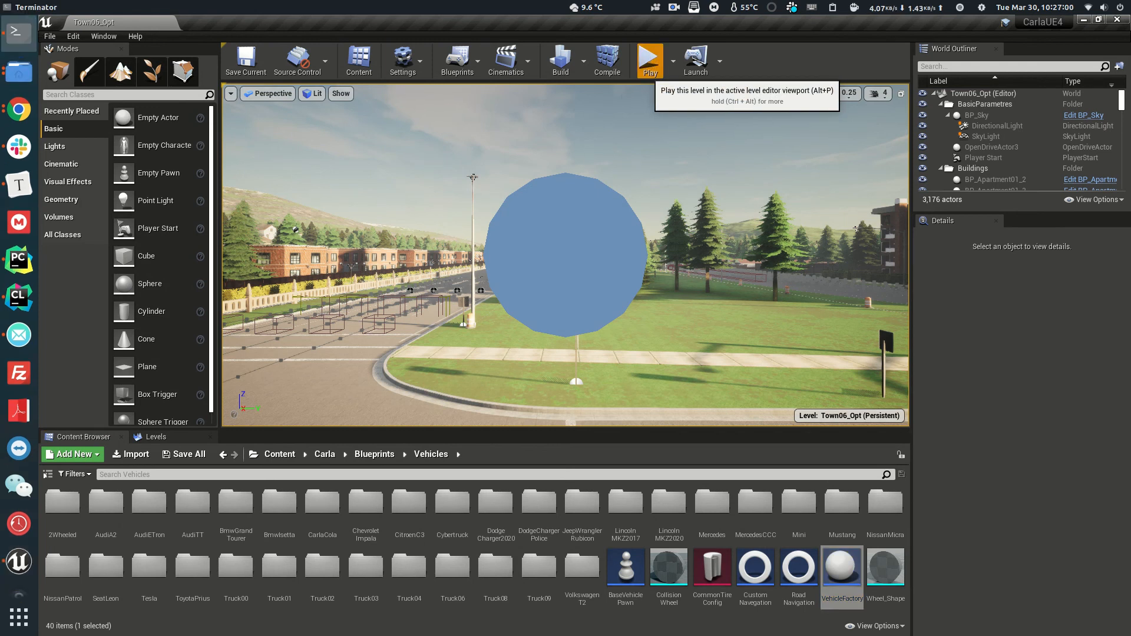
Run manual_control.py in the terminal with --filter truck09
click(18, 33)
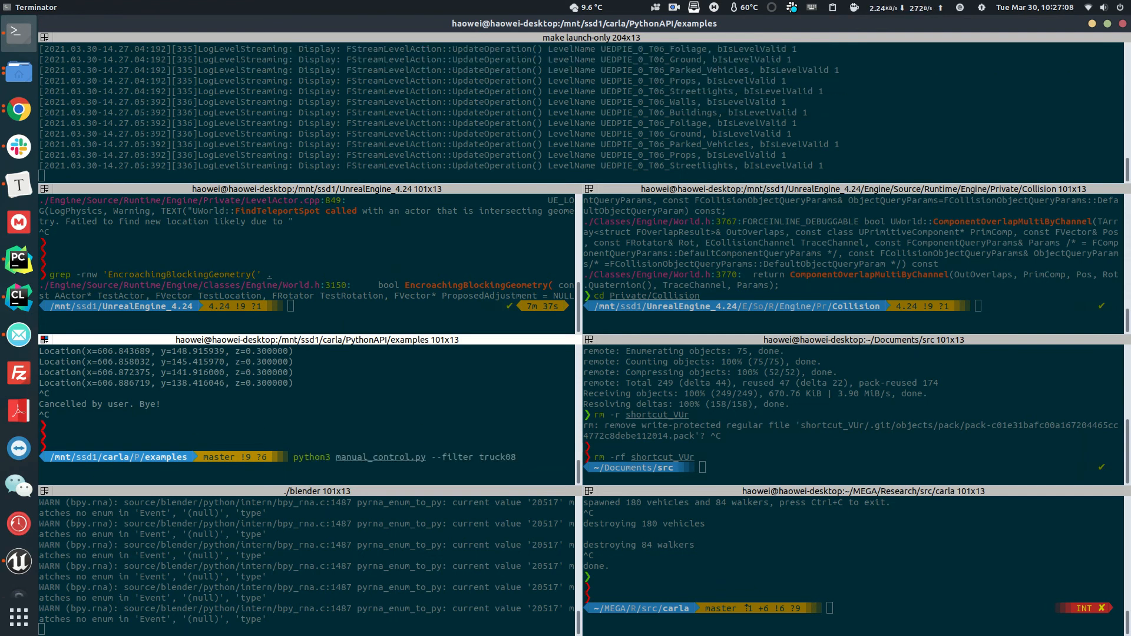
text(9)
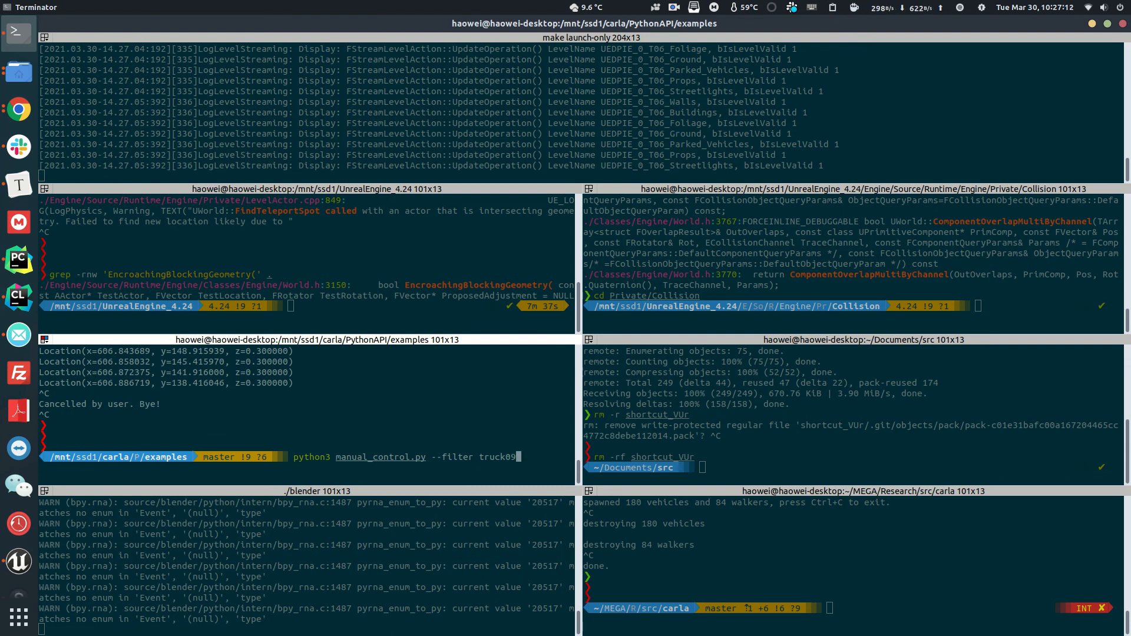
key(Return)
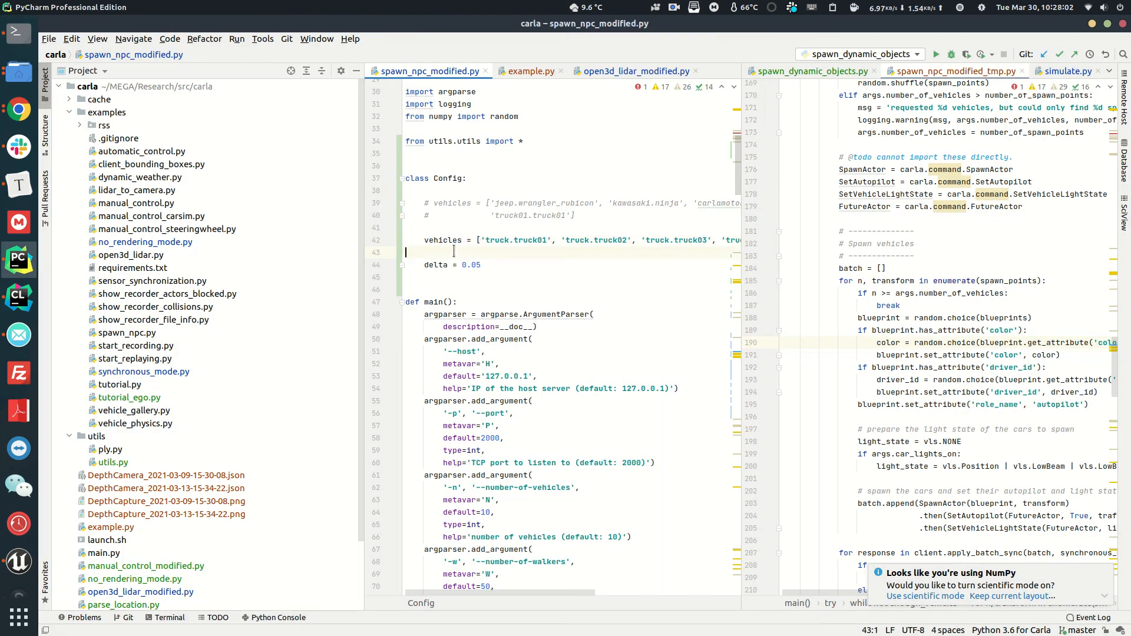
Add vehicles = ['truck.truck09'] to the Config class in spawn_npc_modified.py
text(vehicles)
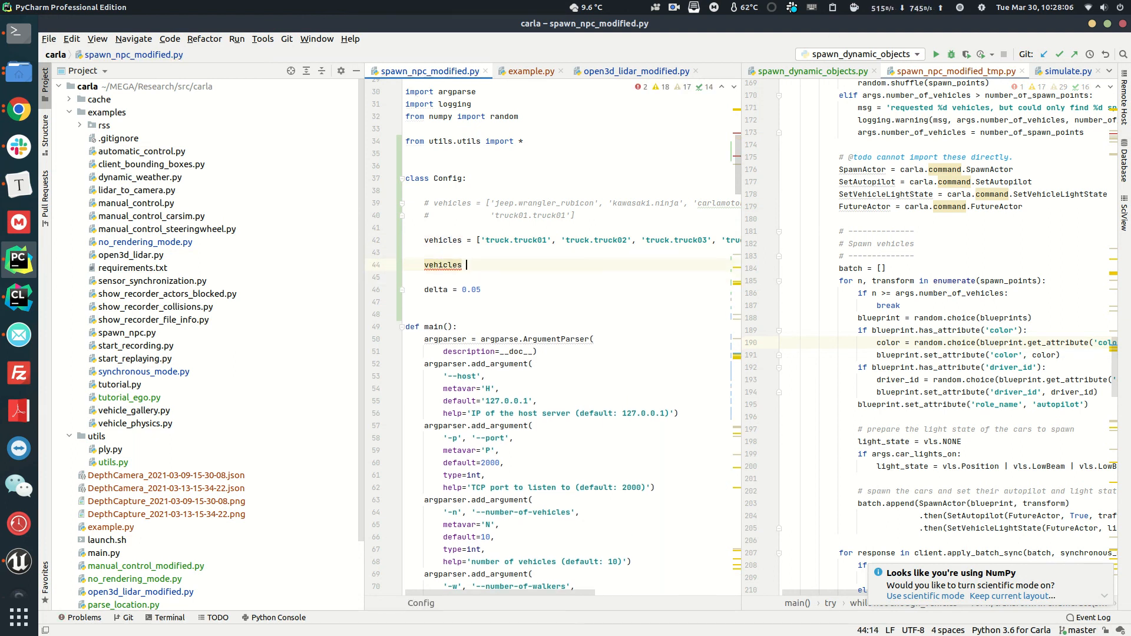
text(= ['truck'])
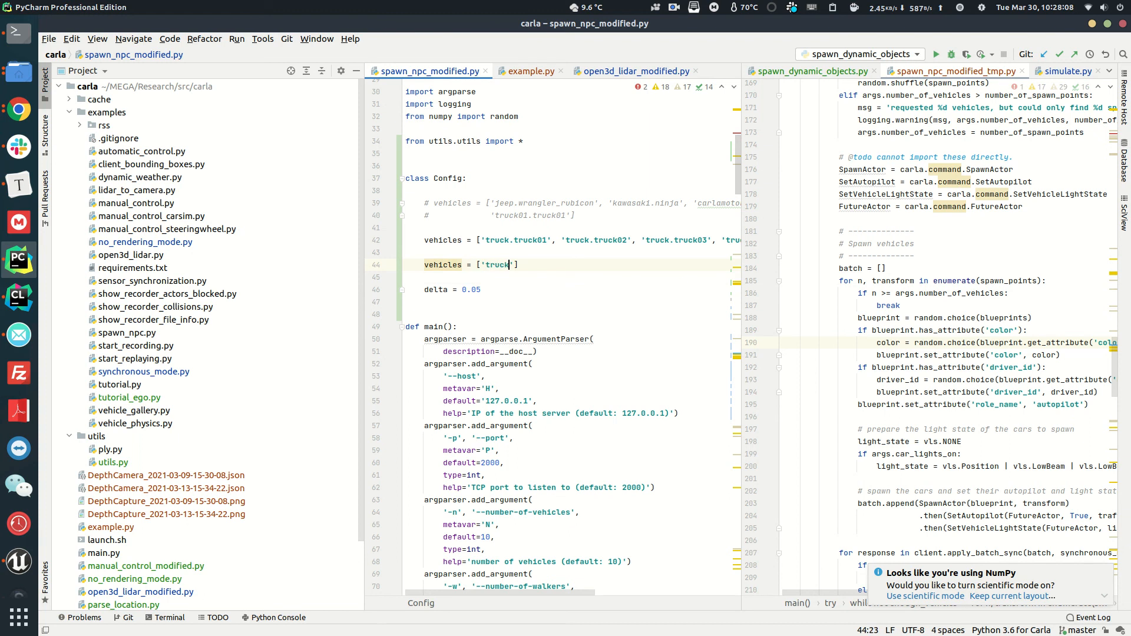
text(.truck09)
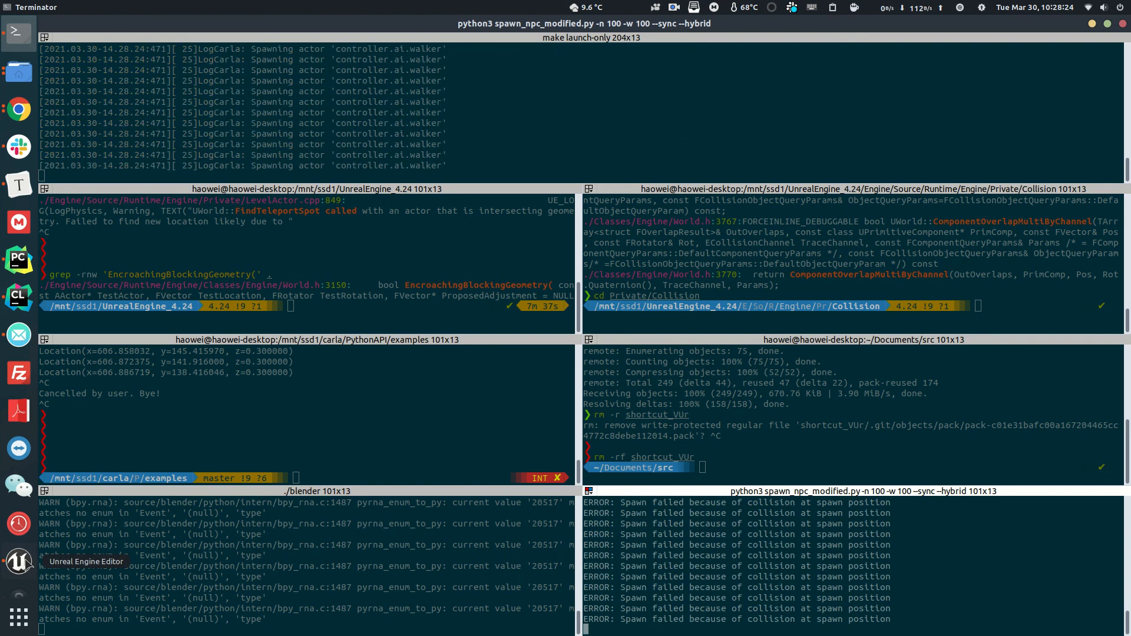
Return to the Unreal Editor while spawn_npc_modified.py fills Town06 with 100 vehicles and 100 walkers
click(18, 561)
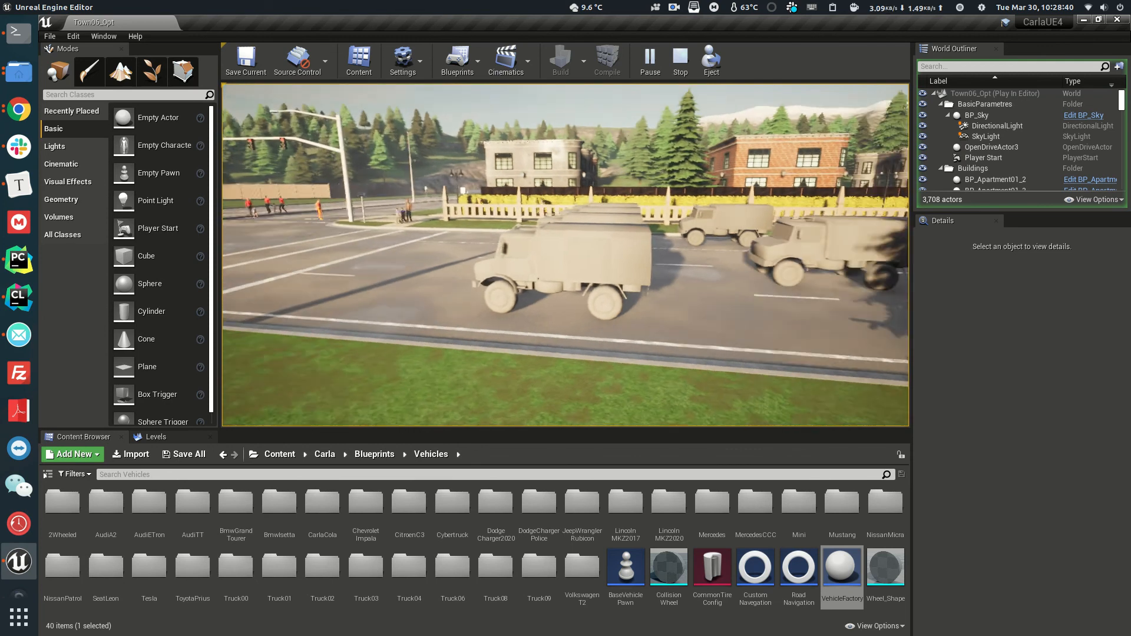
mouse_move(679, 60)
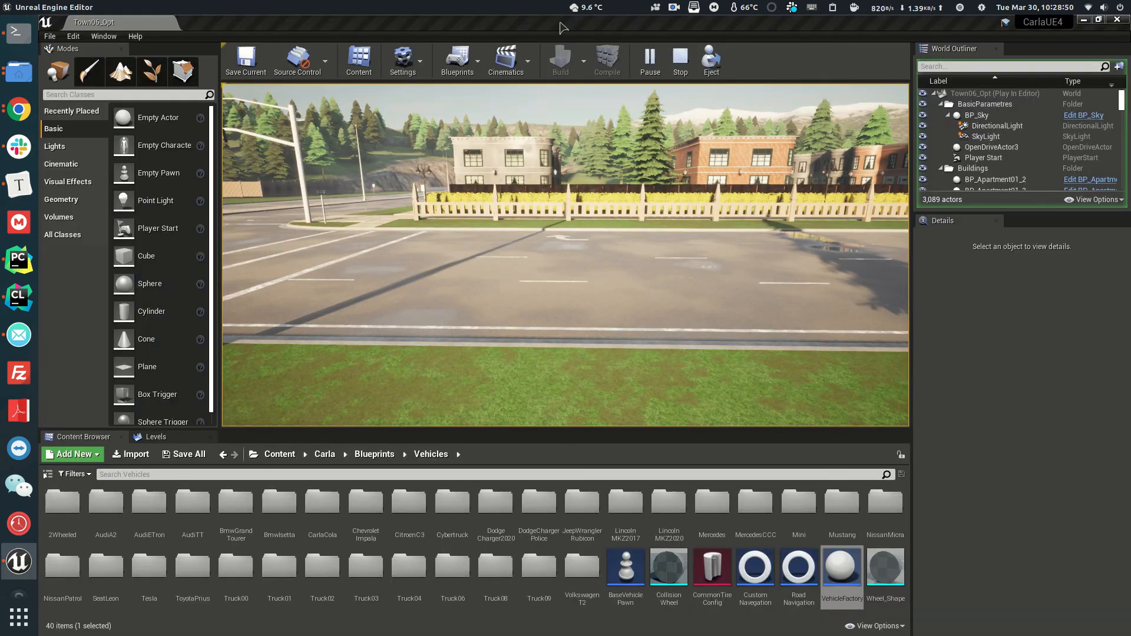
Stop the Town06_Opt play session after watching the spawned trucks drive
click(679, 60)
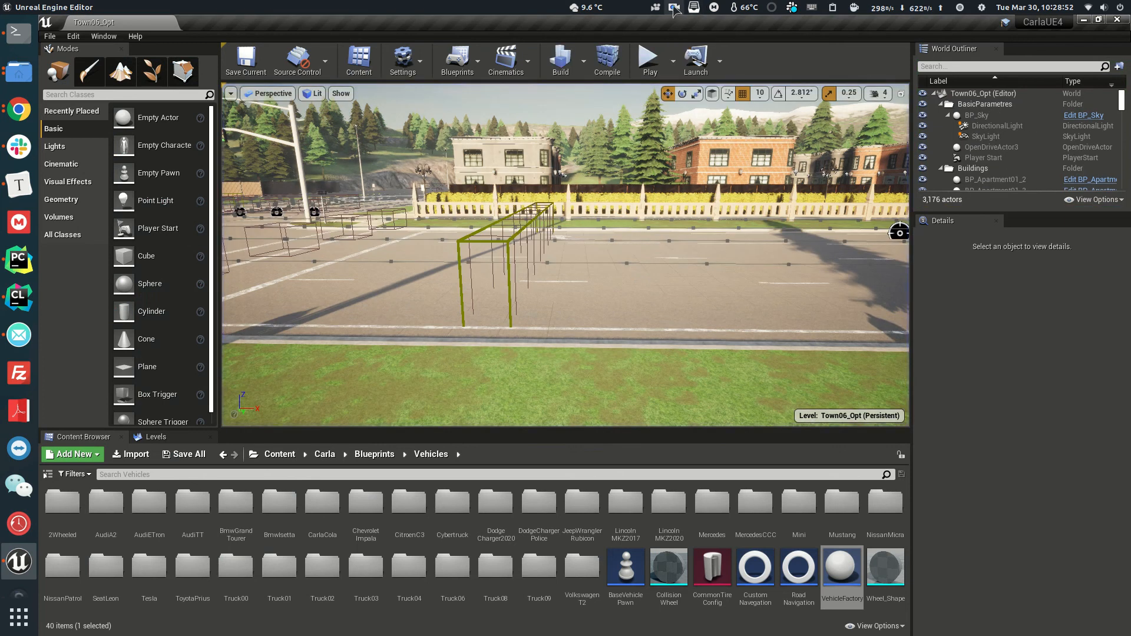